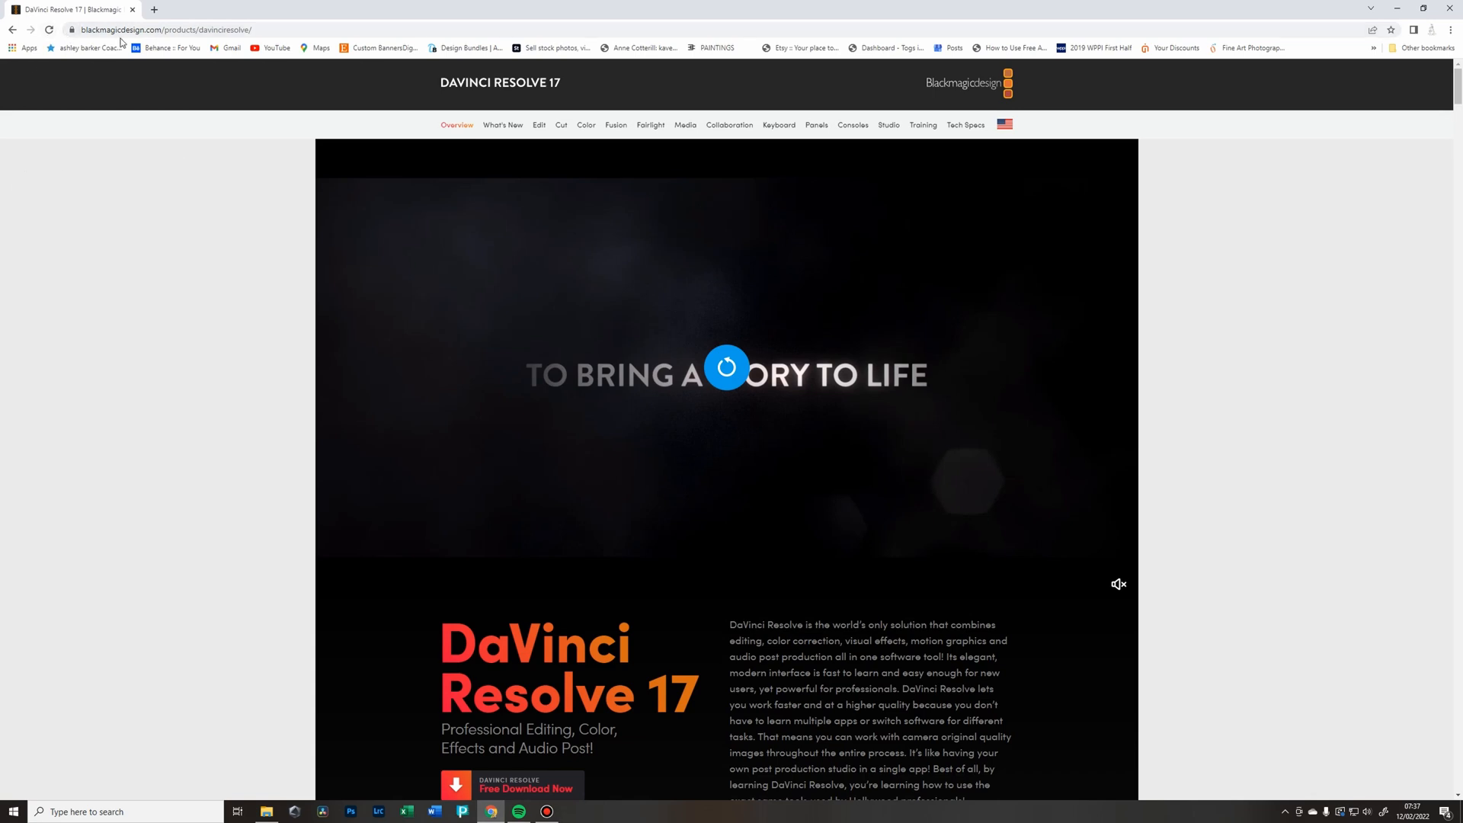
pyautogui.moveTo(43, 175)
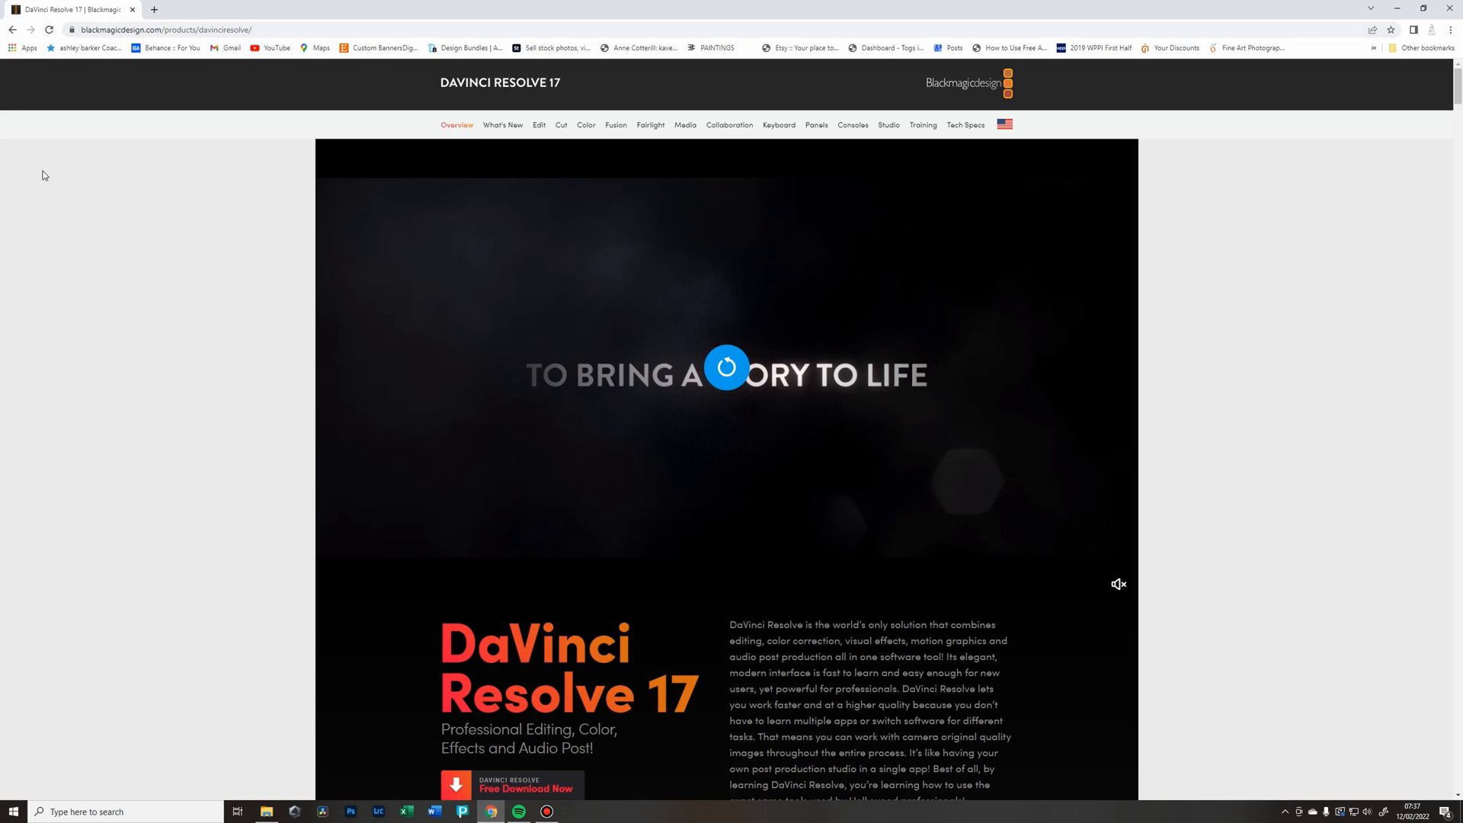
pyautogui.moveTo(657, 558)
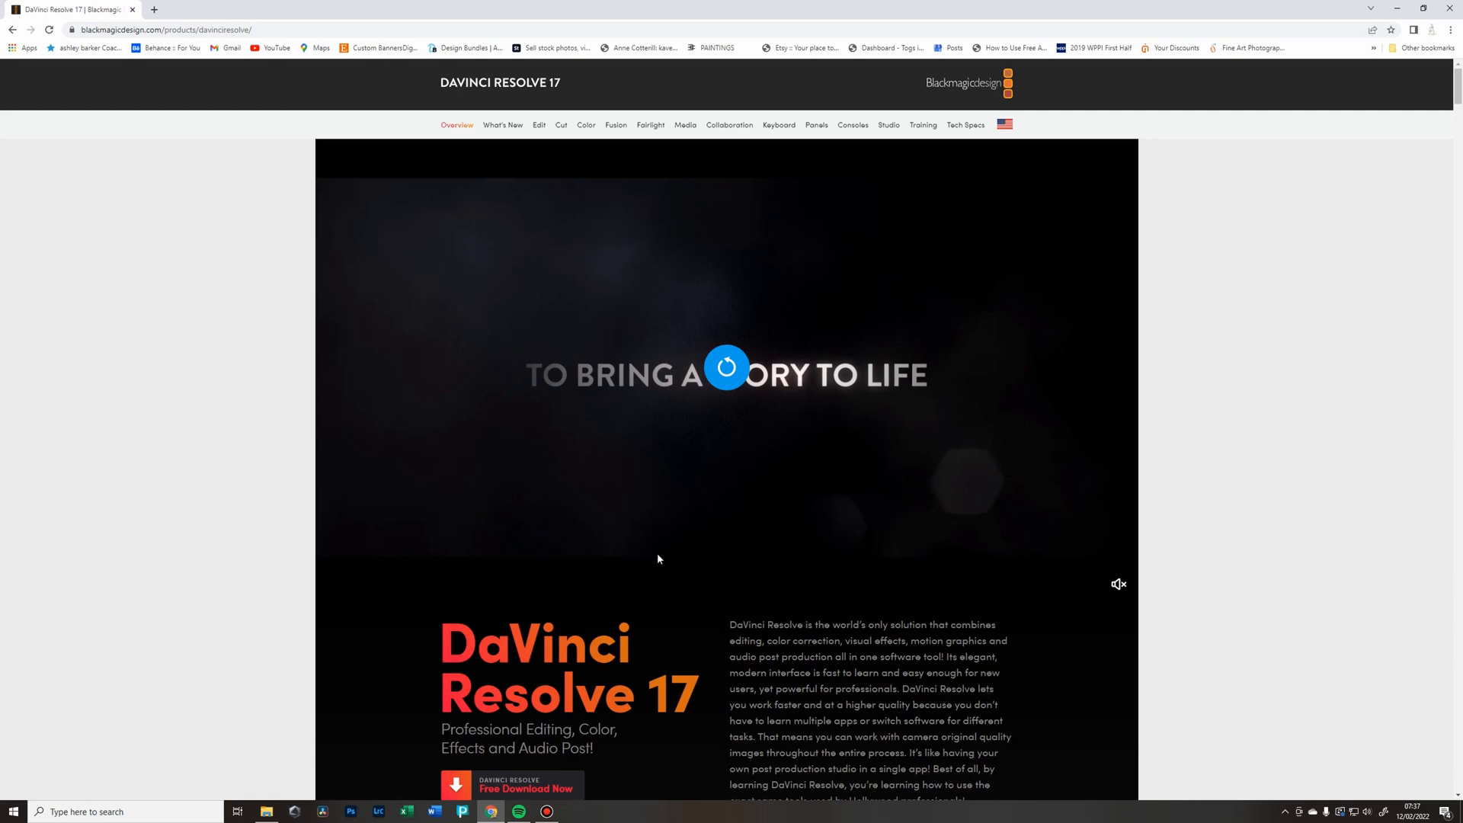
pyautogui.moveTo(768, 227)
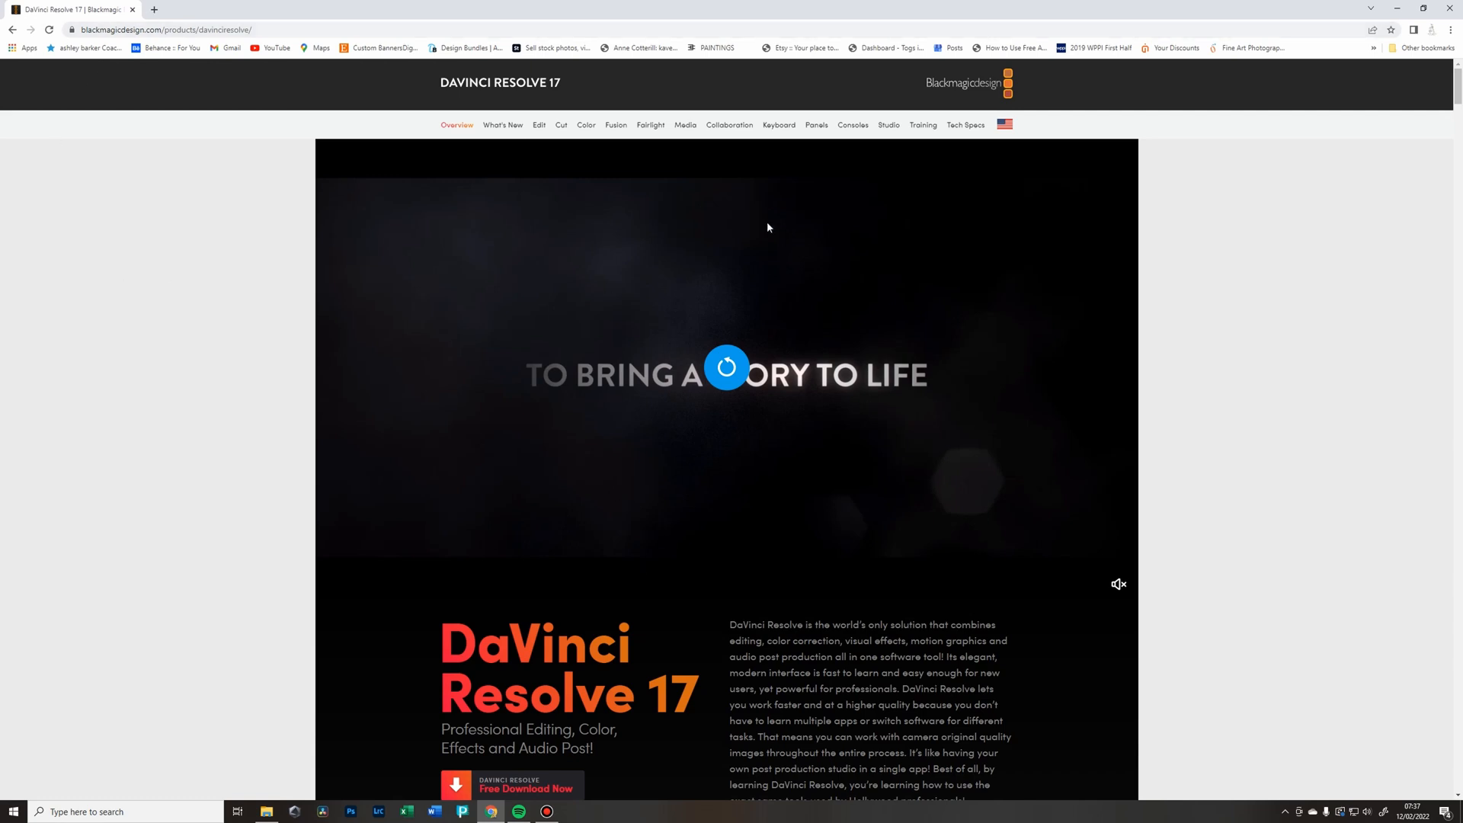
# - Browse the DaVinci Resolve 17 overview page in Chrome and launch Resolve's Project Manager
pyautogui.scroll(-3)
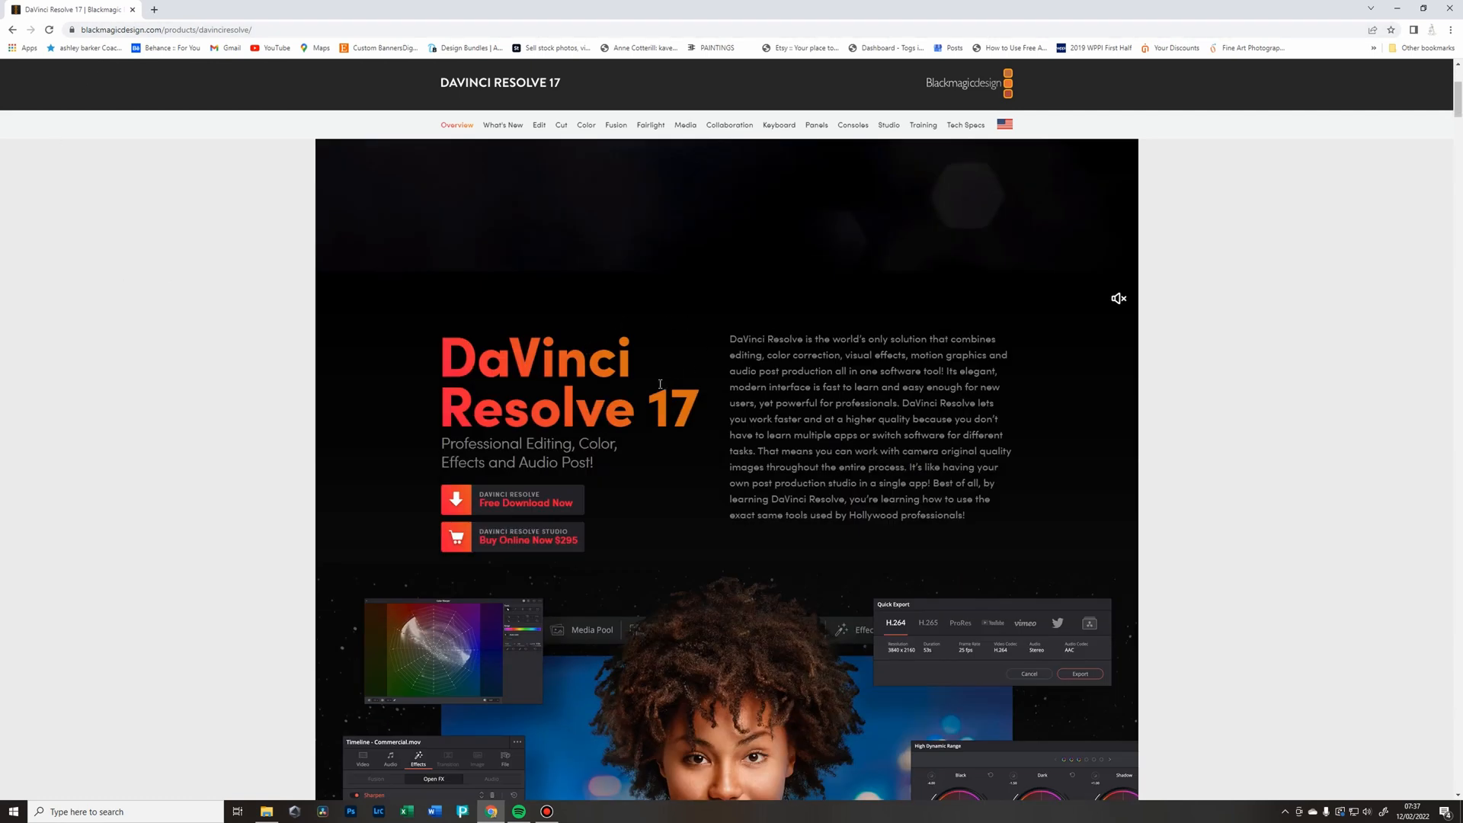
pyautogui.moveTo(717, 504)
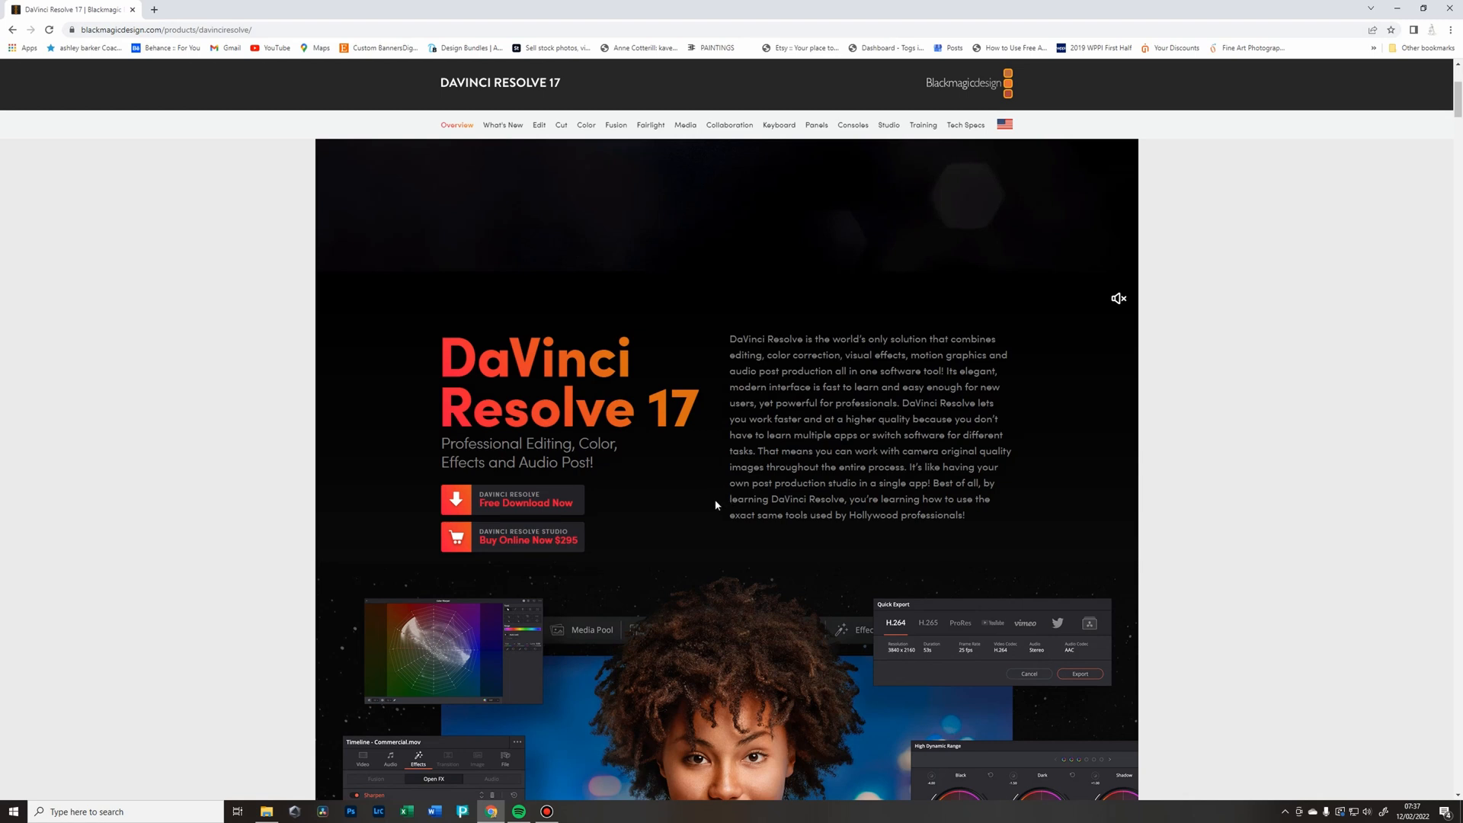
pyautogui.moveTo(831, 492)
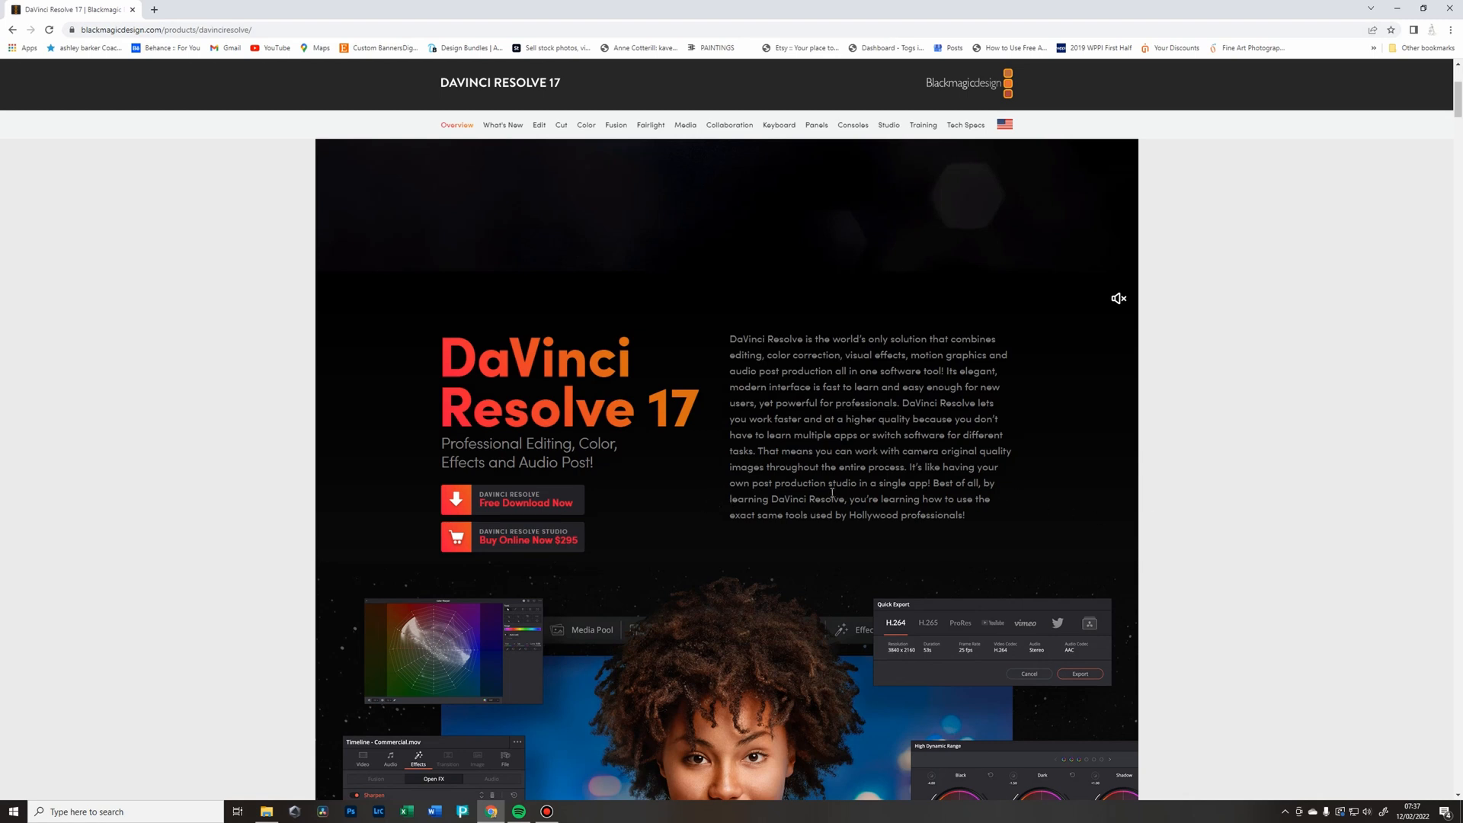
pyautogui.moveTo(682, 503)
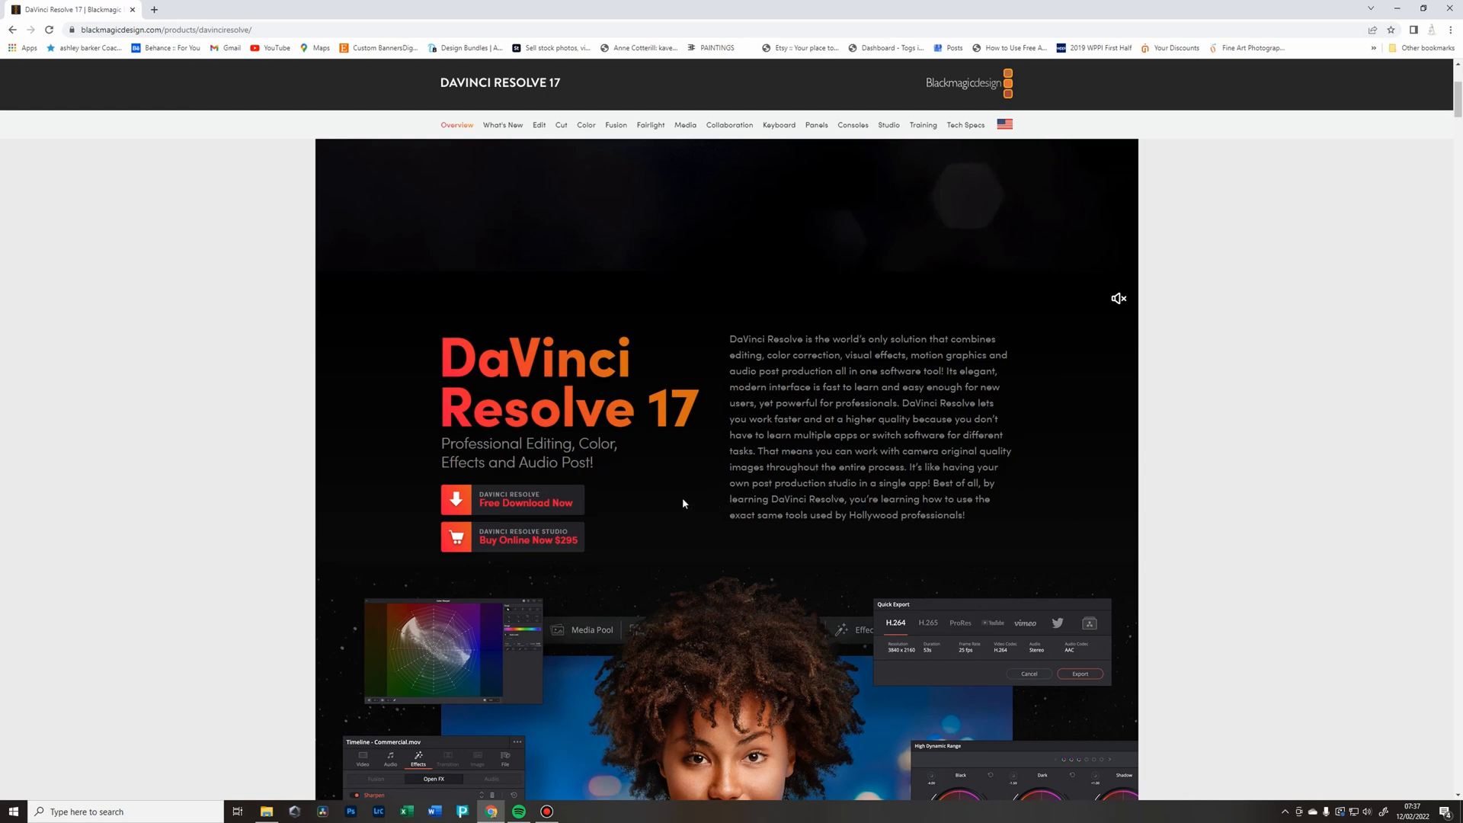
pyautogui.moveTo(587, 453)
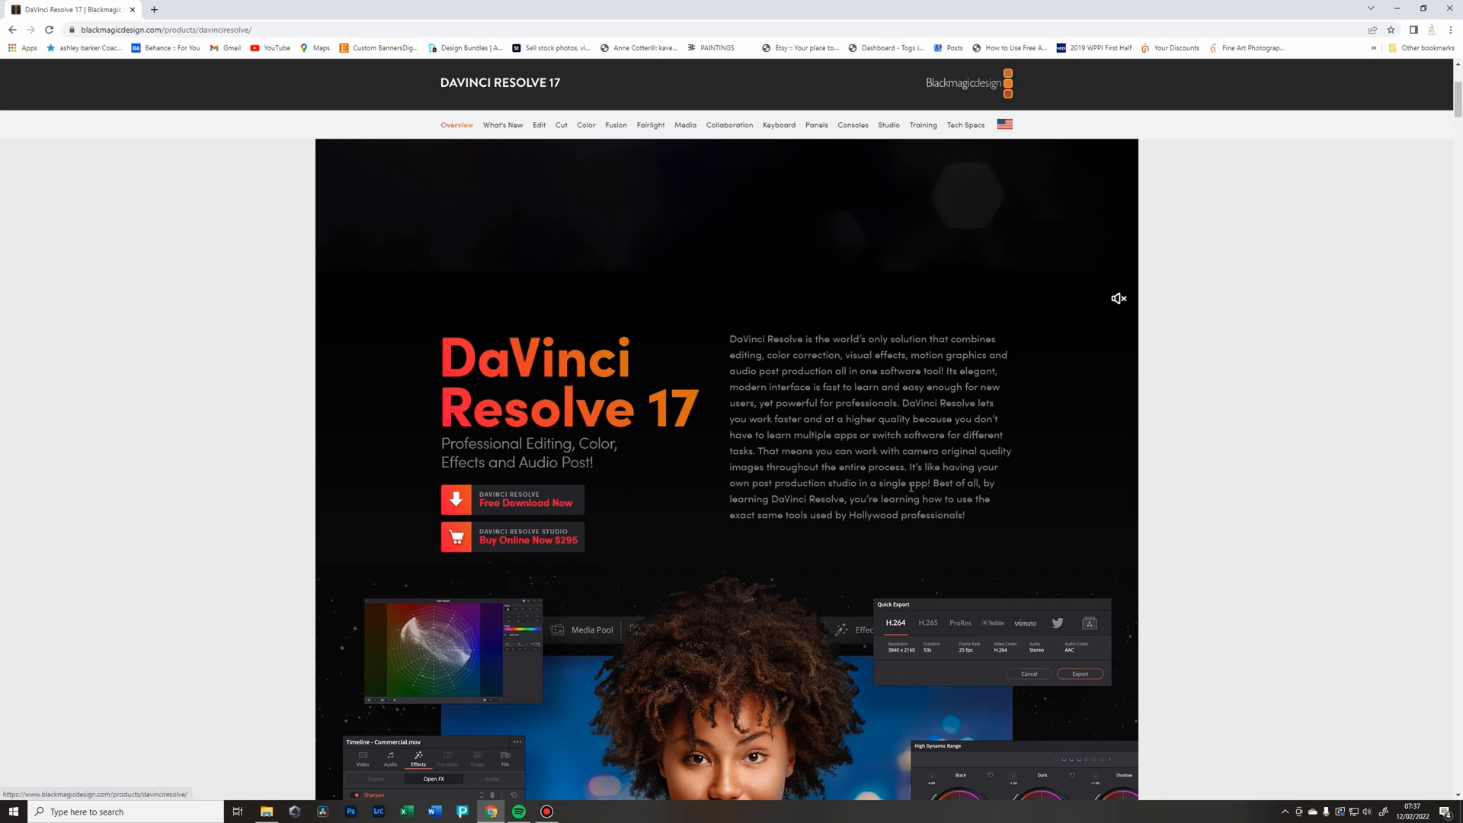
pyautogui.moveTo(843, 513)
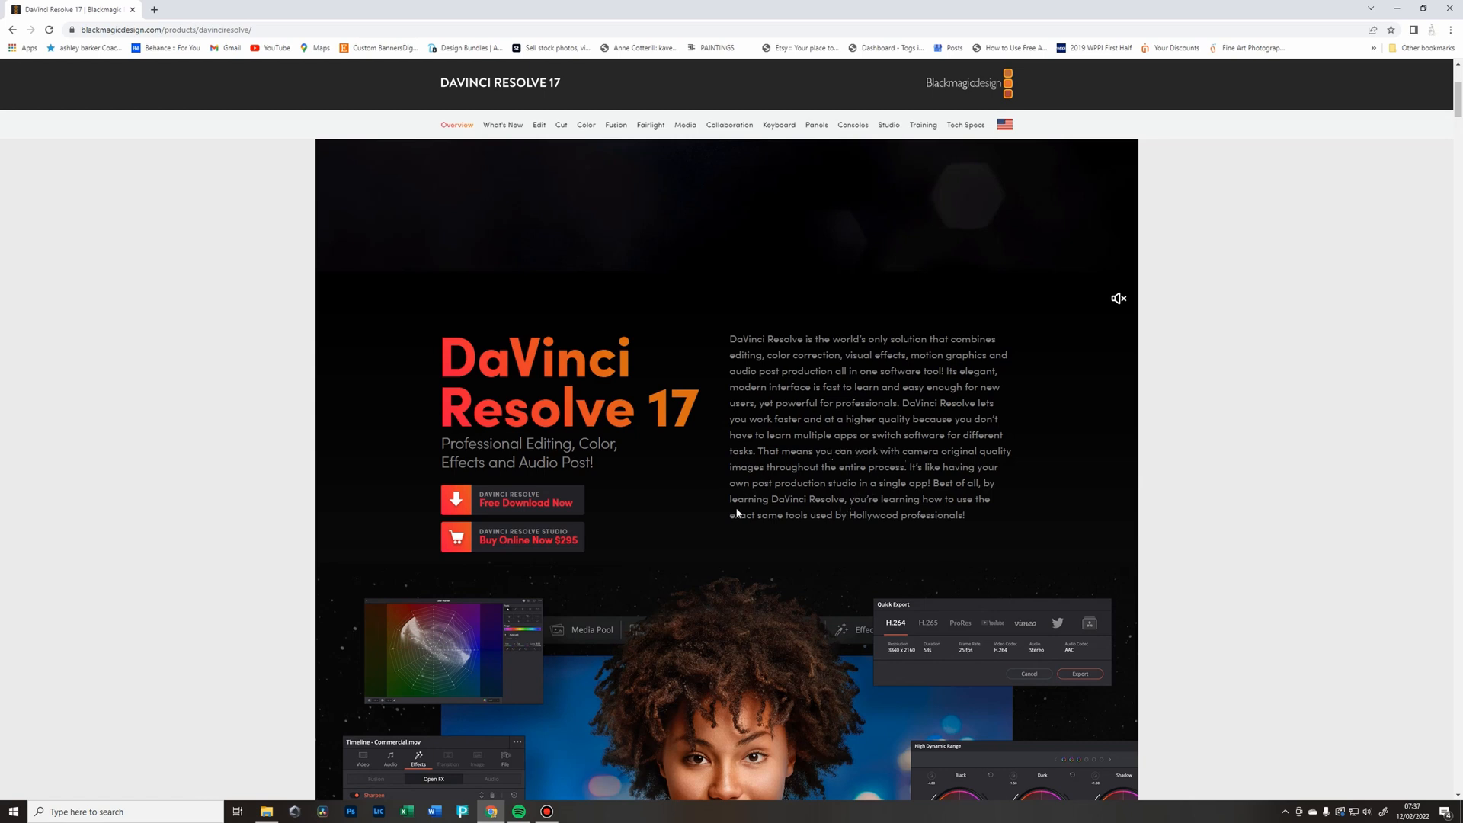
pyautogui.moveTo(344, 593)
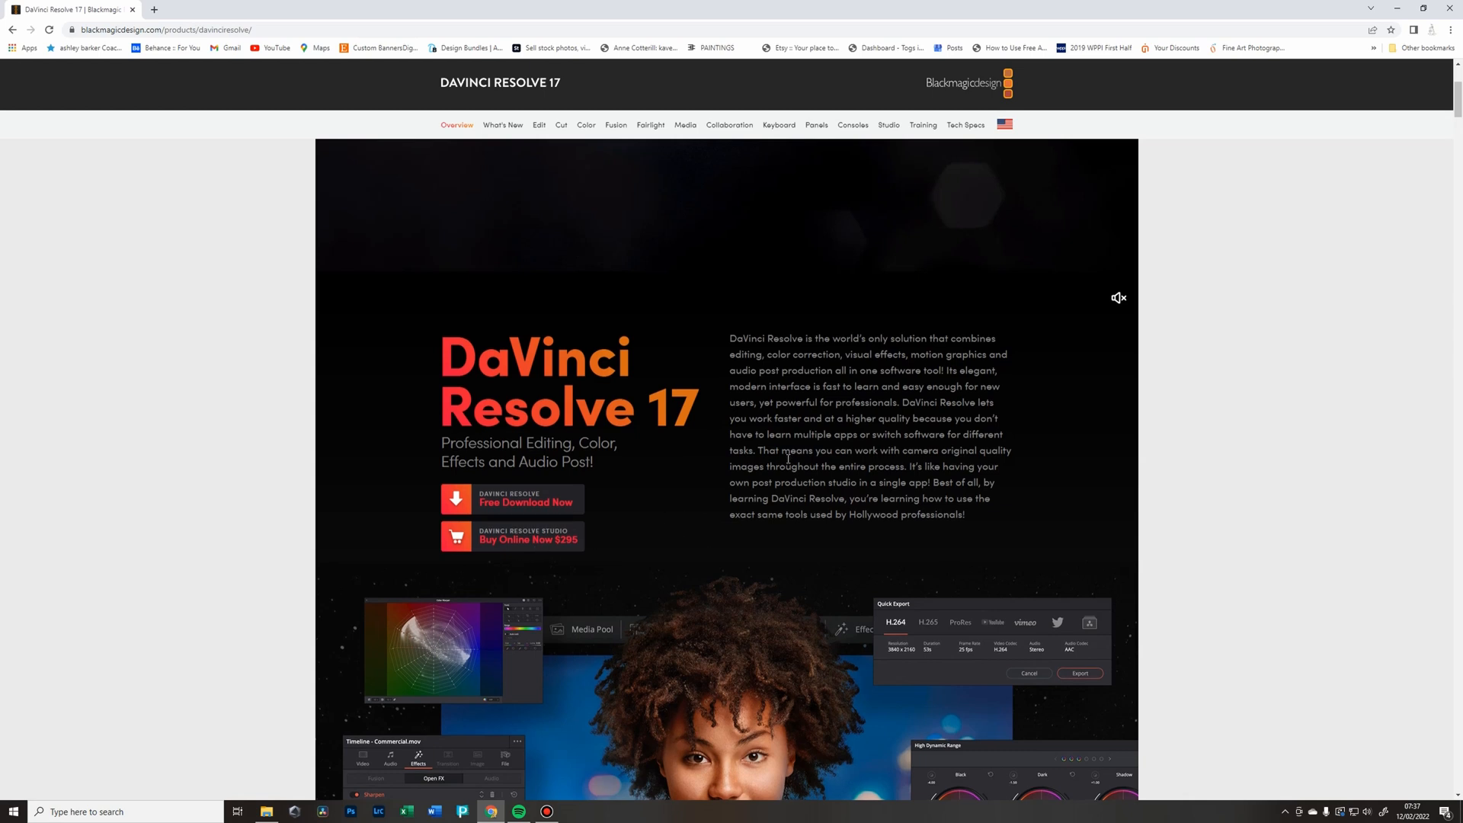
pyautogui.scroll(-3)
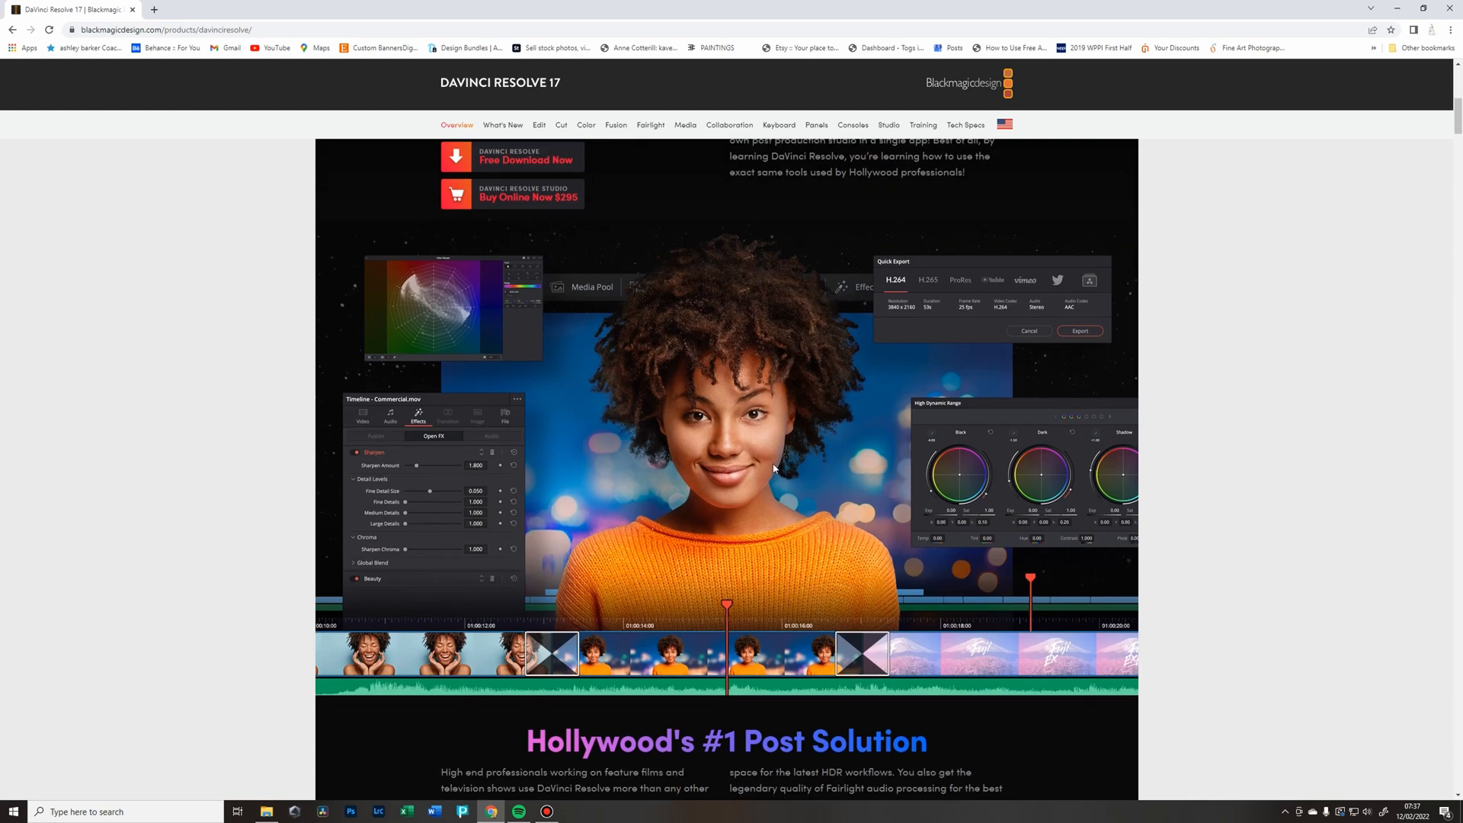
pyautogui.moveTo(645, 585)
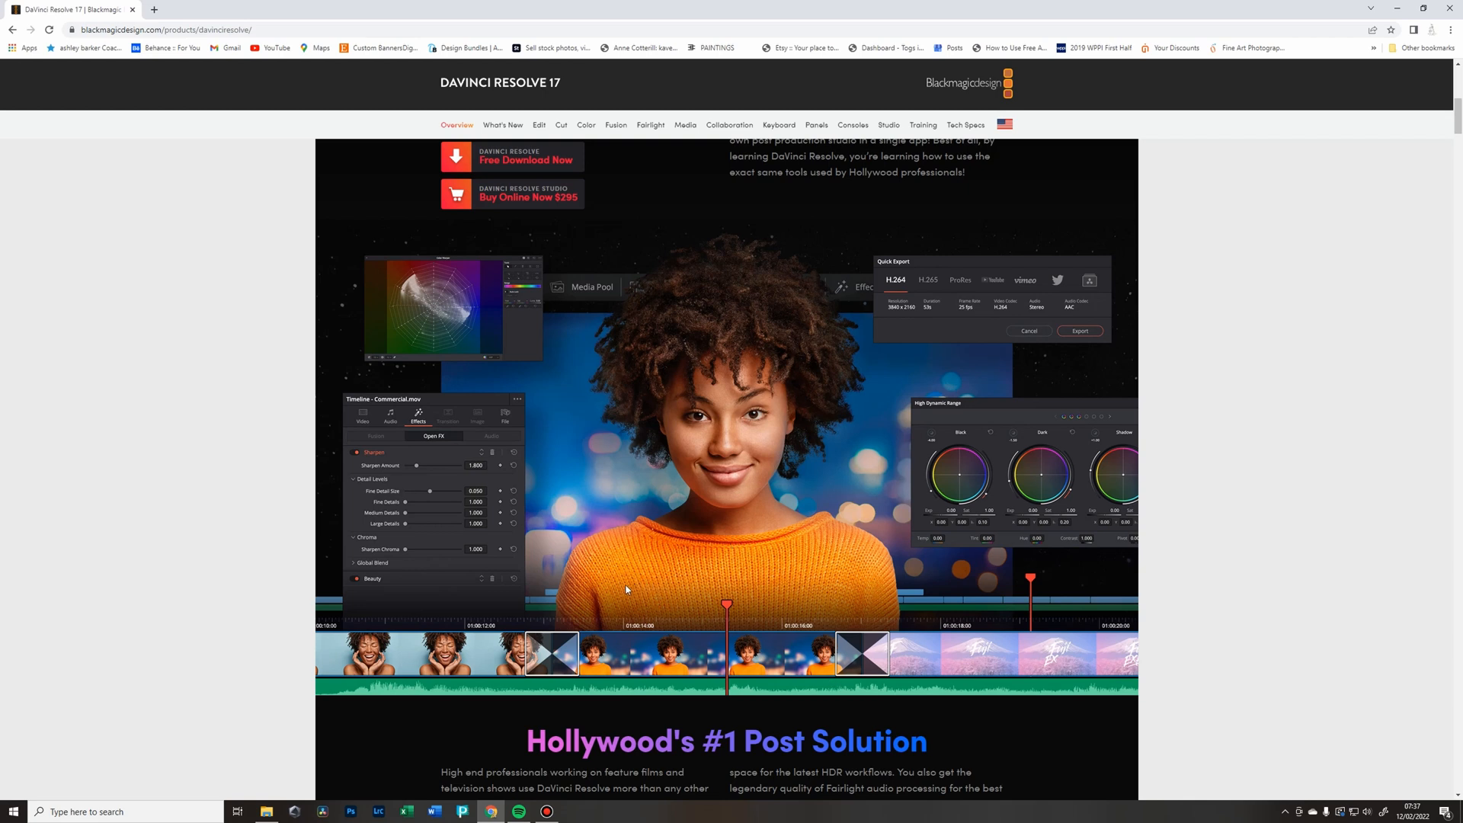
pyautogui.moveTo(579, 602)
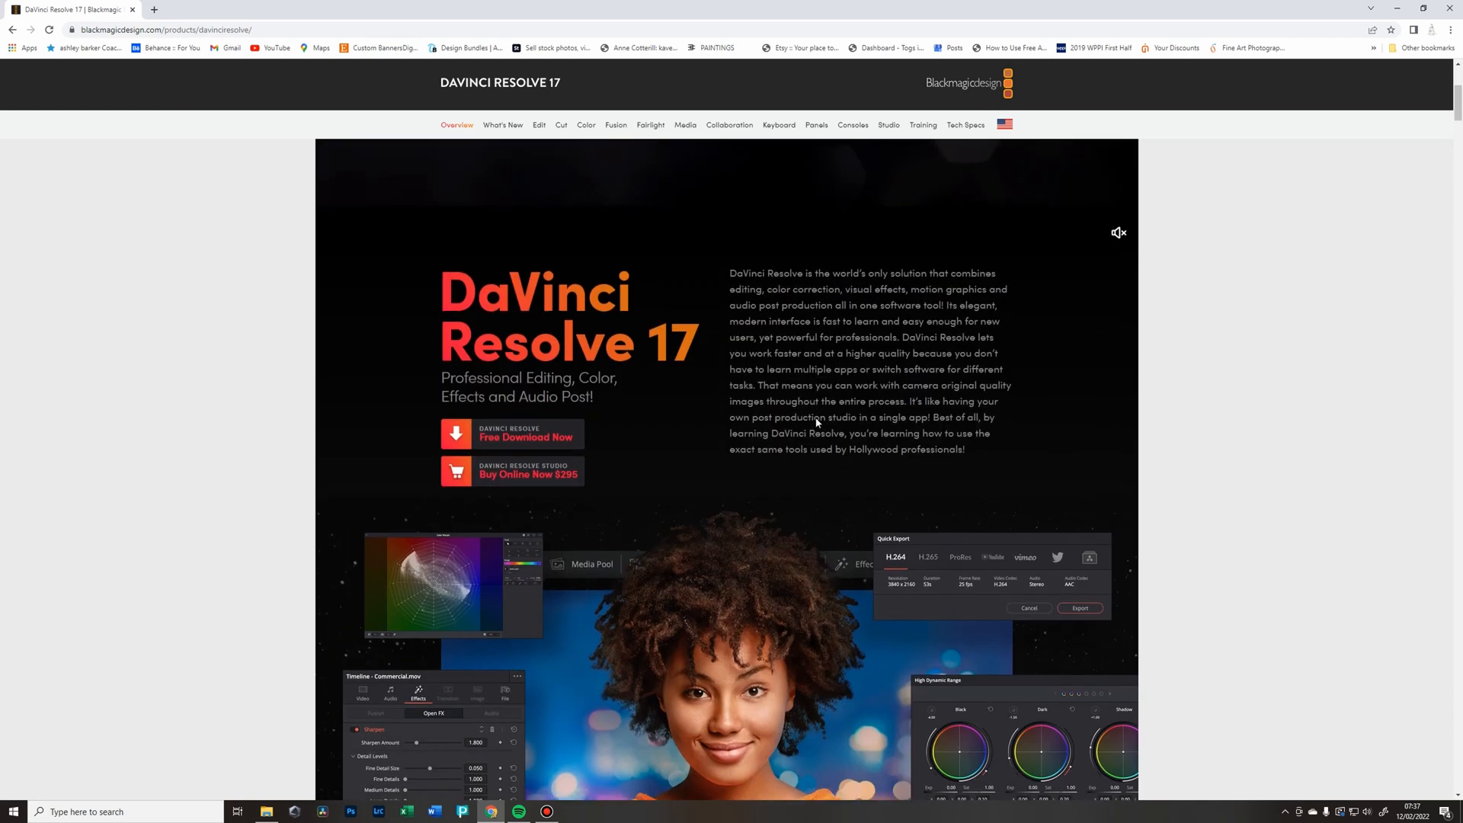
pyautogui.scroll(-3)
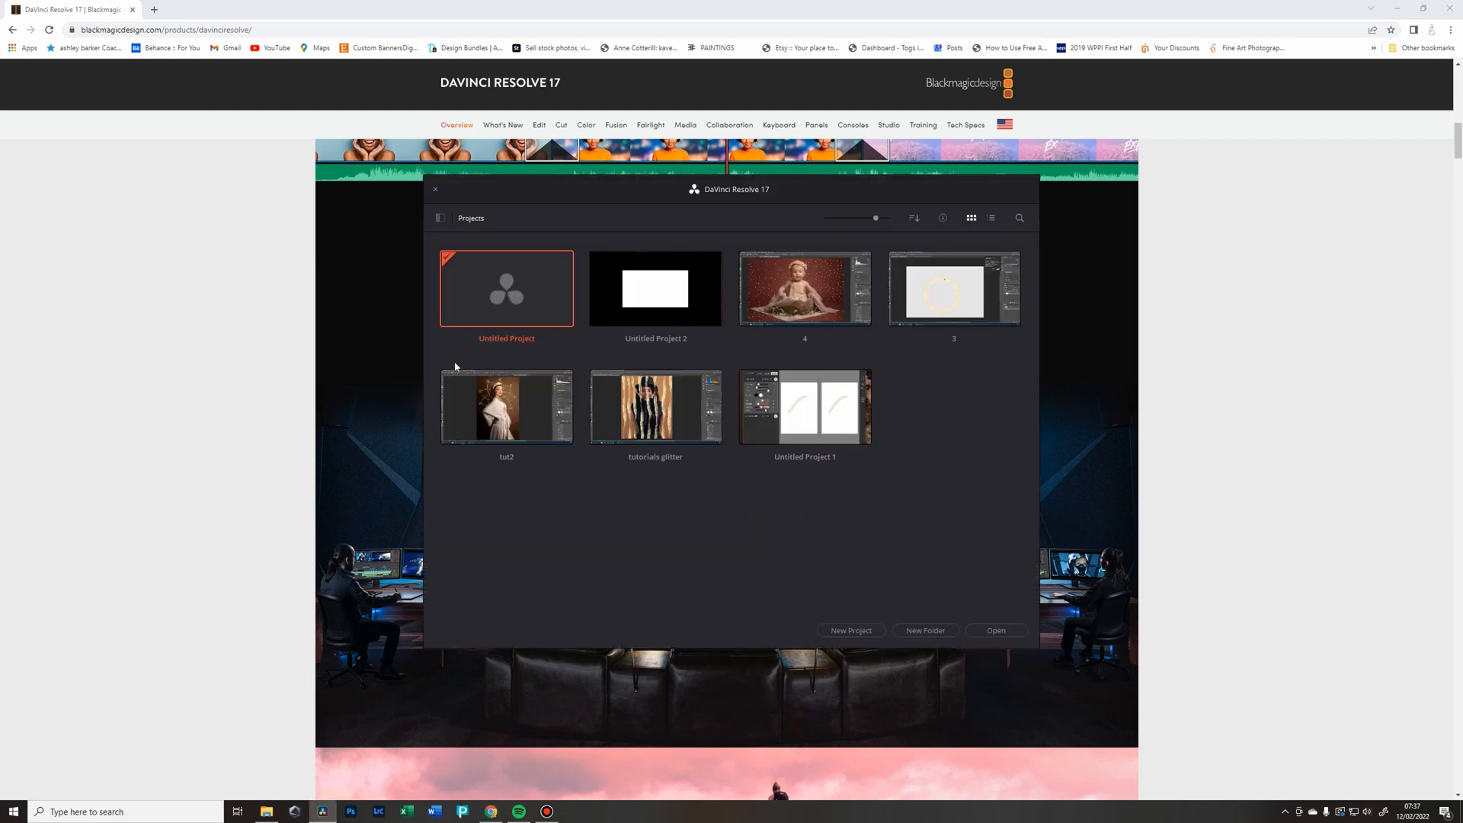
# - Start a new project from the Project Manager's list of existing projects
pyautogui.click(507, 407)
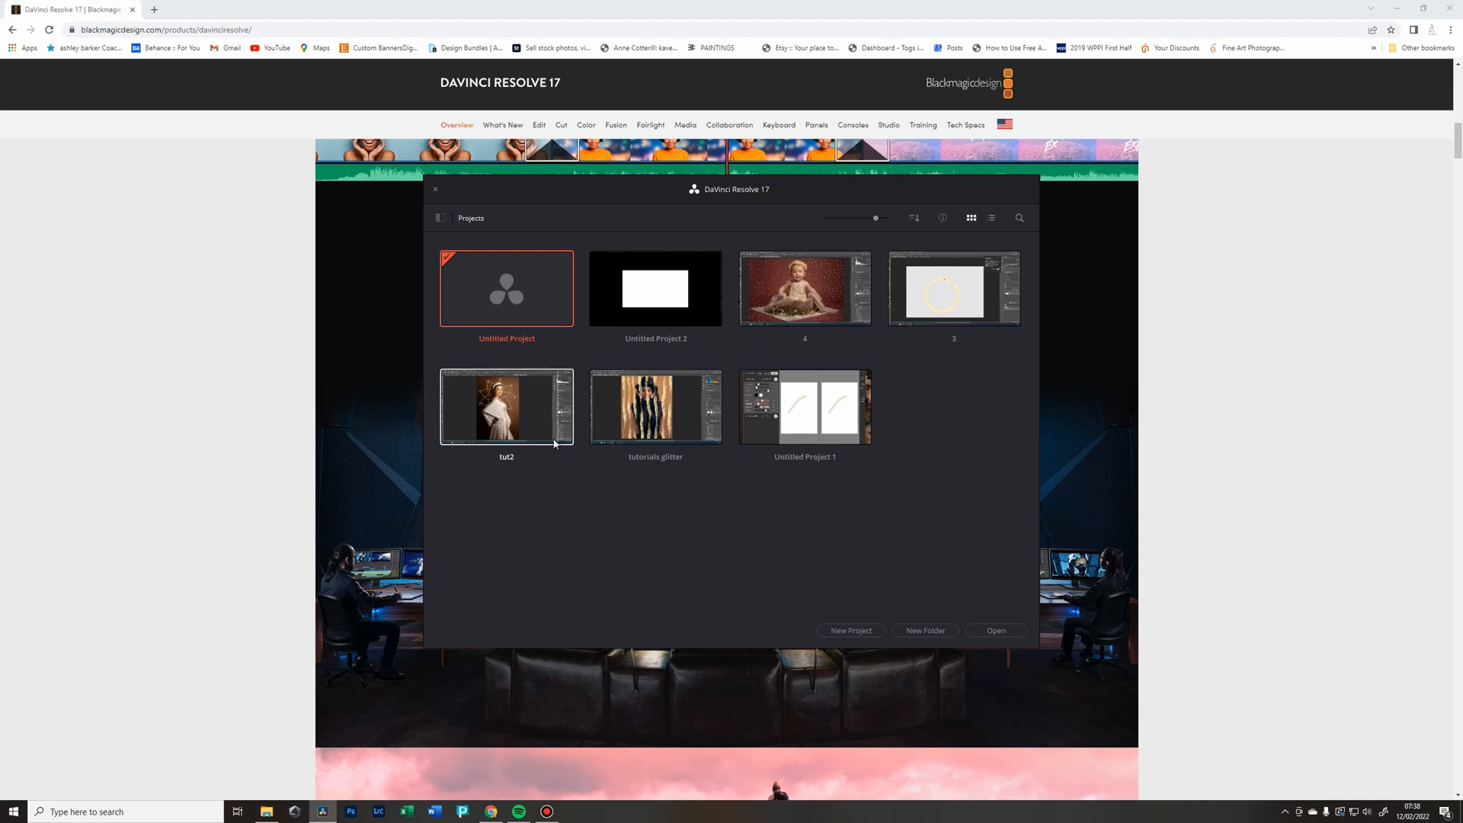
pyautogui.moveTo(703, 515)
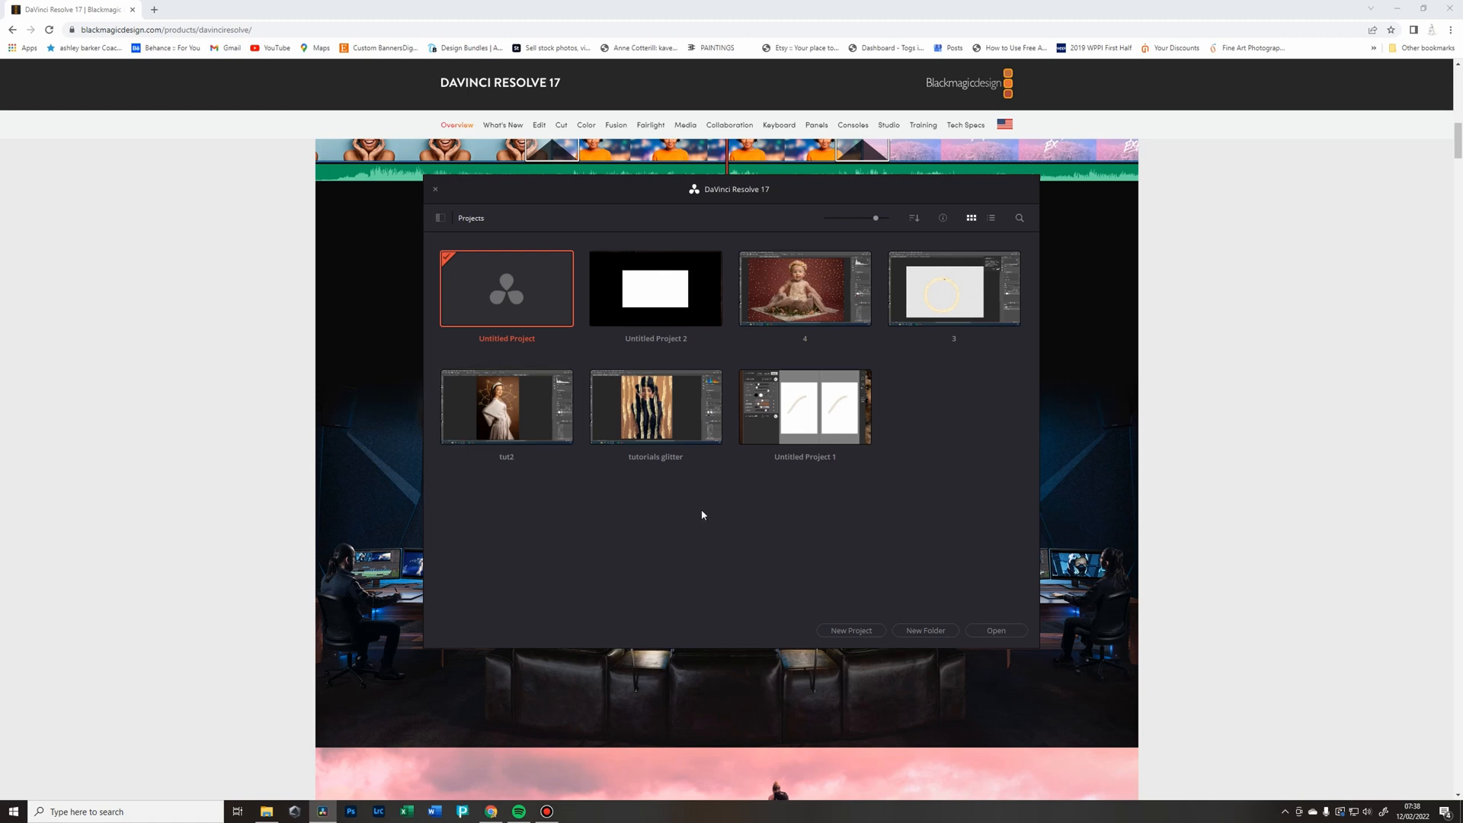
pyautogui.moveTo(630, 540)
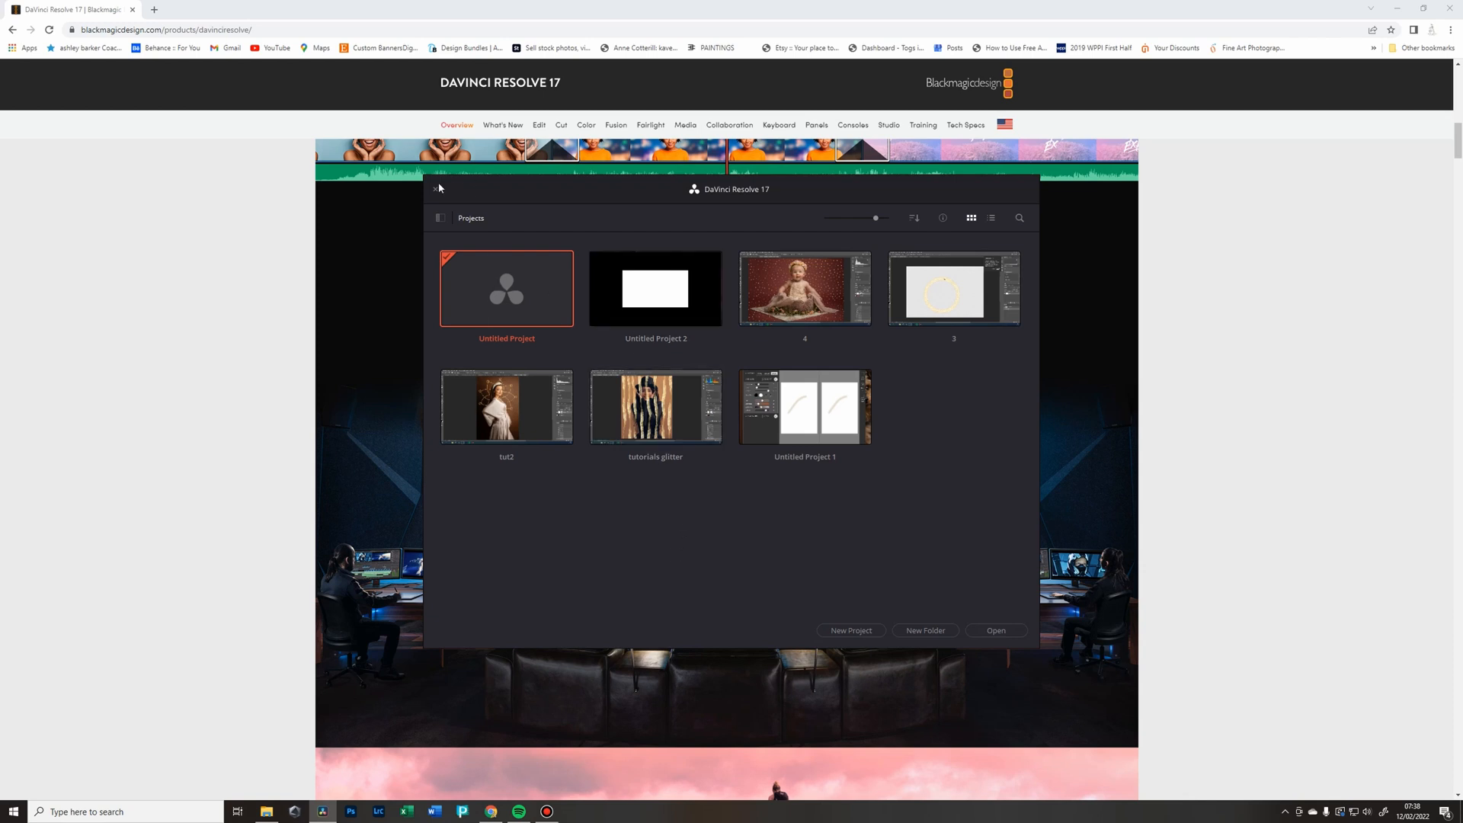
pyautogui.moveTo(954, 645)
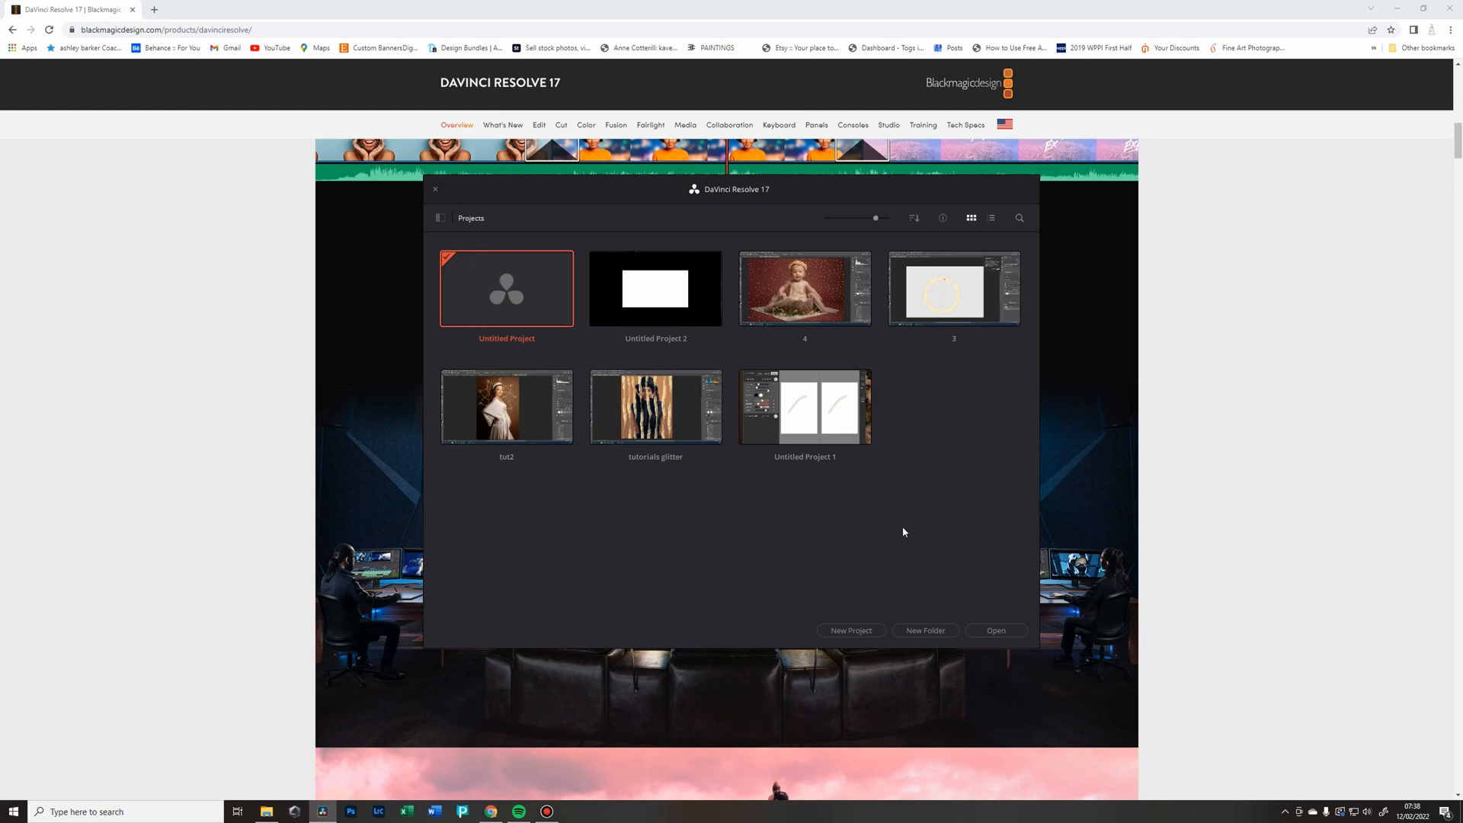
pyautogui.click(851, 630)
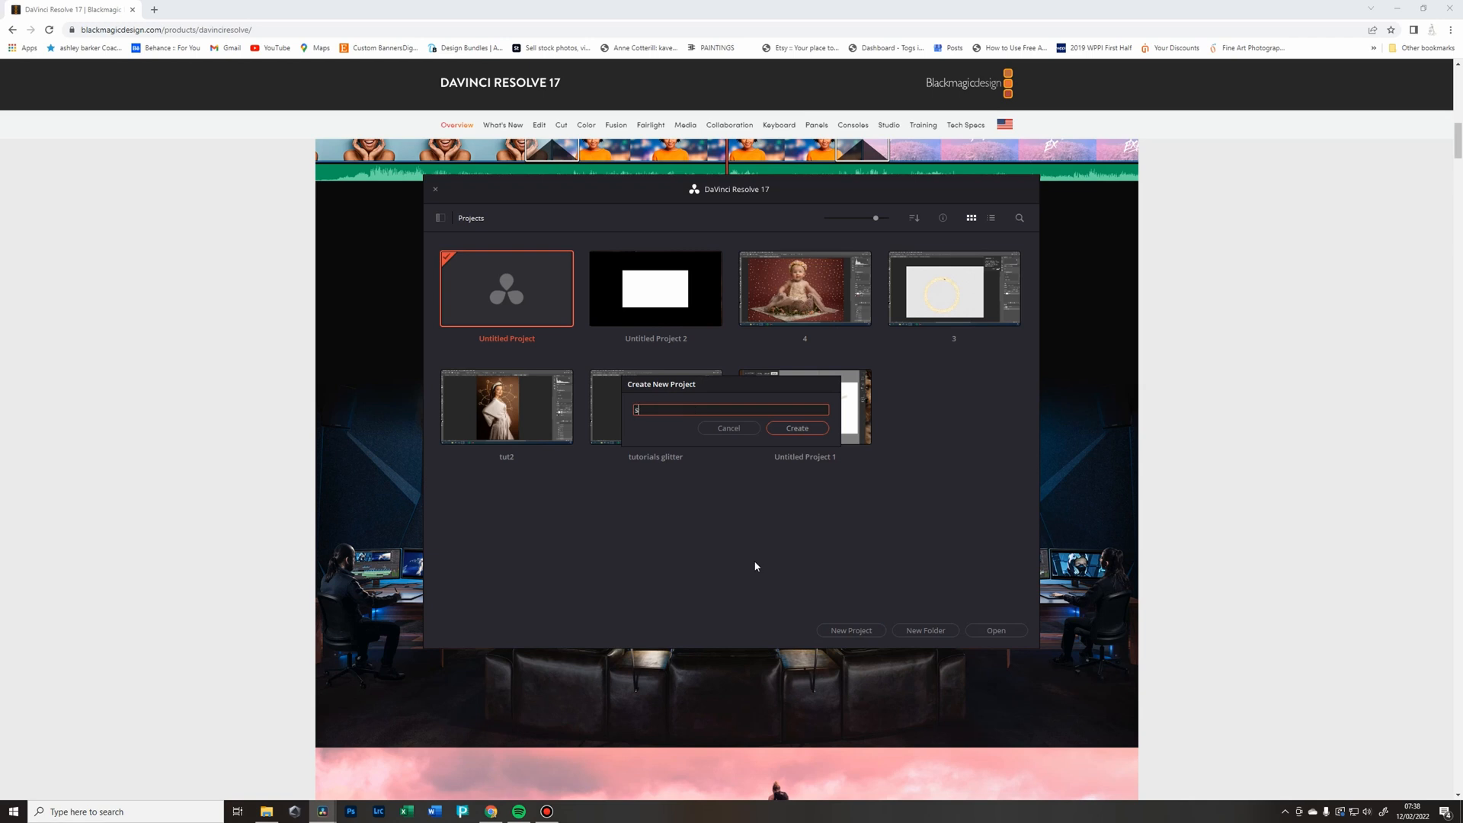
# - Name the new project 'slideshow' and create it
pyautogui.write('slides')
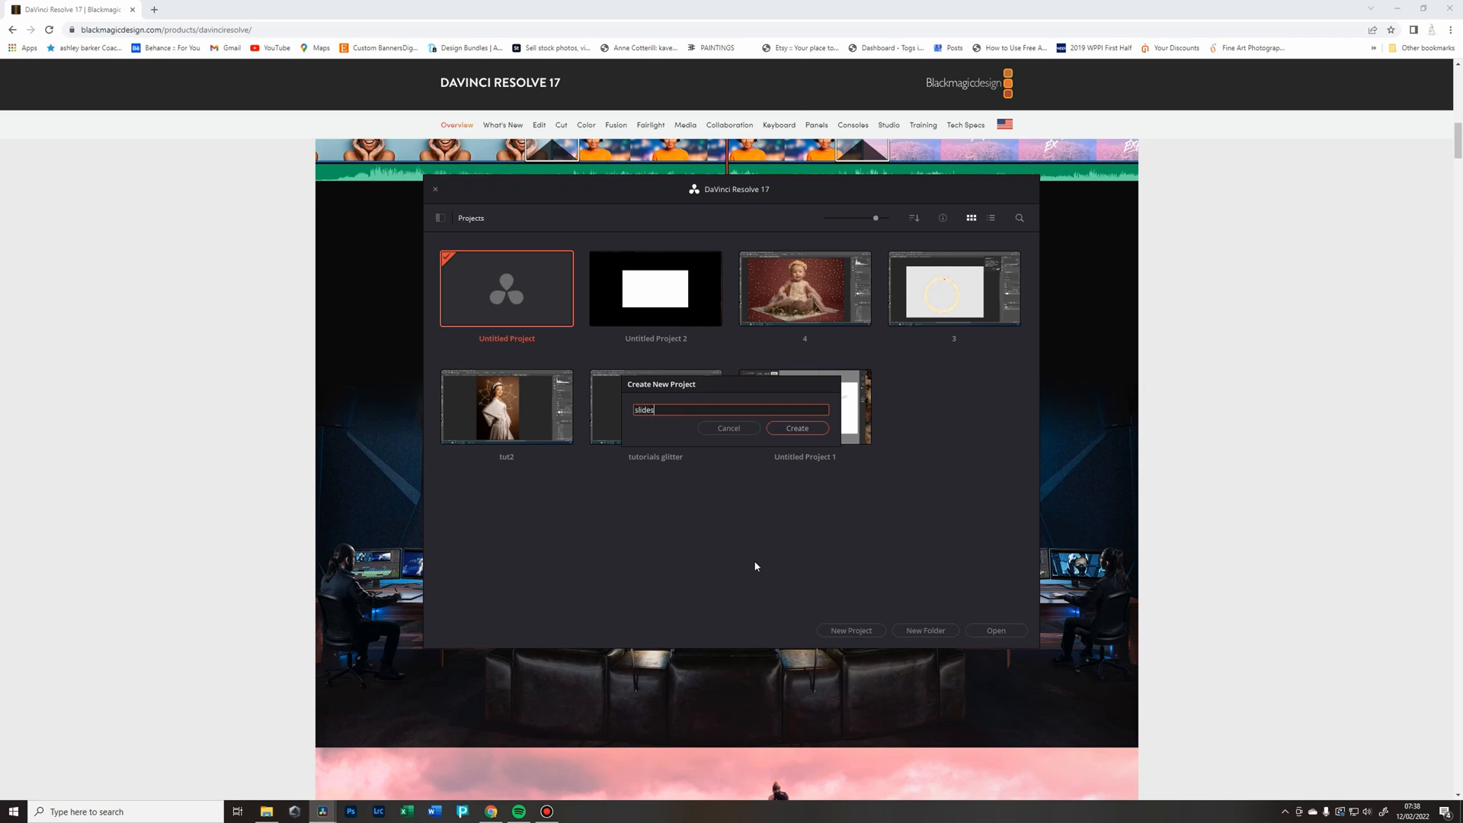
pyautogui.write('how')
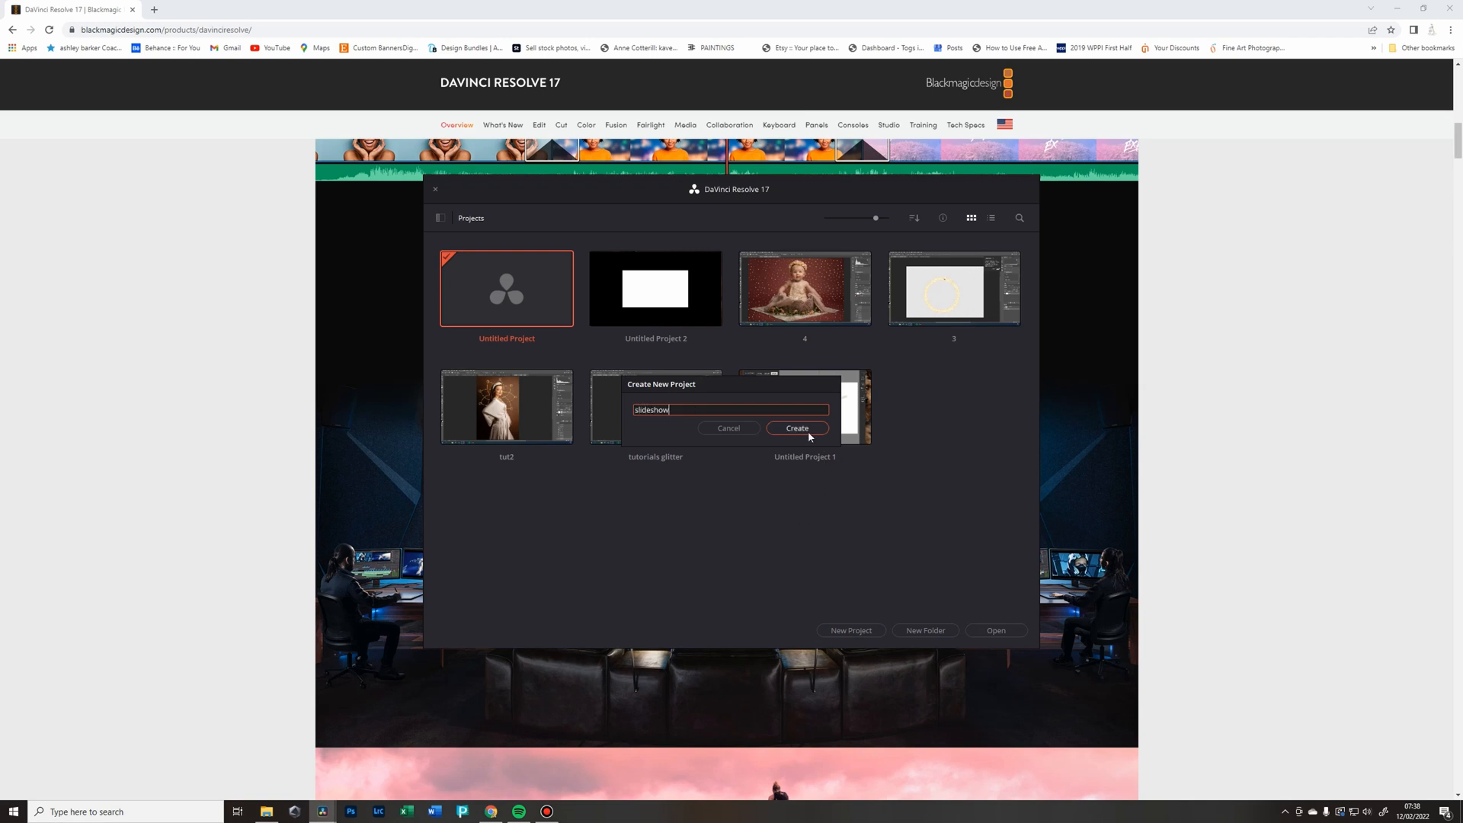
pyautogui.click(797, 428)
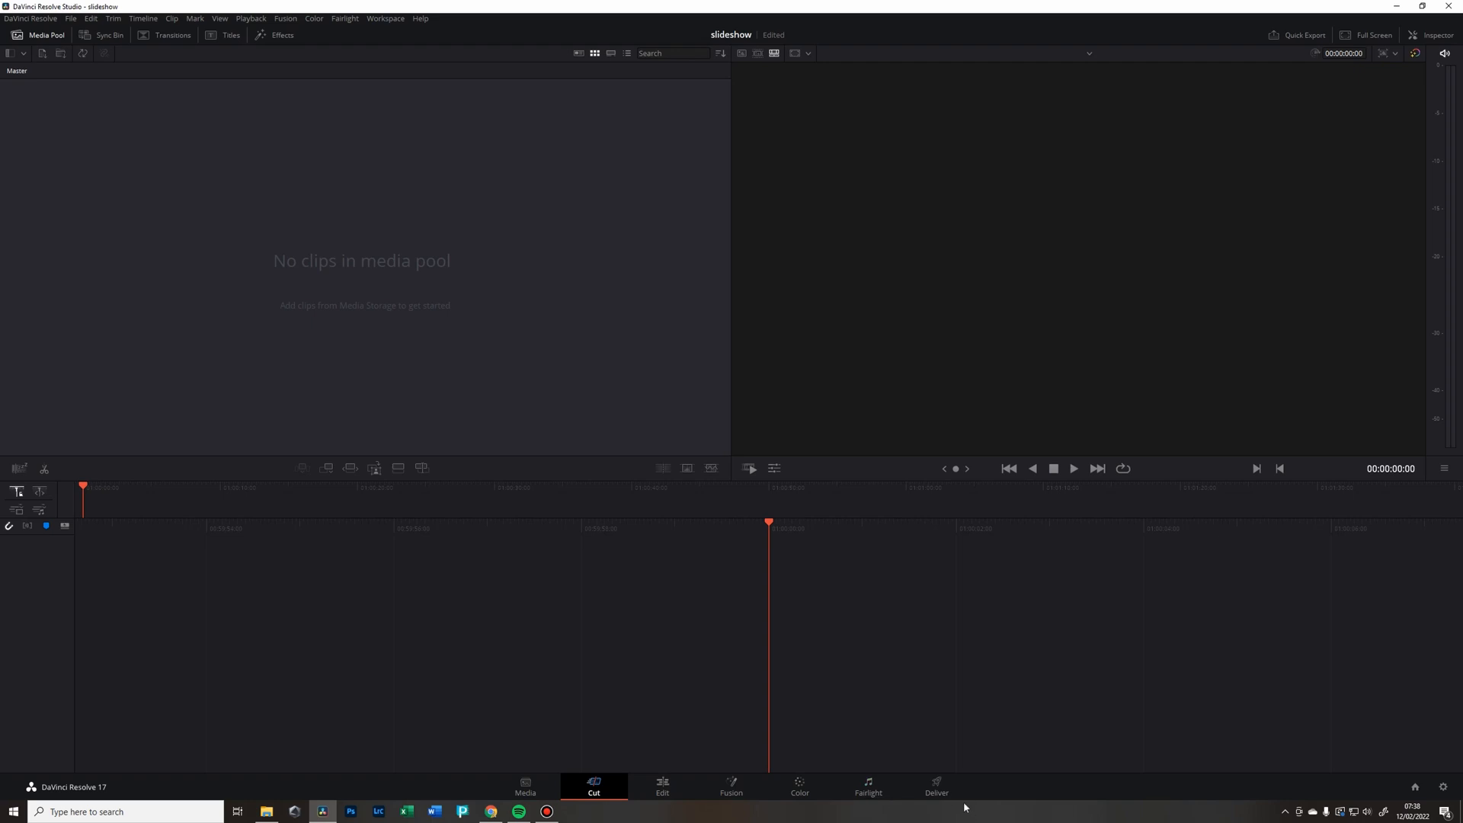
# - Step through the Media, Cut, Edit, Fusion and Color pages
pyautogui.click(525, 786)
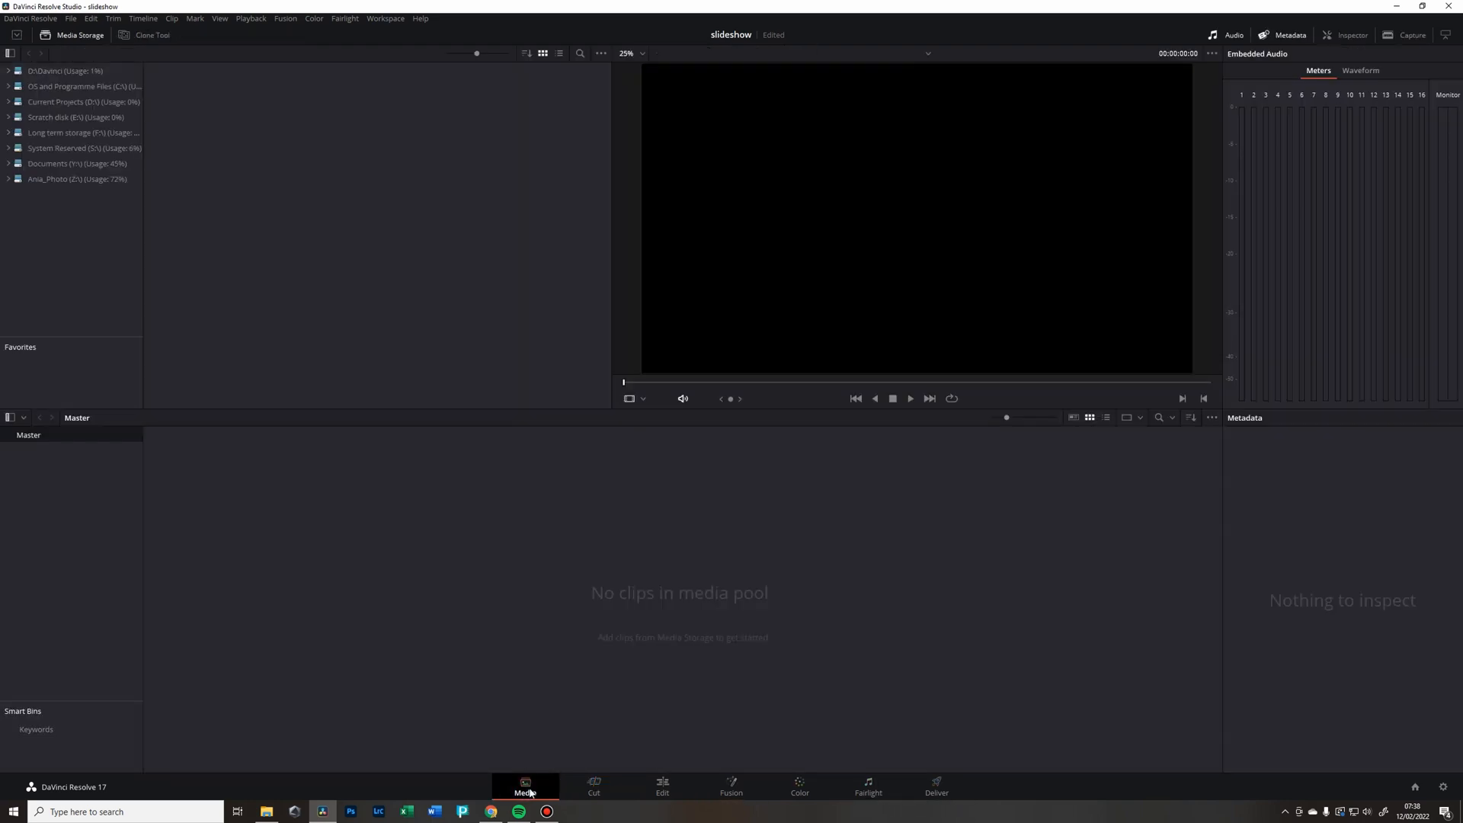
pyautogui.click(594, 786)
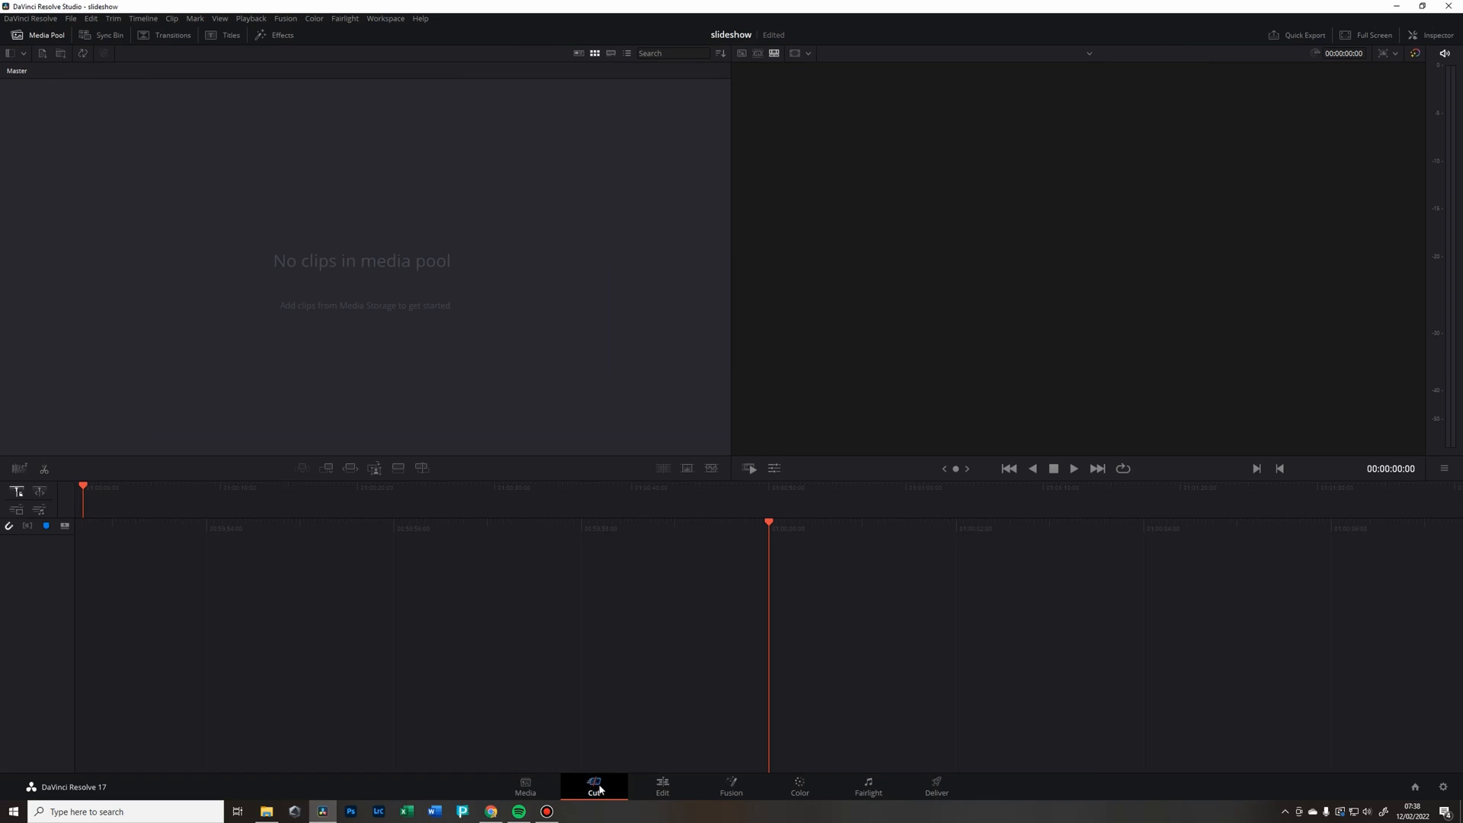
pyautogui.click(661, 787)
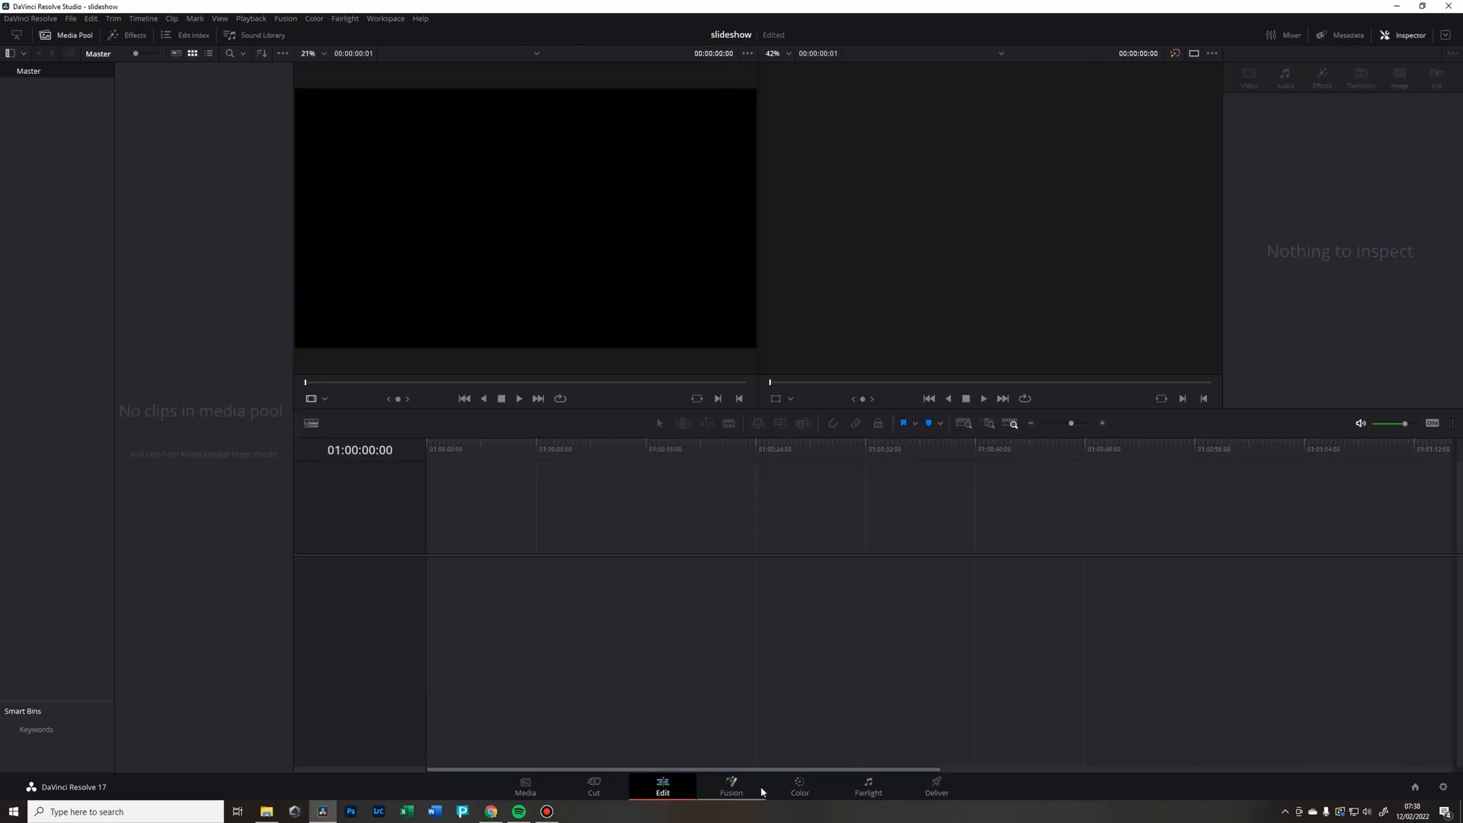
pyautogui.click(731, 786)
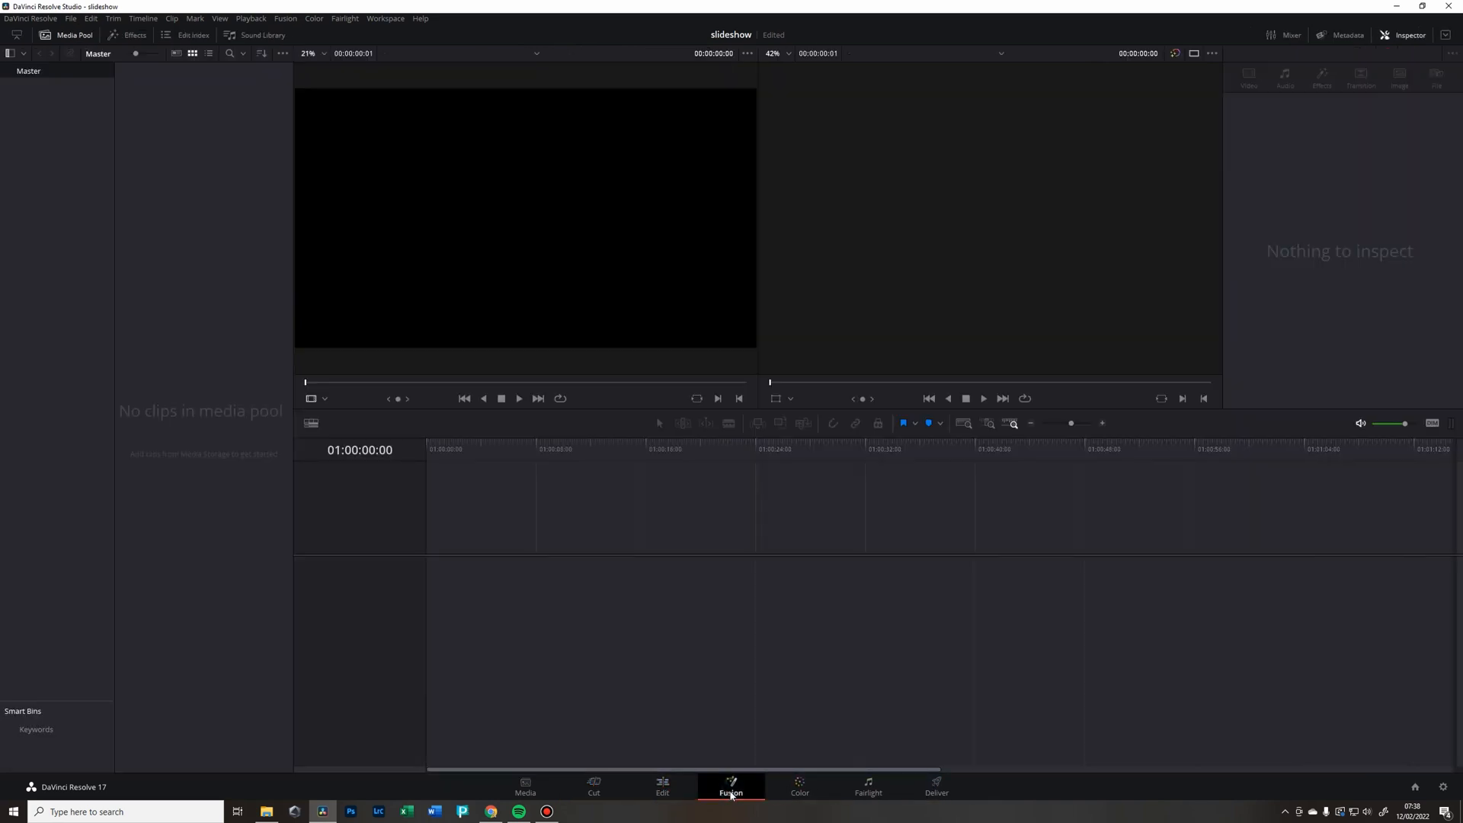
pyautogui.click(731, 787)
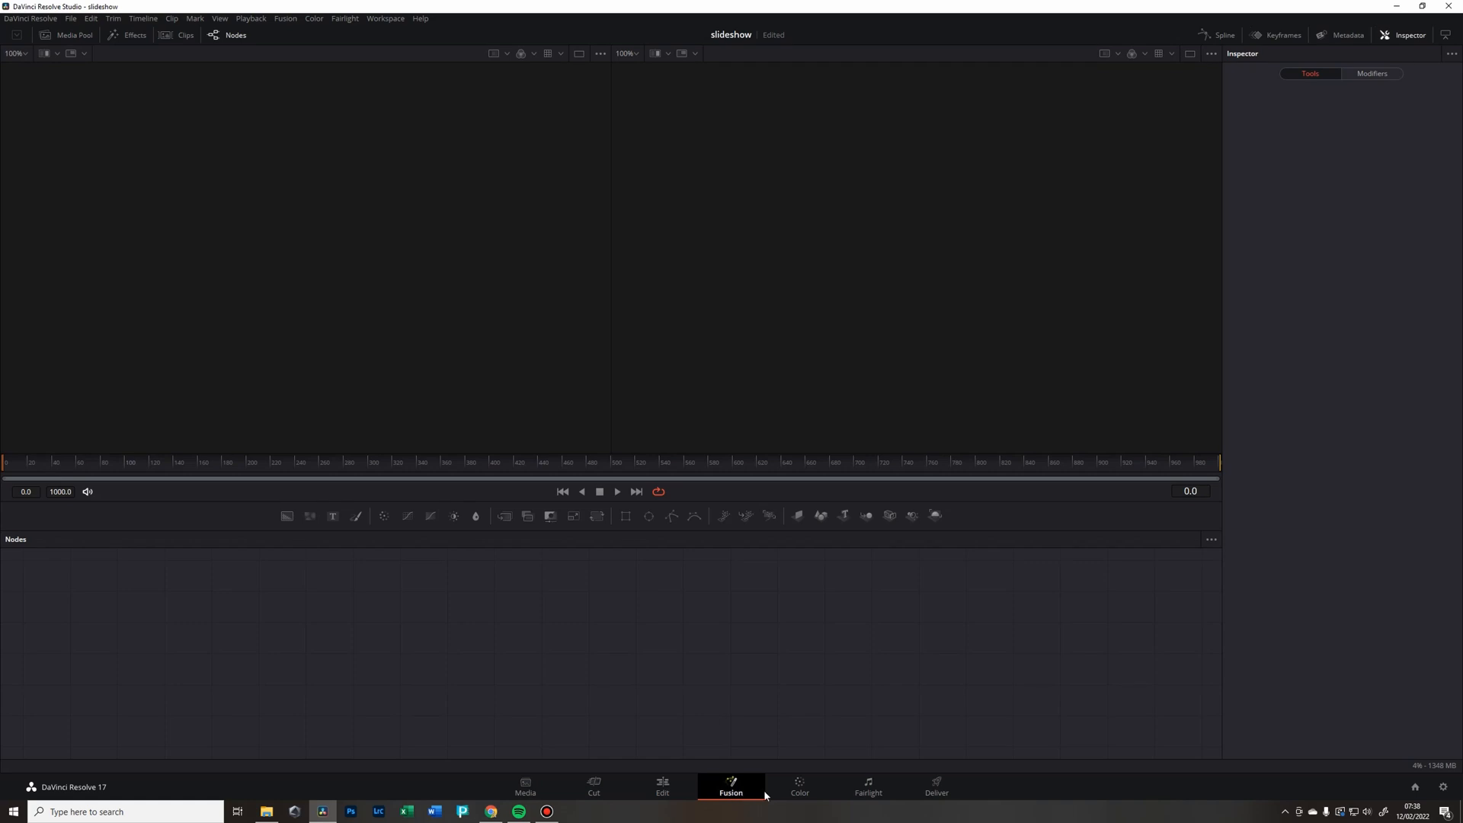
pyautogui.click(798, 787)
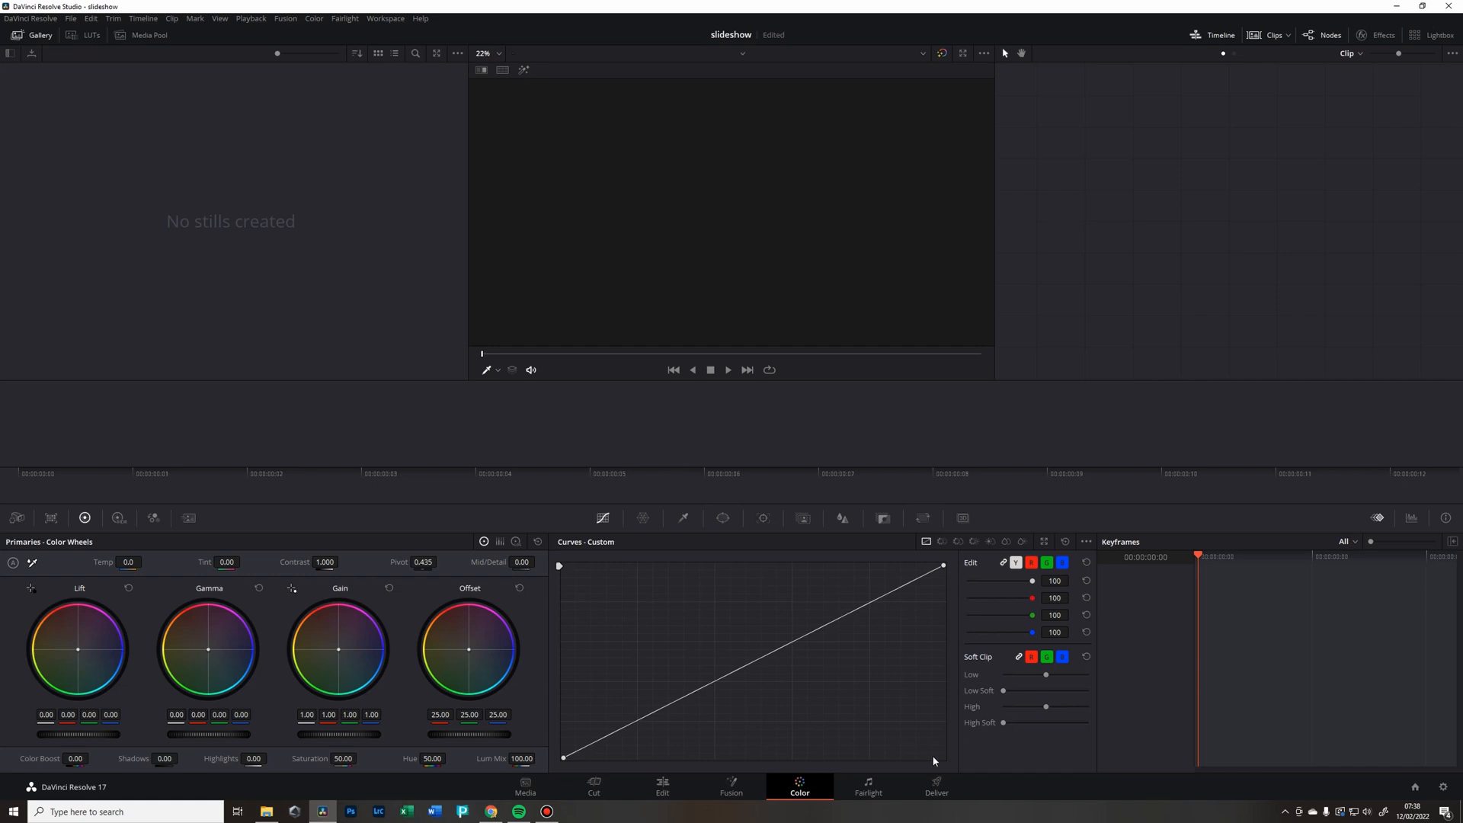
# - Visit the Fairlight and Deliver pages, then return to the Media page
pyautogui.click(866, 786)
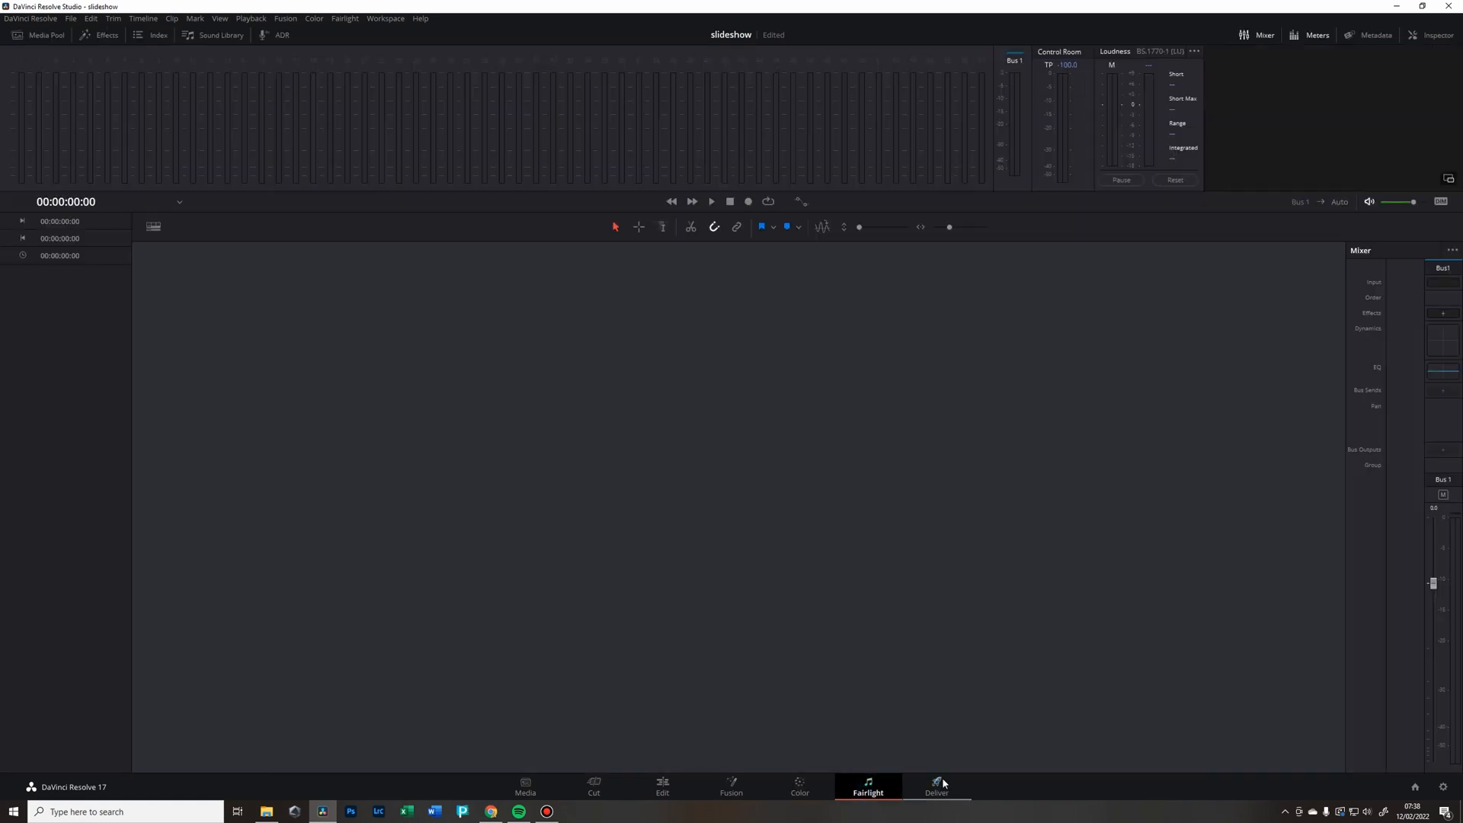
pyautogui.click(935, 787)
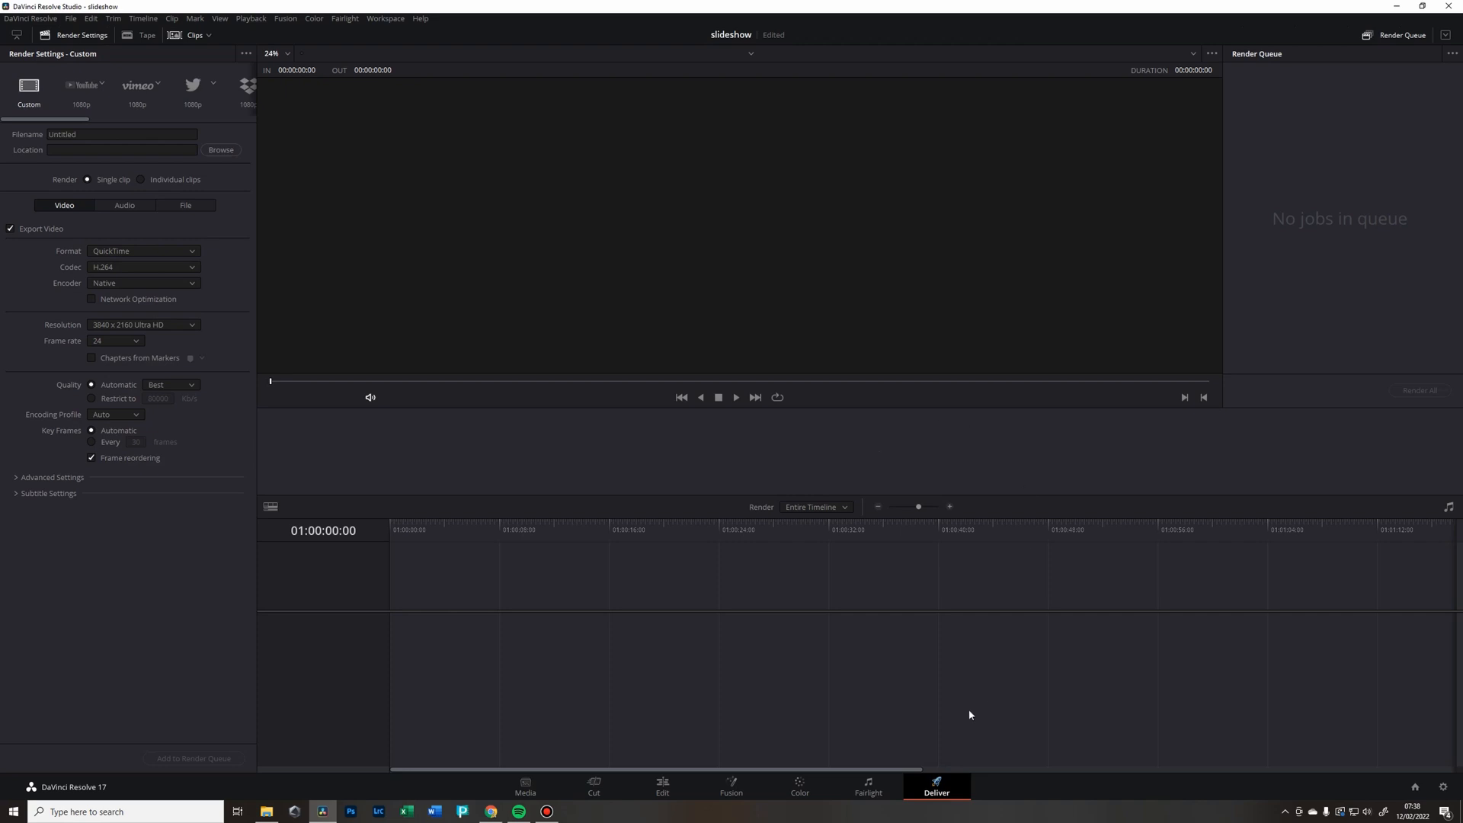
pyautogui.moveTo(961, 799)
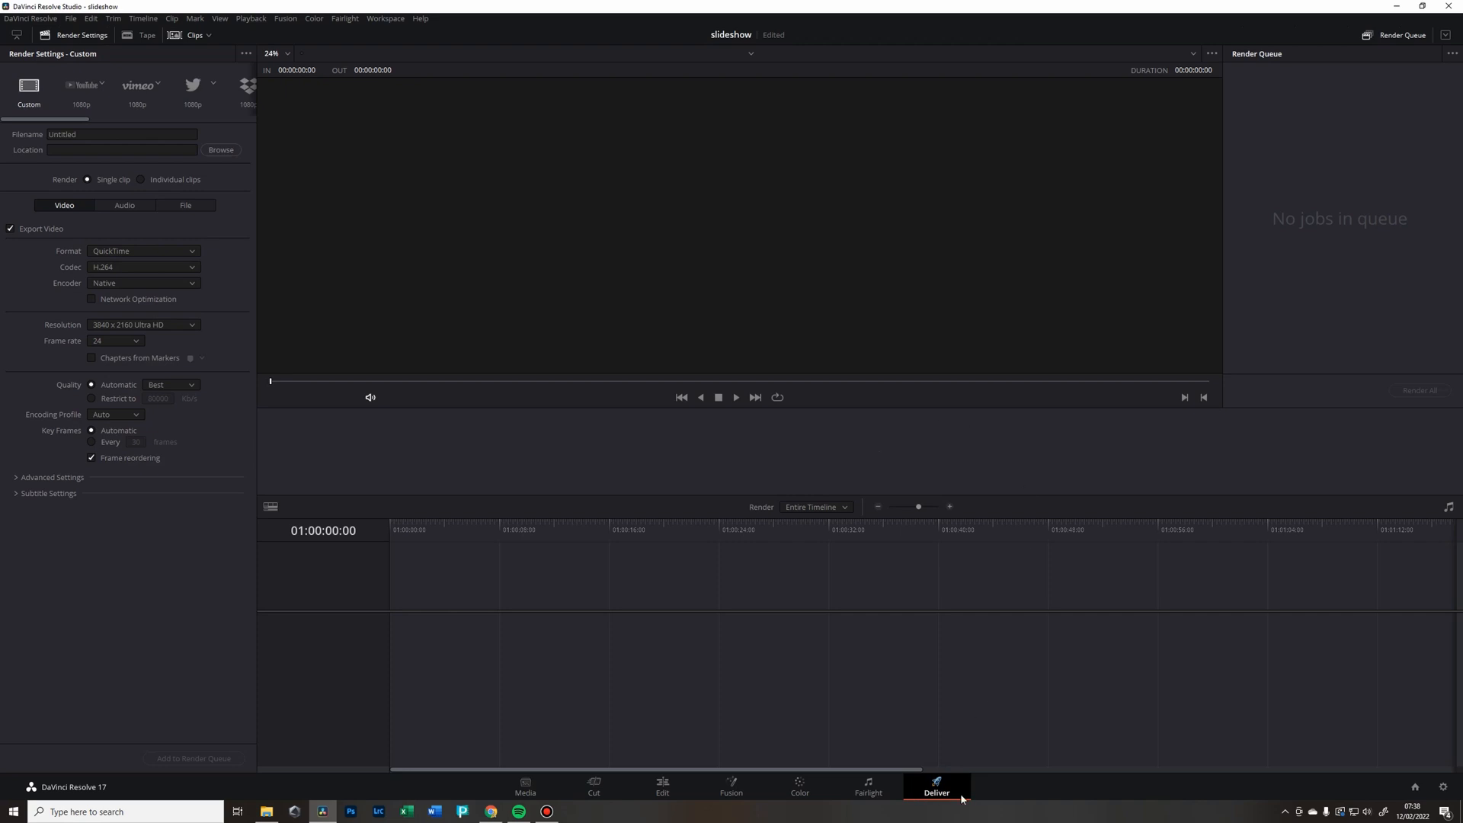
pyautogui.moveTo(964, 799)
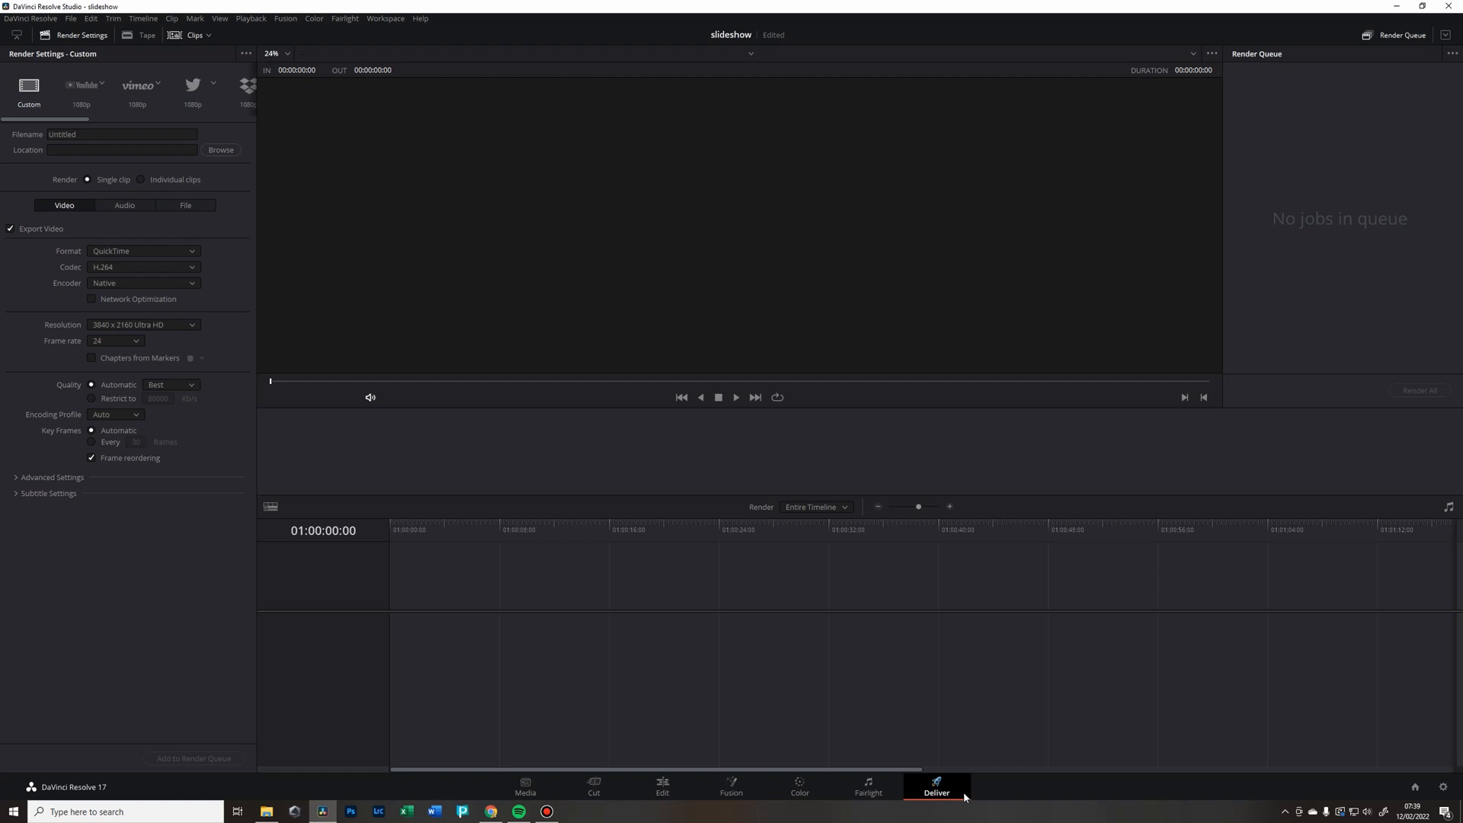
pyautogui.moveTo(552, 593)
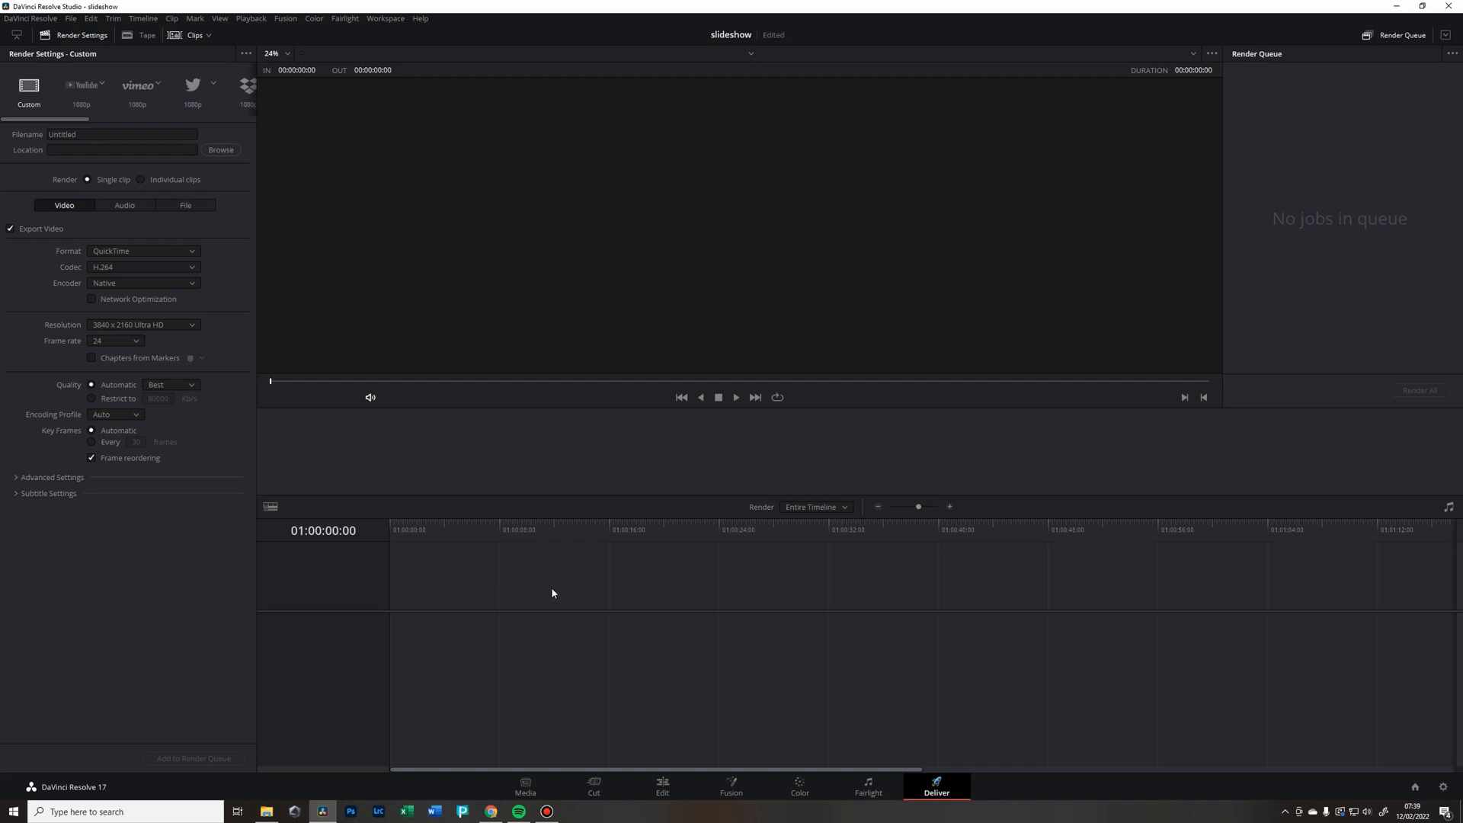
pyautogui.click(524, 787)
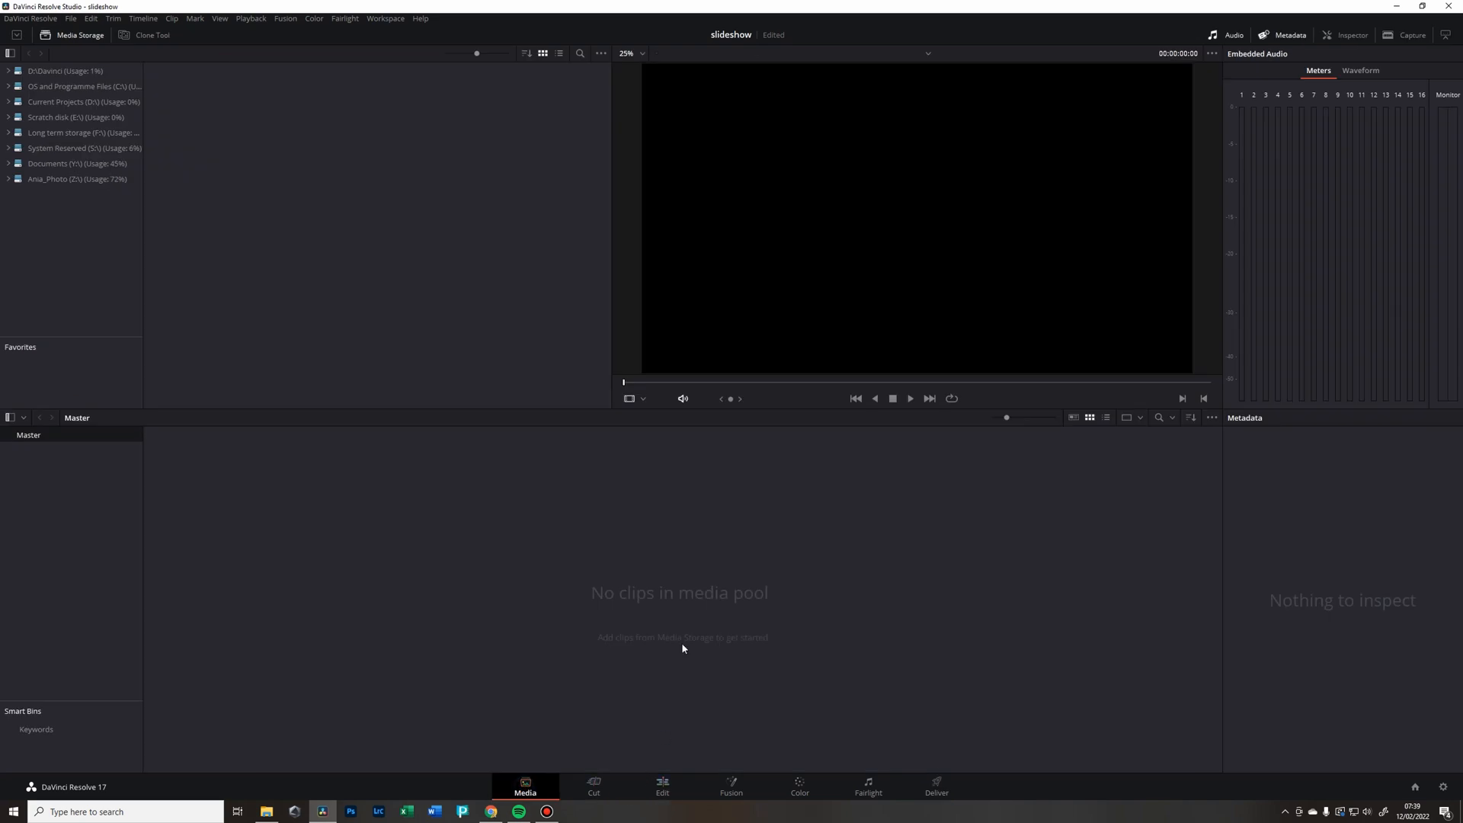
pyautogui.moveTo(548, 439)
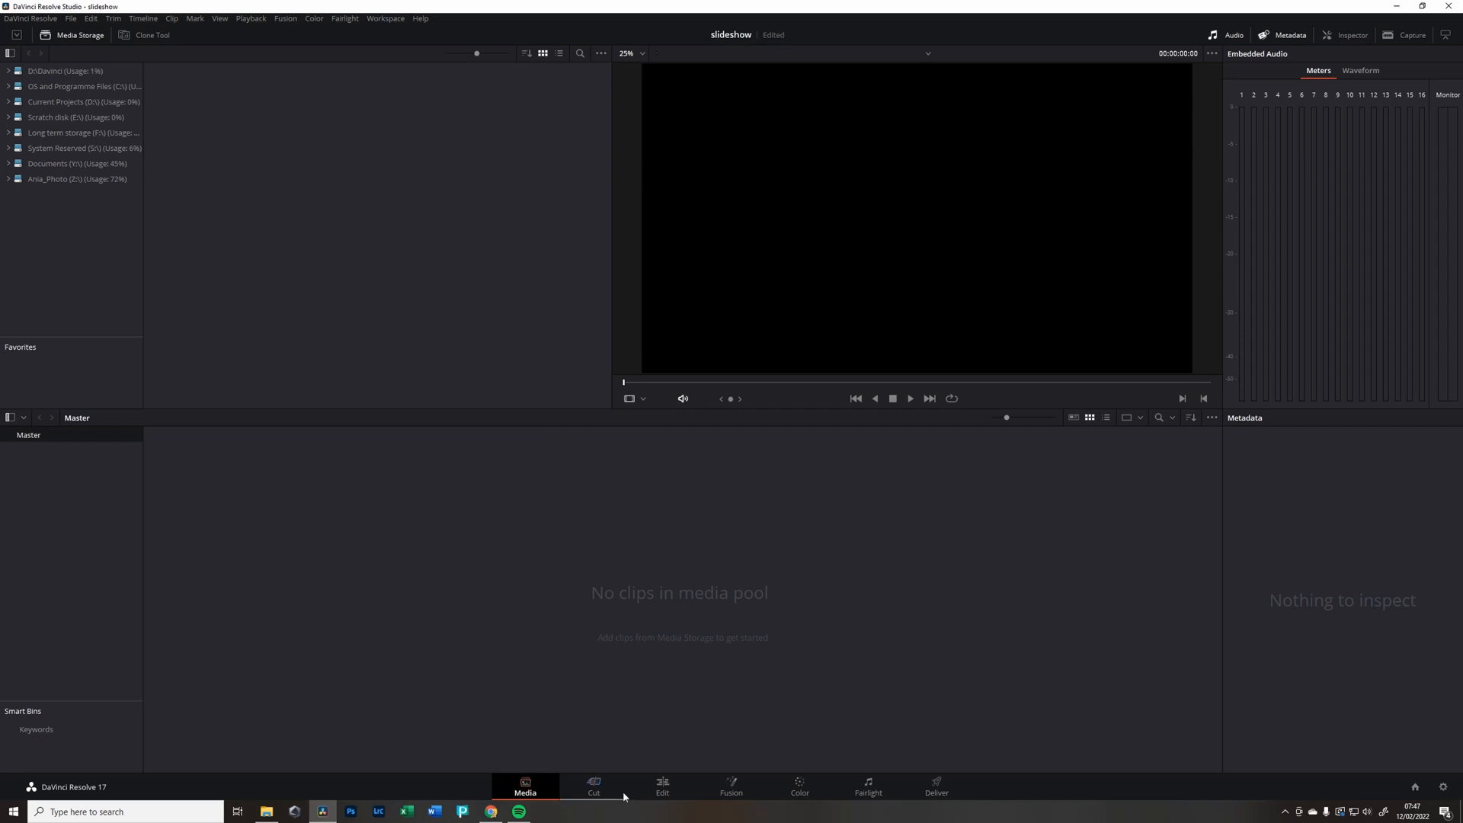
pyautogui.moveTo(544, 154)
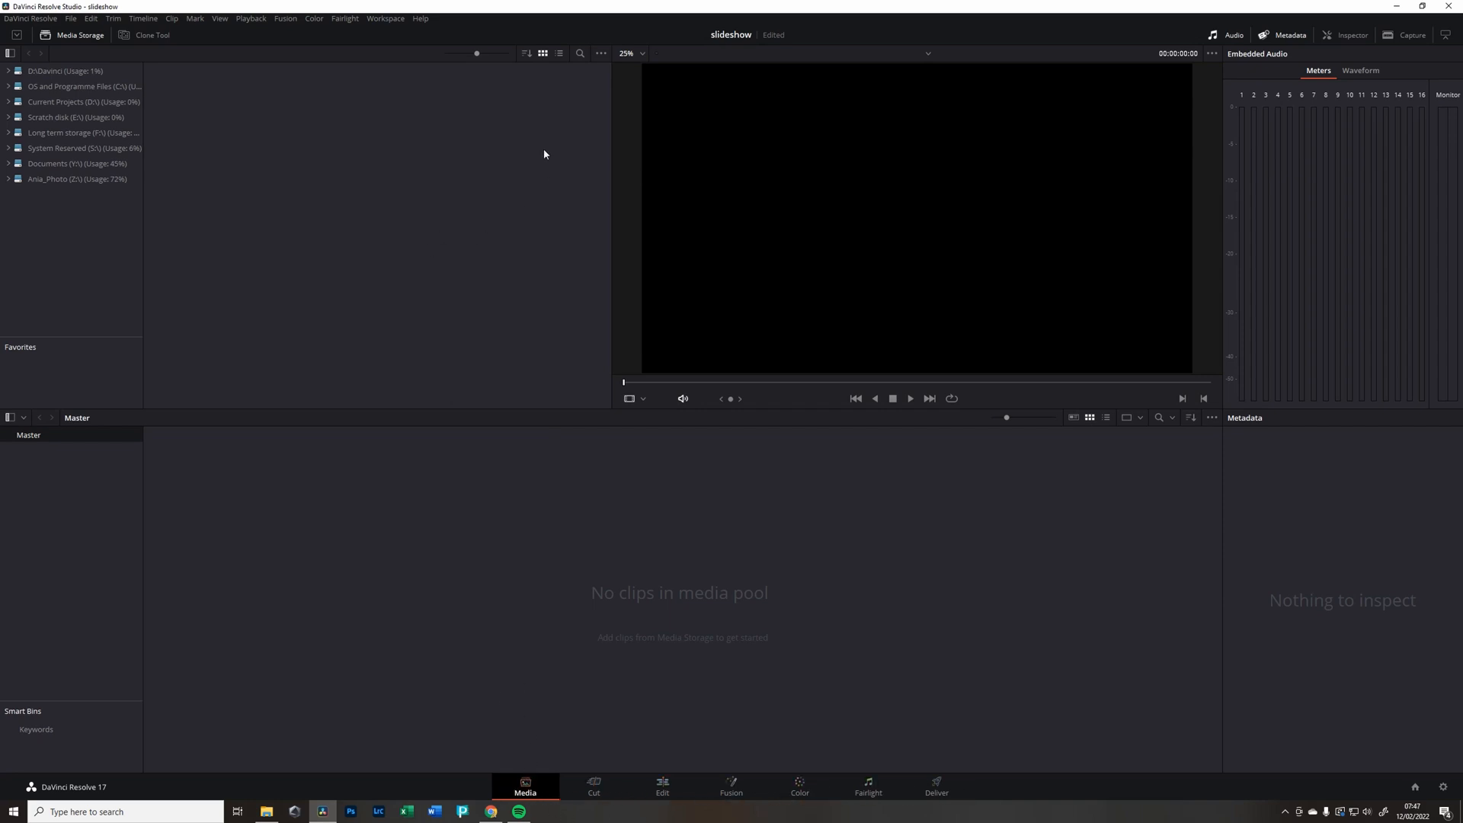
pyautogui.moveTo(377, 87)
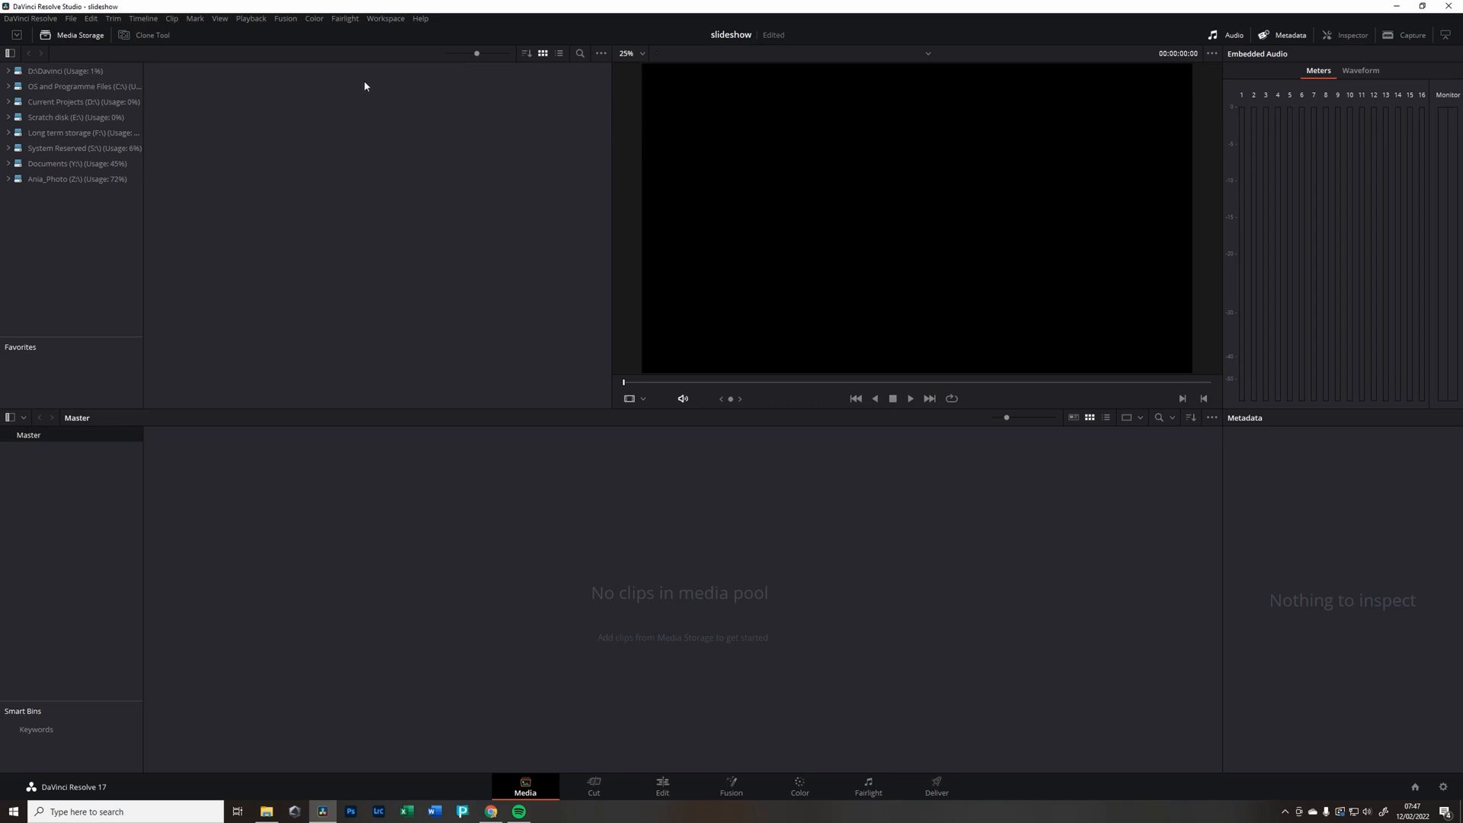
pyautogui.moveTo(329, 84)
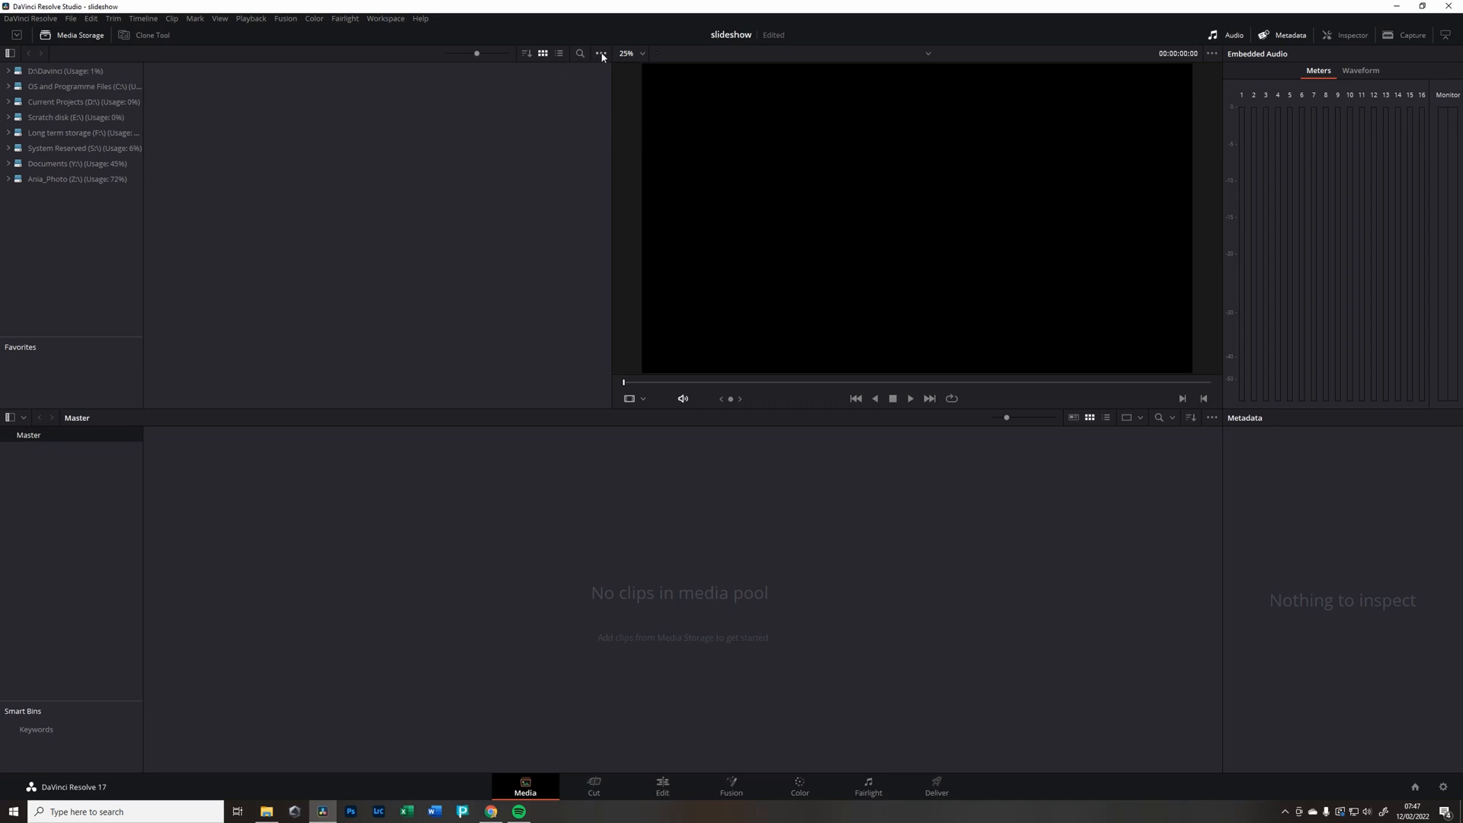
pyautogui.click(601, 54)
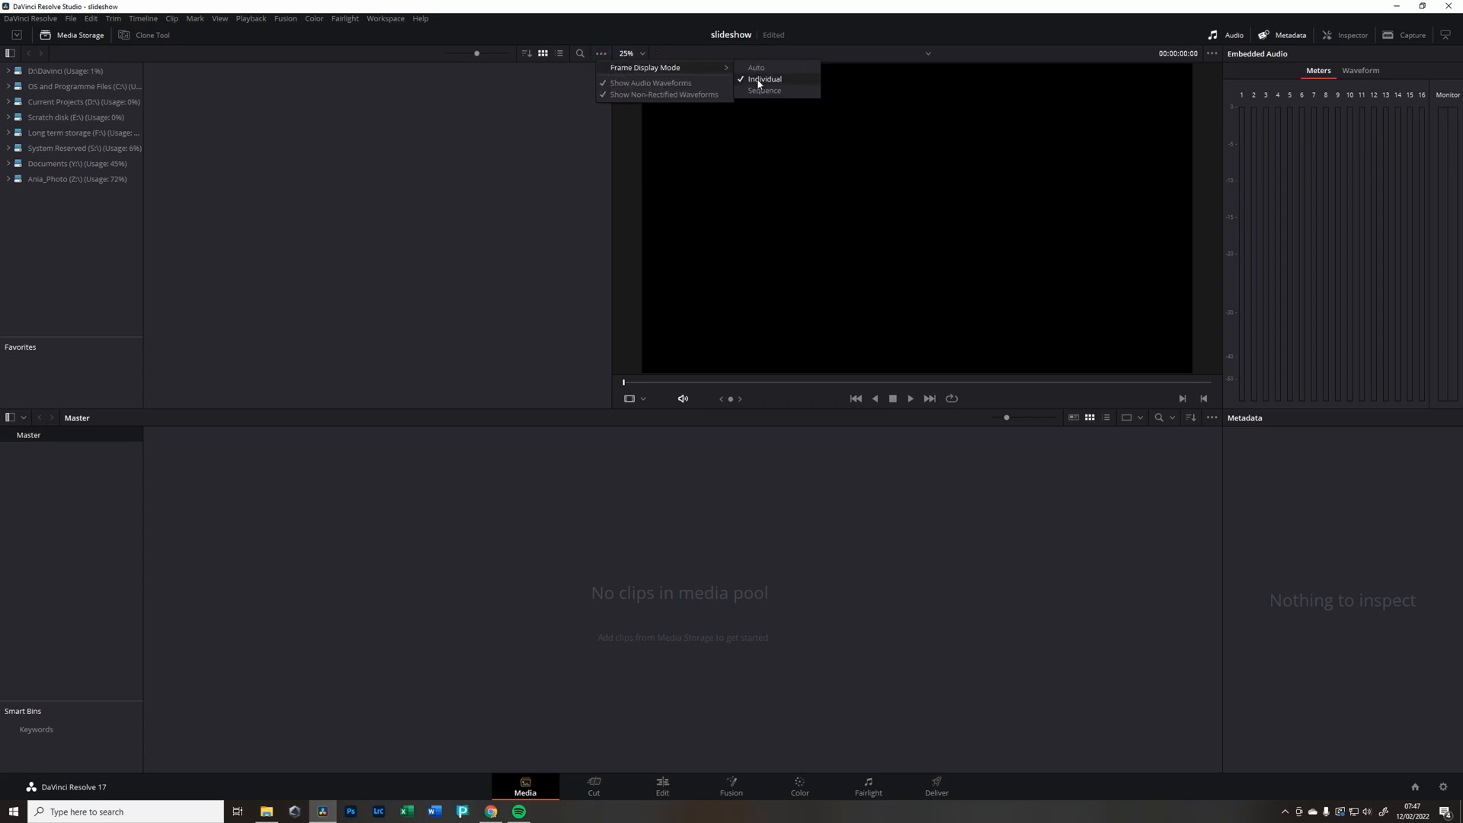
pyautogui.moveTo(787, 86)
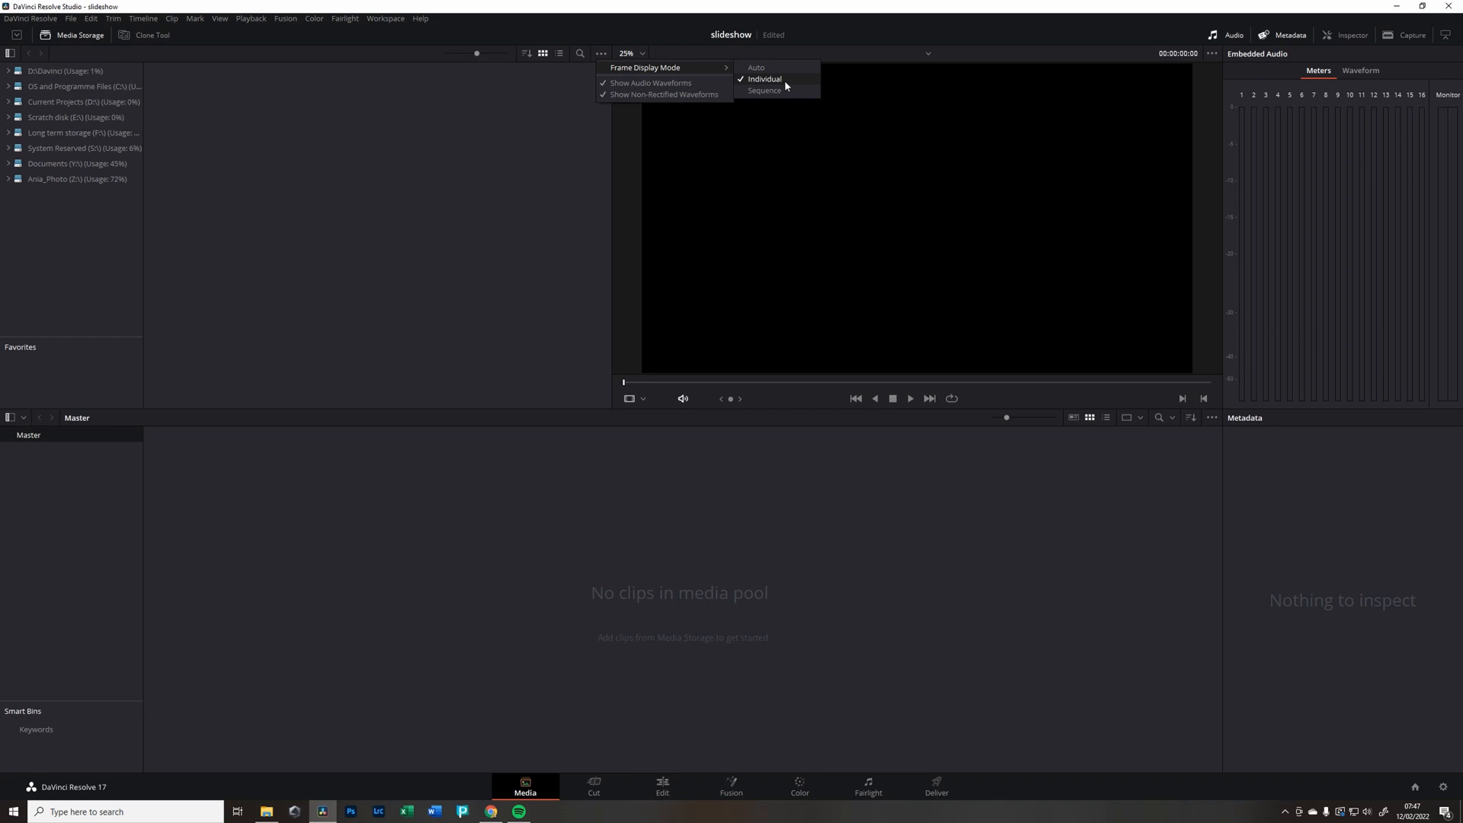
pyautogui.moveTo(786, 86)
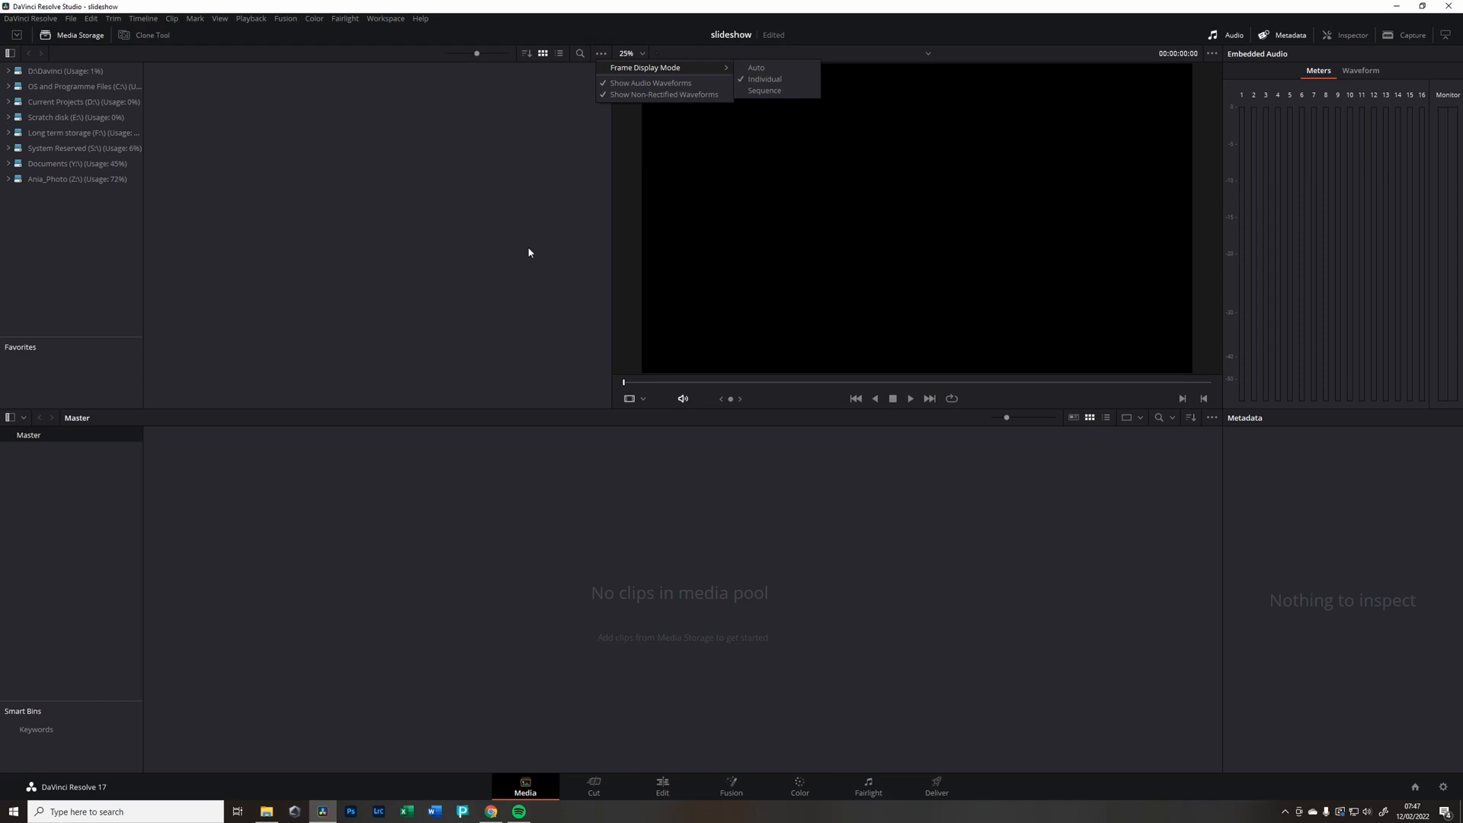
pyautogui.click(511, 697)
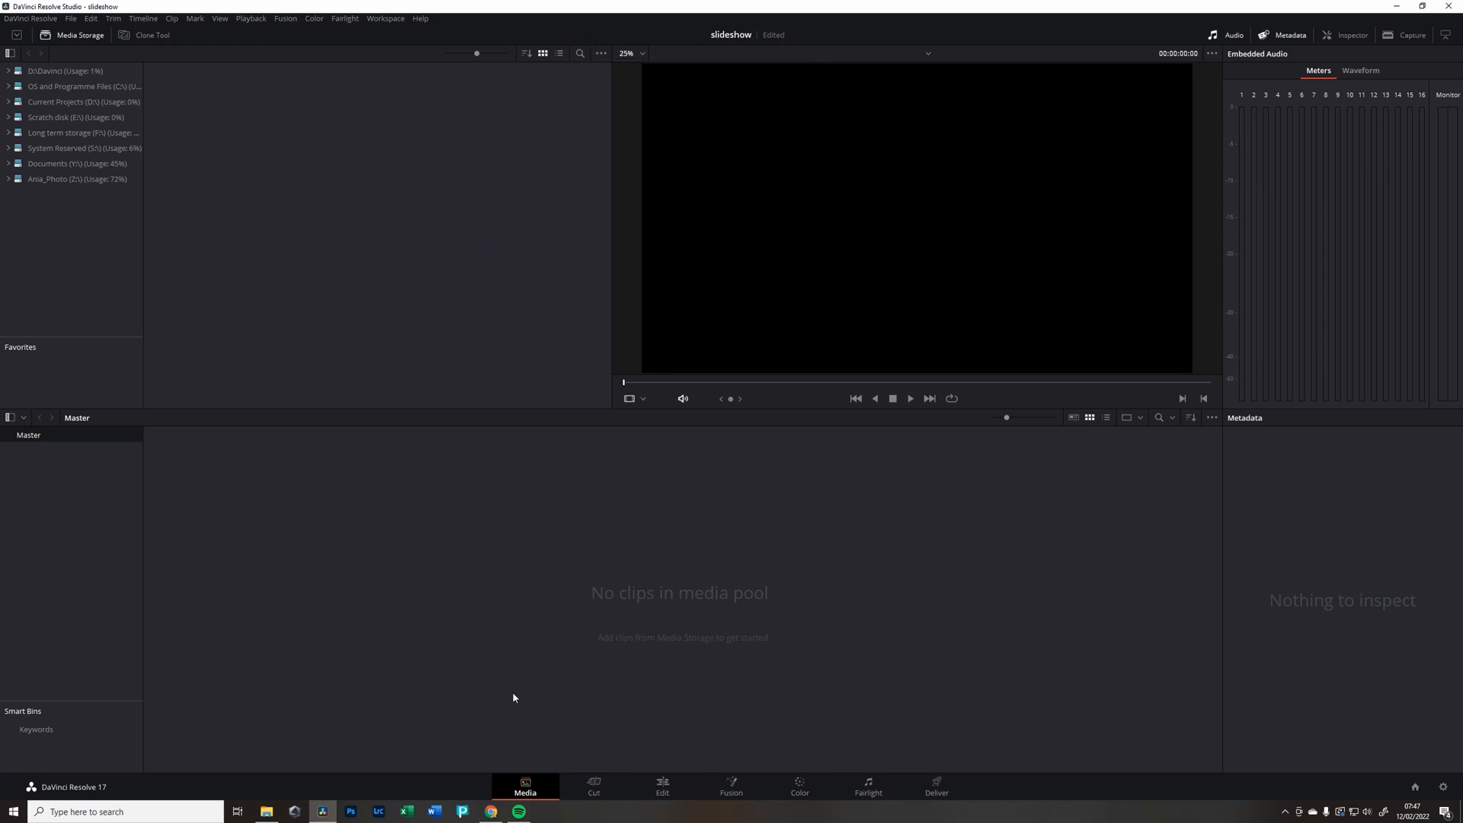
# - Switch to the Edit page and turn on single viewer mode
pyautogui.click(663, 787)
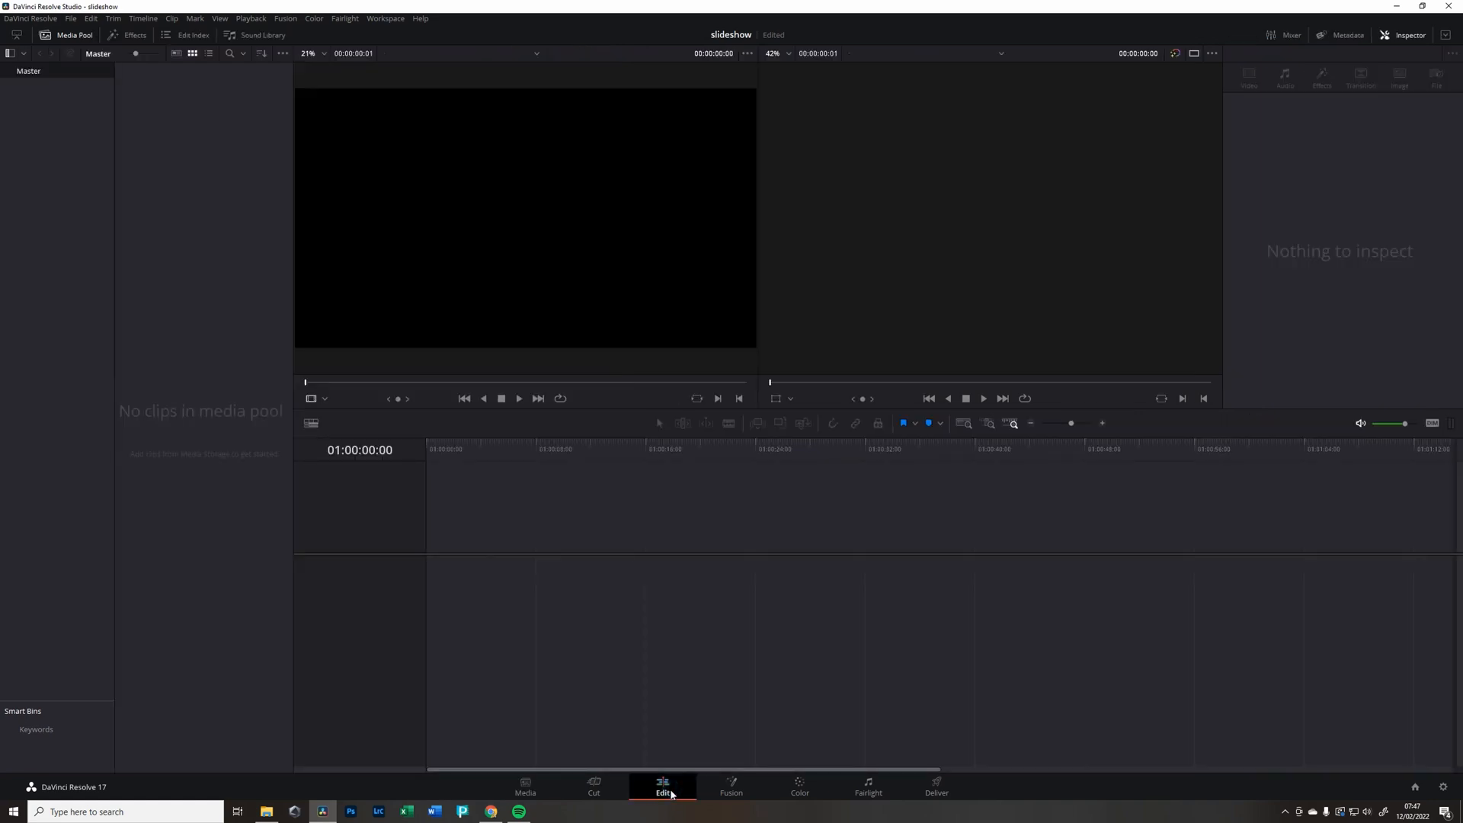
pyautogui.moveTo(606, 132)
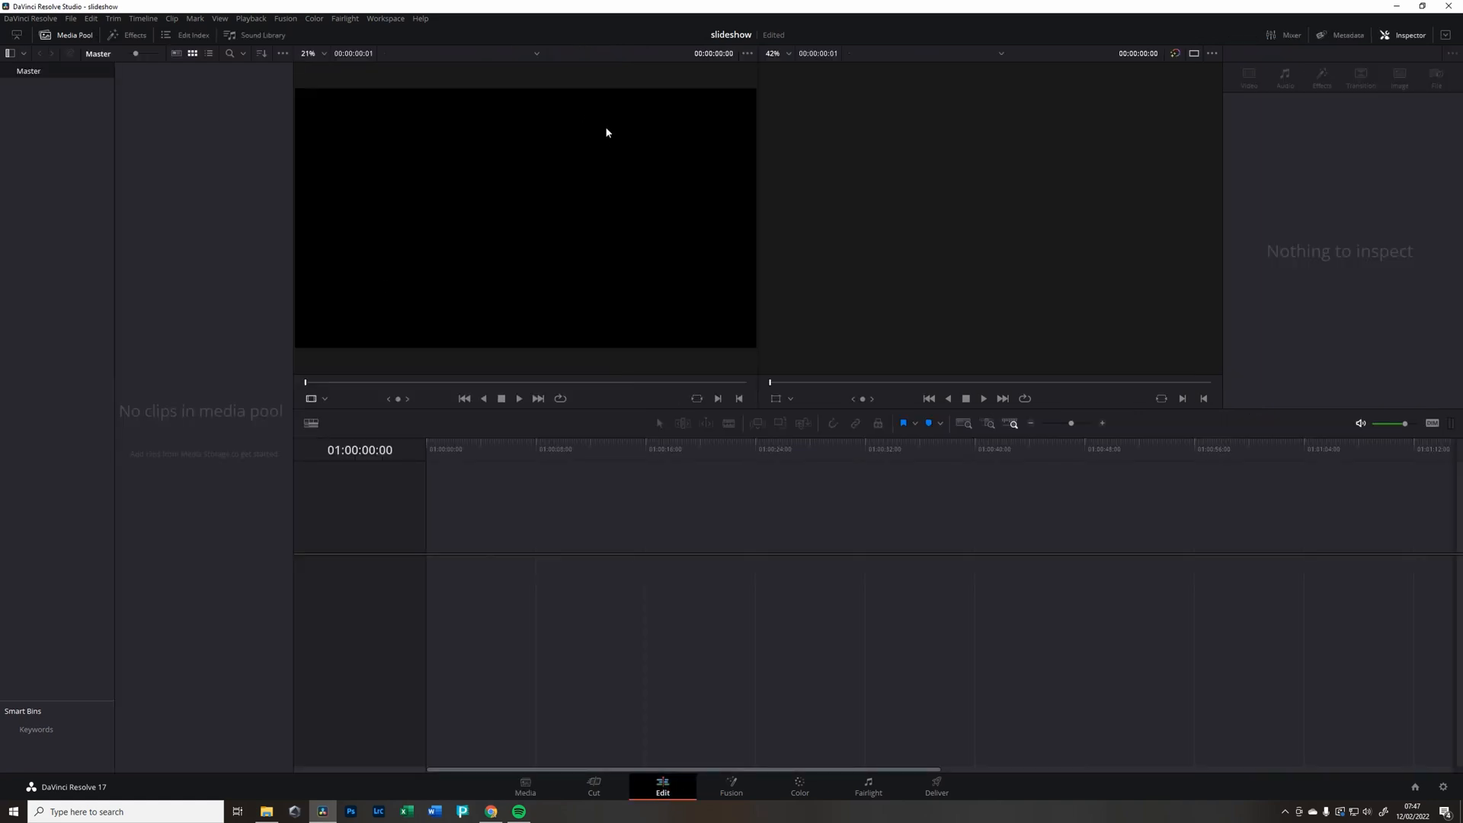
pyautogui.moveTo(988, 259)
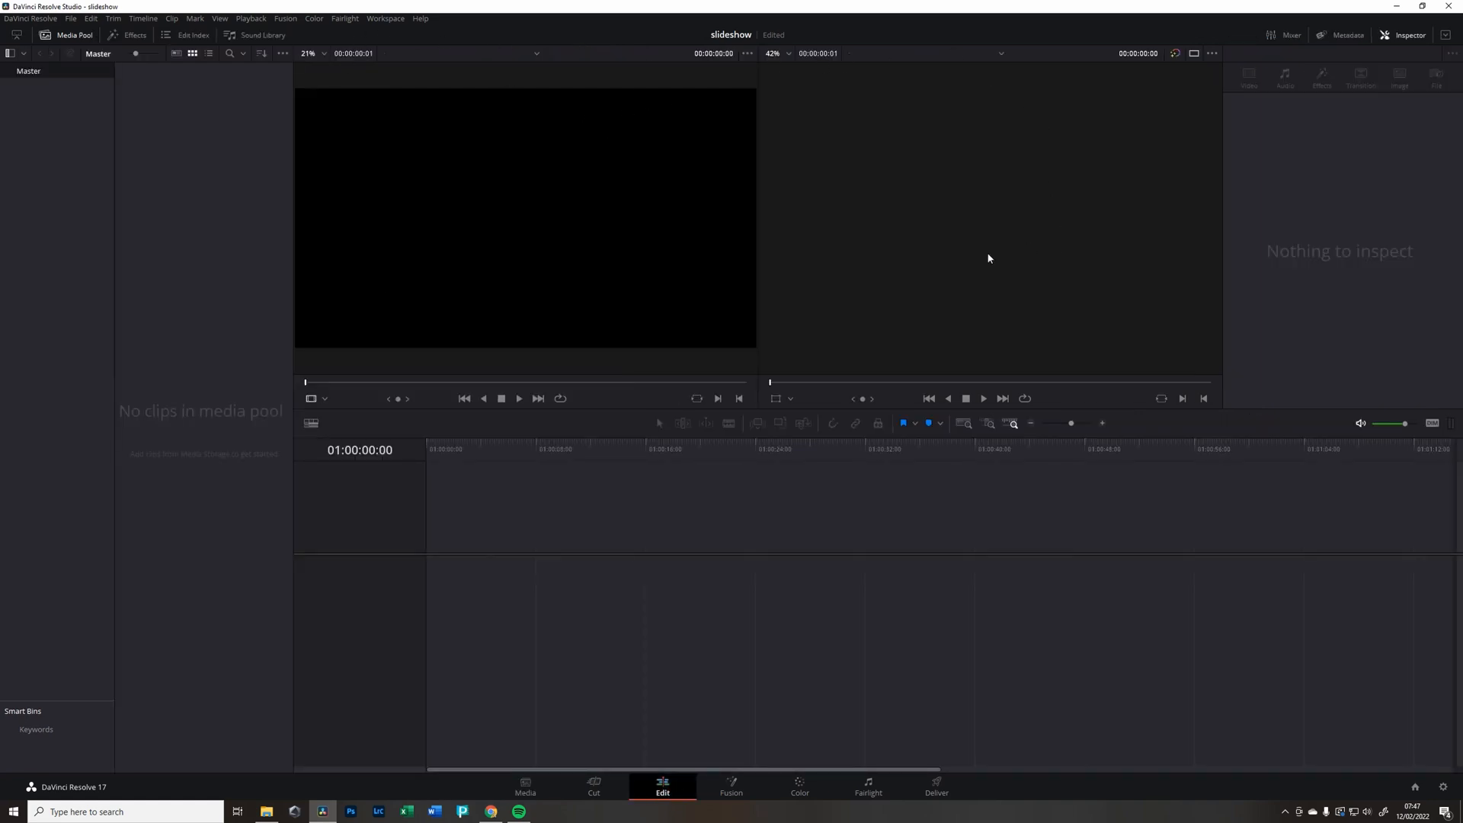
pyautogui.click(1194, 53)
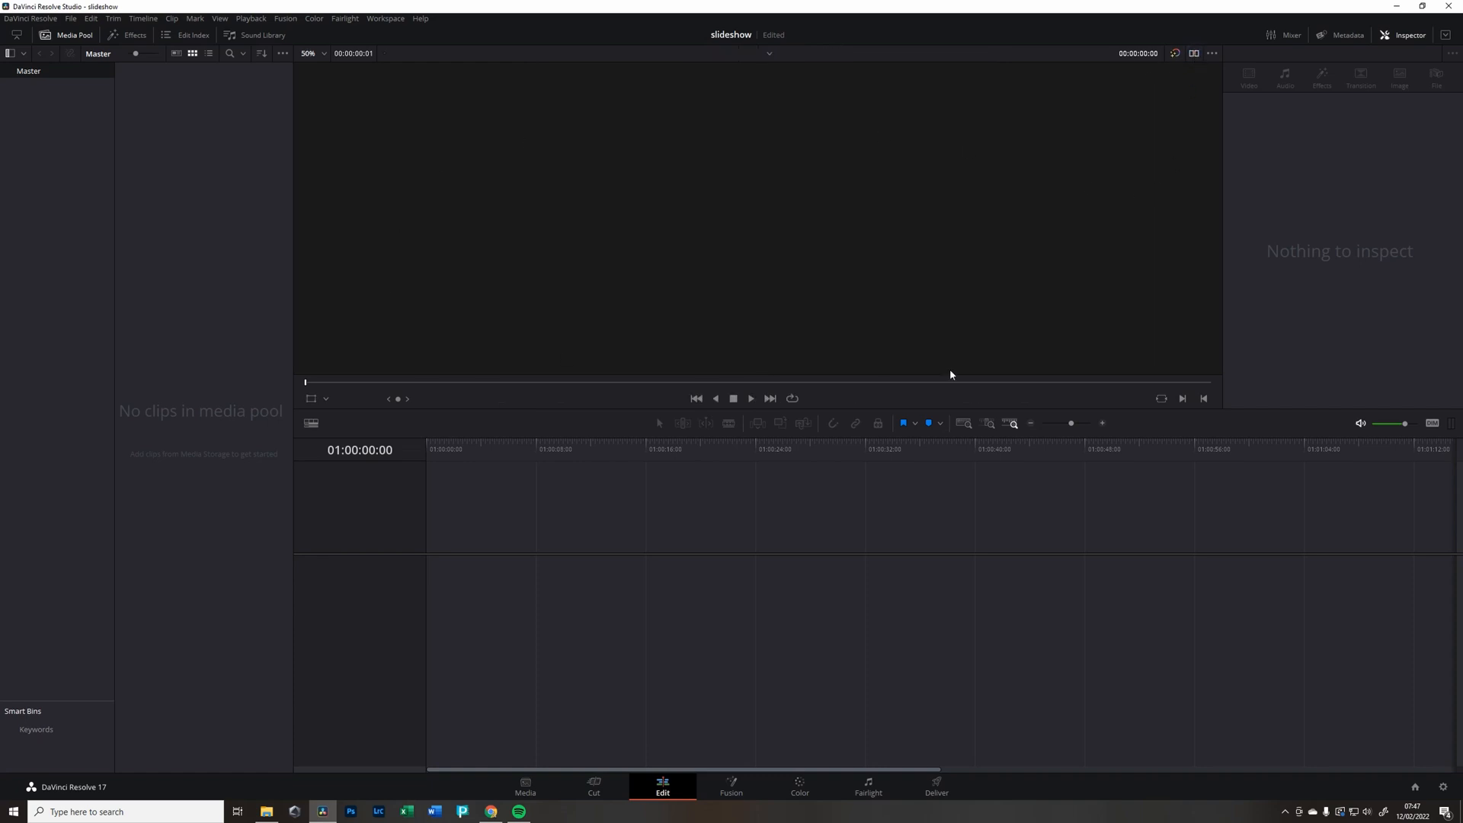
pyautogui.moveTo(199, 338)
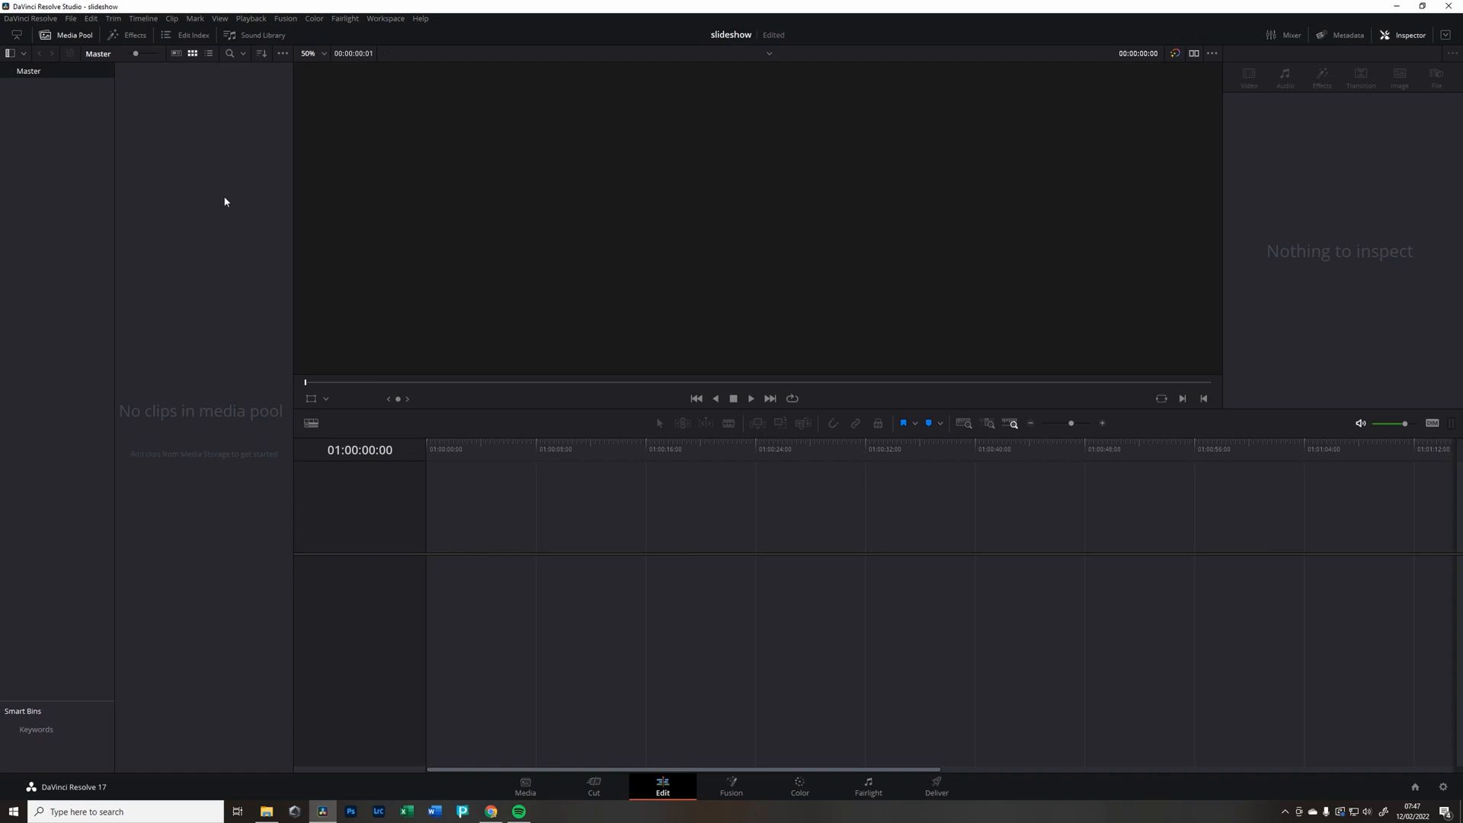
# - Import the logo image and family photo files into the media pool via Import Media
pyautogui.rightClick(224, 200)
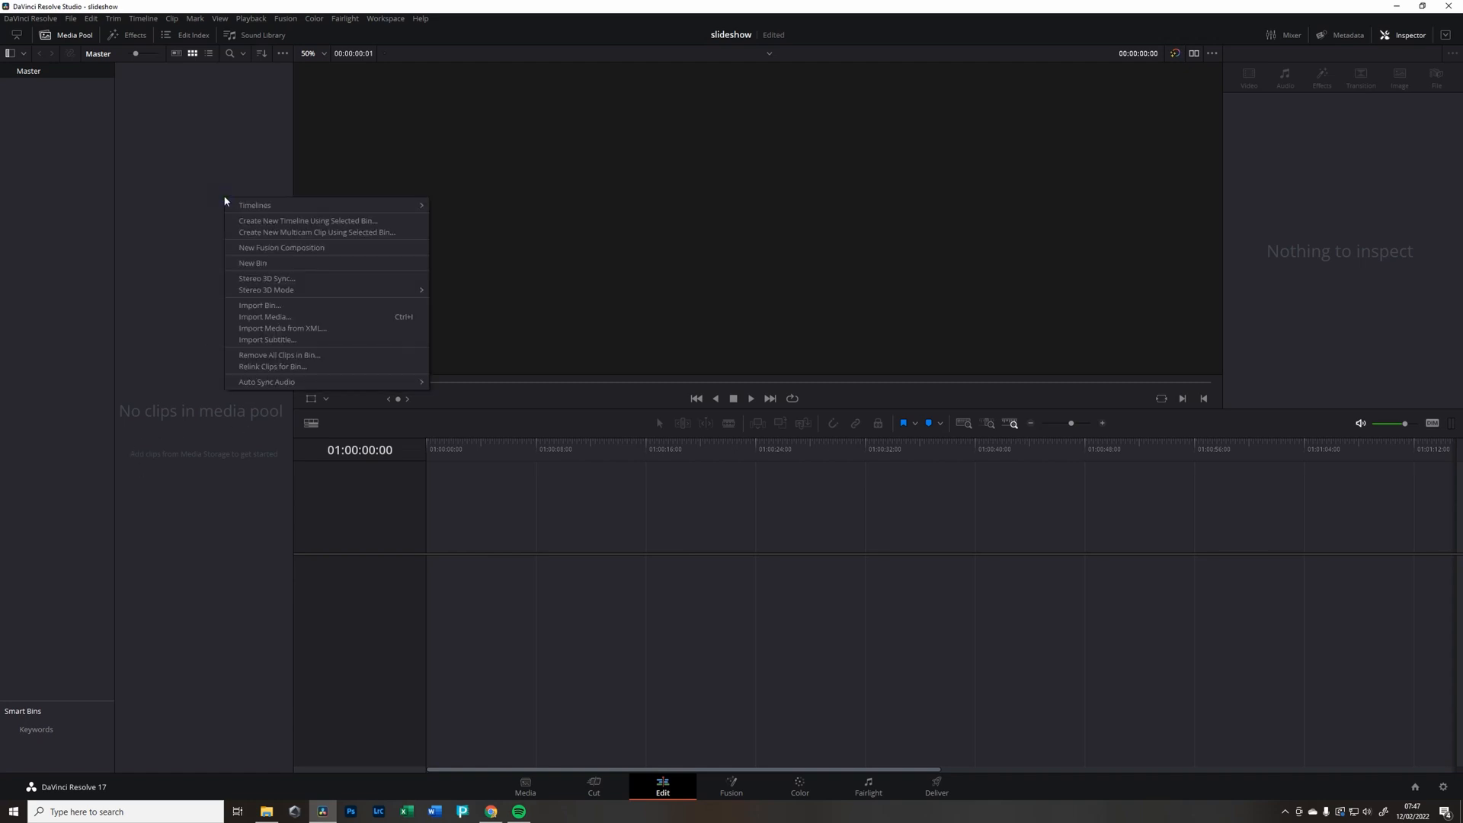
pyautogui.moveTo(264, 316)
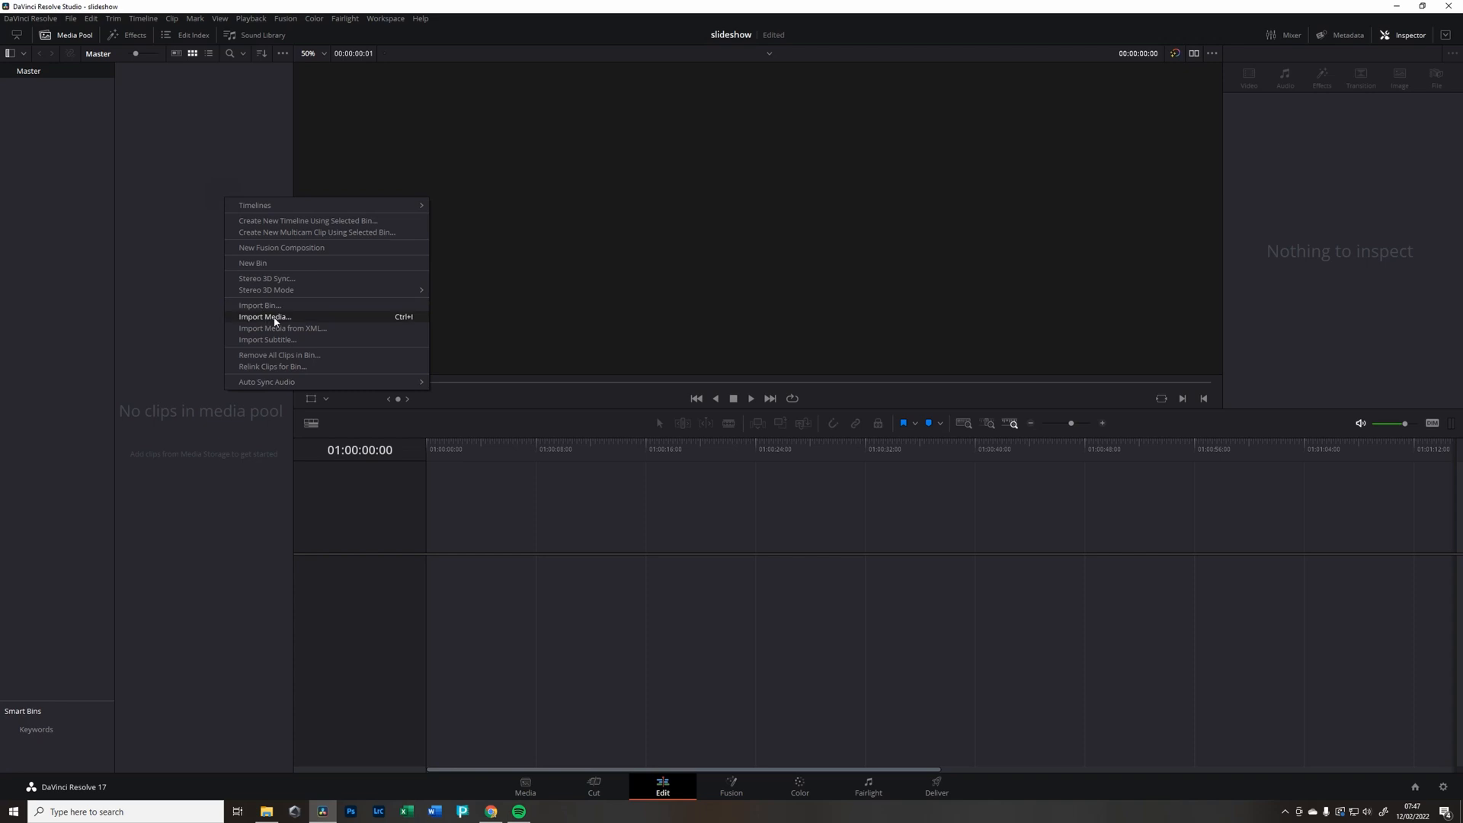
pyautogui.click(265, 317)
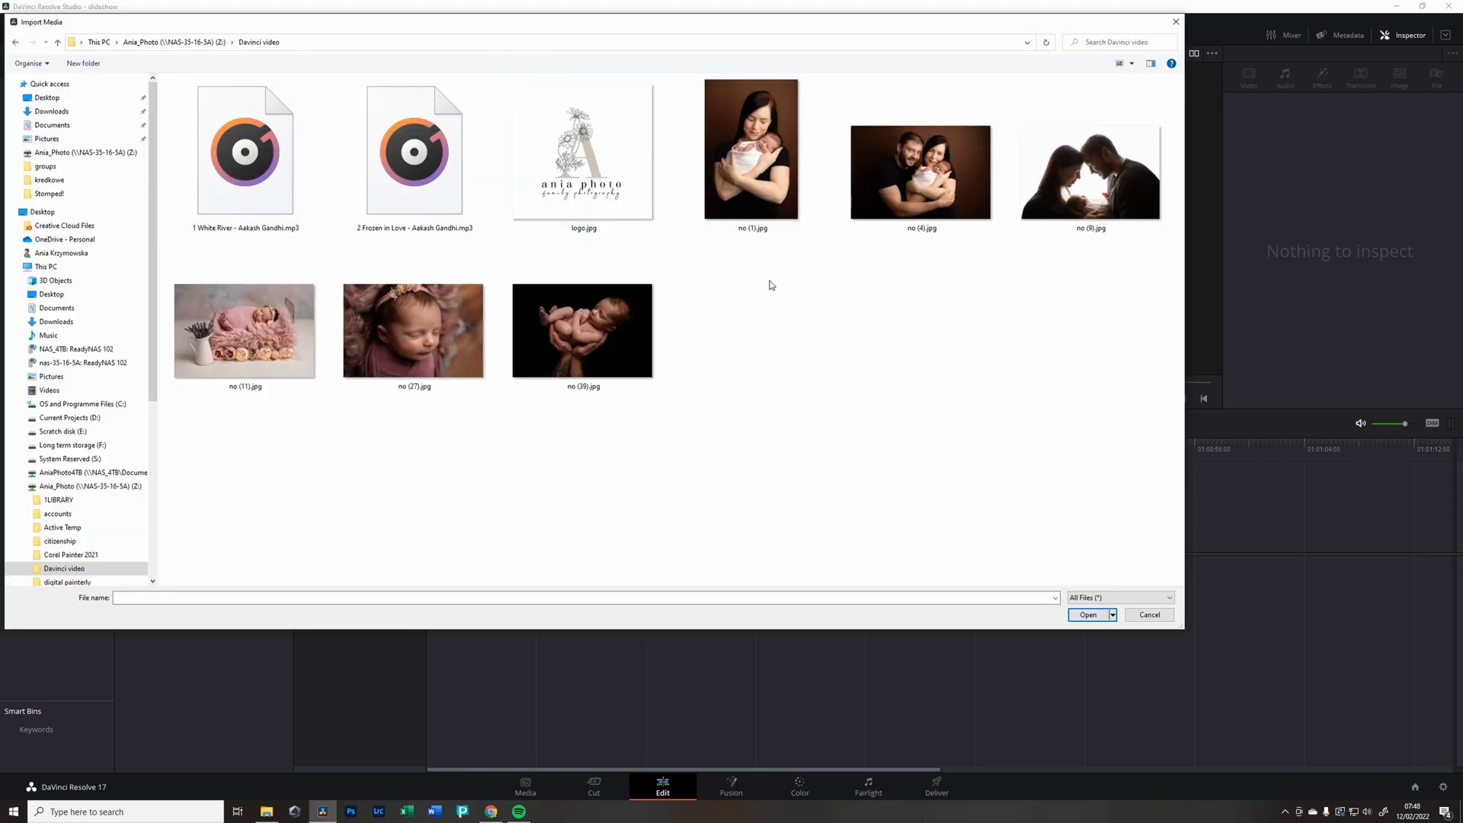
pyautogui.click(920, 172)
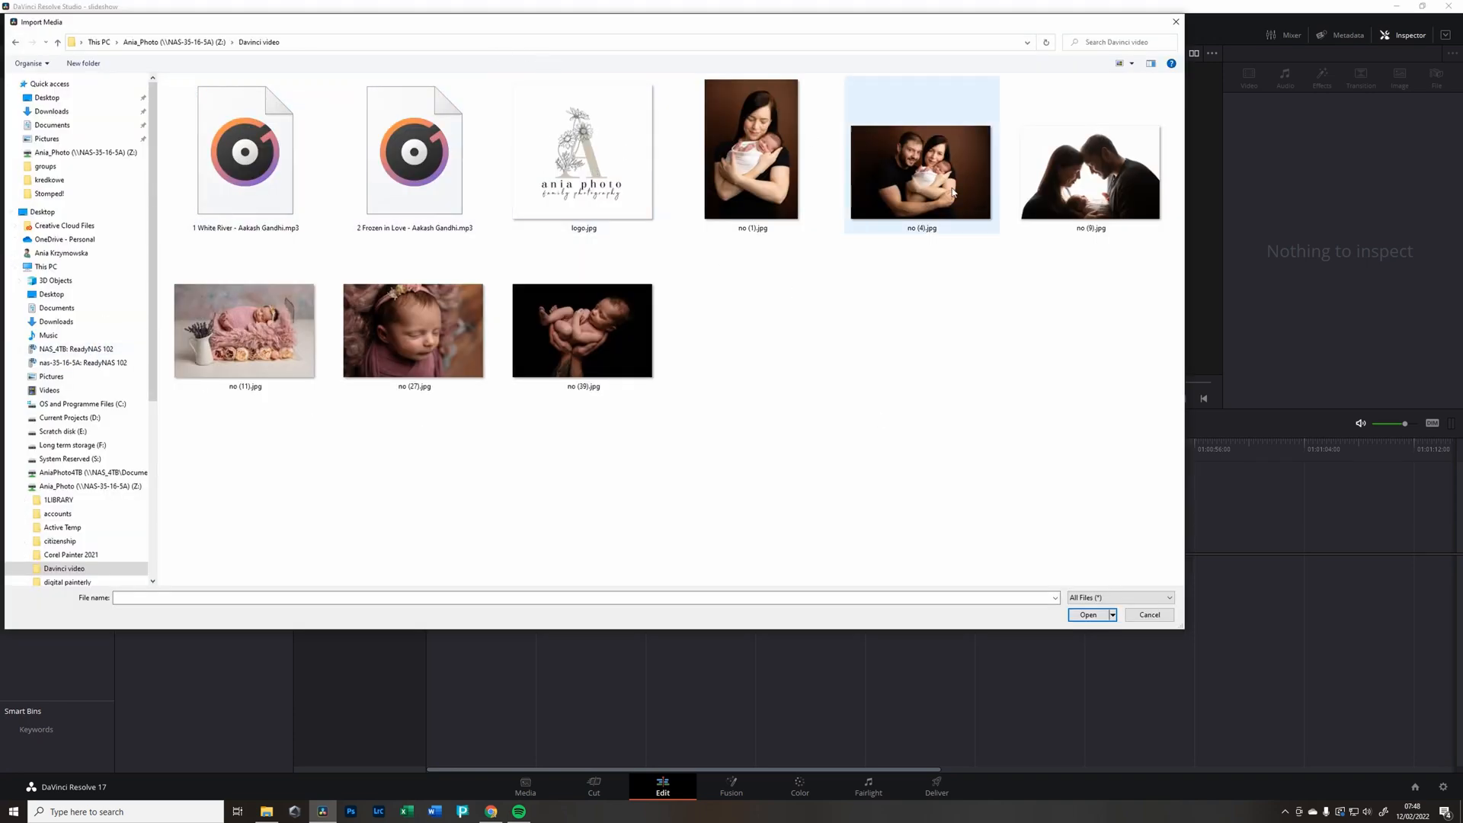
pyautogui.click(583, 150)
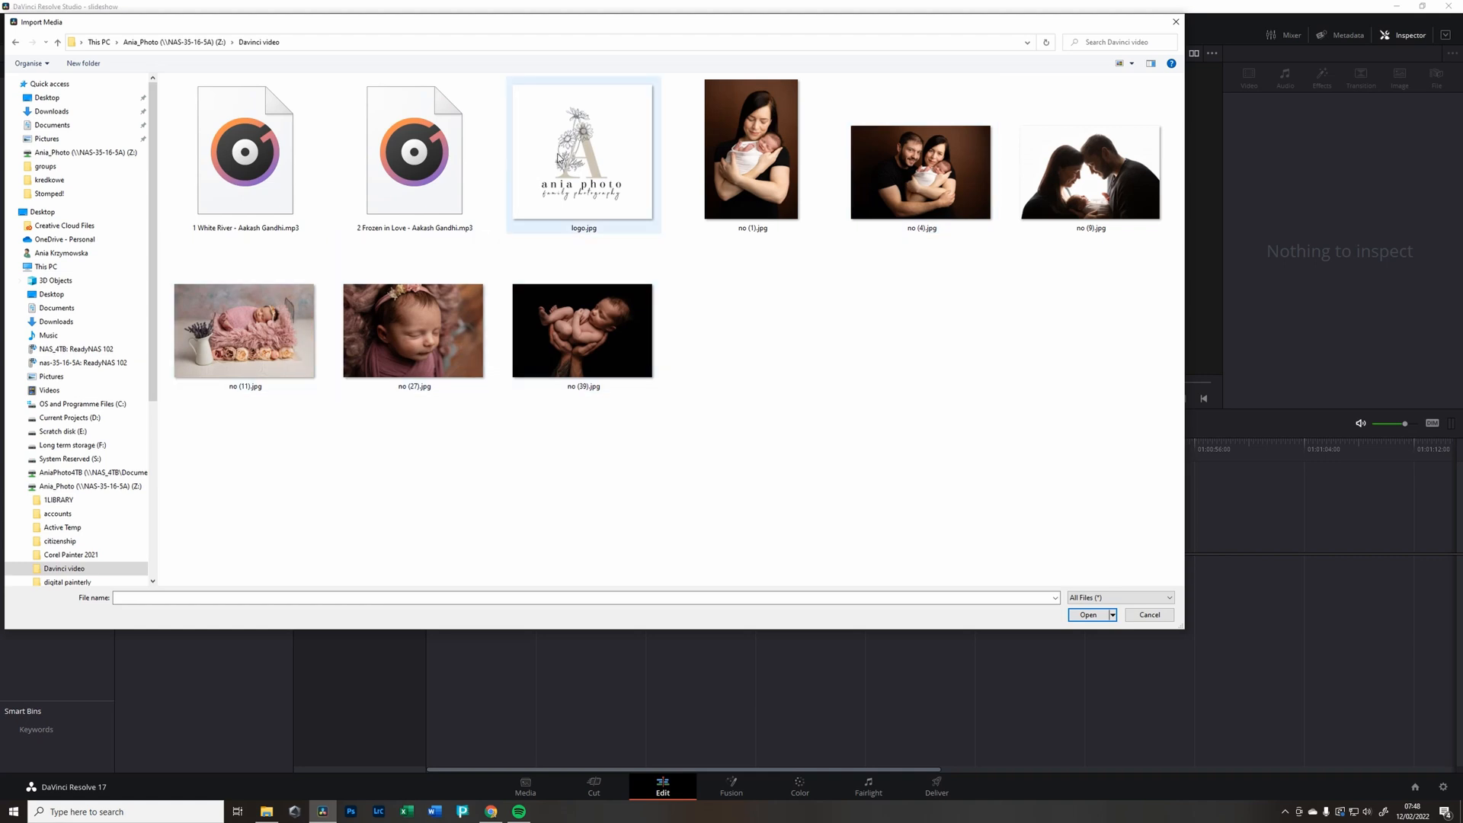
pyautogui.moveTo(579, 159)
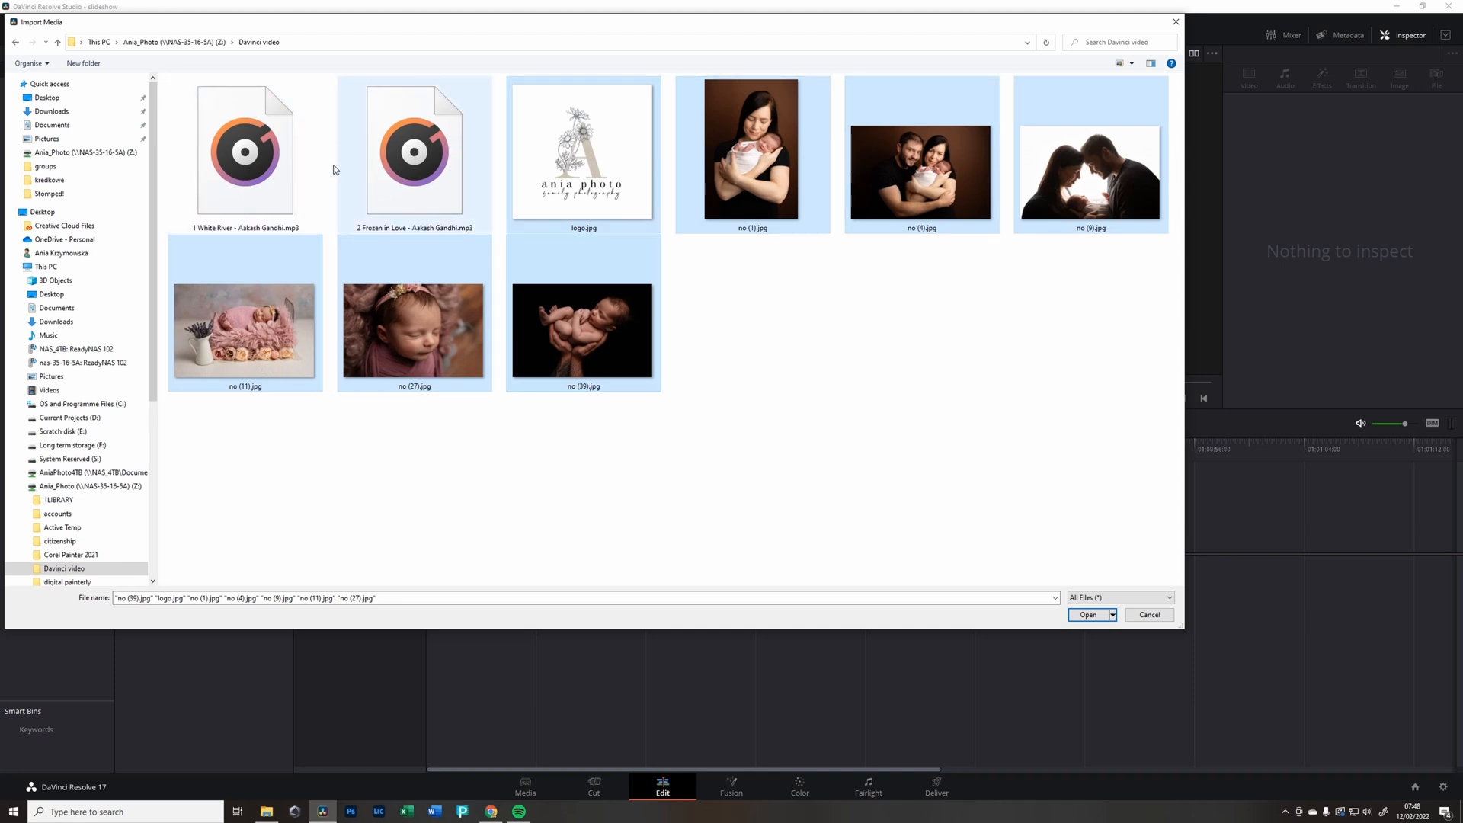
pyautogui.click(1088, 615)
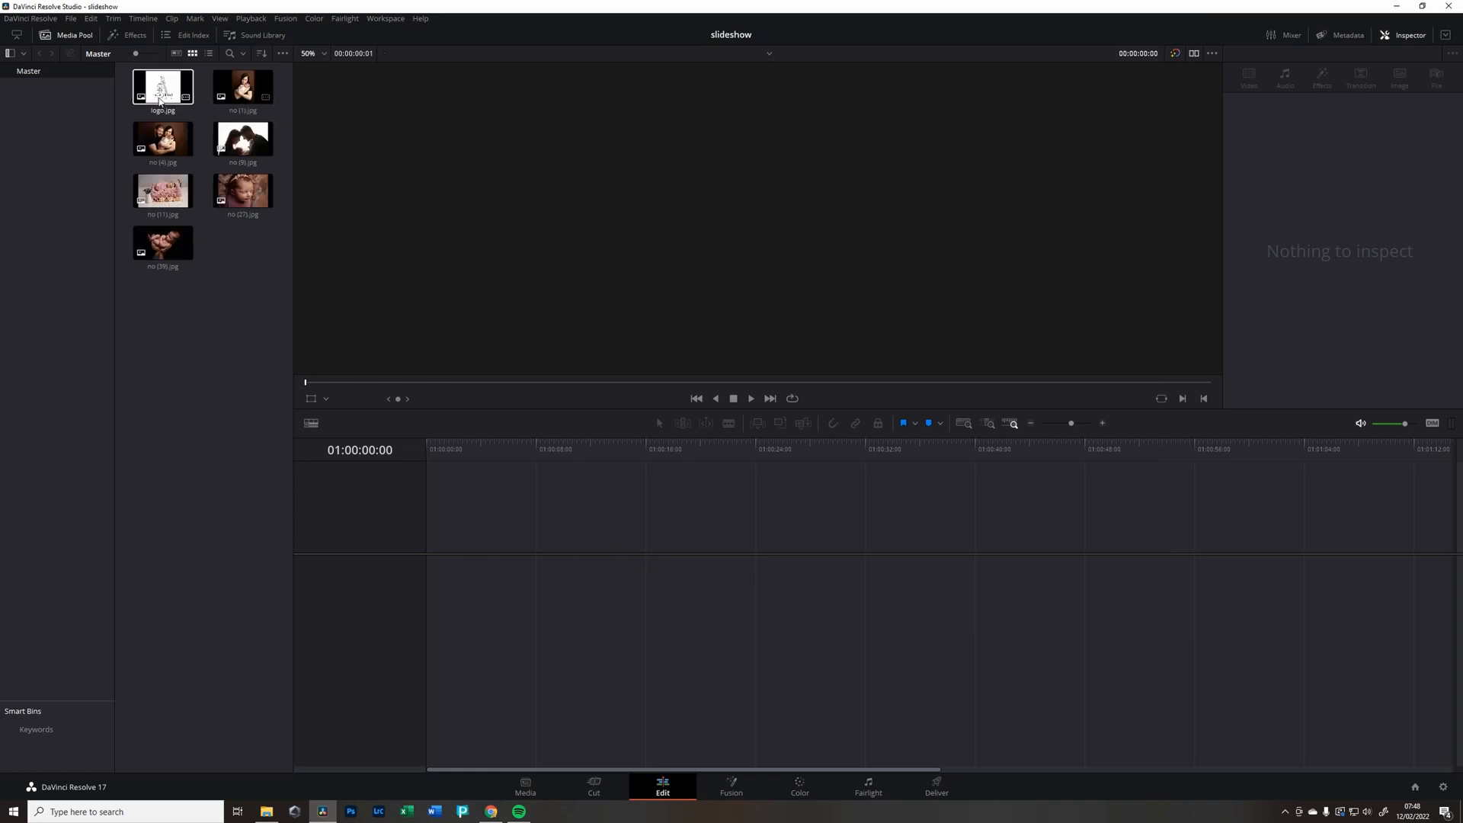
# - Place the logo and photos on Timeline 1 and select clips no (1).jpg through no (39).jpg
pyautogui.click(162, 87)
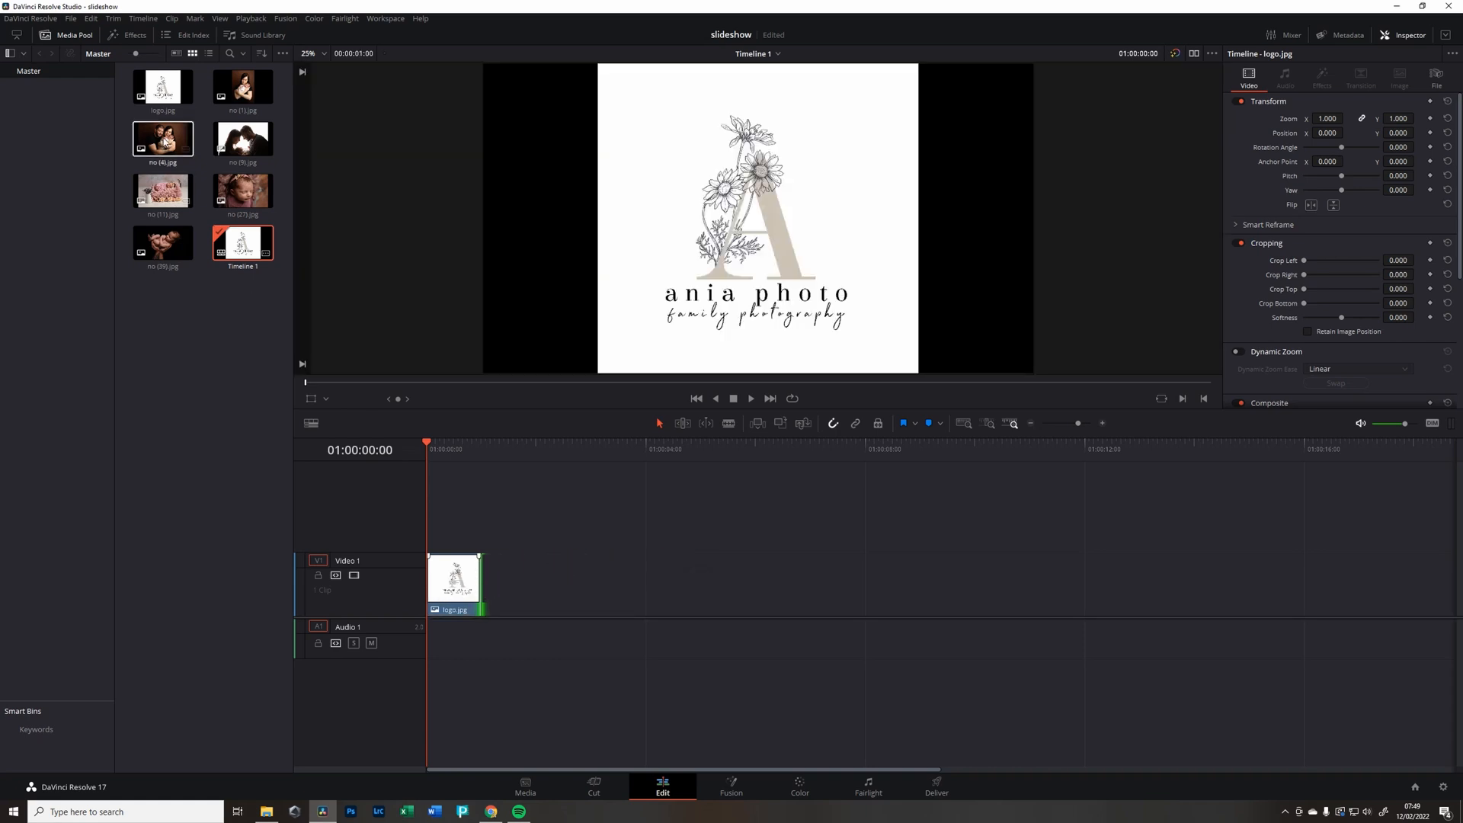
pyautogui.click(242, 86)
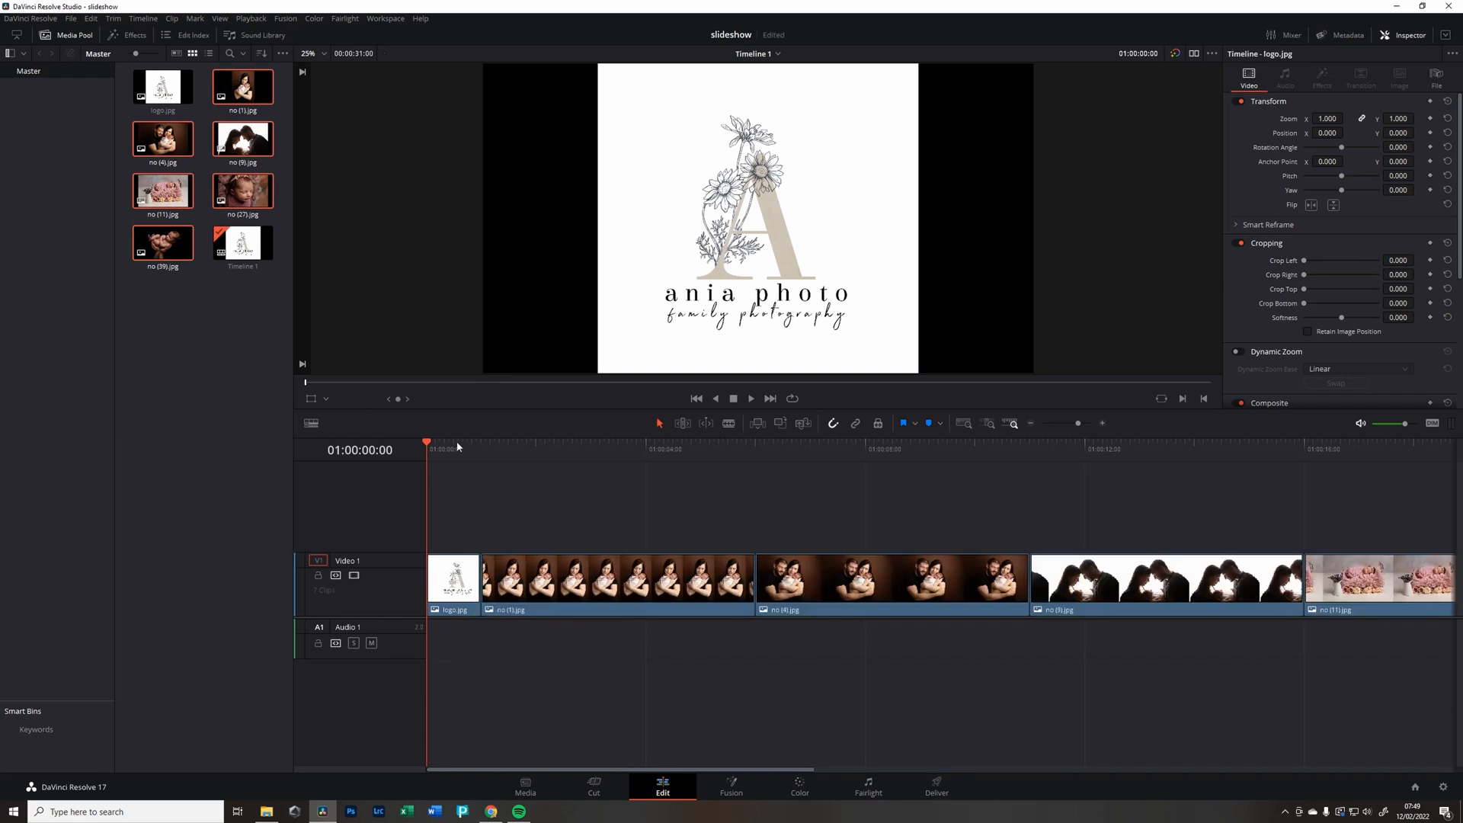
pyautogui.click(481, 444)
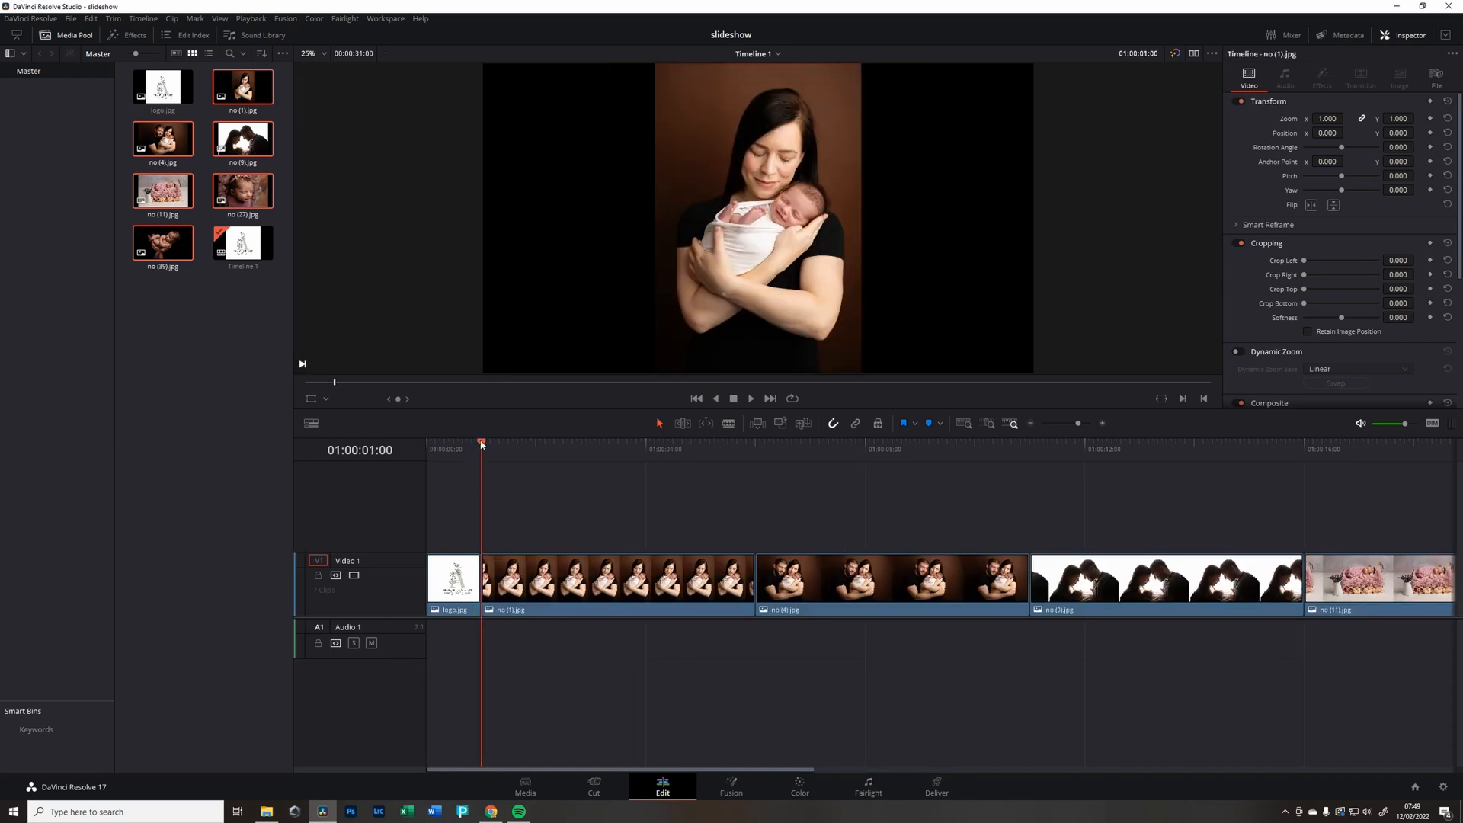
pyautogui.moveTo(481, 469)
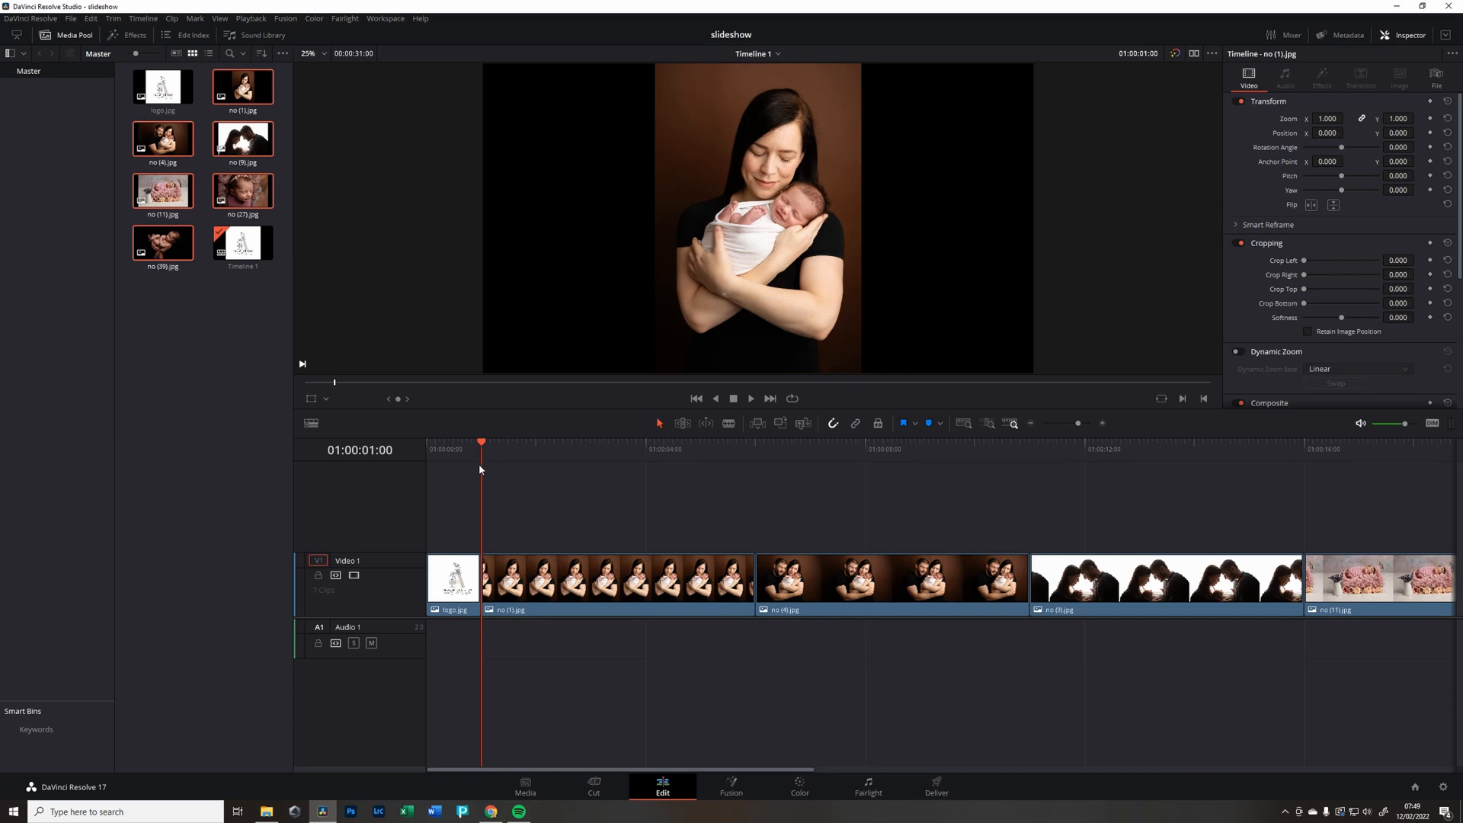
pyautogui.moveTo(488, 472)
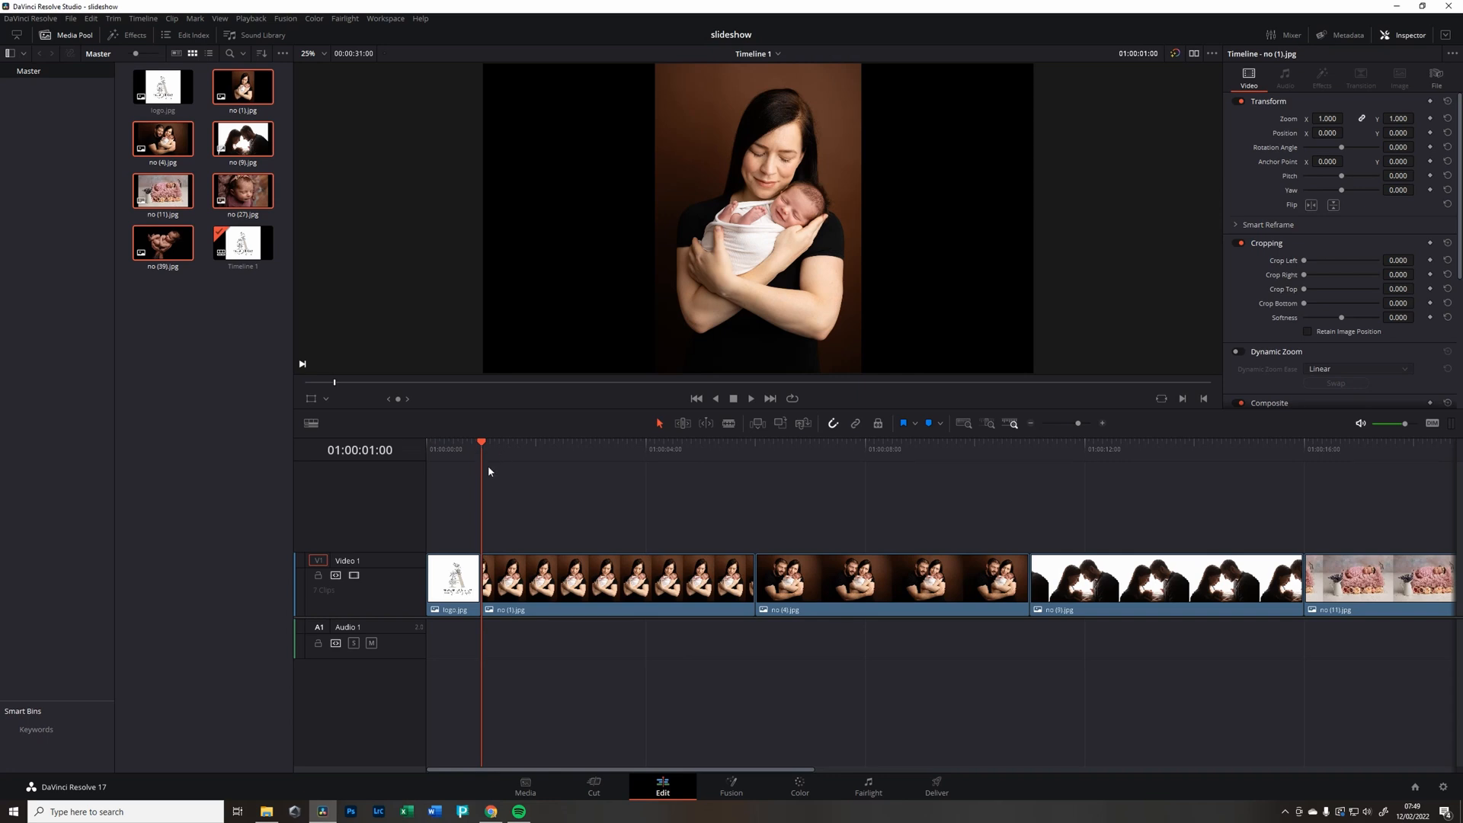
pyautogui.click(751, 399)
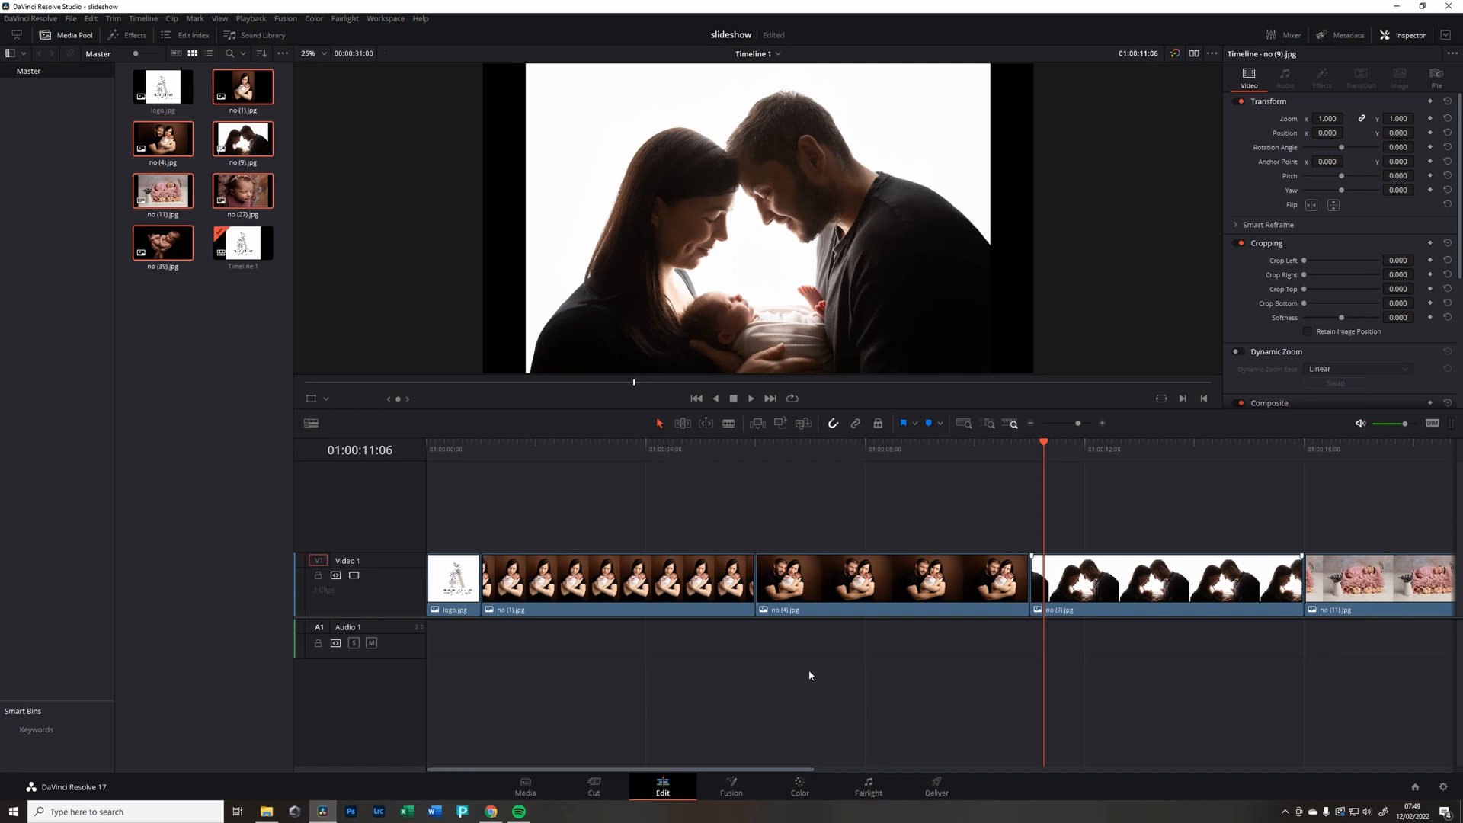
pyautogui.hscroll(3)
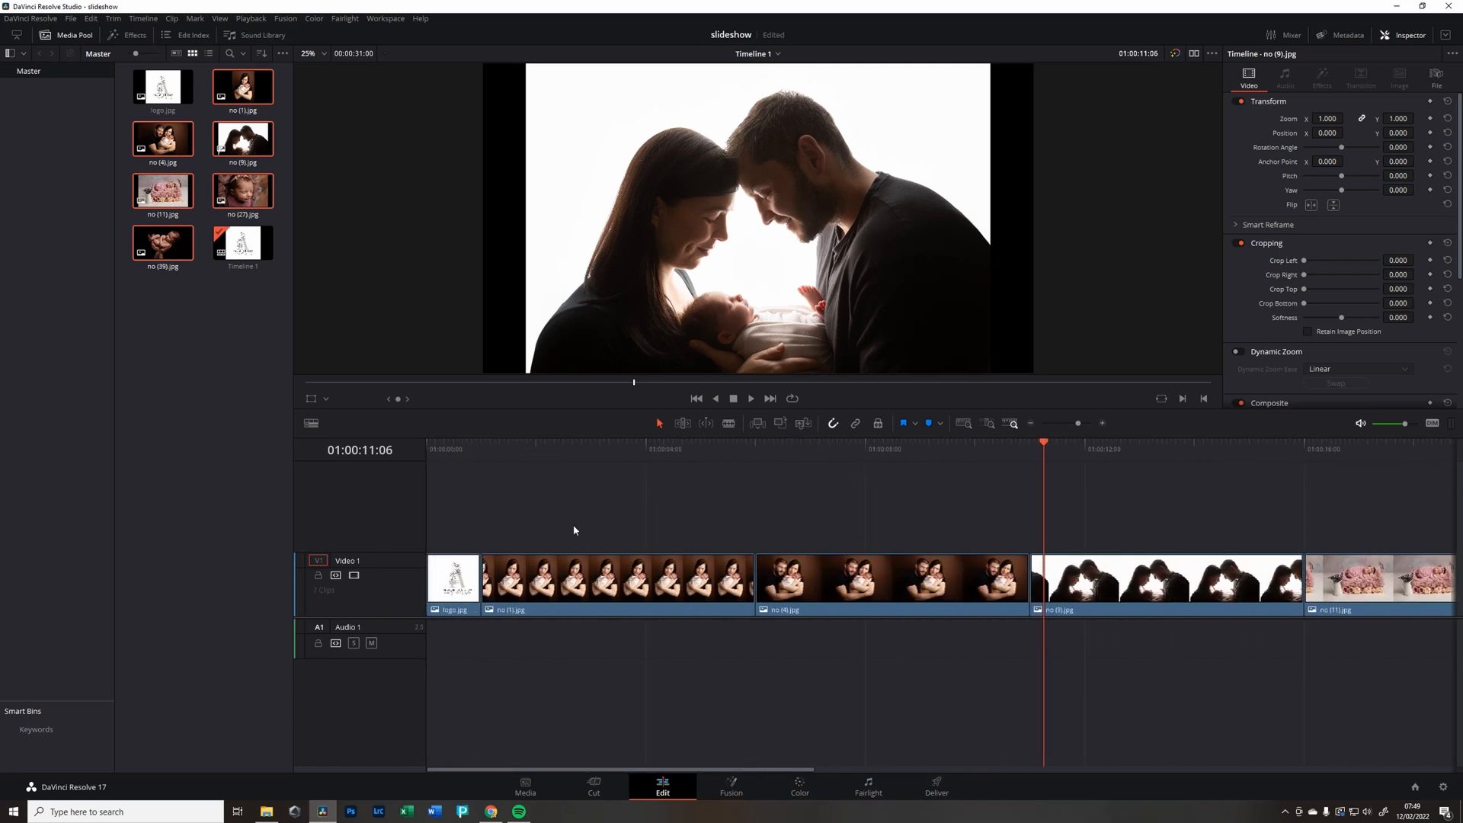
pyautogui.click(616, 579)
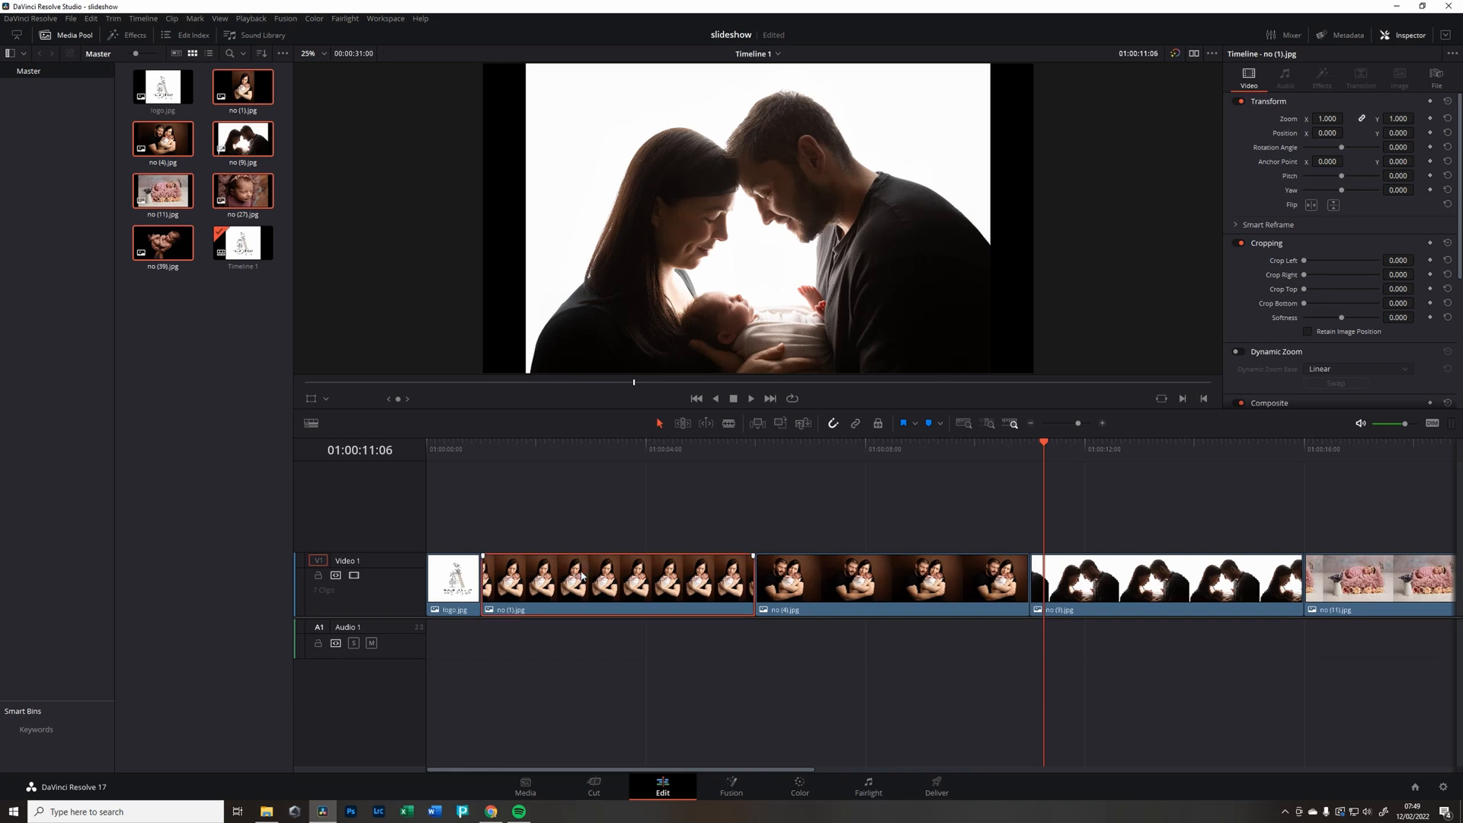
pyautogui.moveTo(513, 769)
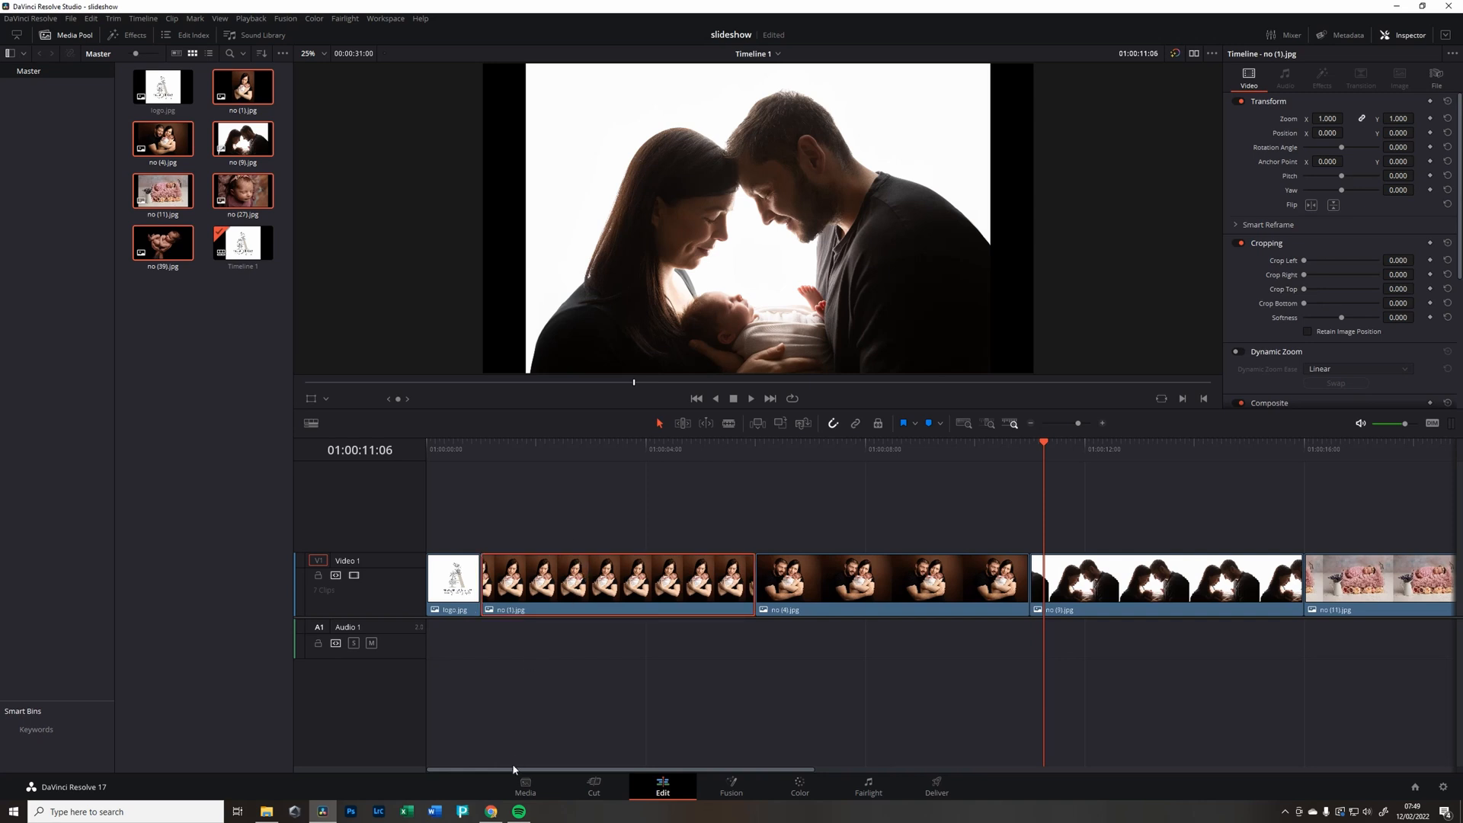
pyautogui.hscroll(3)
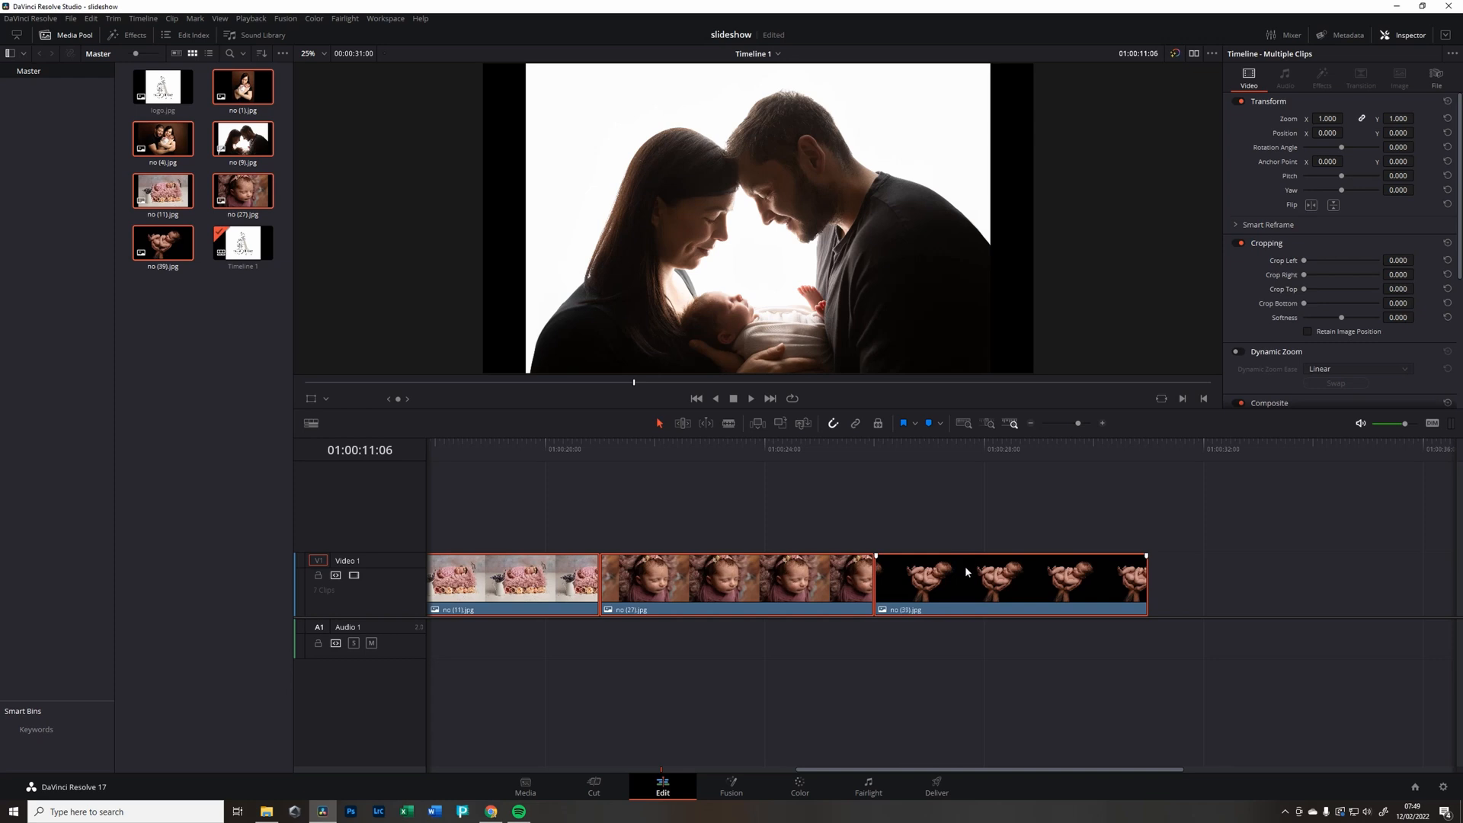
# - Shorten the selected photo clips with Change Clip Duration
pyautogui.rightClick(966, 573)
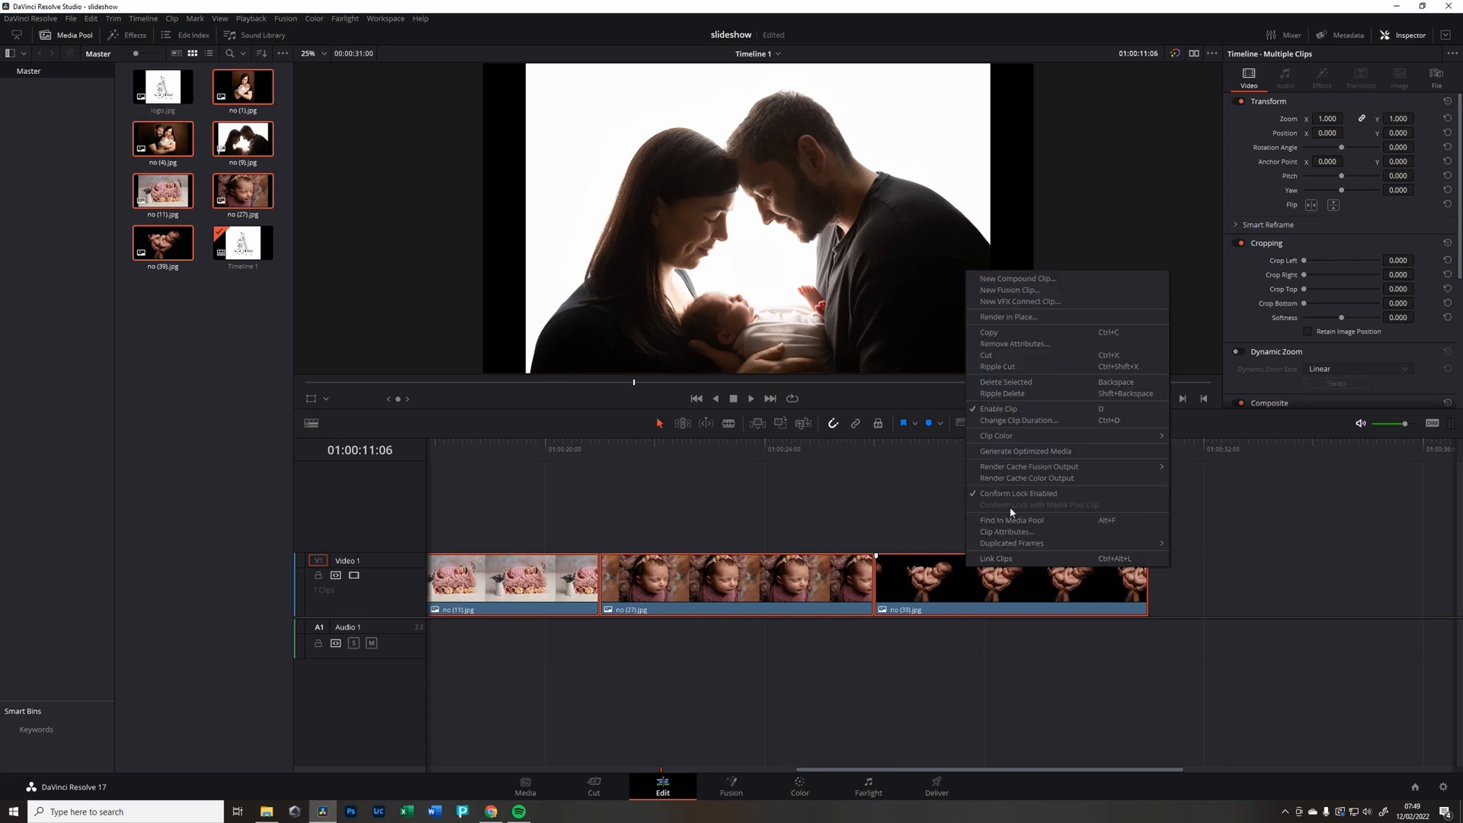
pyautogui.moveTo(884, 622)
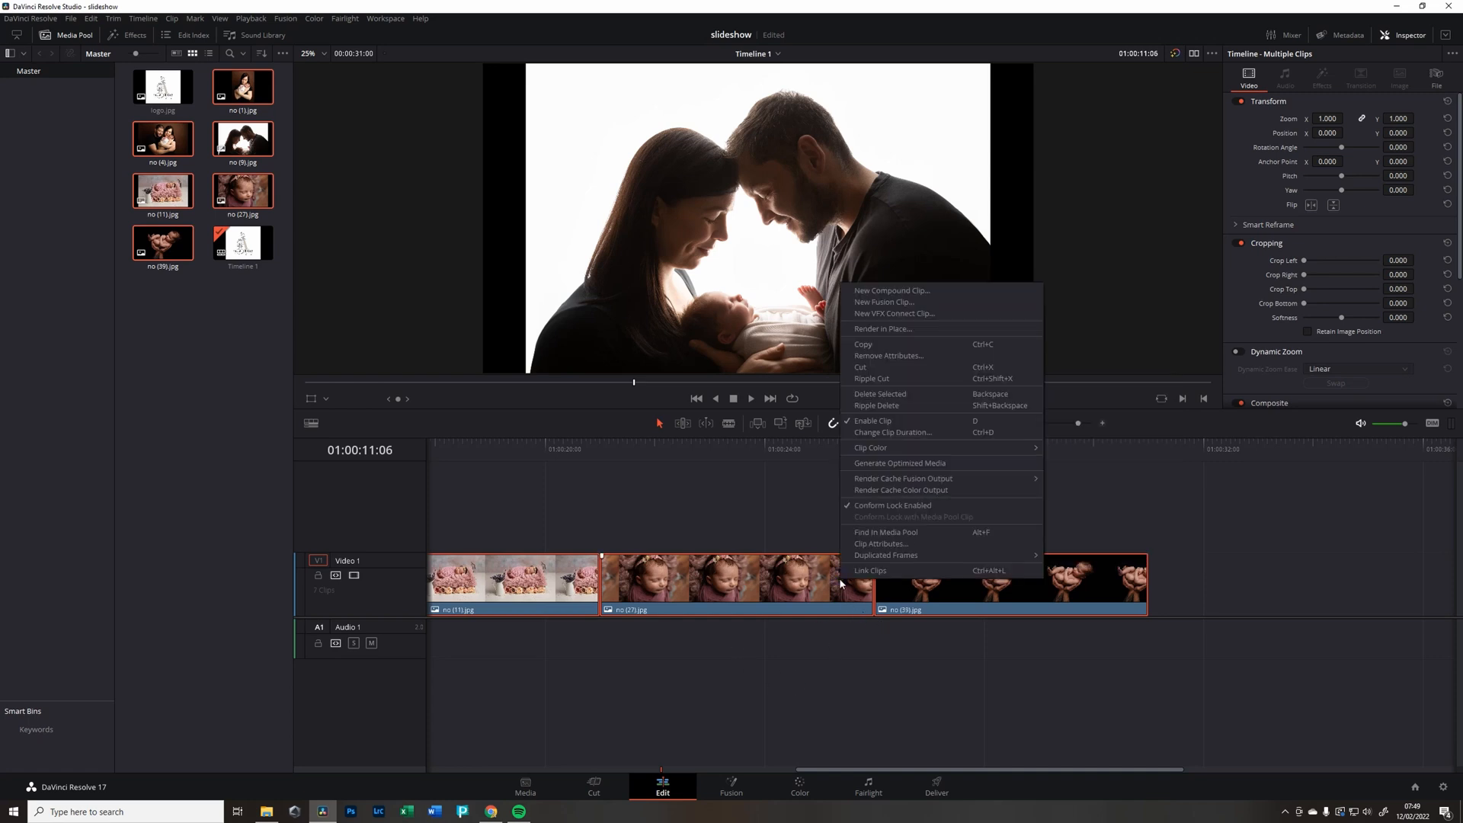
pyautogui.moveTo(906, 432)
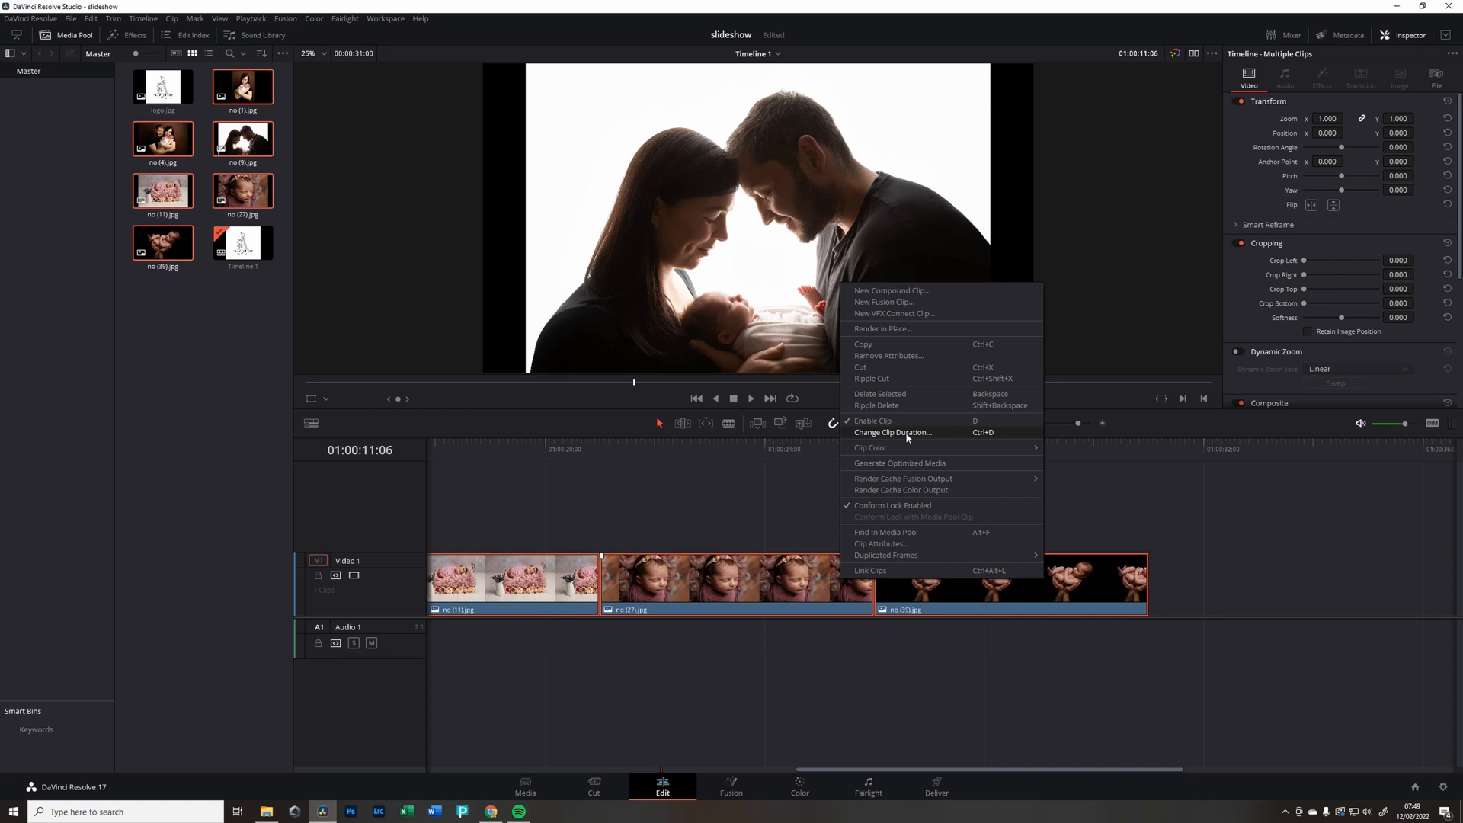
pyautogui.click(892, 432)
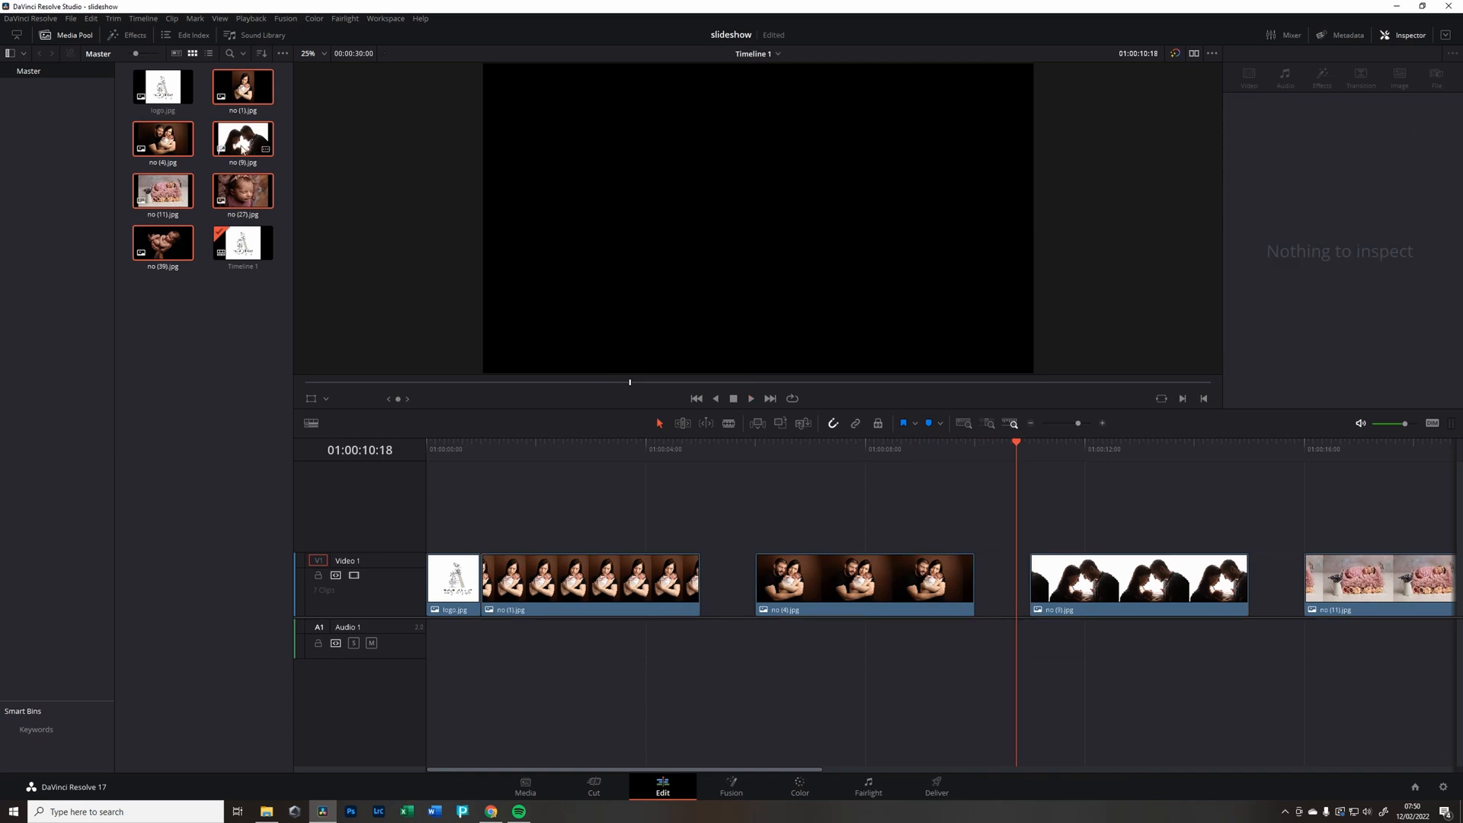
# - Remove all timeline gaps with Edit > Delete Gaps
pyautogui.click(90, 17)
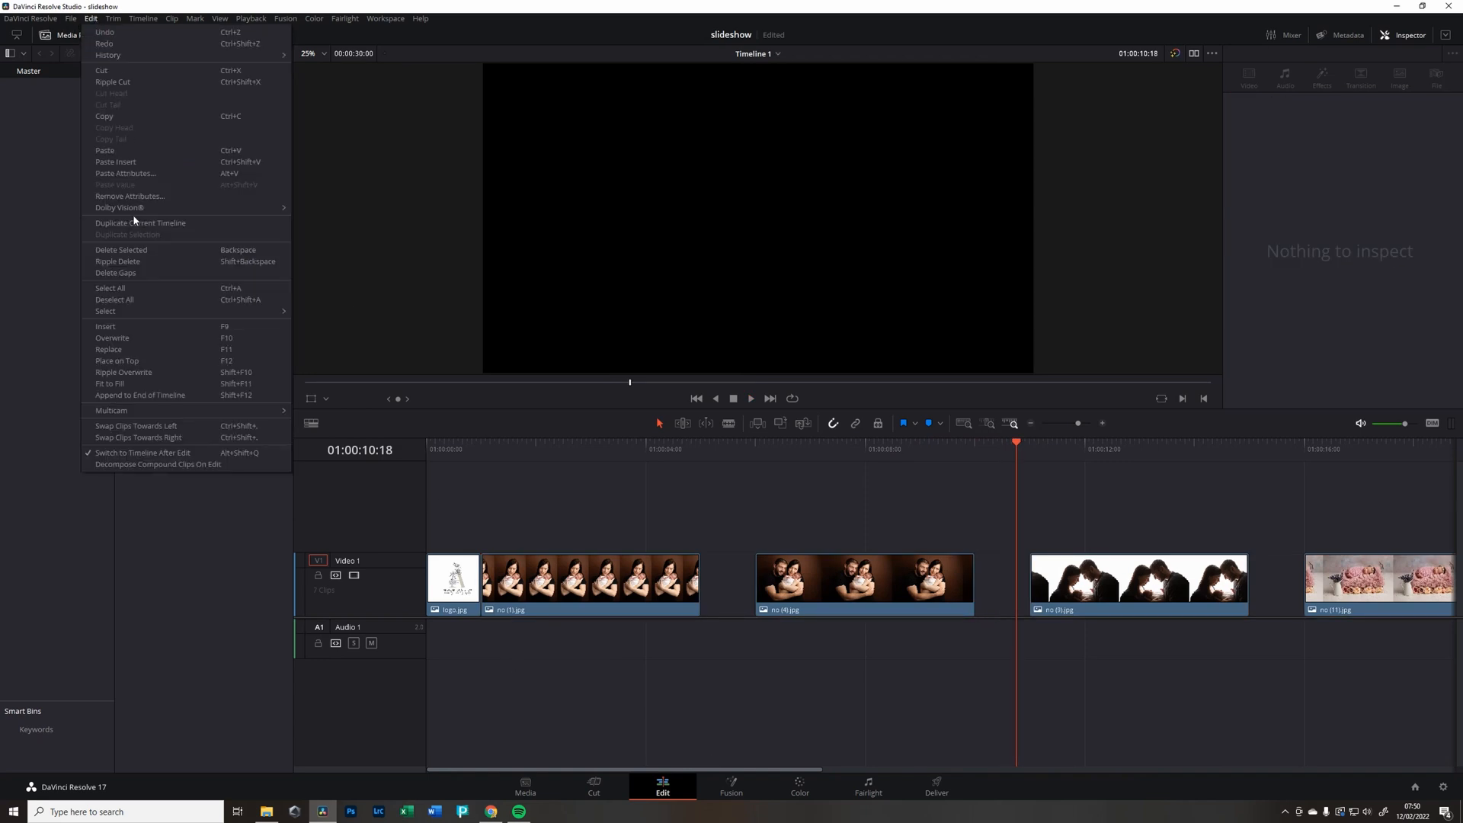
pyautogui.moveTo(145, 254)
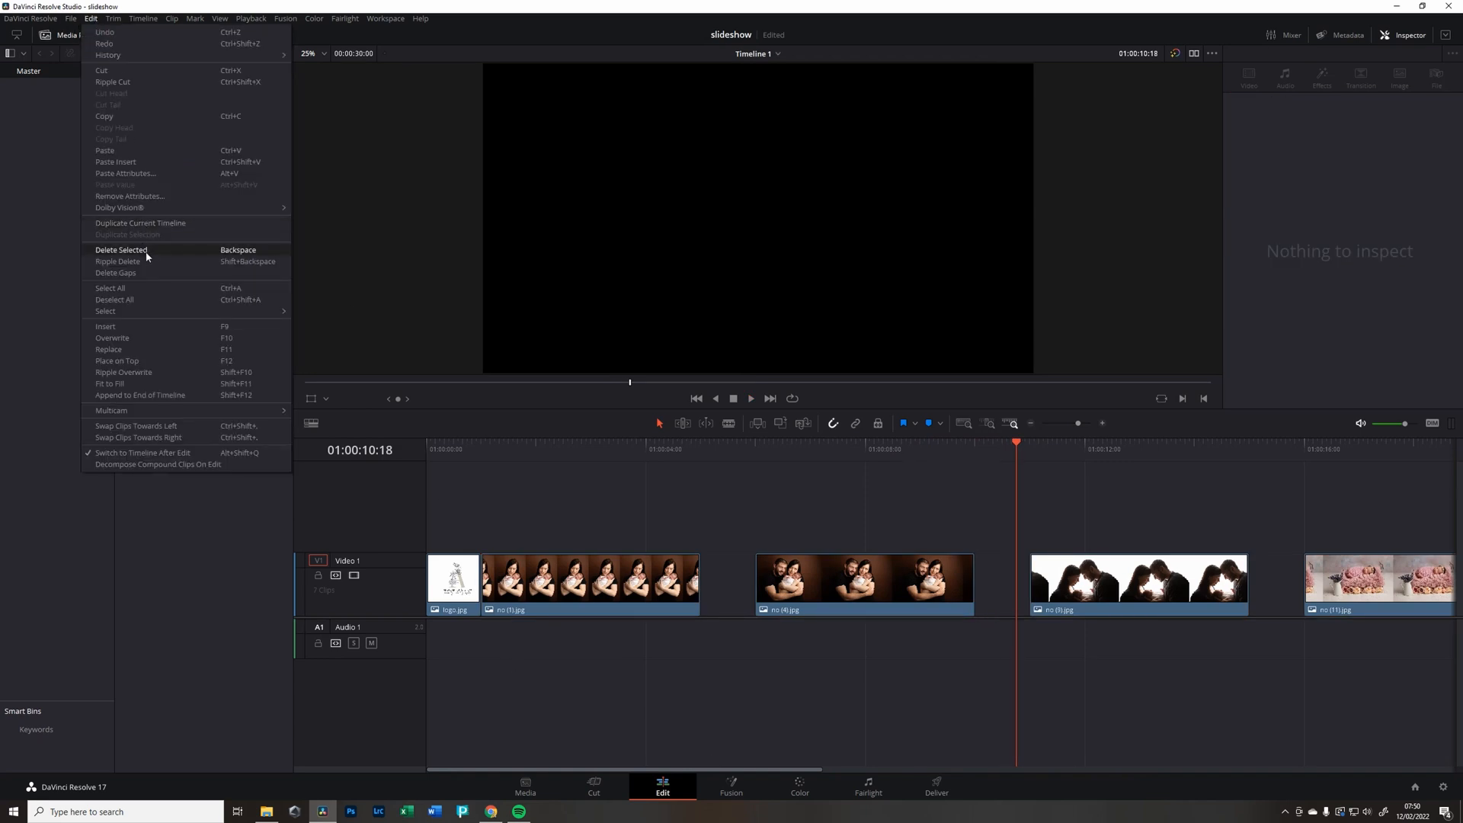
pyautogui.moveTo(116, 273)
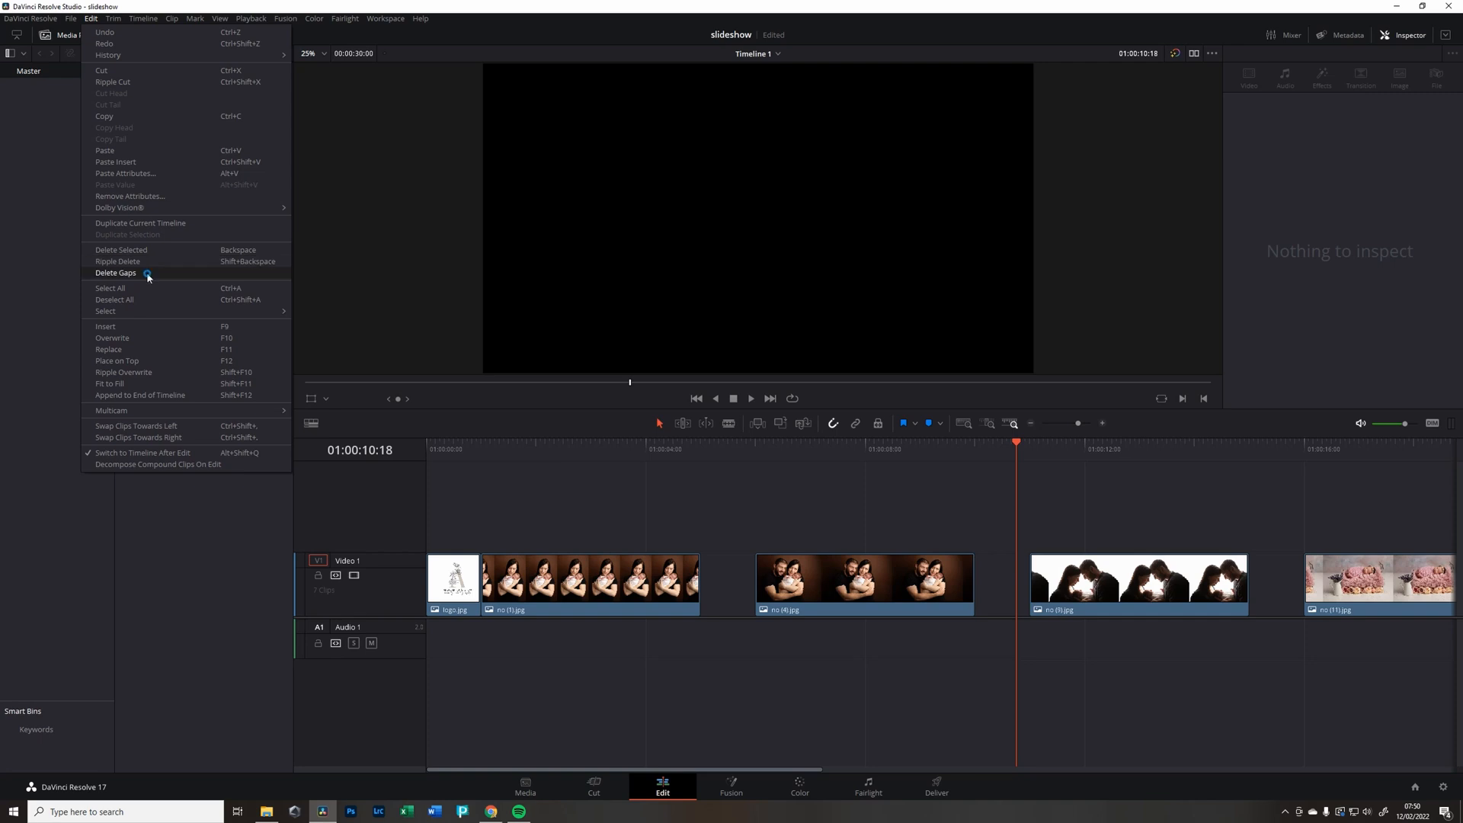
pyautogui.click(116, 274)
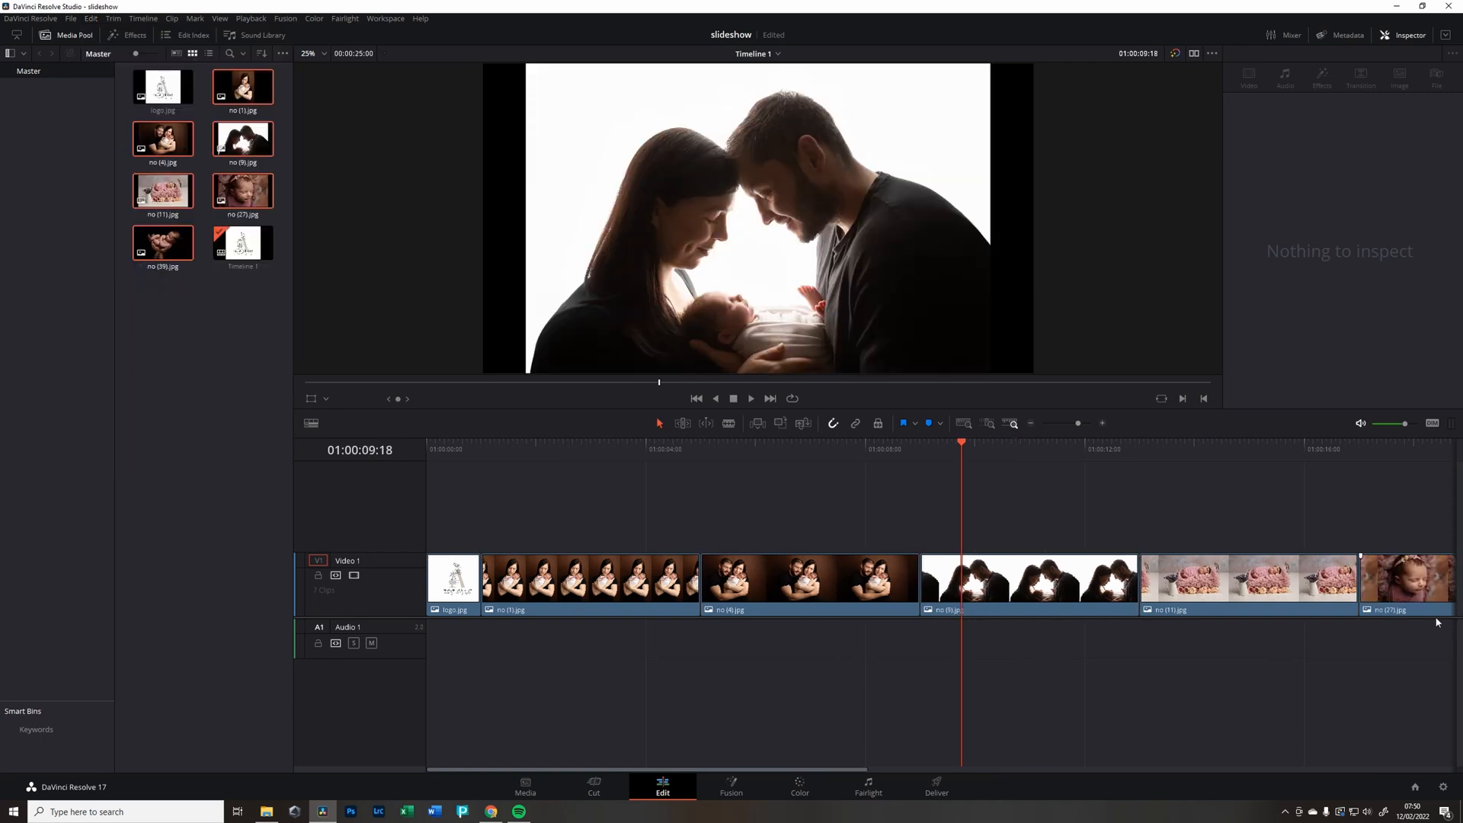
pyautogui.hscroll(3)
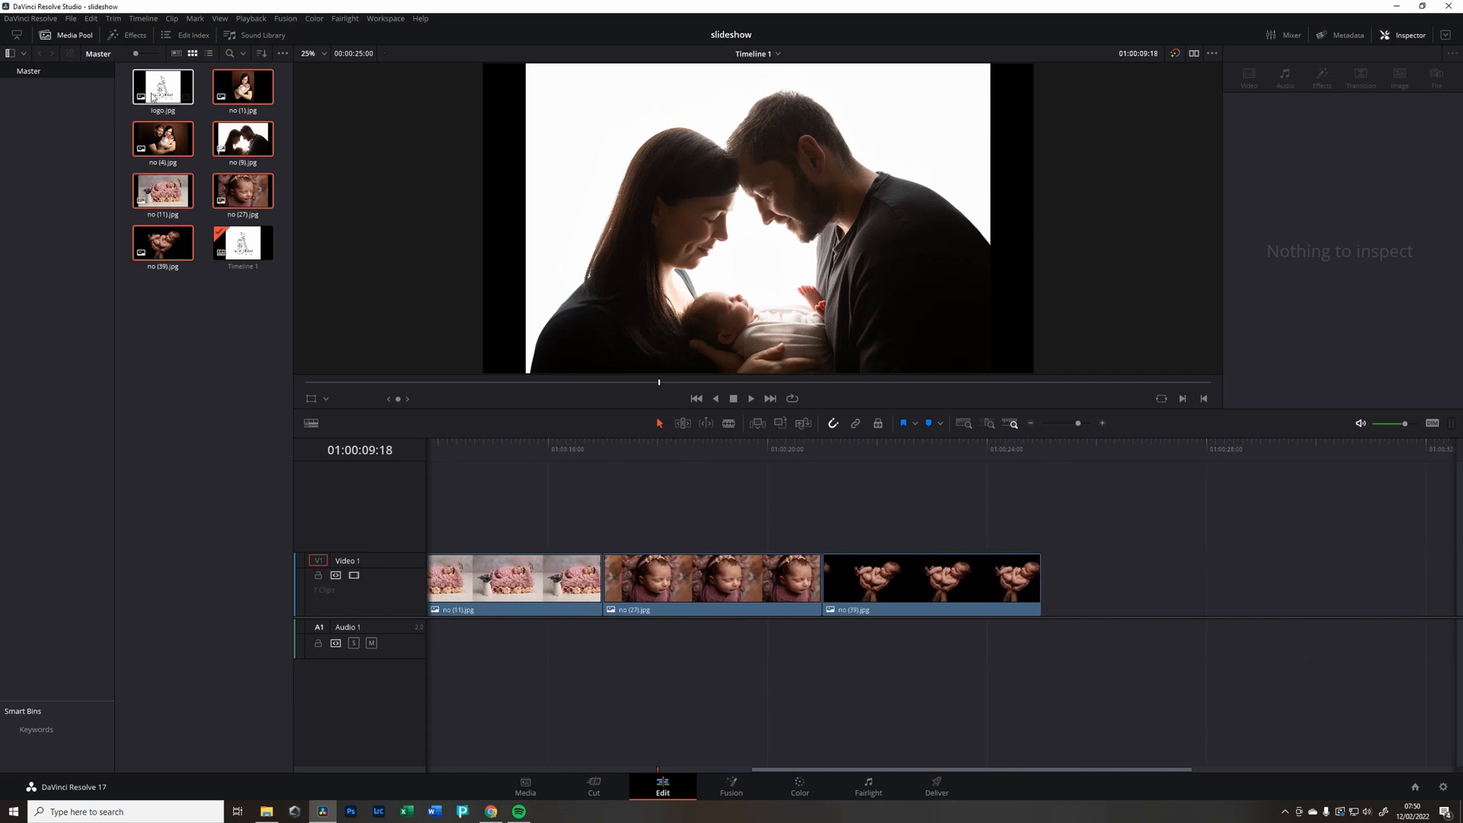
# - Drag logo.jpg to the end of Video 1 and trim it into a short closing clip
pyautogui.moveTo(162, 86); pyautogui.dragTo(1185, 578)
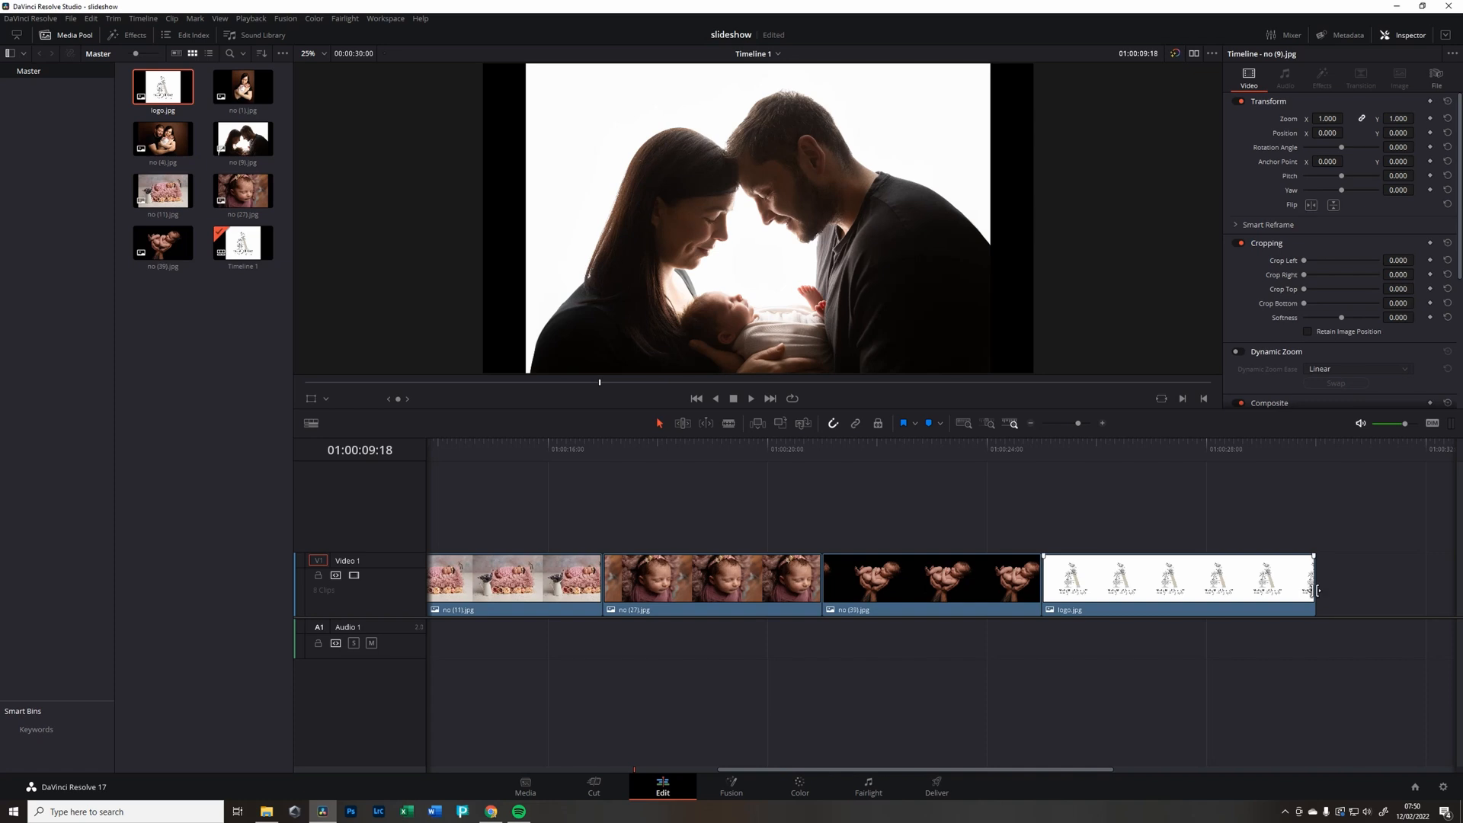
pyautogui.moveTo(1311, 579); pyautogui.dragTo(1115, 578)
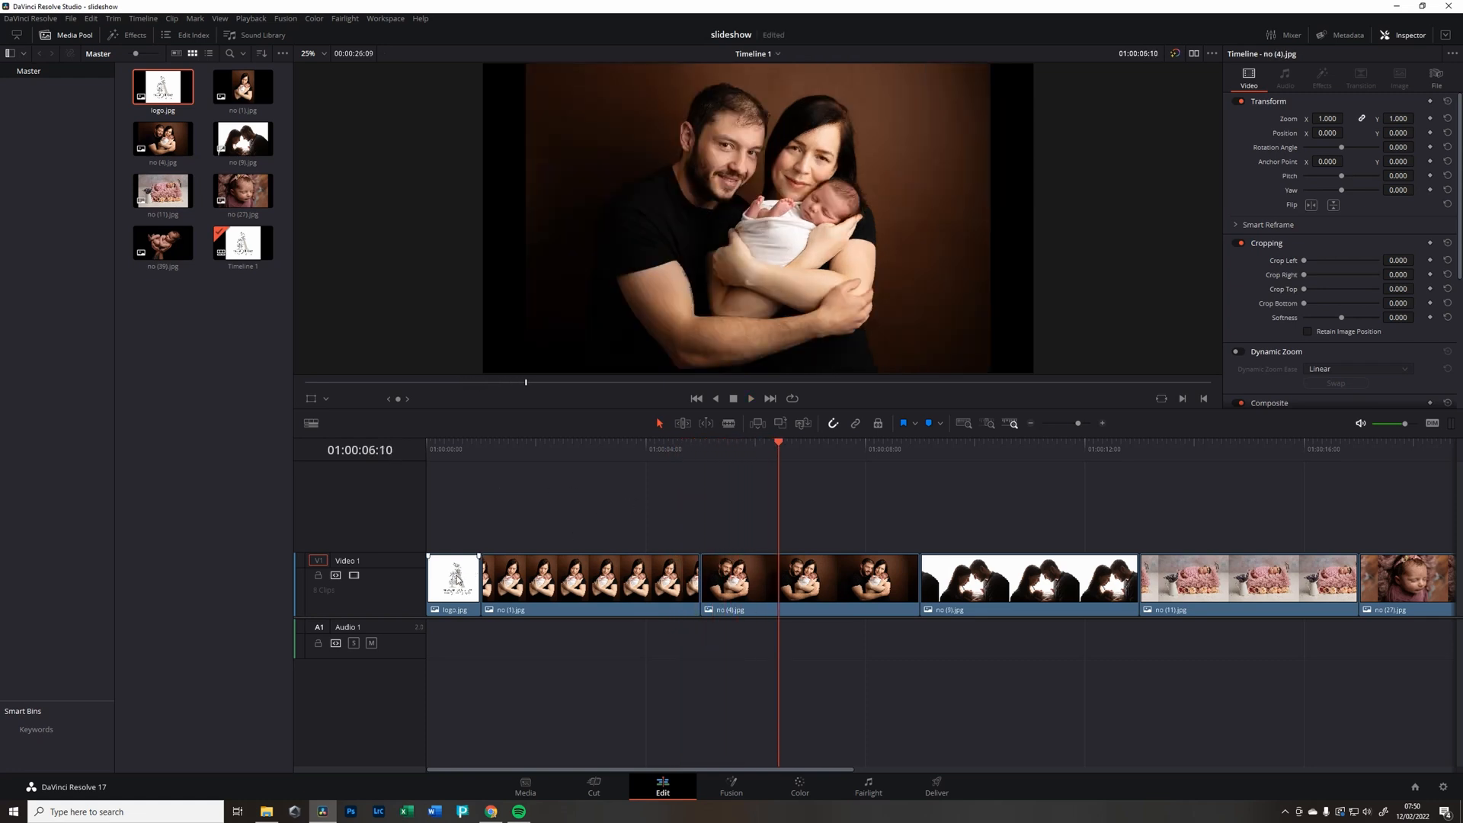
pyautogui.moveTo(382, 666)
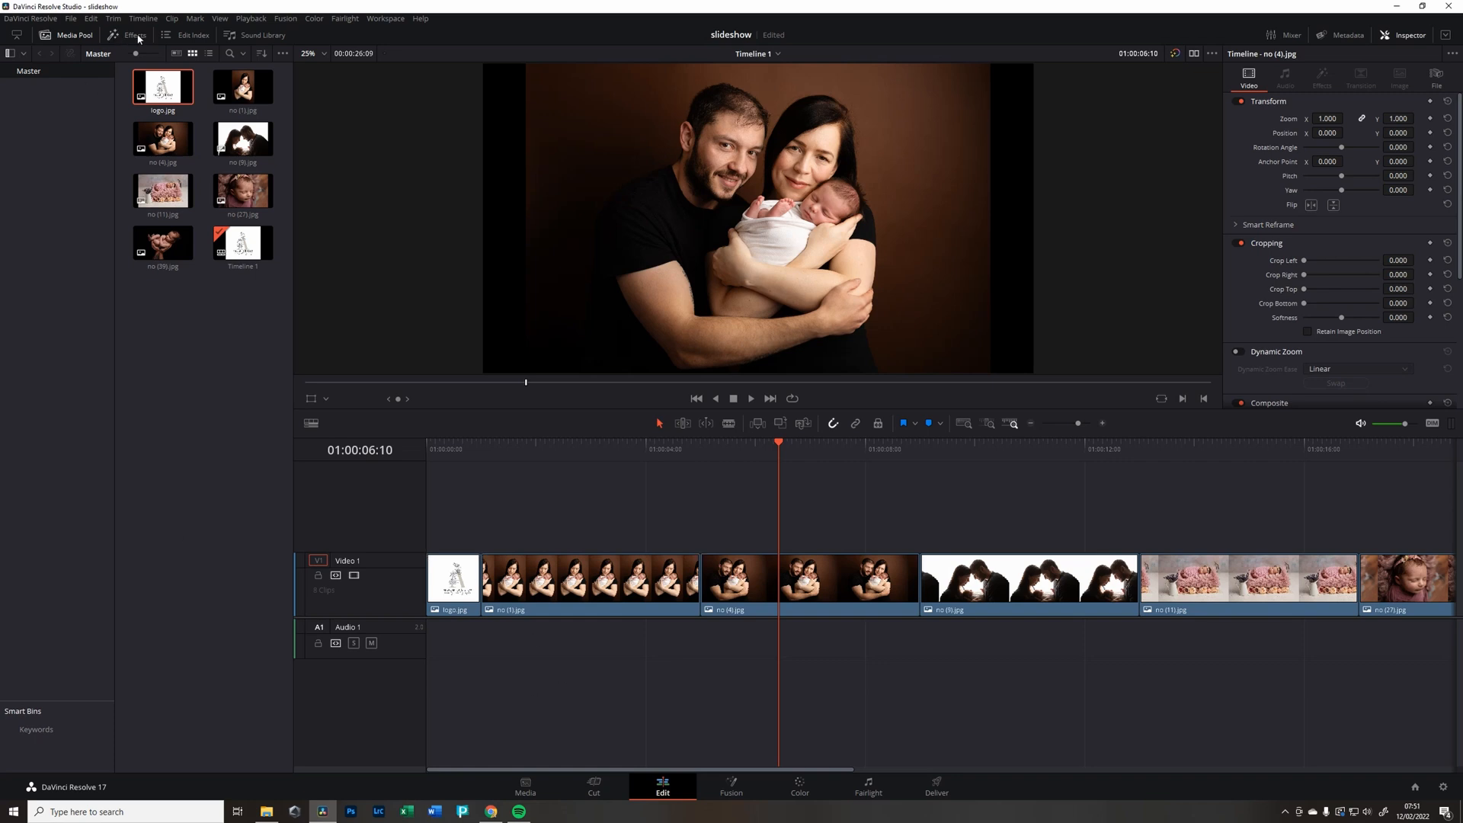
pyautogui.moveTo(138, 40)
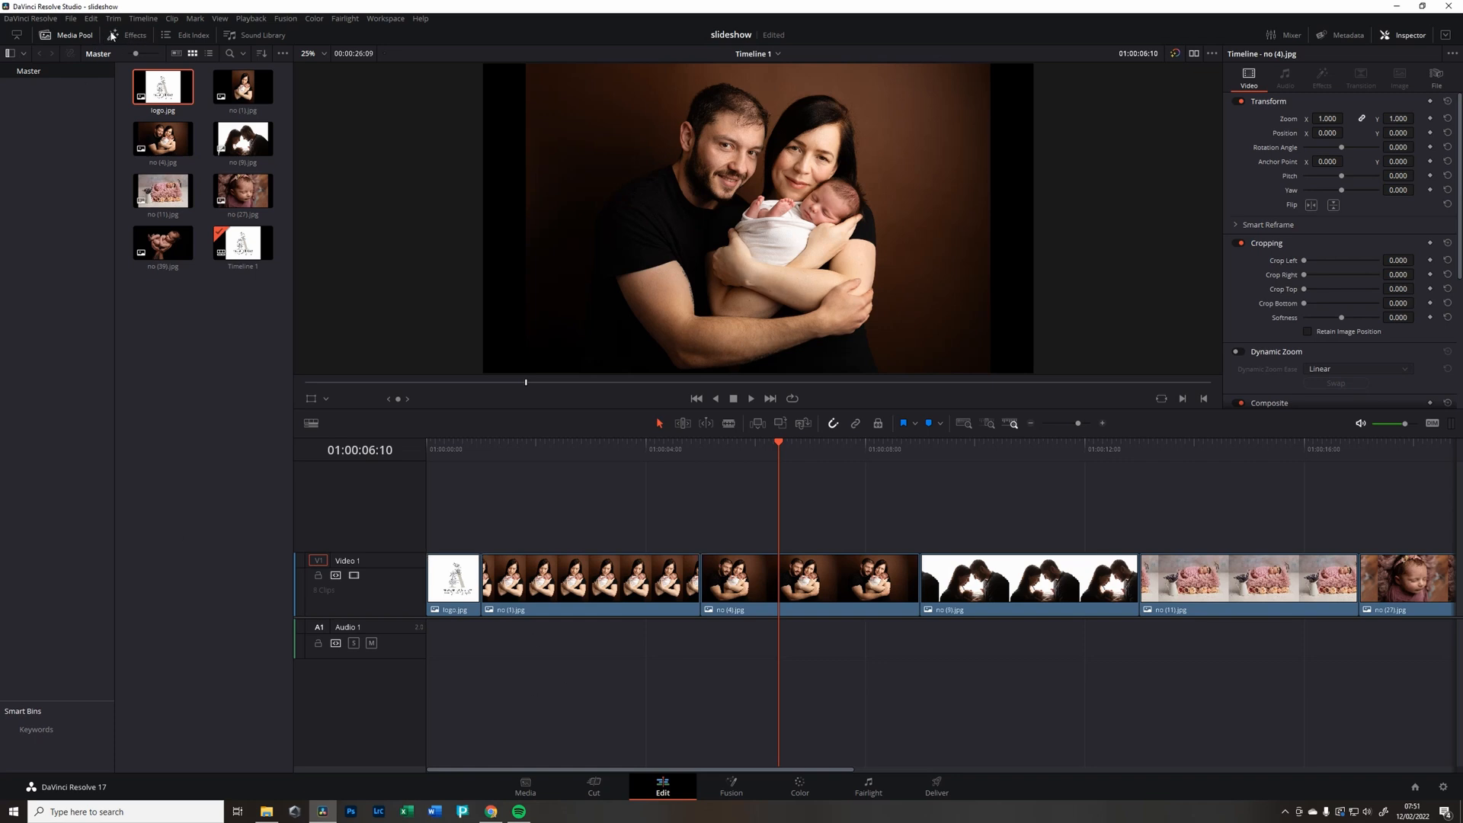
# - Add Cross Dissolve transitions between all selected clips on the Video 1 track
pyautogui.click(126, 35)
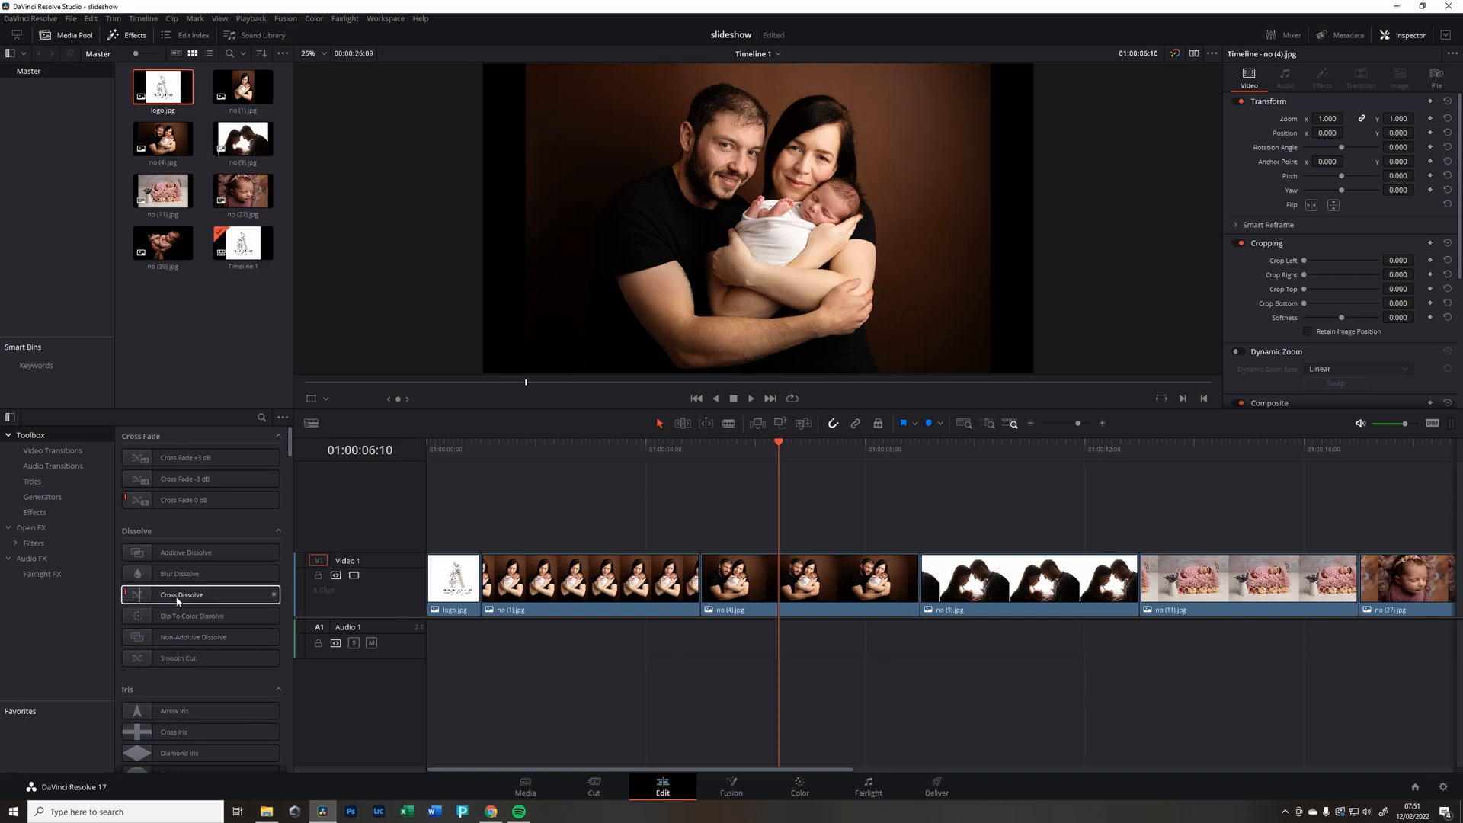
pyautogui.moveTo(179, 573)
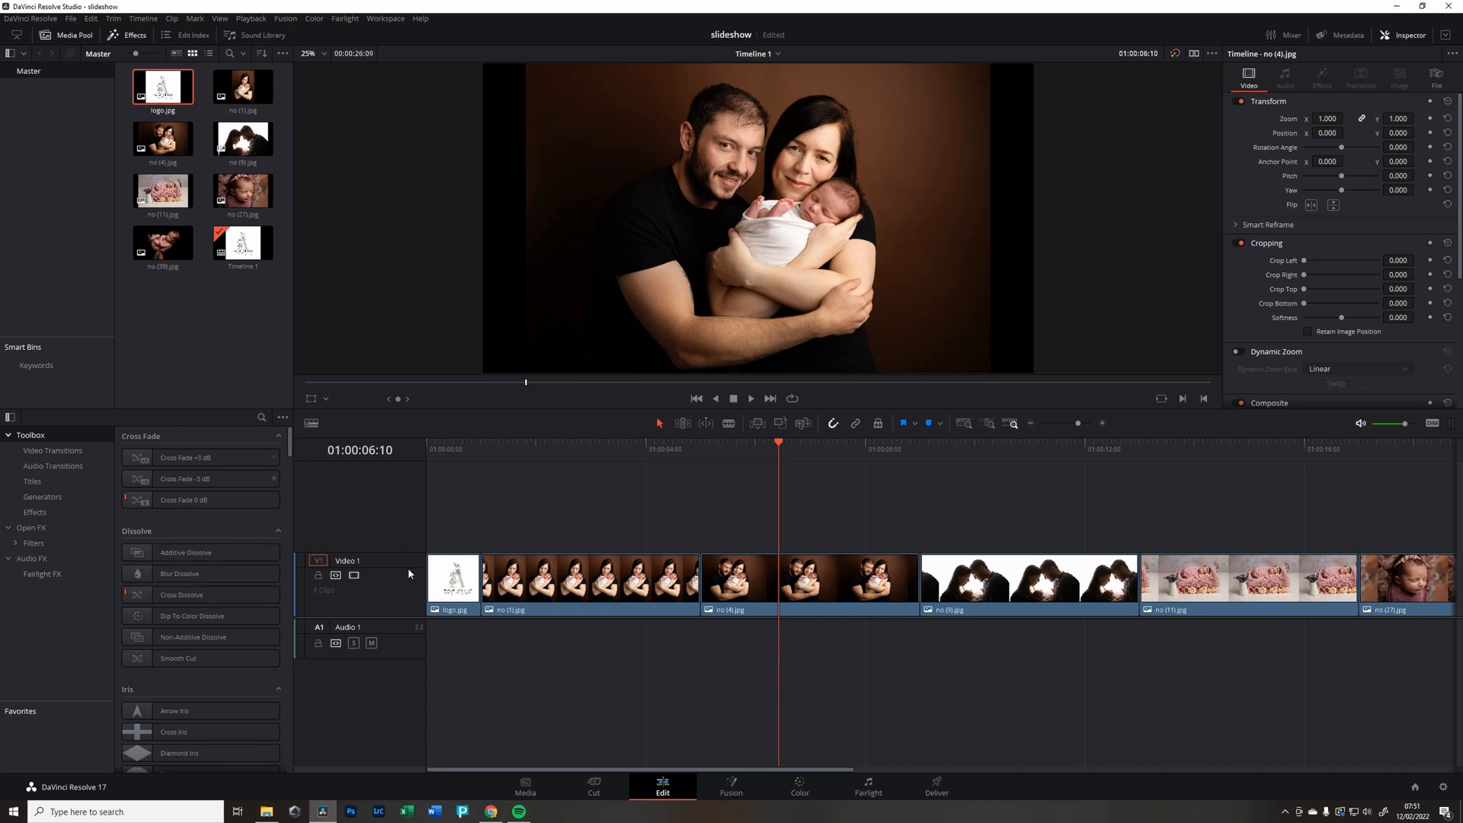
pyautogui.click(454, 577)
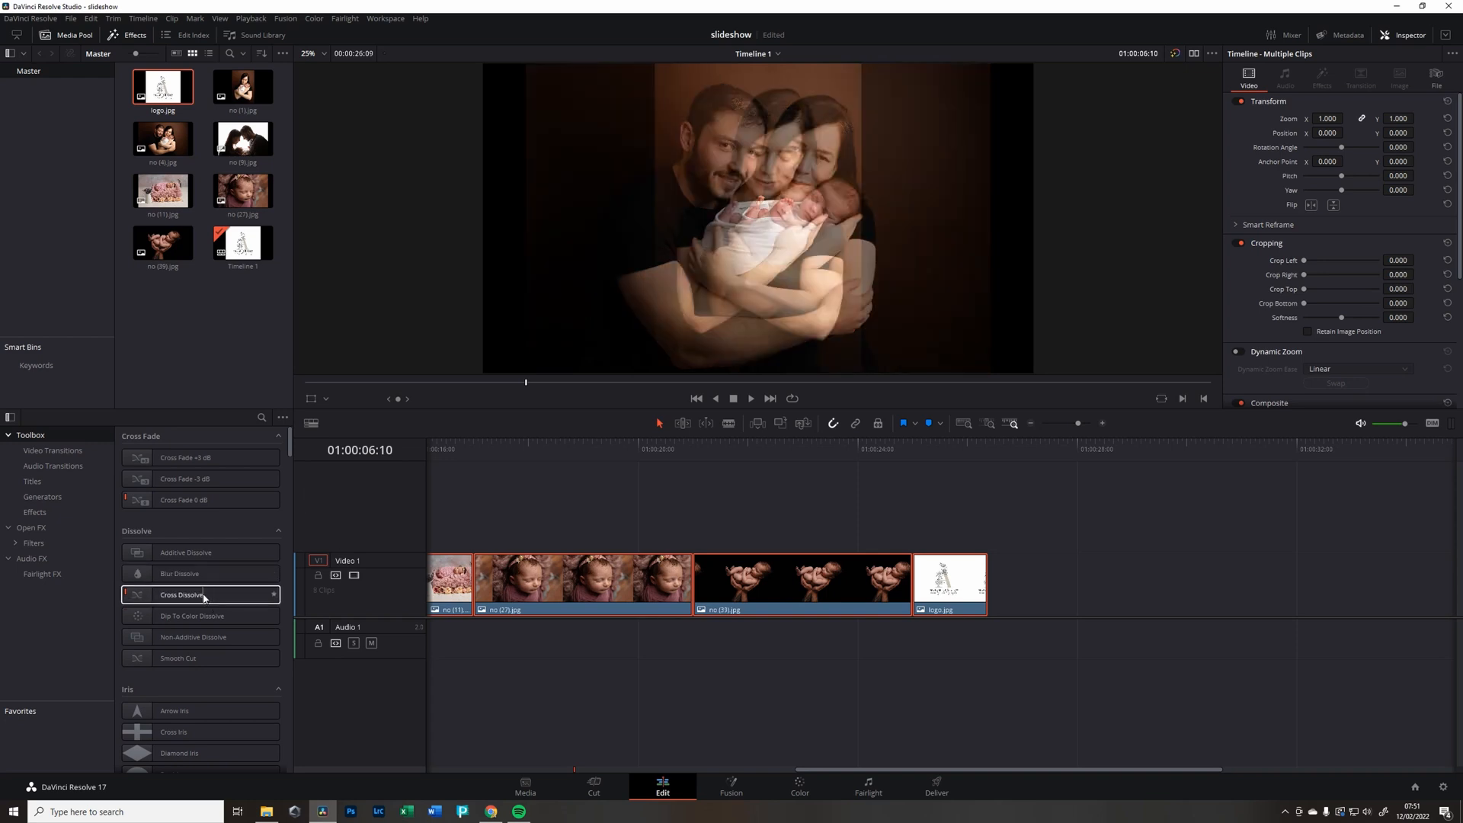
pyautogui.rightClick(183, 594)
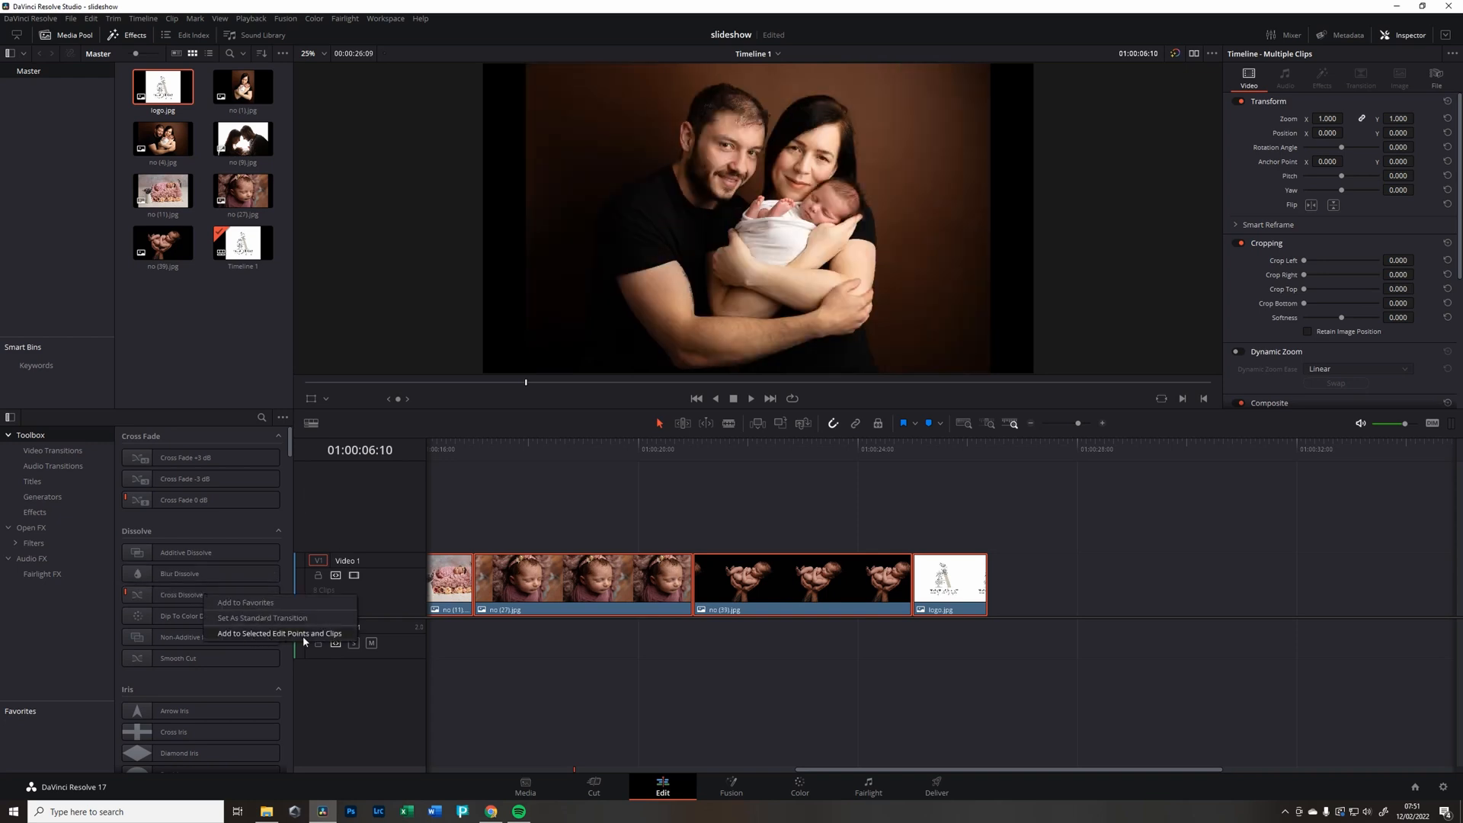
pyautogui.click(279, 633)
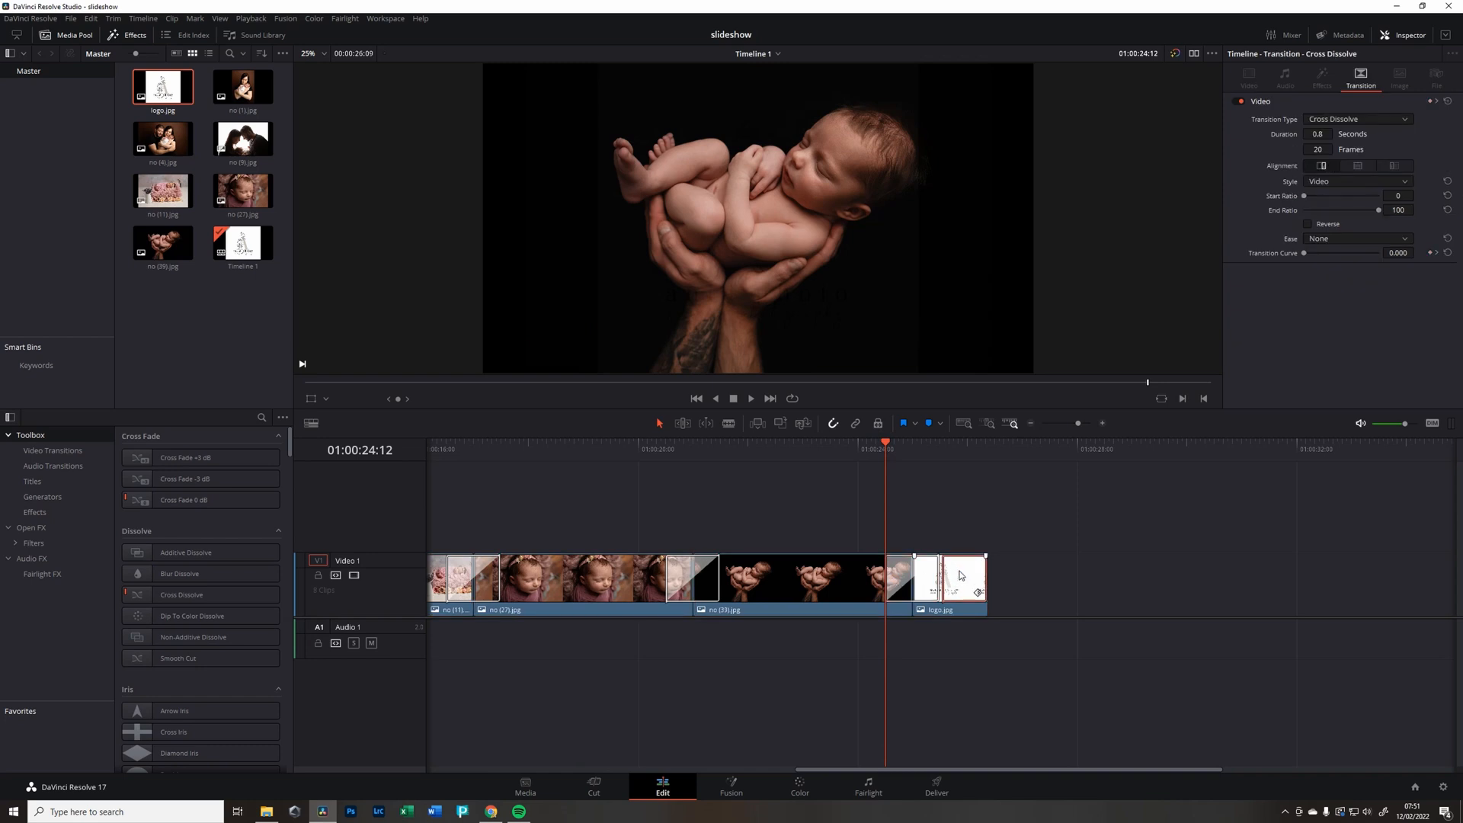
pyautogui.moveTo(956, 580)
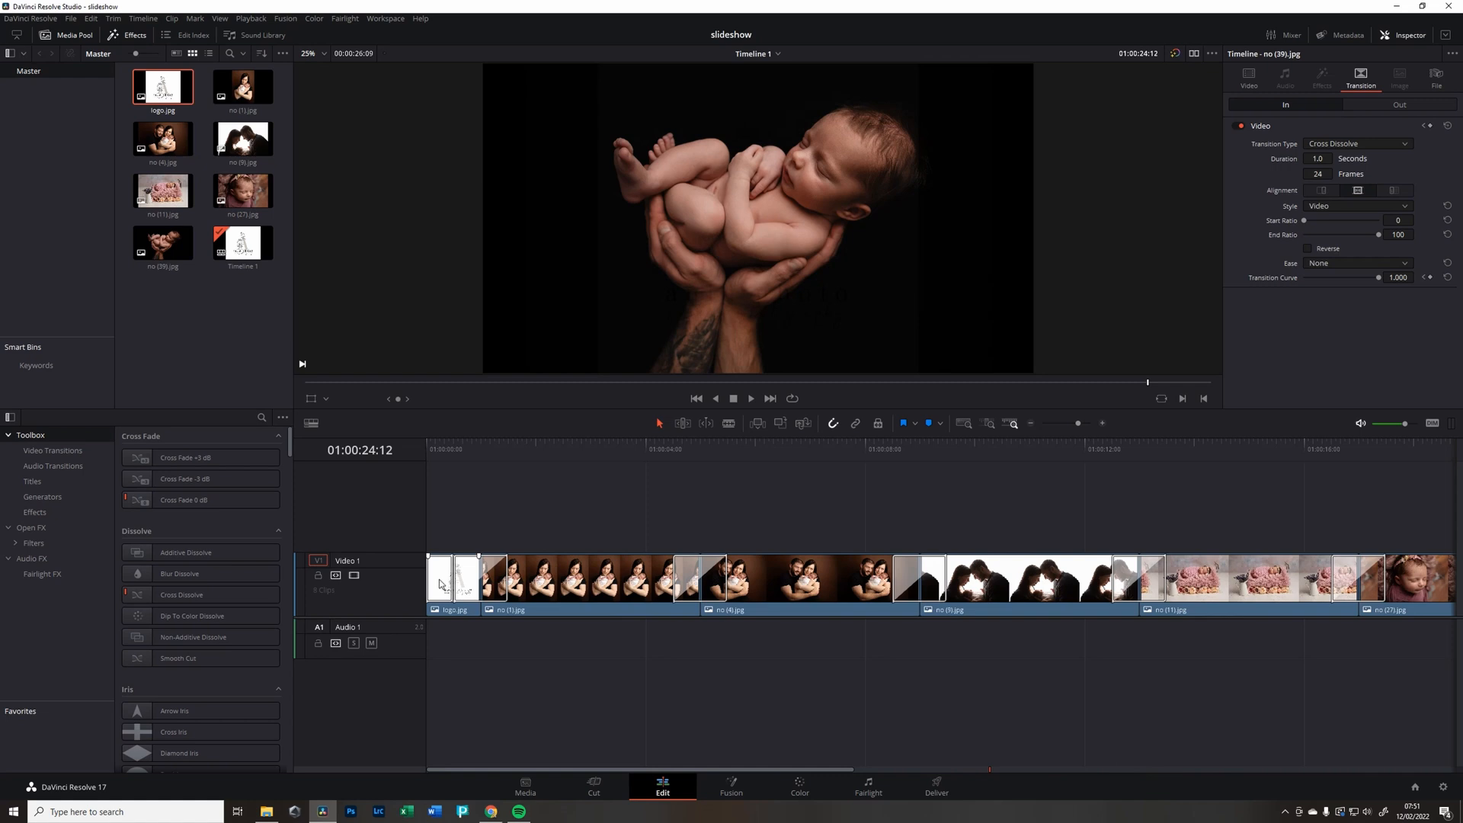
# - Inspect the dissolve after the opening logo clip
pyautogui.click(442, 579)
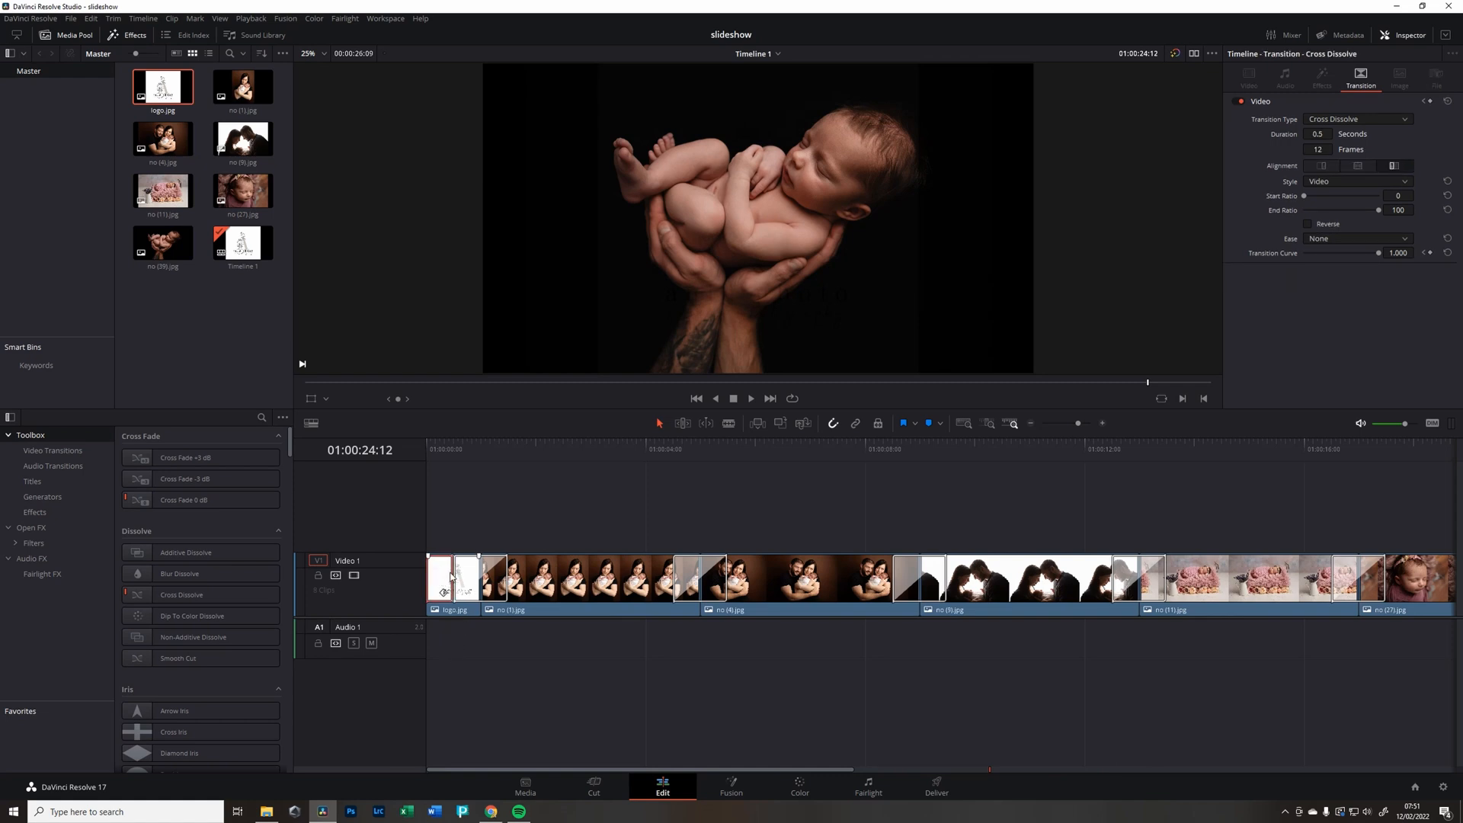
pyautogui.click(440, 576)
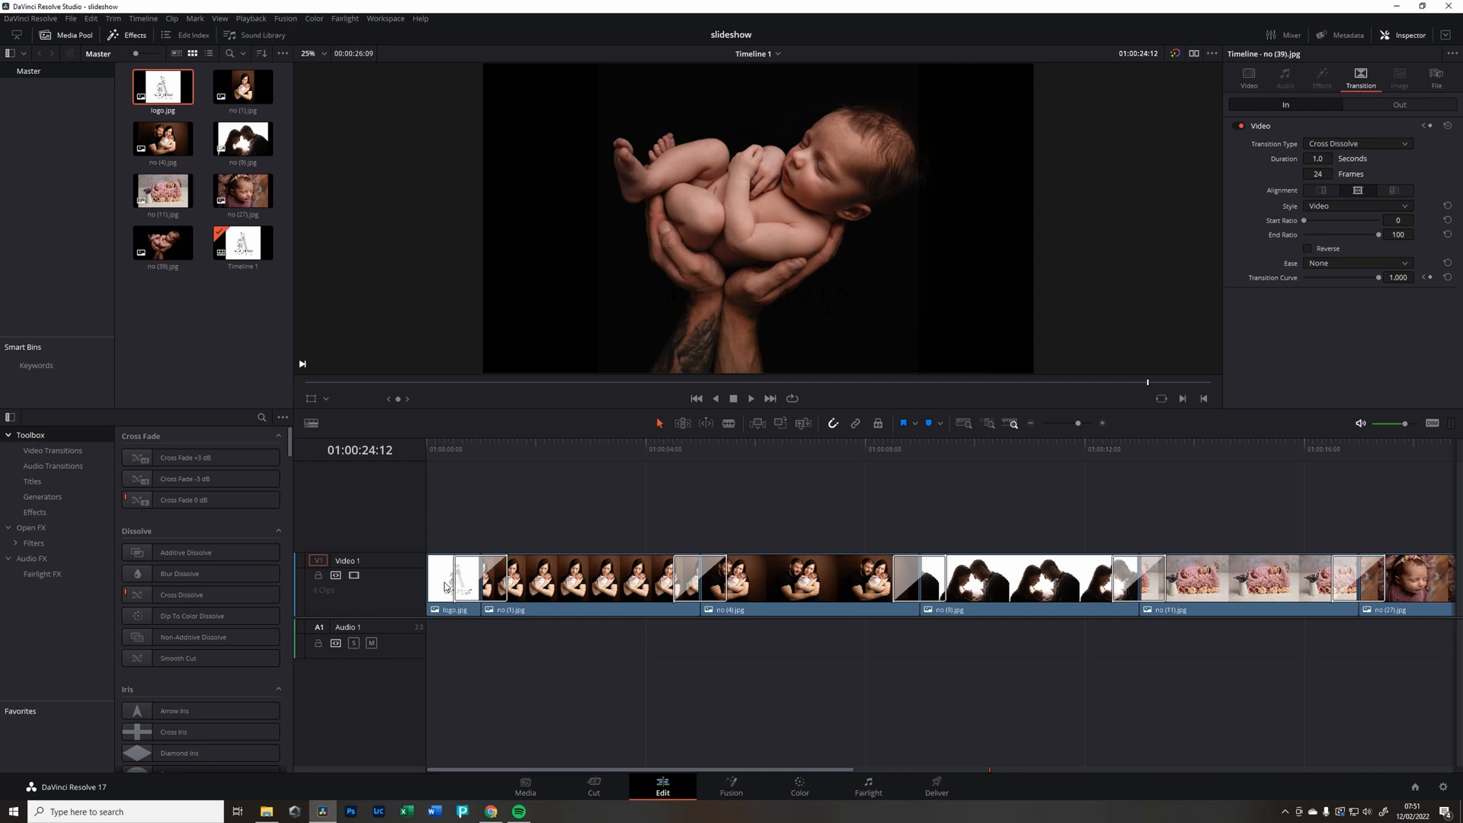
pyautogui.click(457, 578)
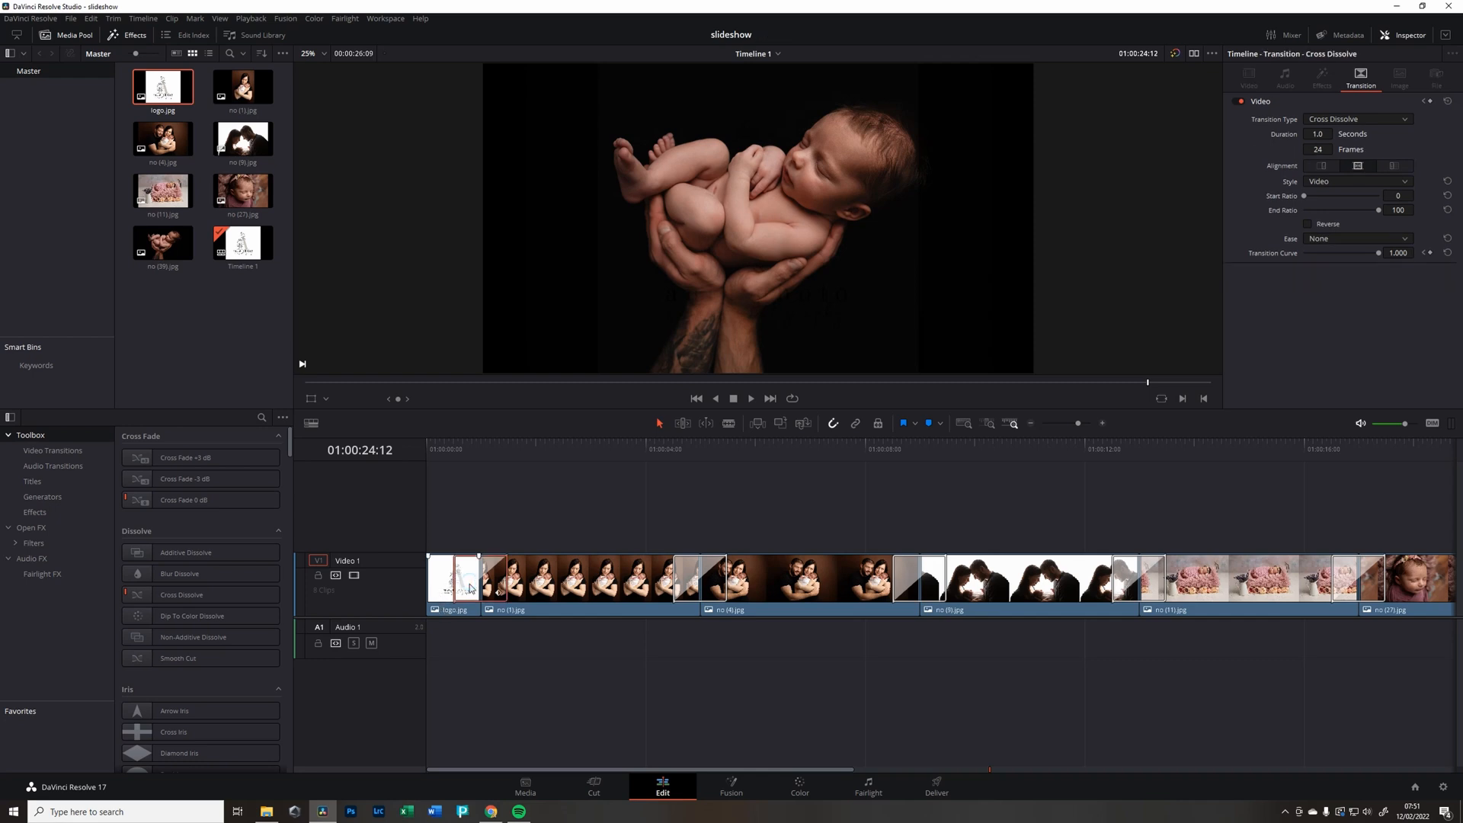
pyautogui.click(455, 578)
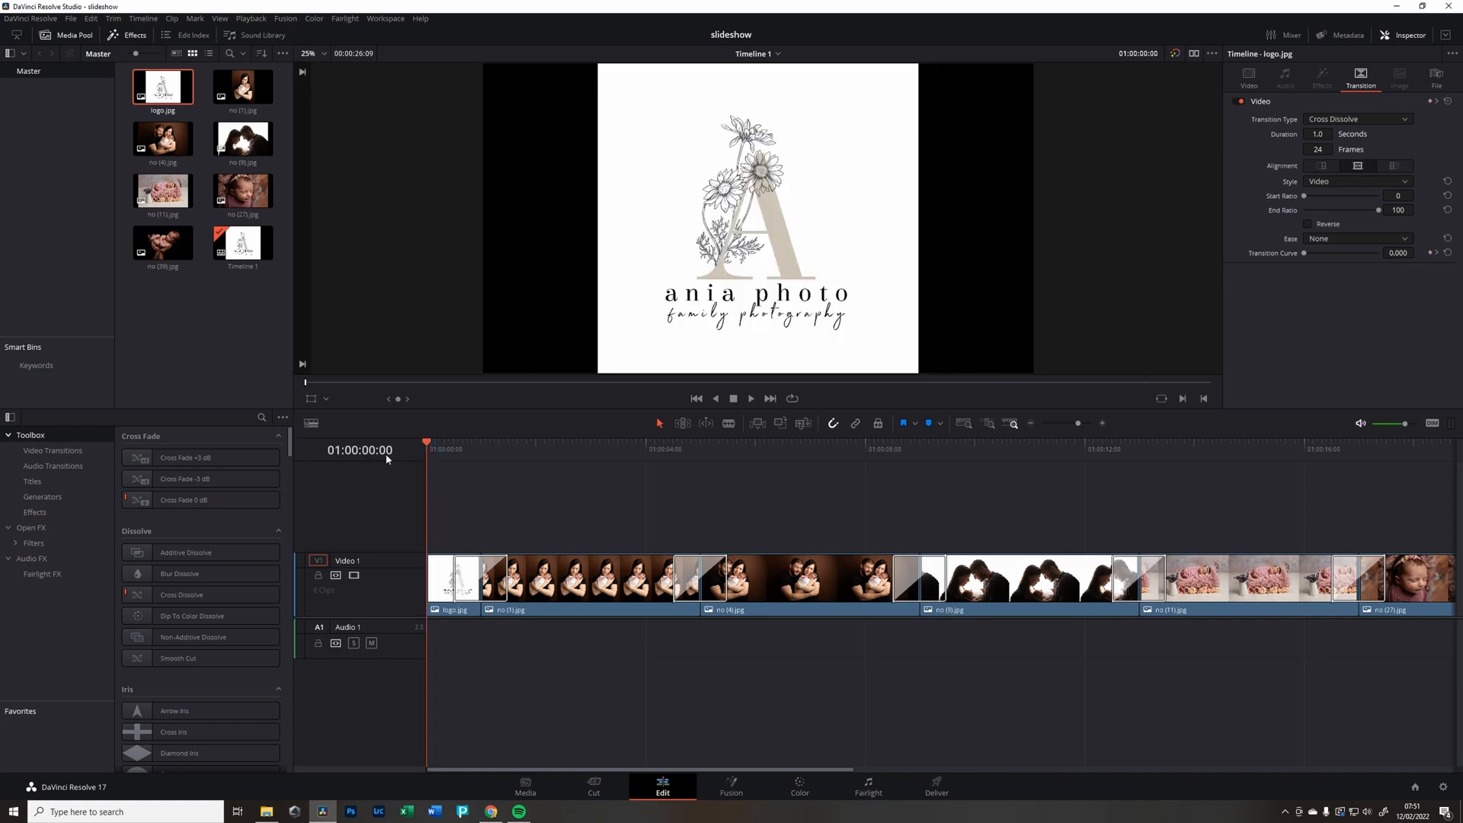
# - Select the photo clips between the two logos and scroll through their shared video settings
pyautogui.click(751, 398)
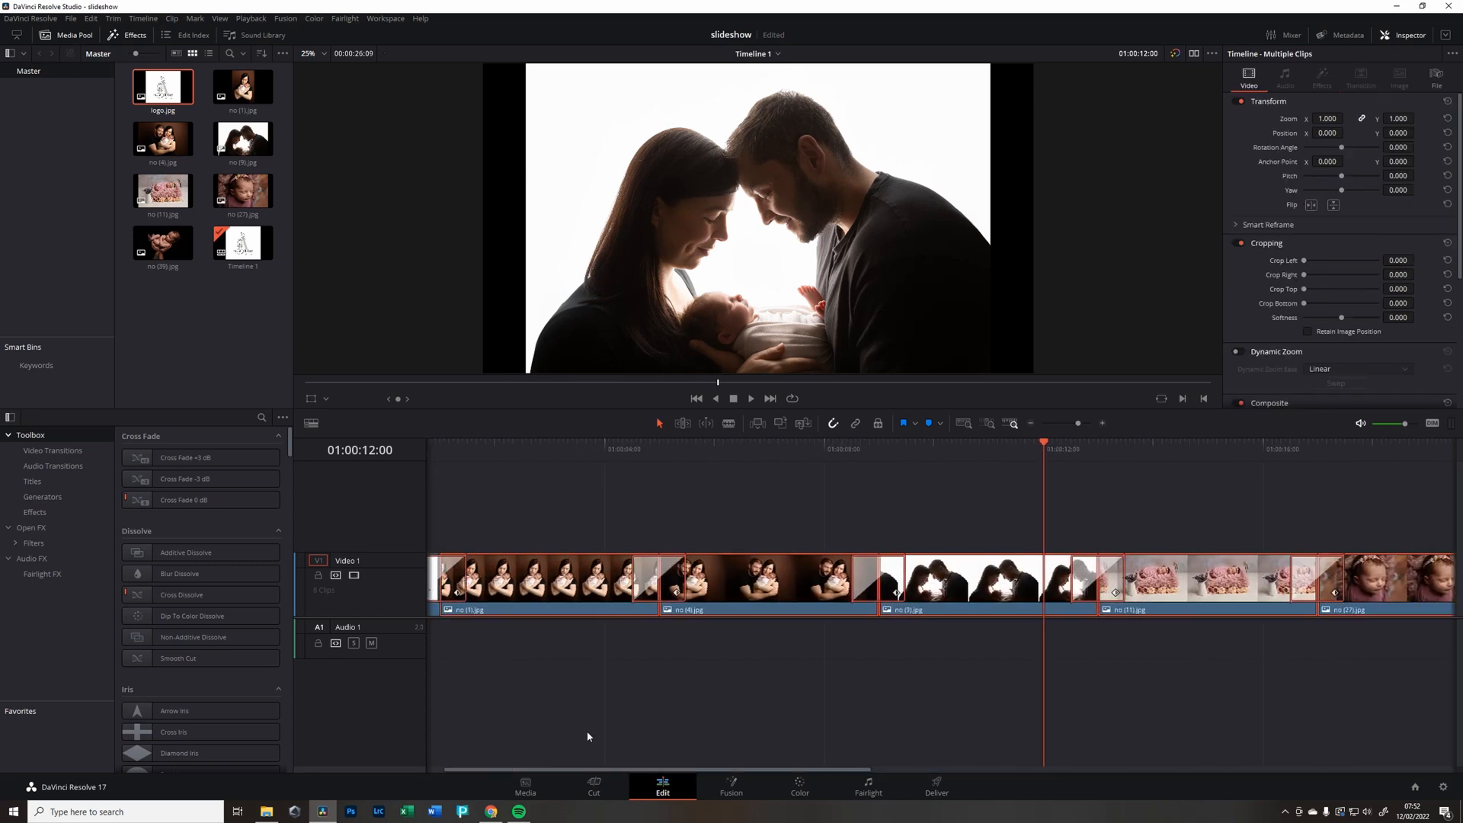
pyautogui.hscroll(3)
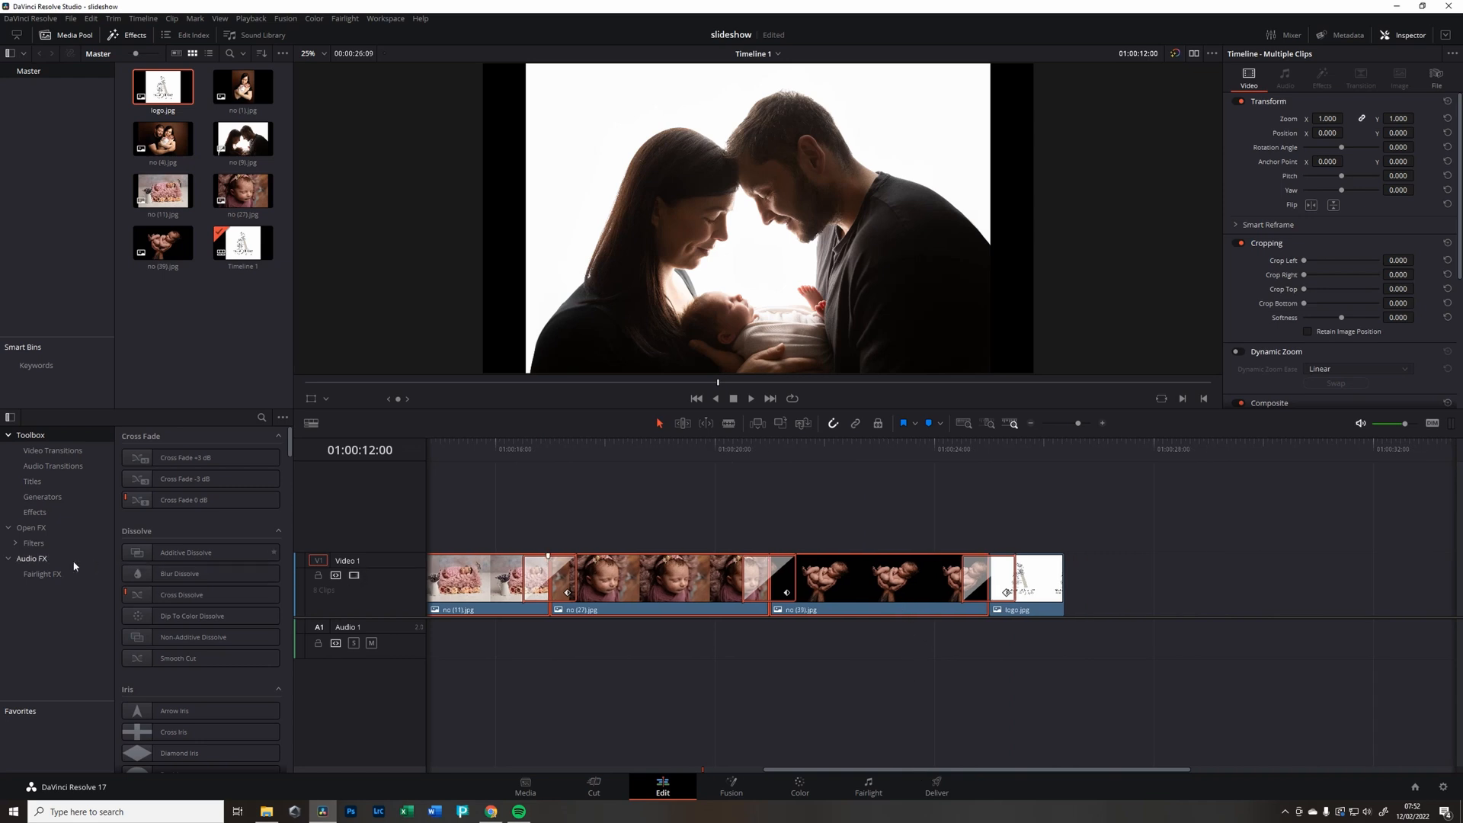
pyautogui.moveTo(795, 582)
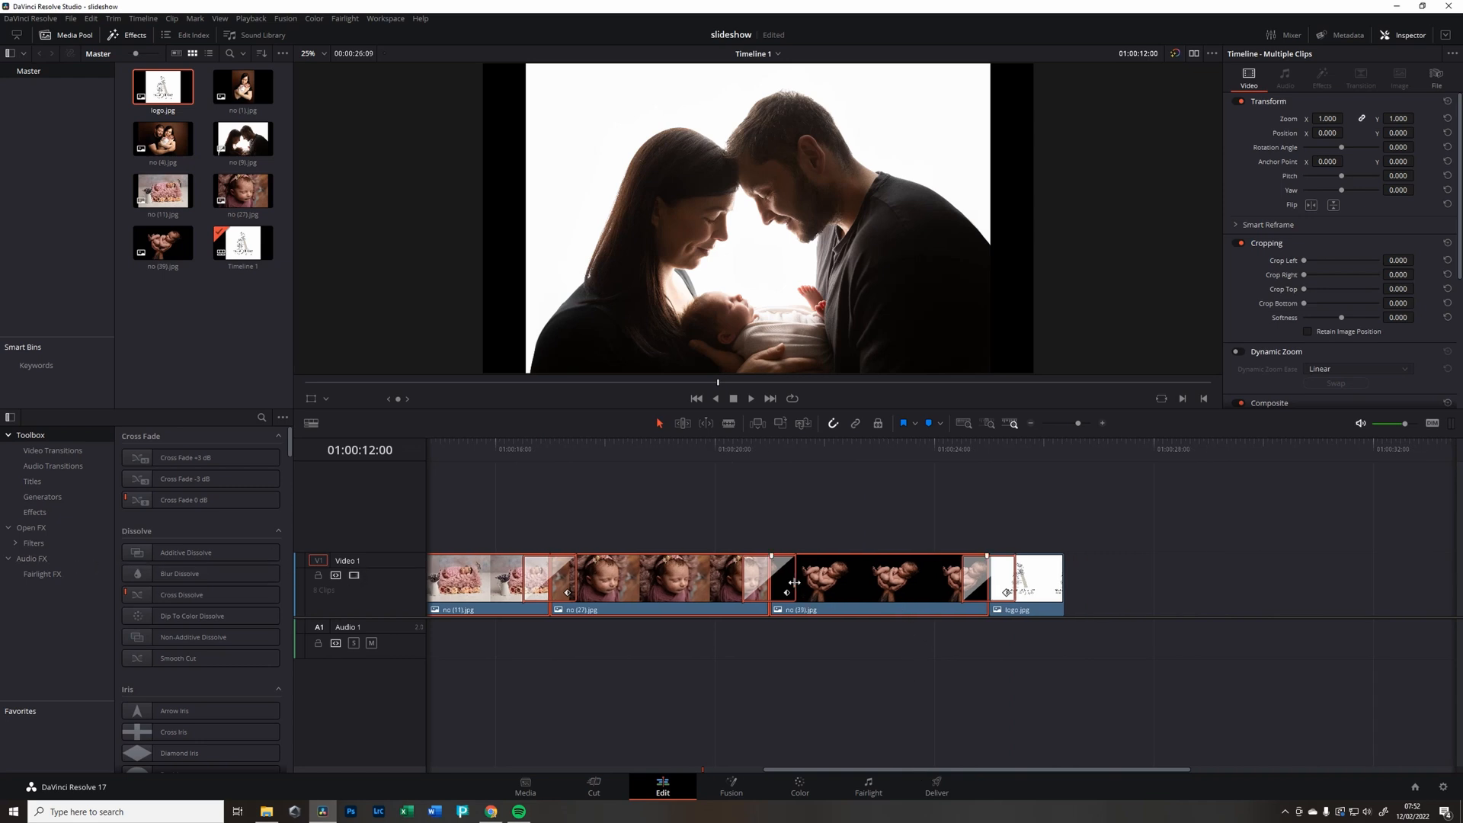
pyautogui.moveTo(931, 583)
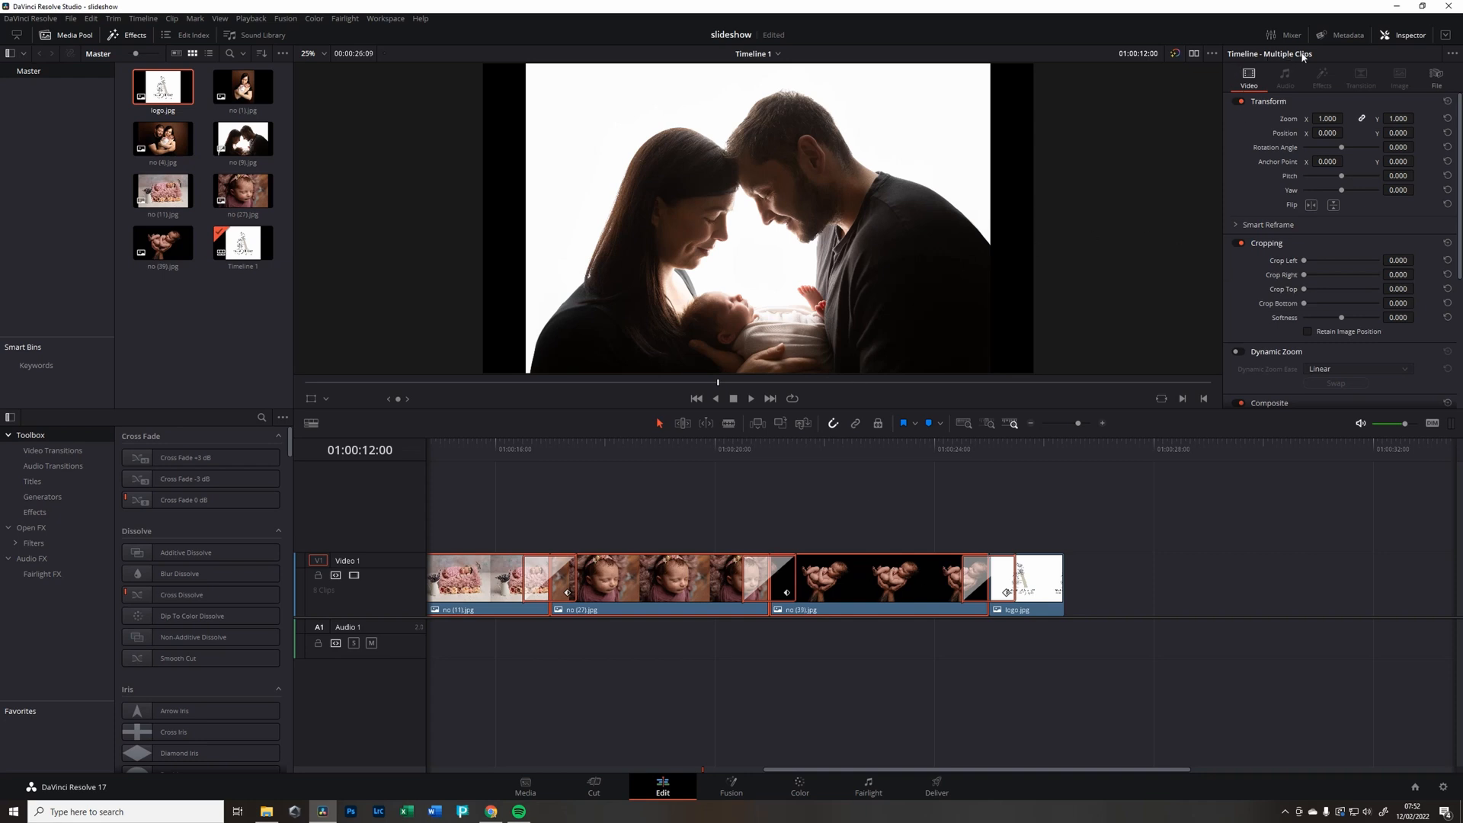
pyautogui.moveTo(1234, 58)
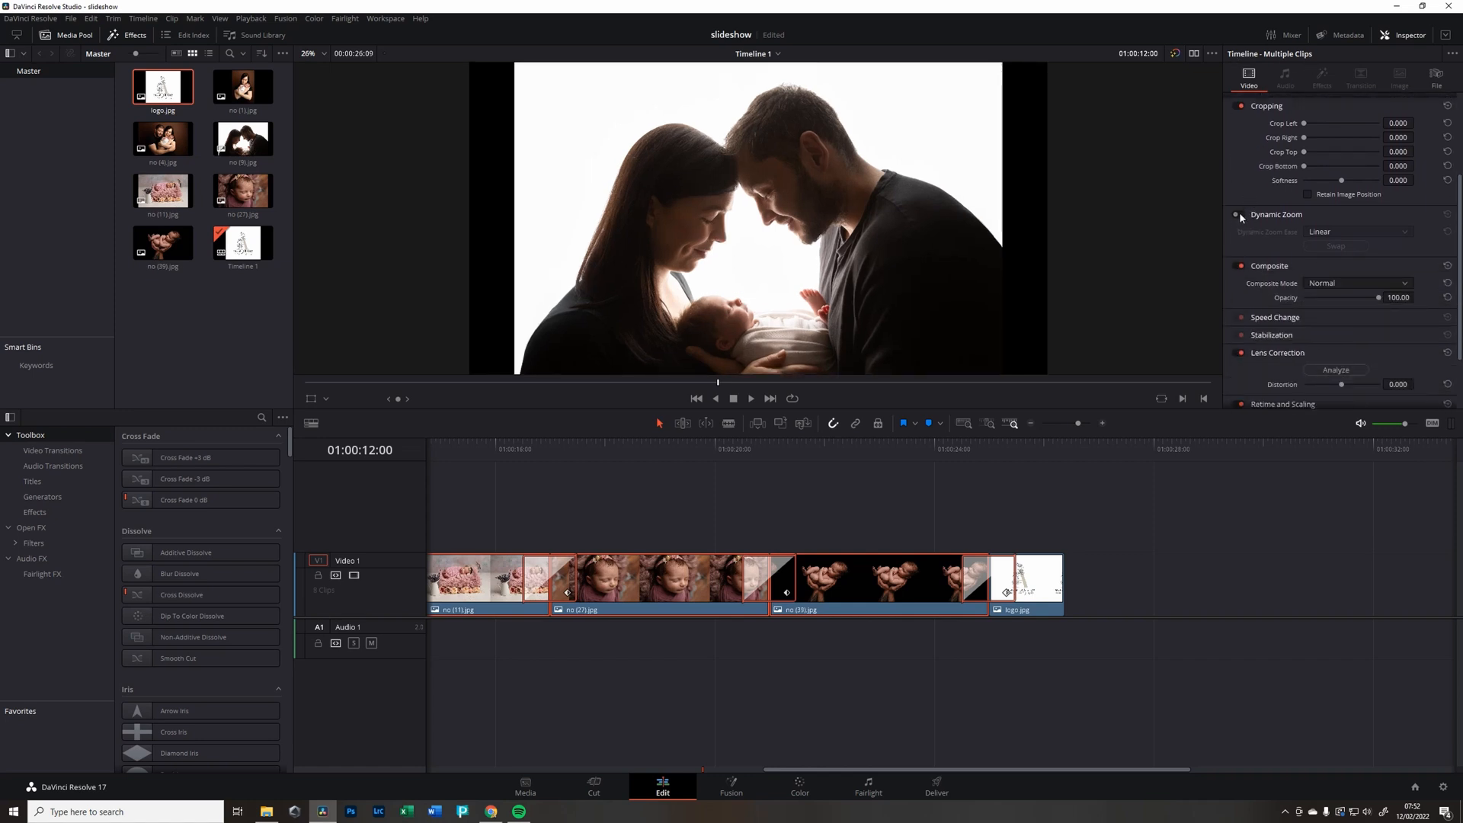
# - Switch on Dynamic Zoom for the selected photos and play the slideshow through to preview
pyautogui.click(1242, 214)
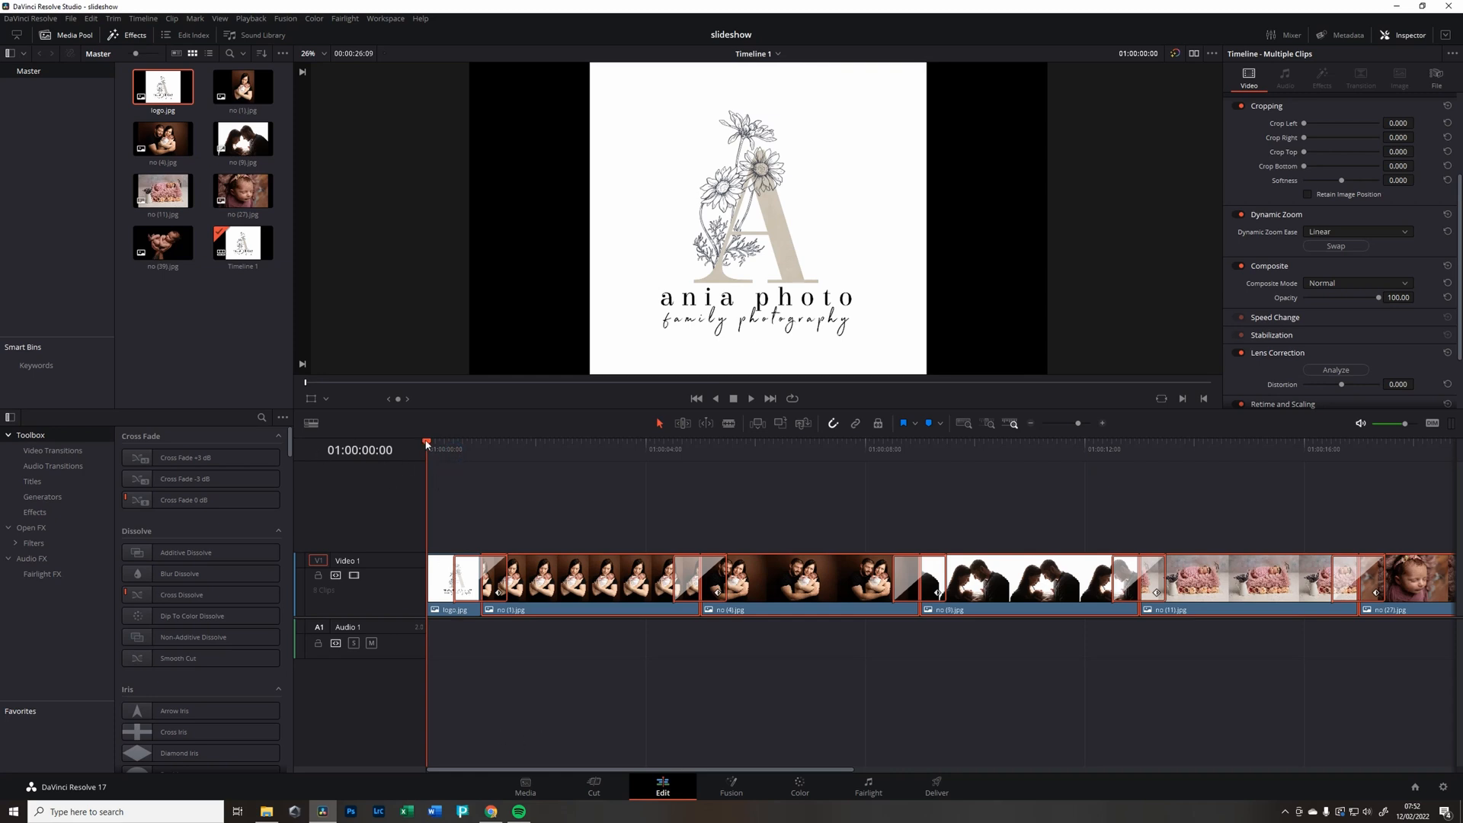
pyautogui.click(752, 399)
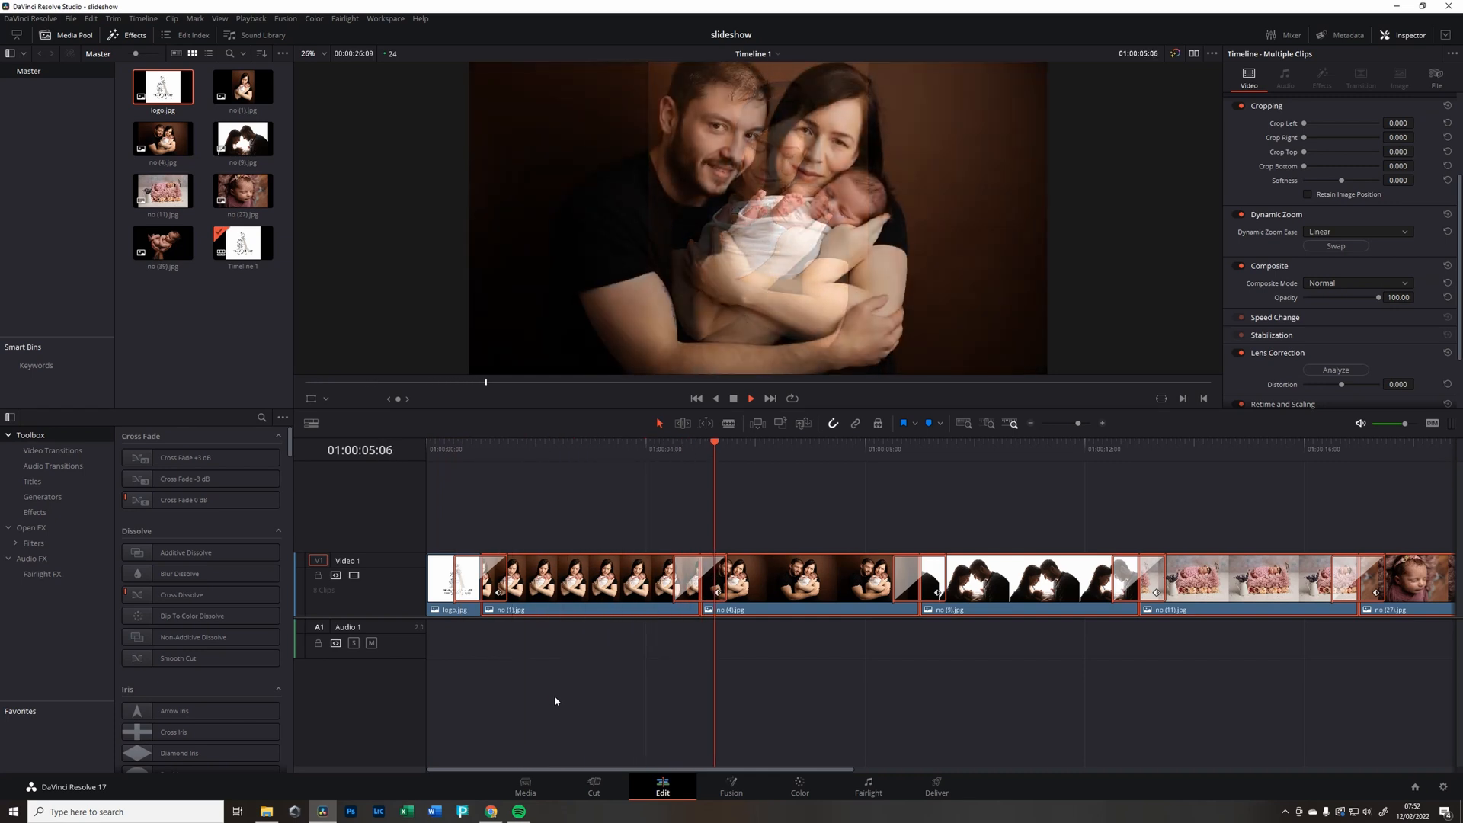
pyautogui.click(752, 399)
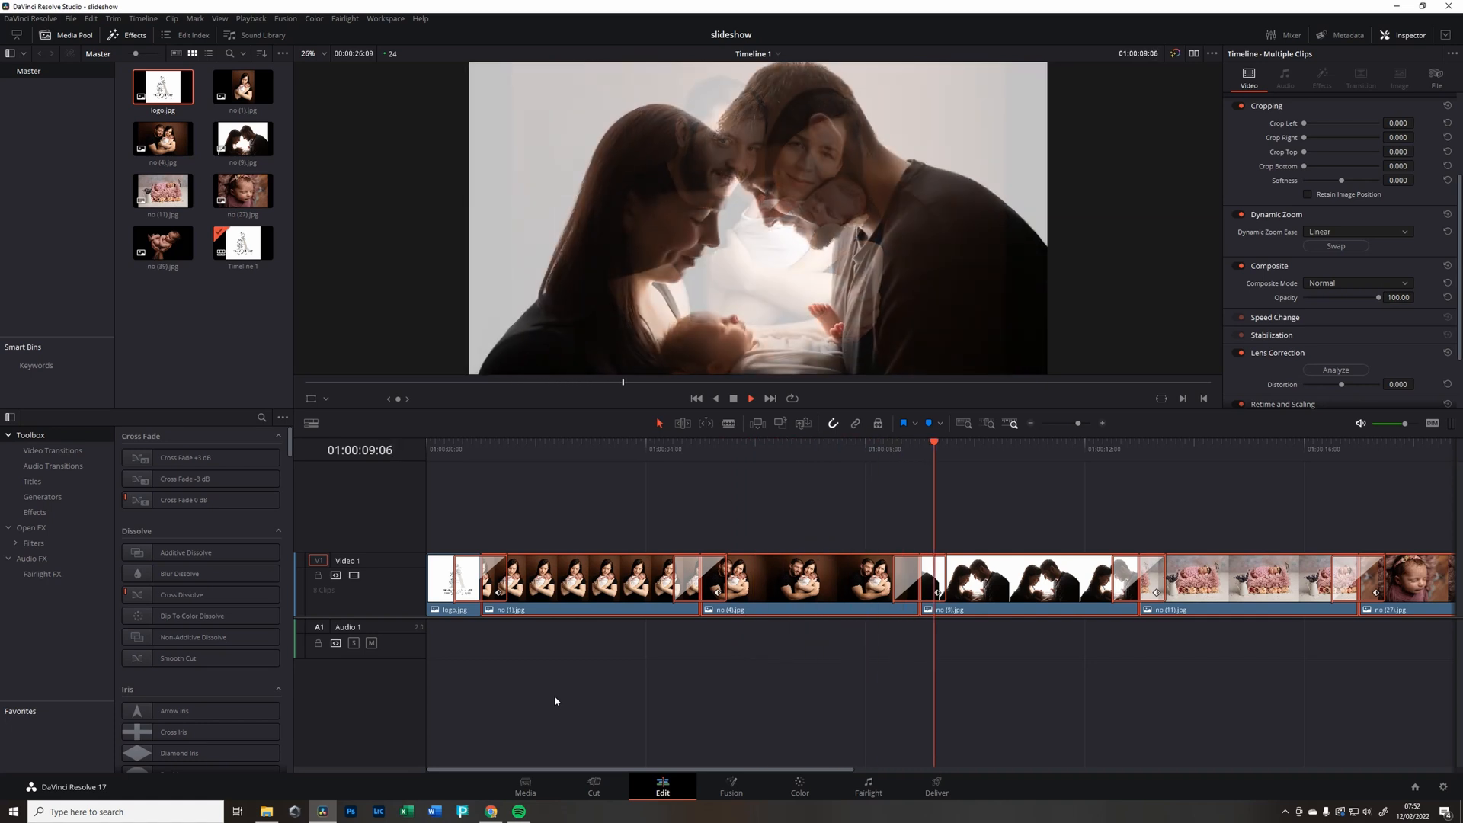
pyautogui.click(749, 399)
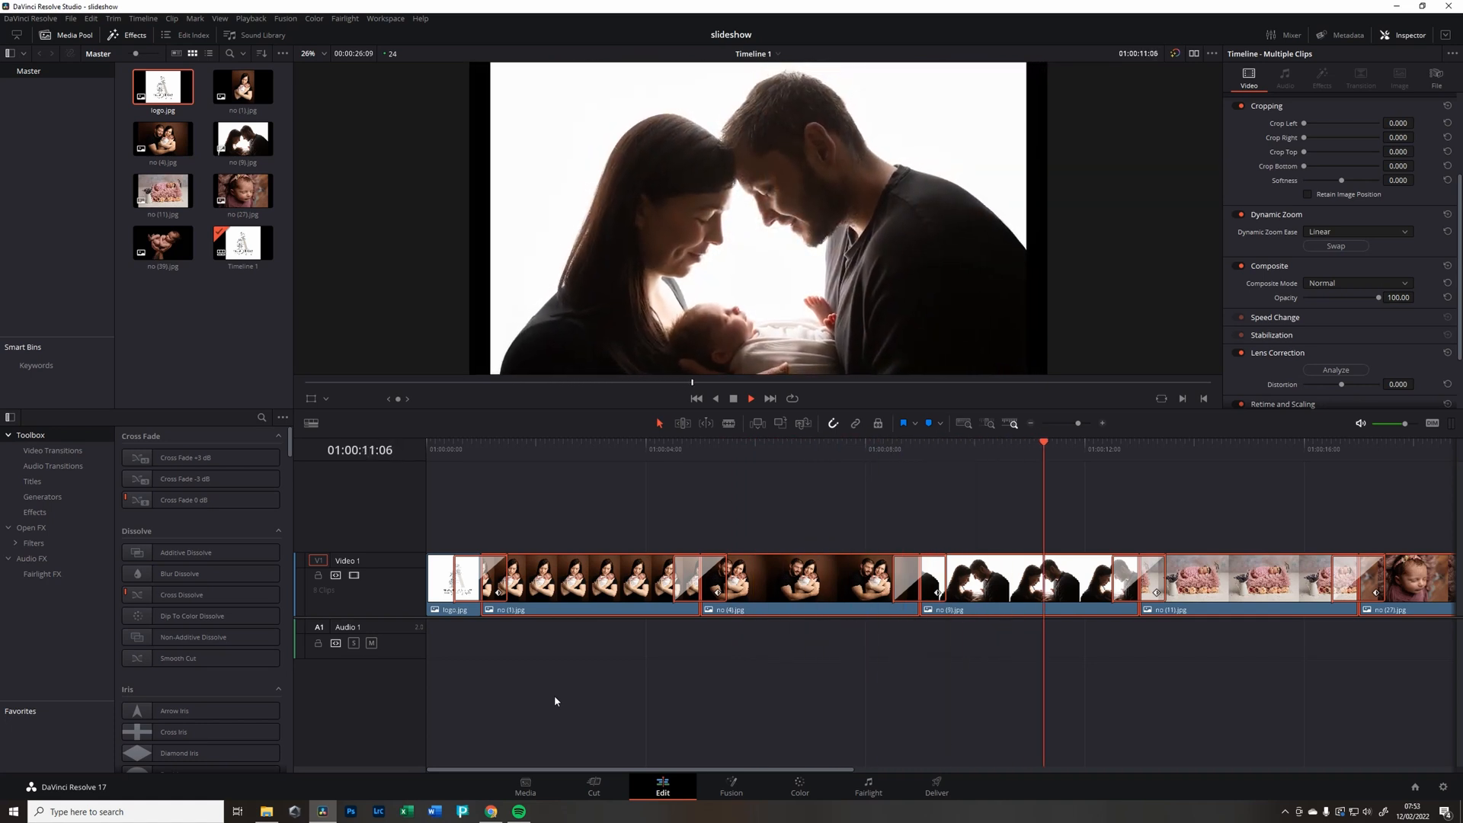
pyautogui.click(751, 399)
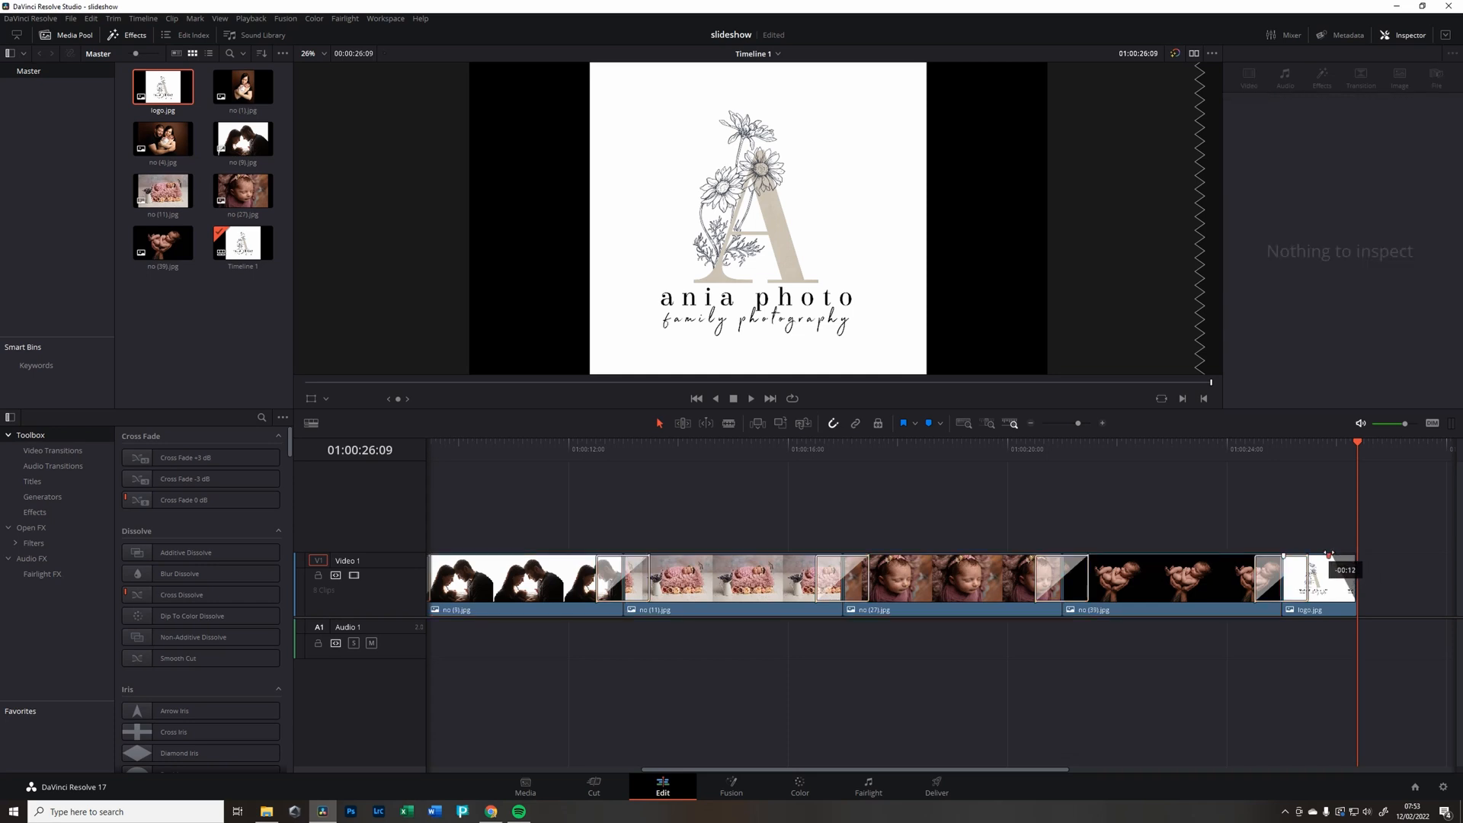
# - Check the closing logo at the slideshow's end, then scroll back and replay the start
pyautogui.click(1316, 577)
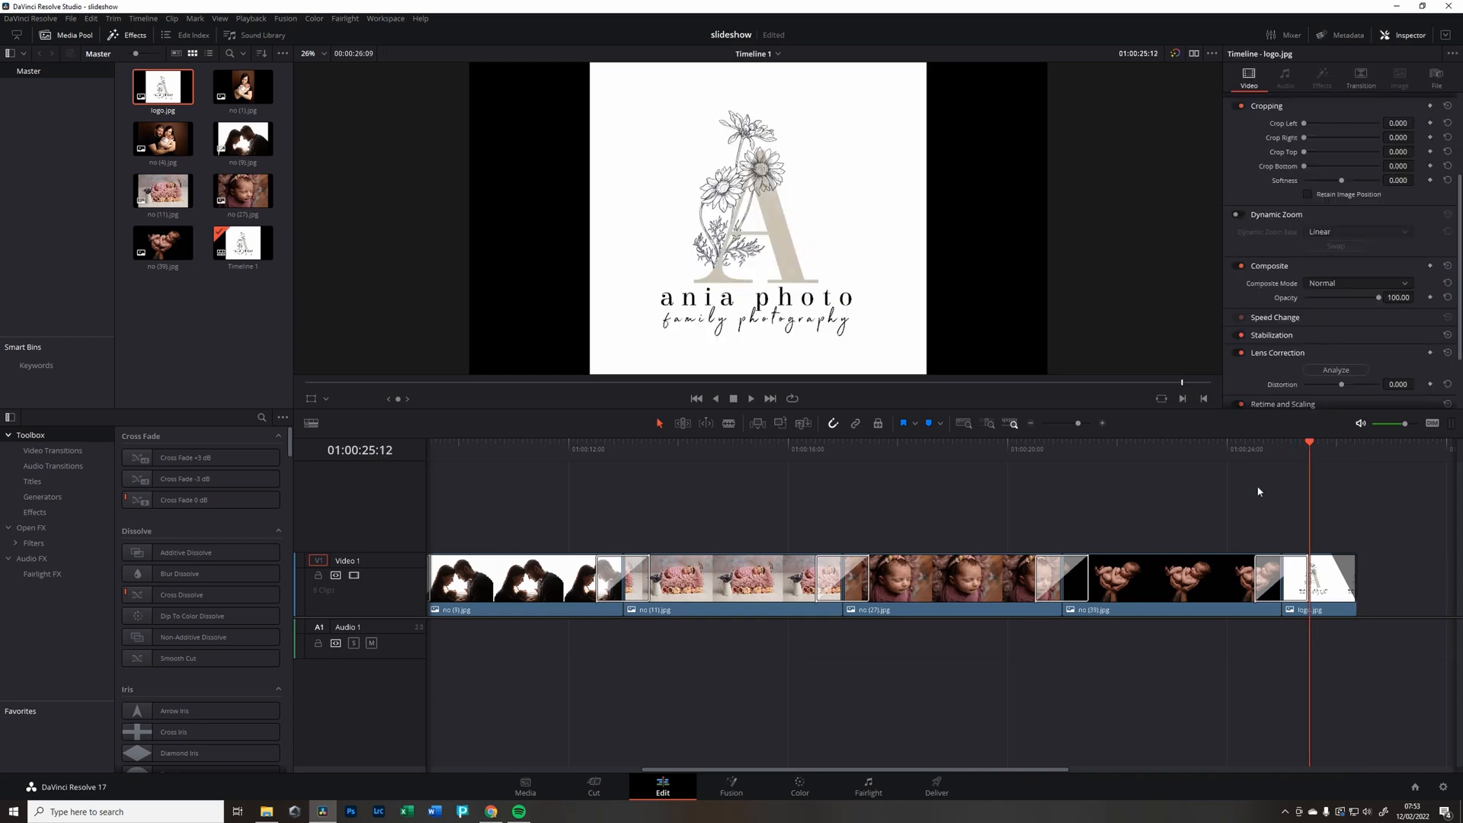
pyautogui.click(752, 398)
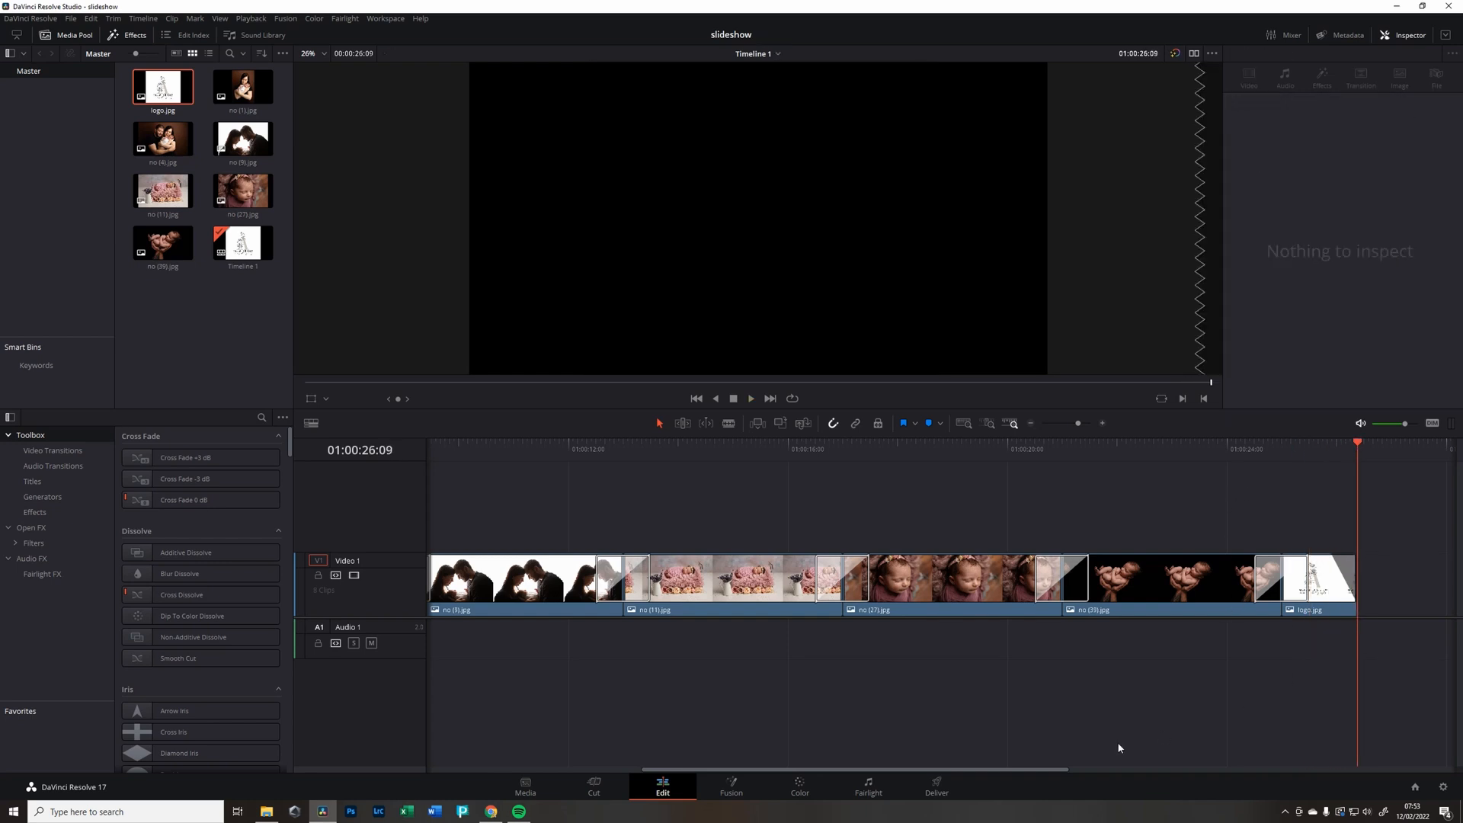
pyautogui.hscroll(-3)
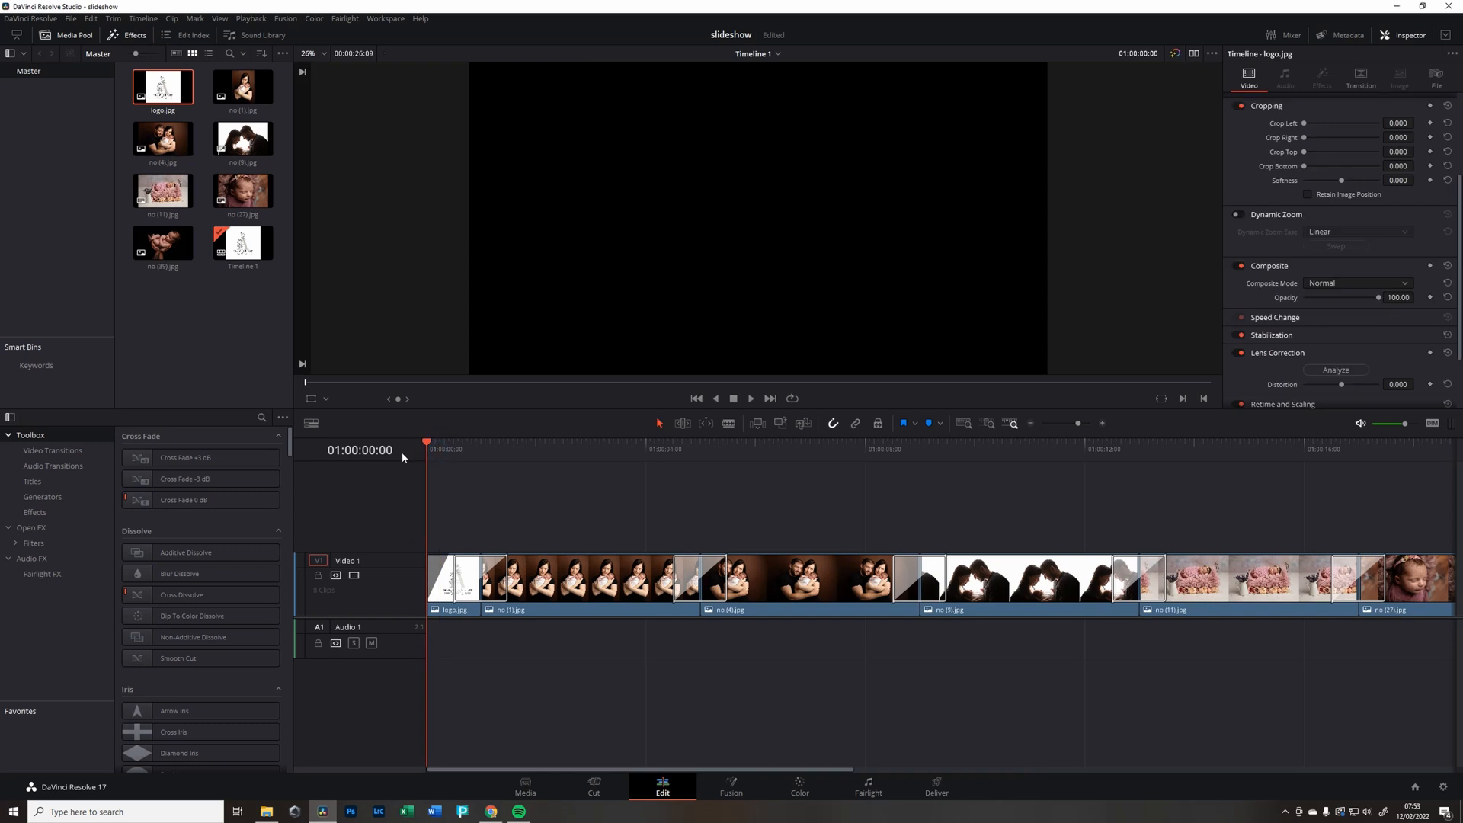
pyautogui.click(750, 399)
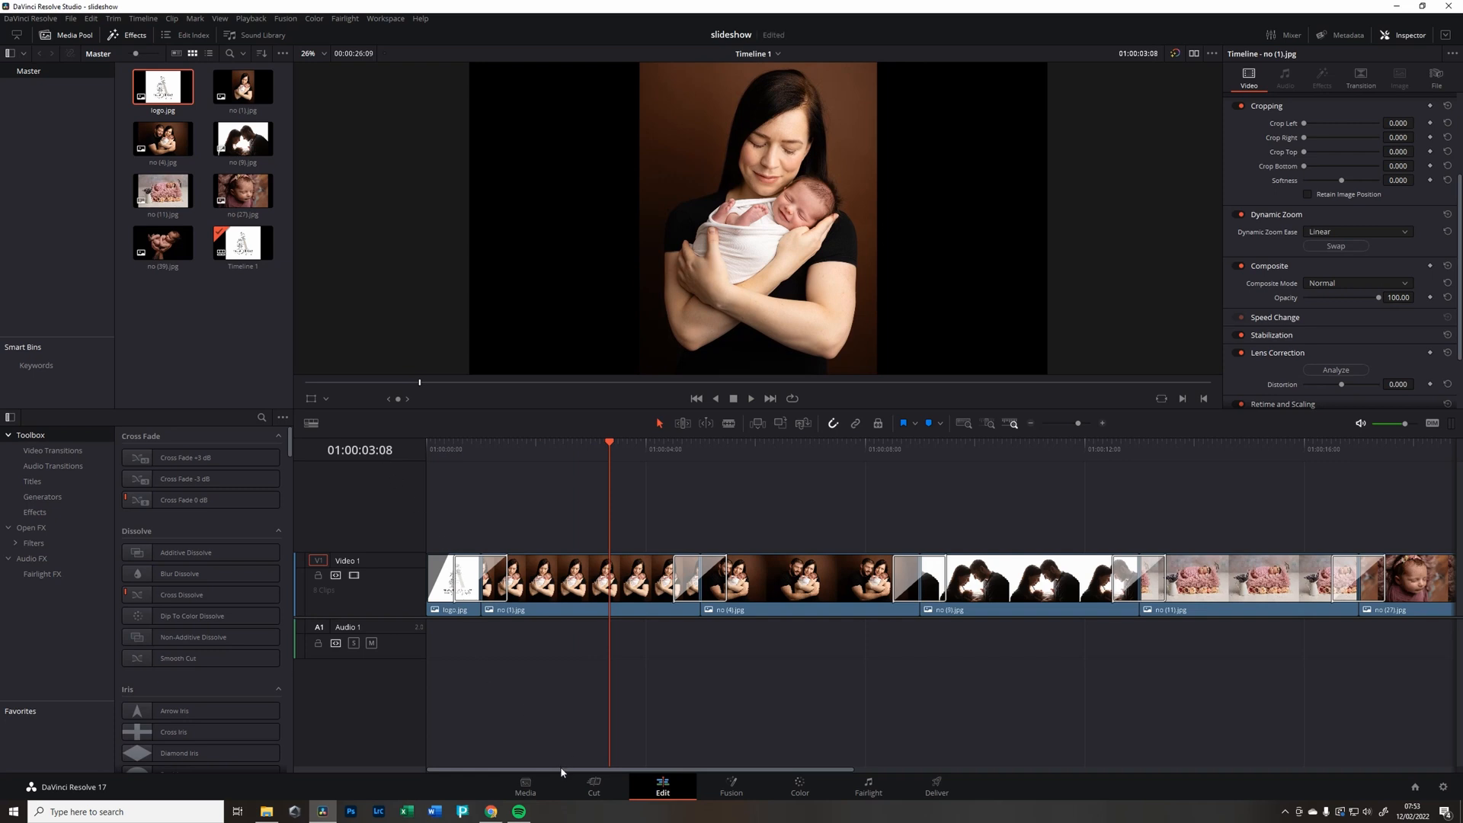
pyautogui.moveTo(460, 681)
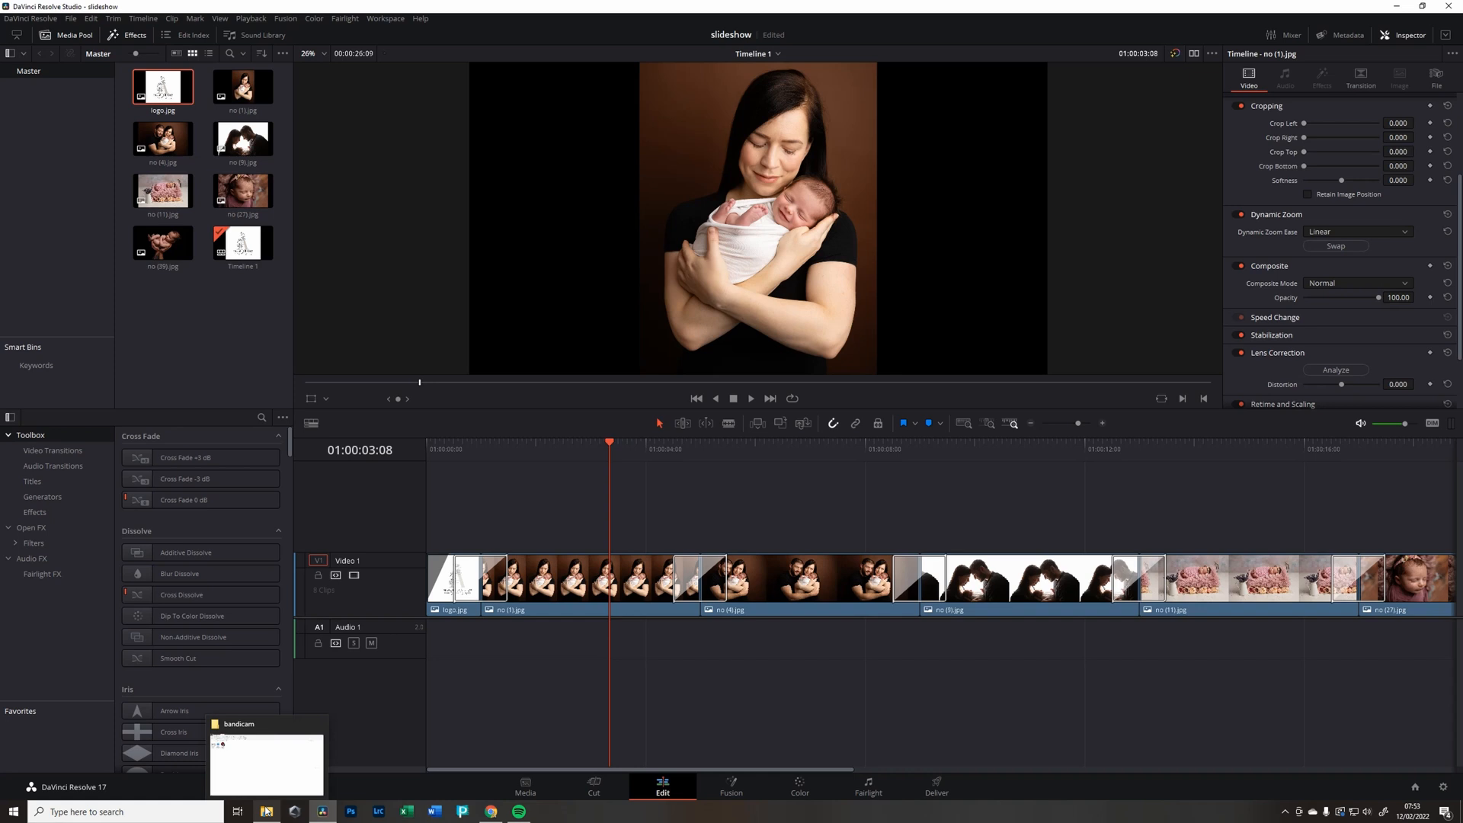
# - Show the Davinci video folder as large thumbnails and select the White River MP3
pyautogui.click(266, 811)
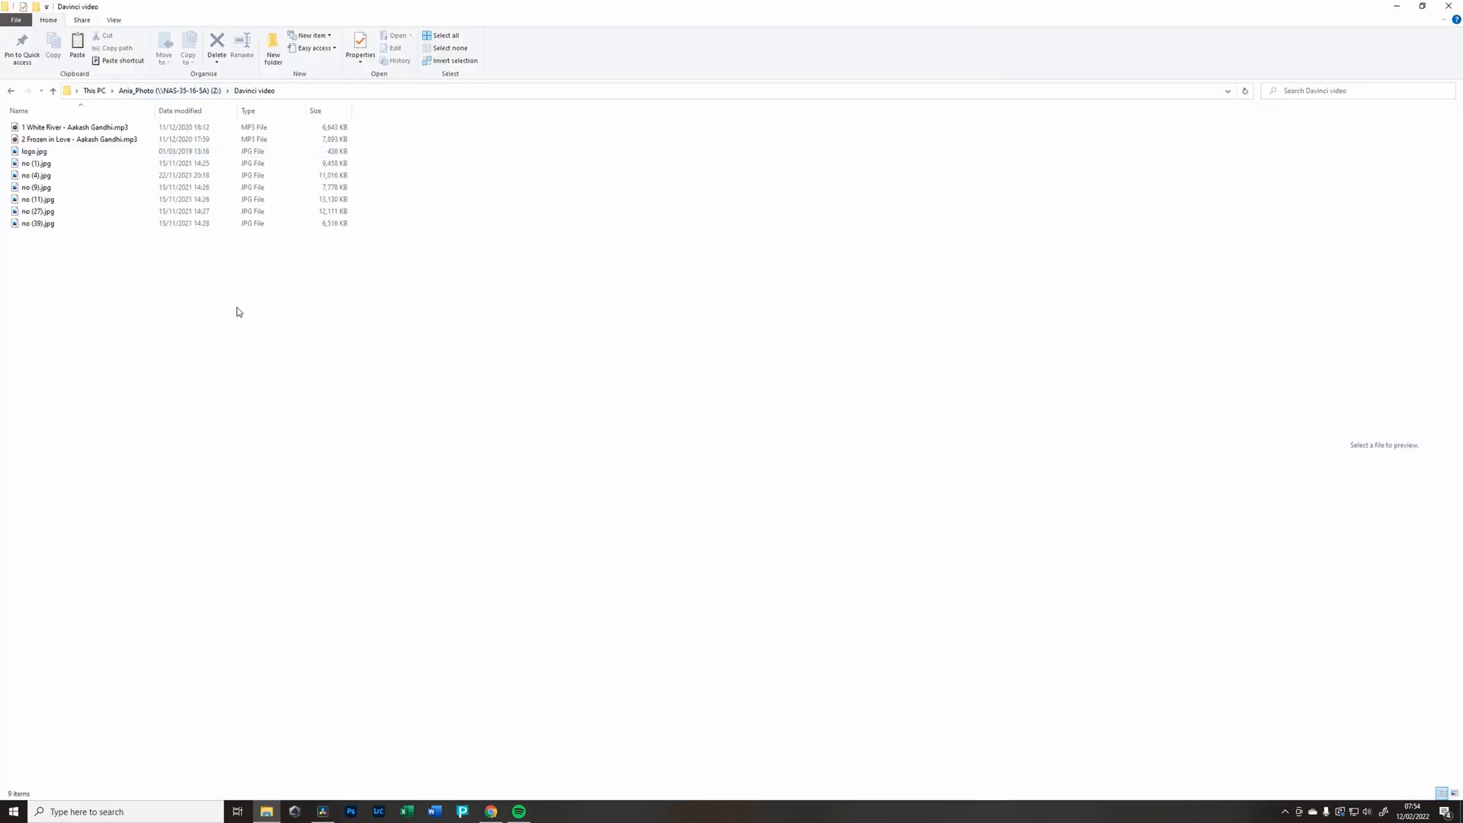
pyautogui.click(1452, 794)
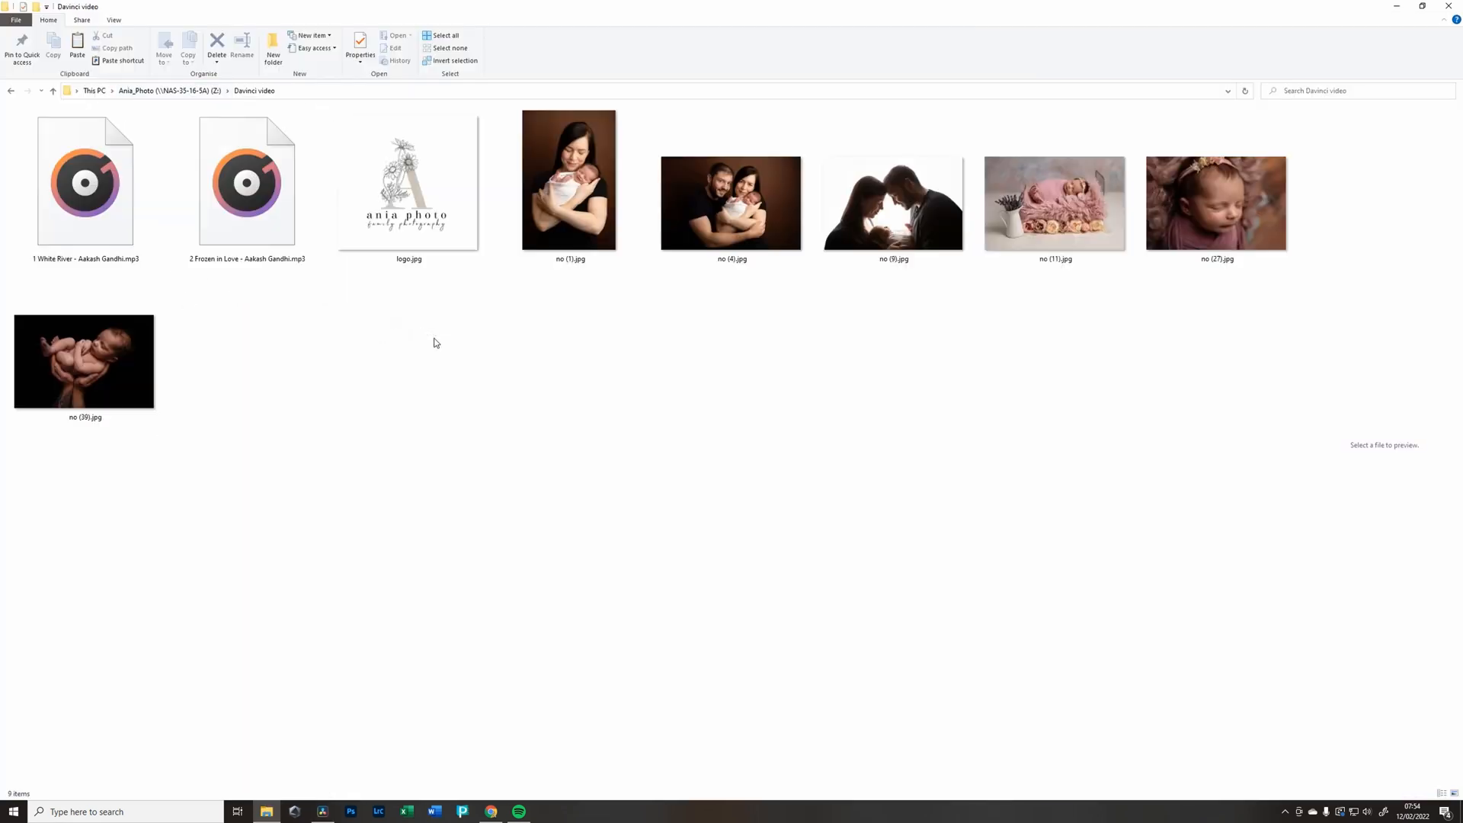
pyautogui.click(85, 181)
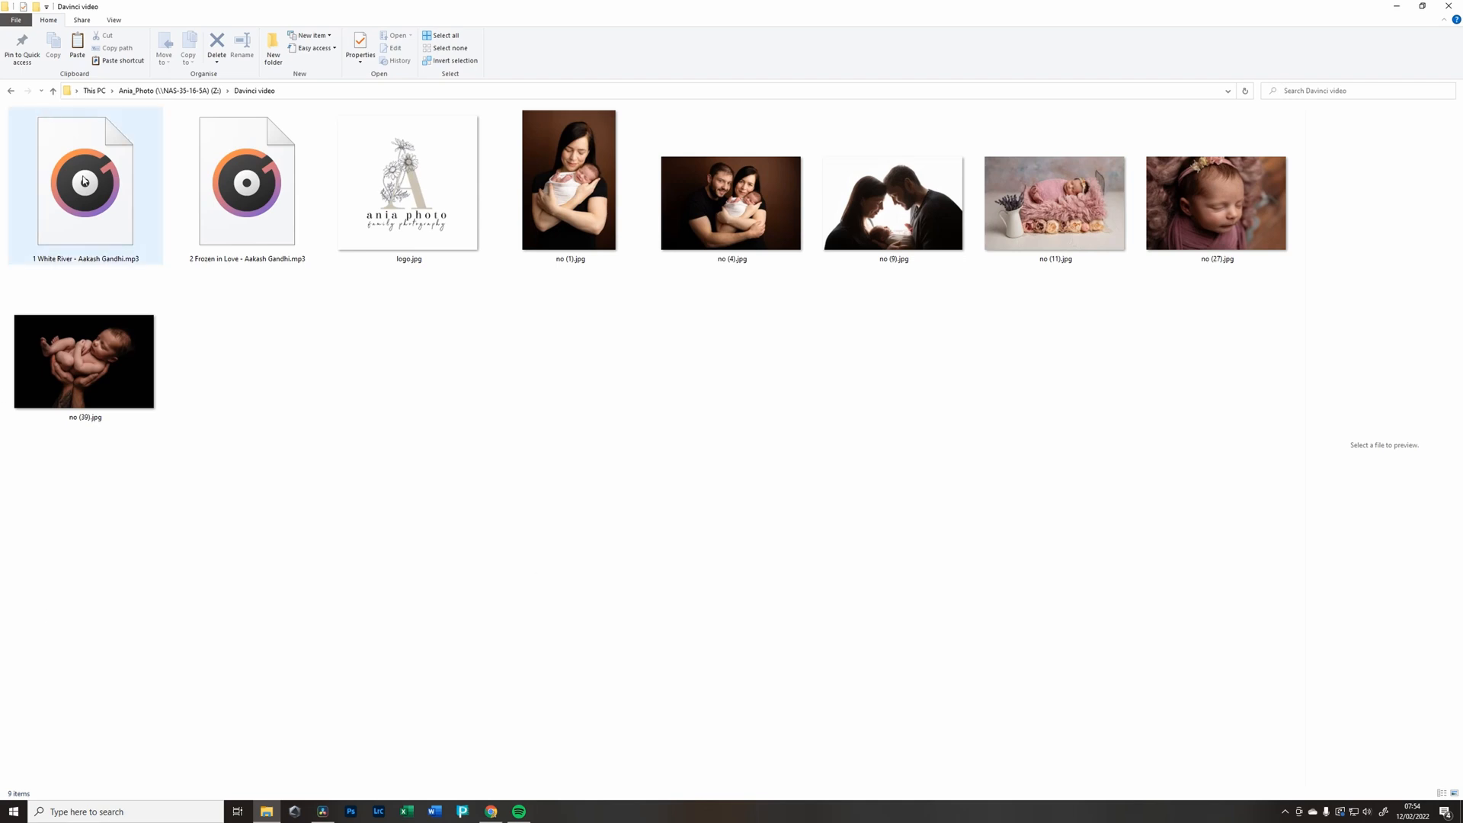
pyautogui.click(83, 182)
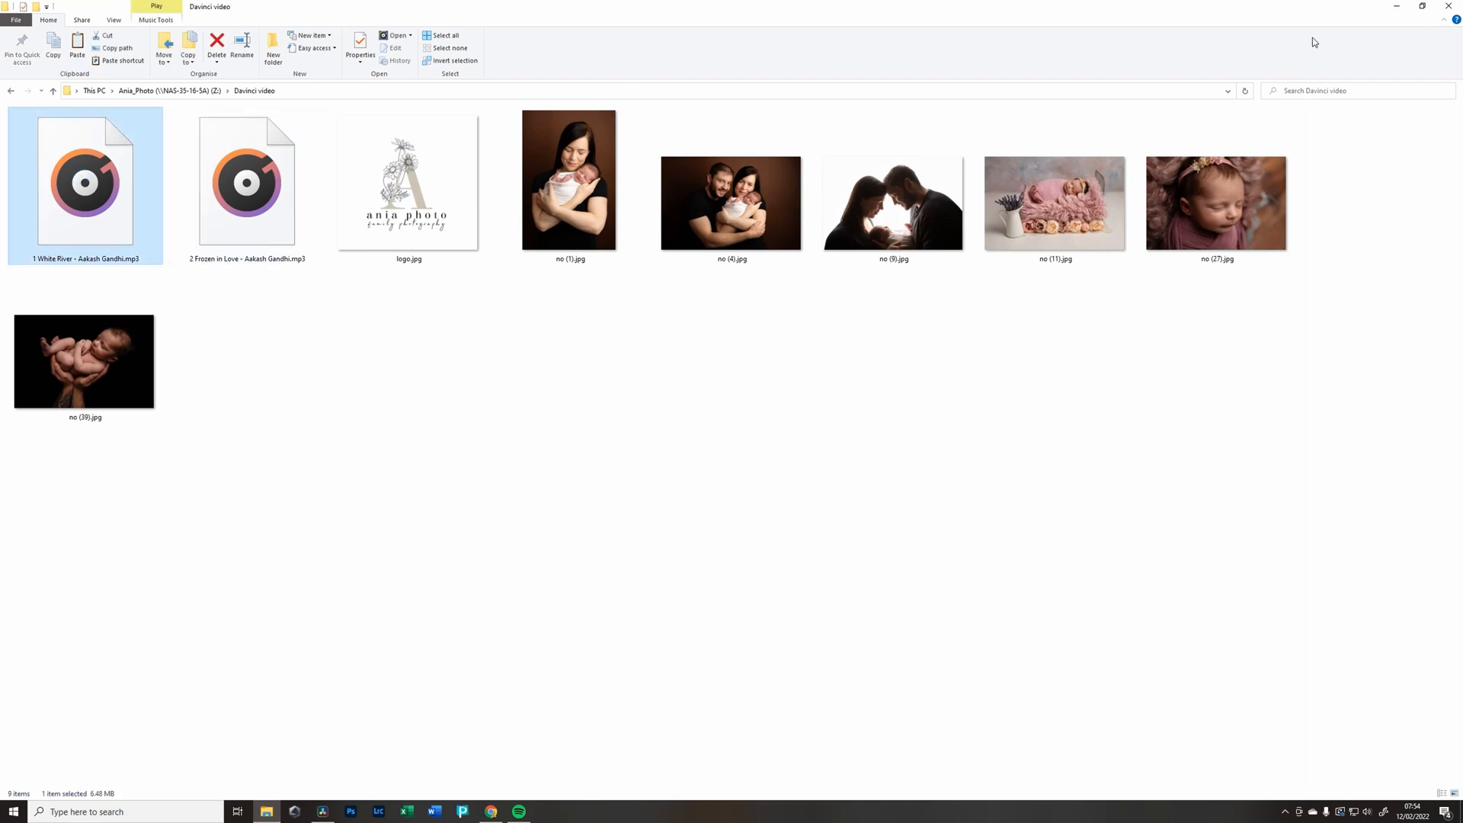
pyautogui.moveTo(1423, 8)
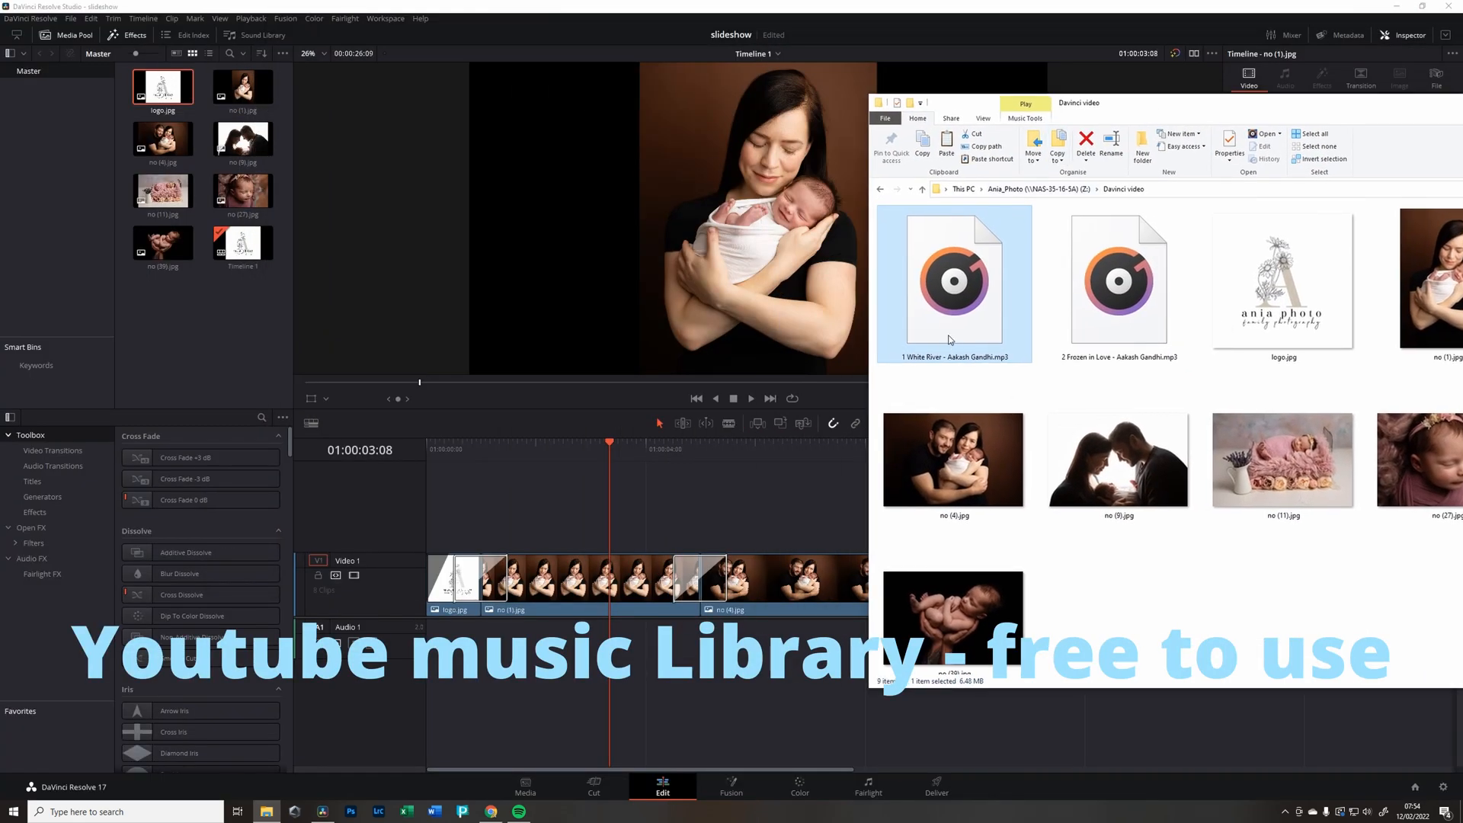
pyautogui.moveTo(953, 278)
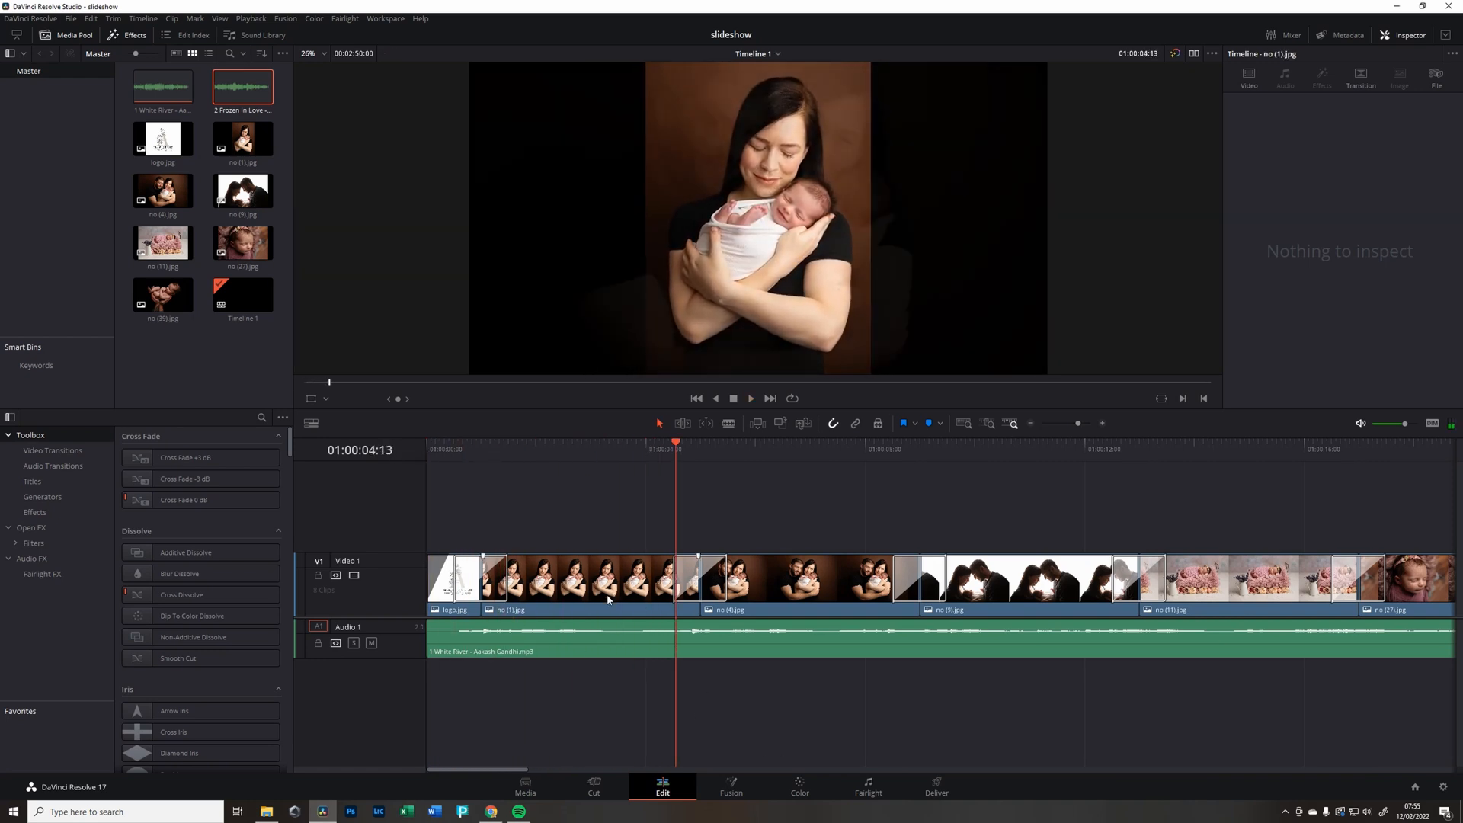
# - Blade White River near its start, delete the short opening piece and close the gap
pyautogui.click(550, 639)
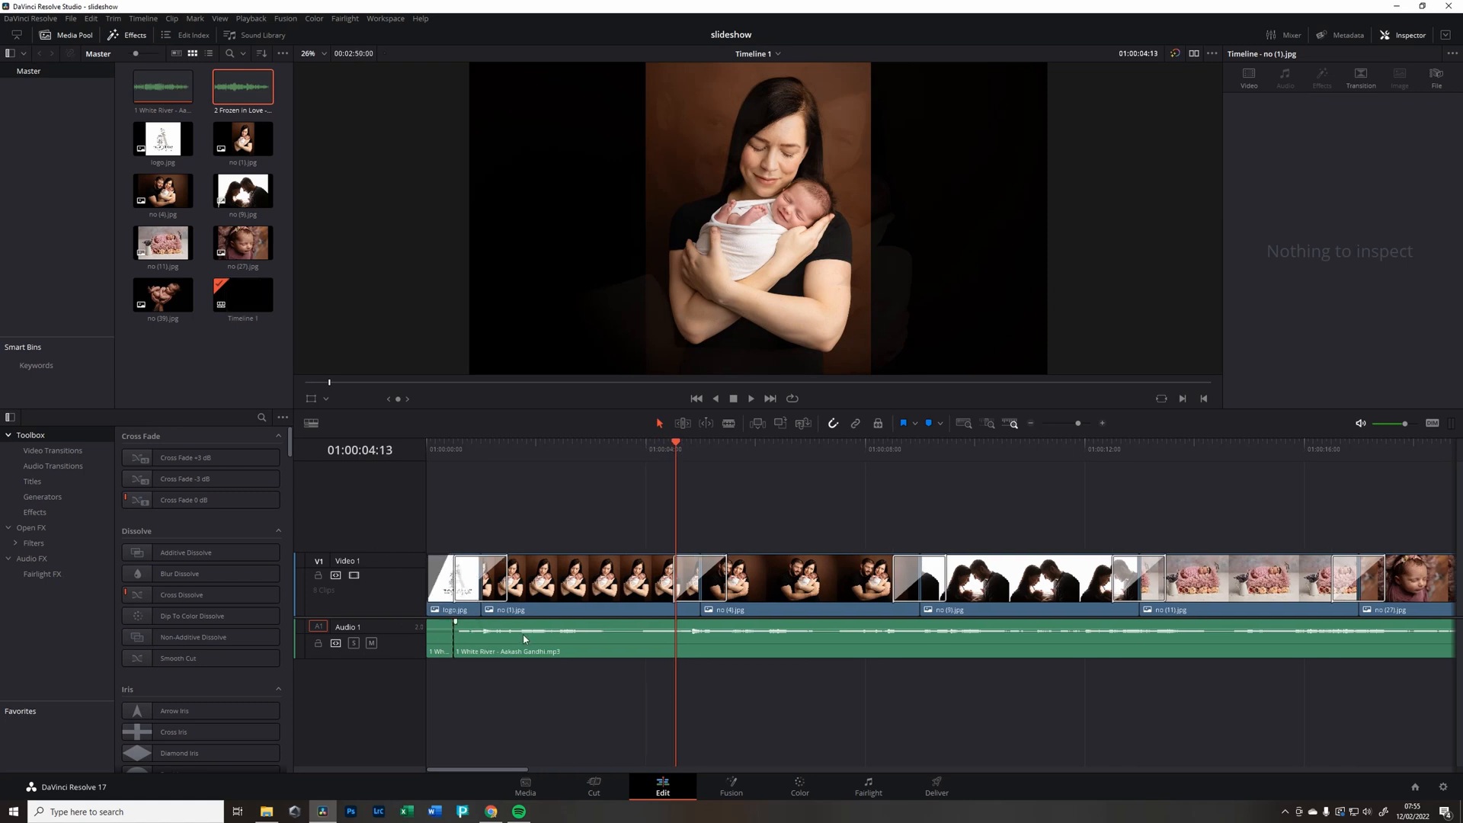
pyautogui.moveTo(517, 760)
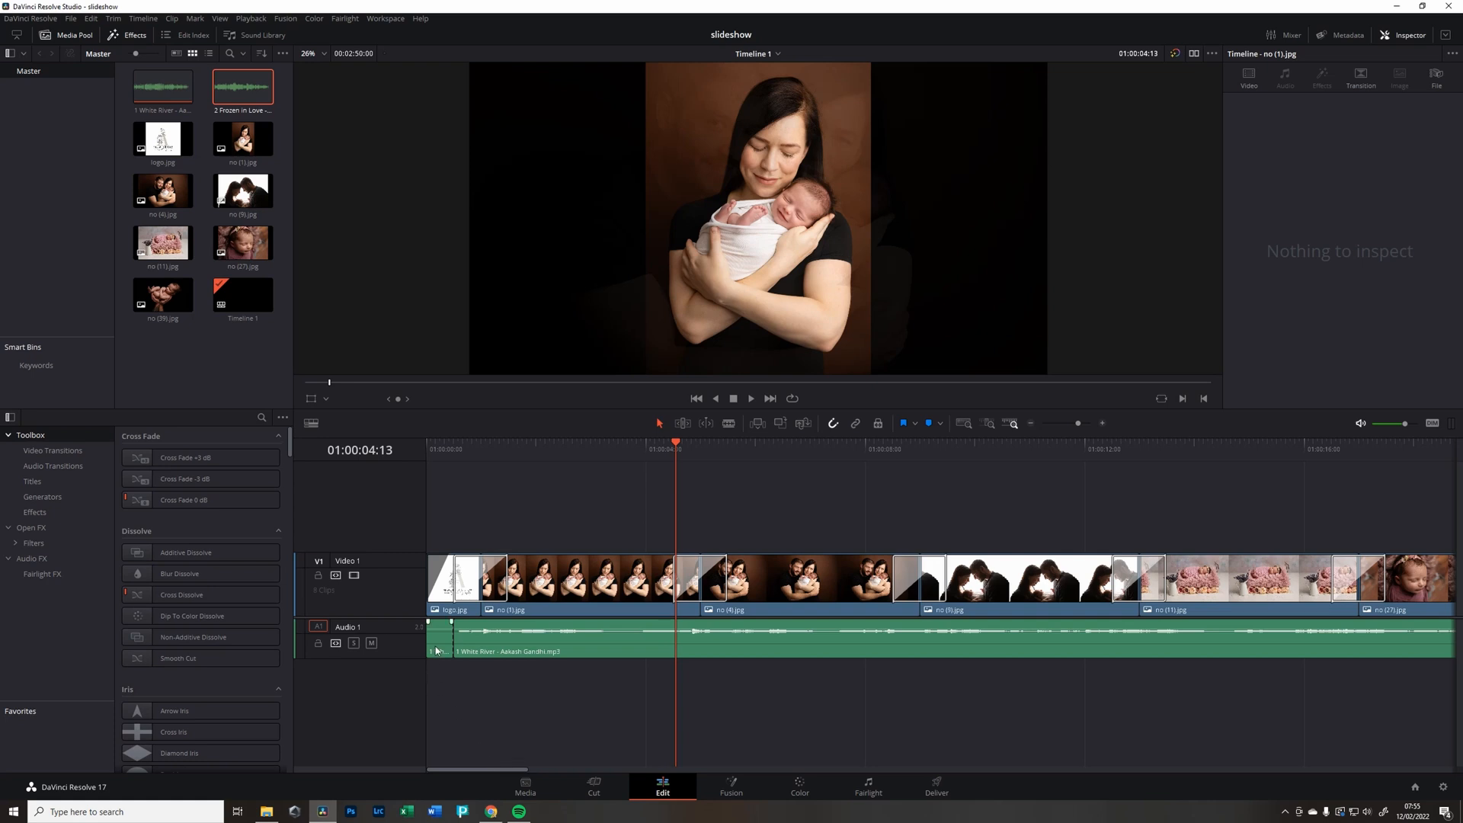
pyautogui.click(439, 639)
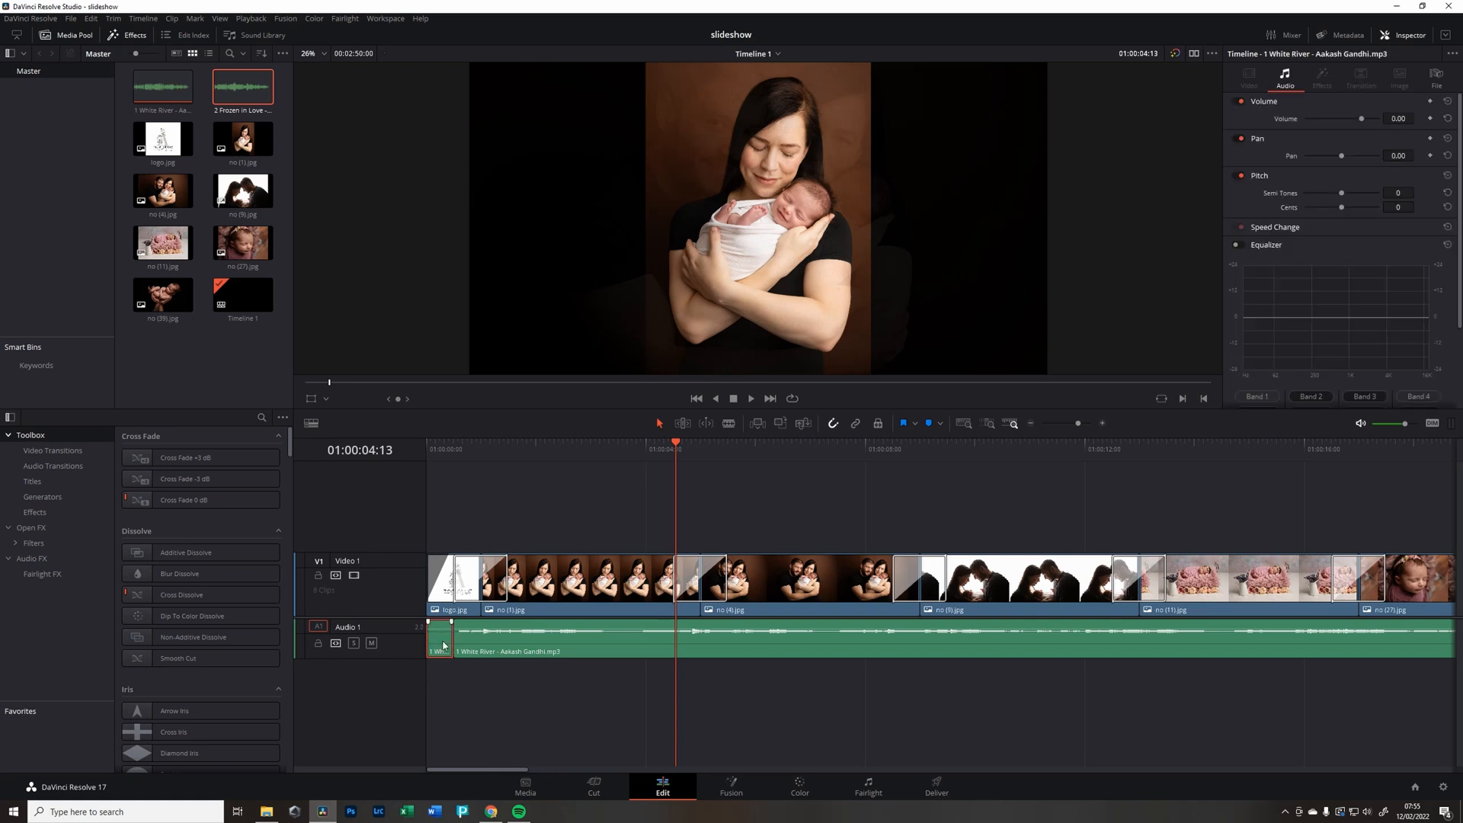
pyautogui.rightClick(443, 644)
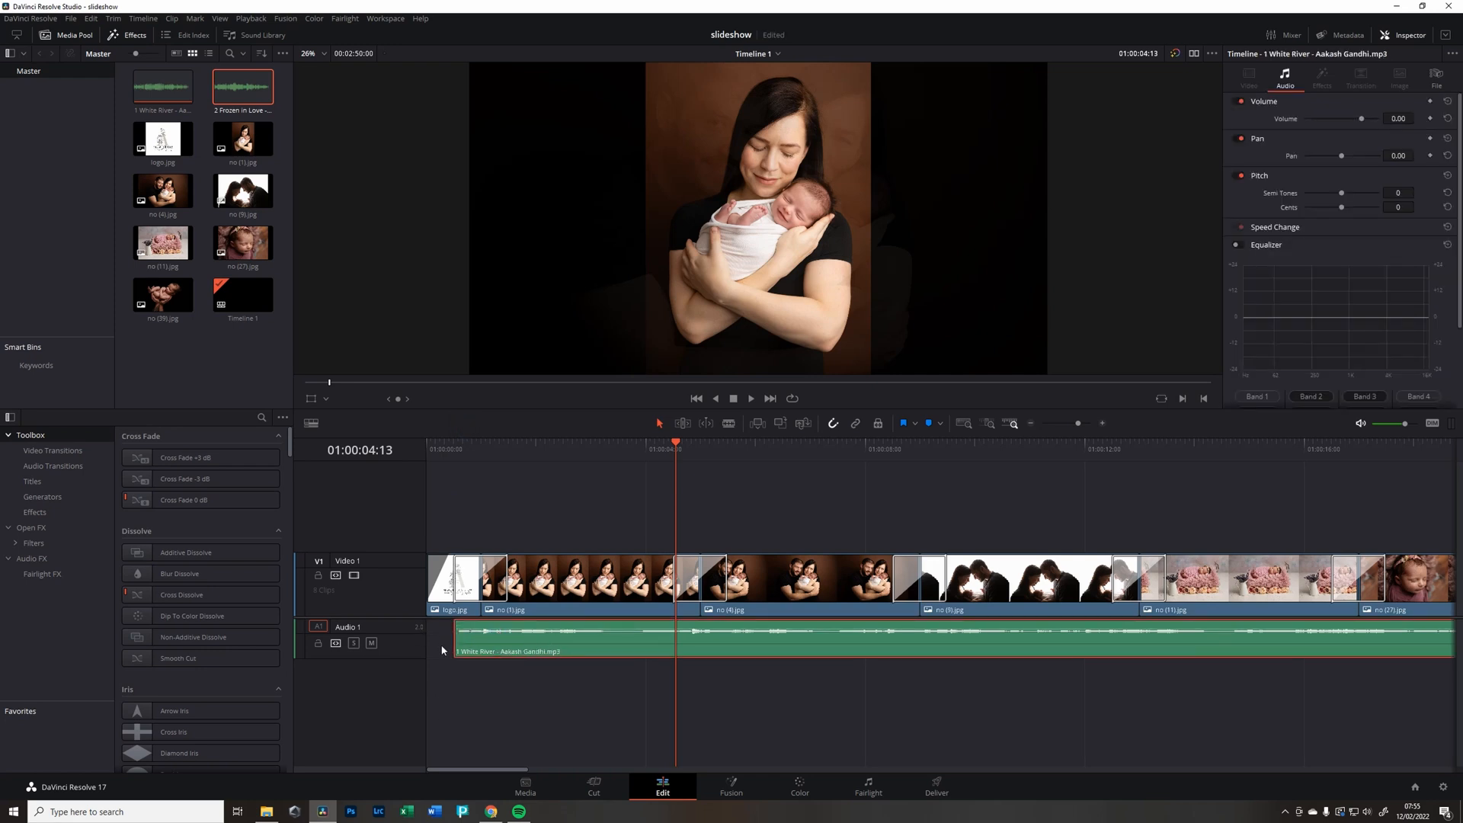
pyautogui.rightClick(472, 650)
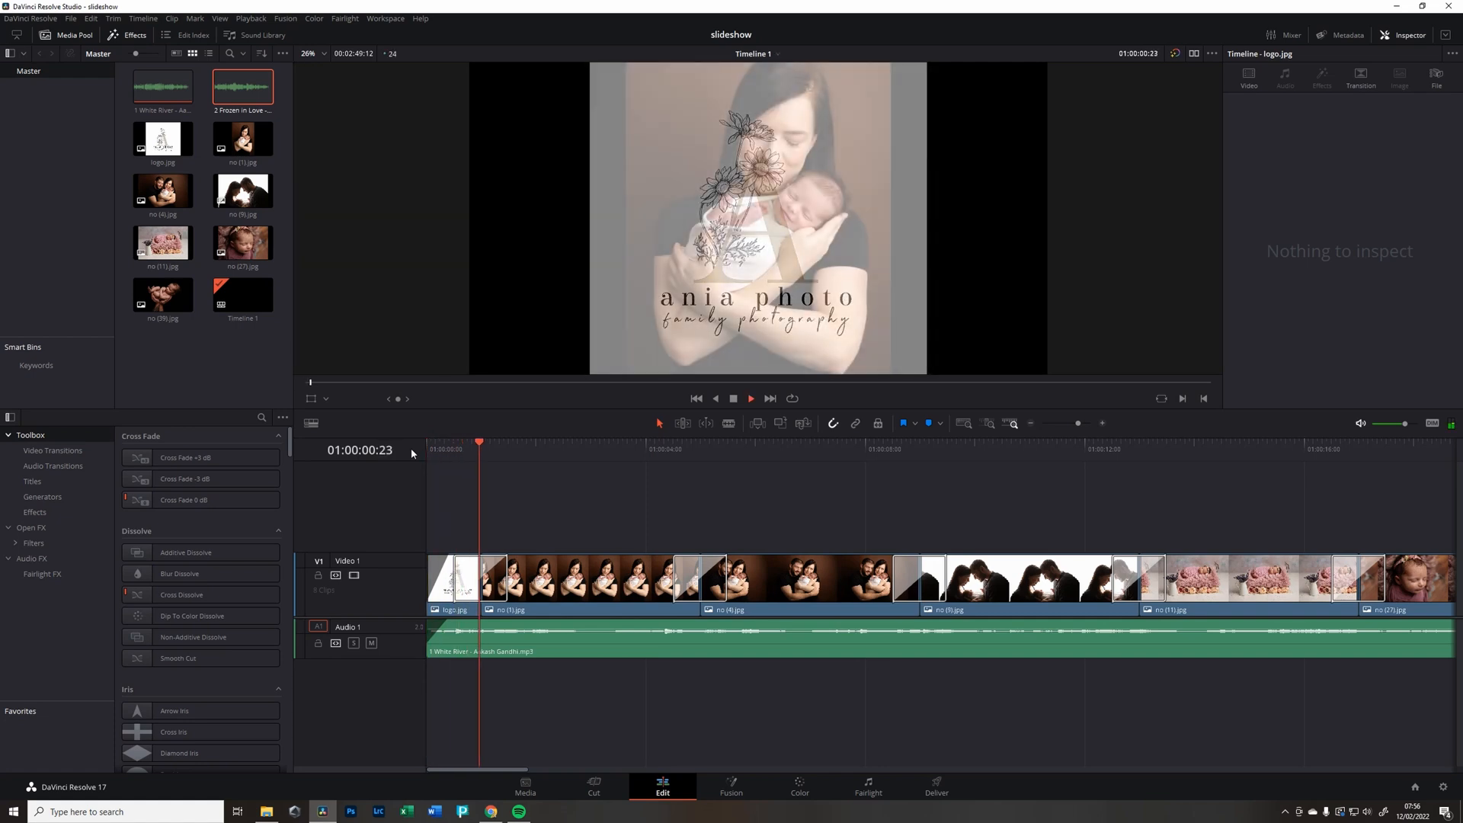
# - Position the playhead where the closing logo ends to split the White River audio
pyautogui.click(589, 440)
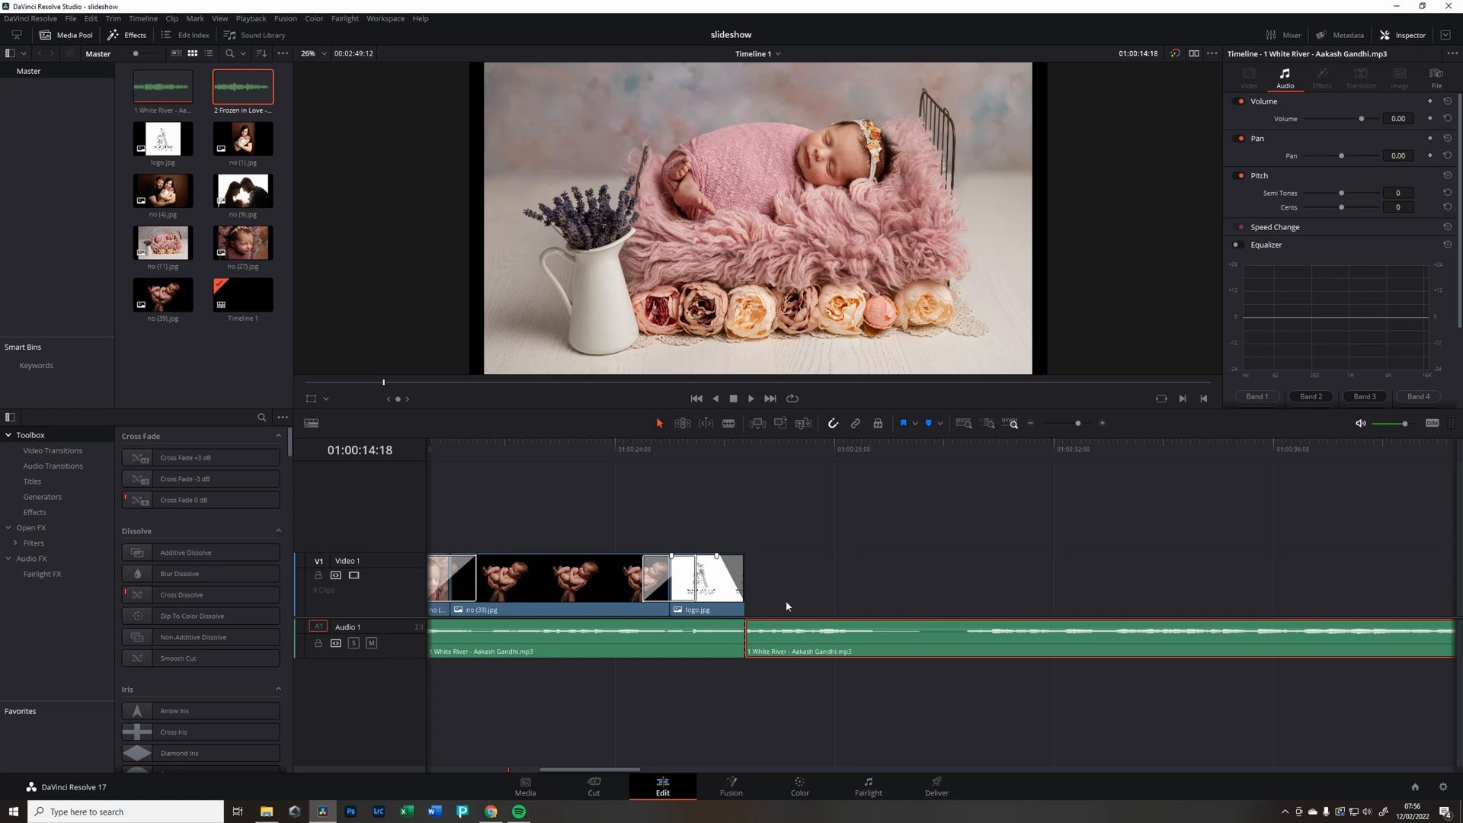
pyautogui.moveTo(869, 558)
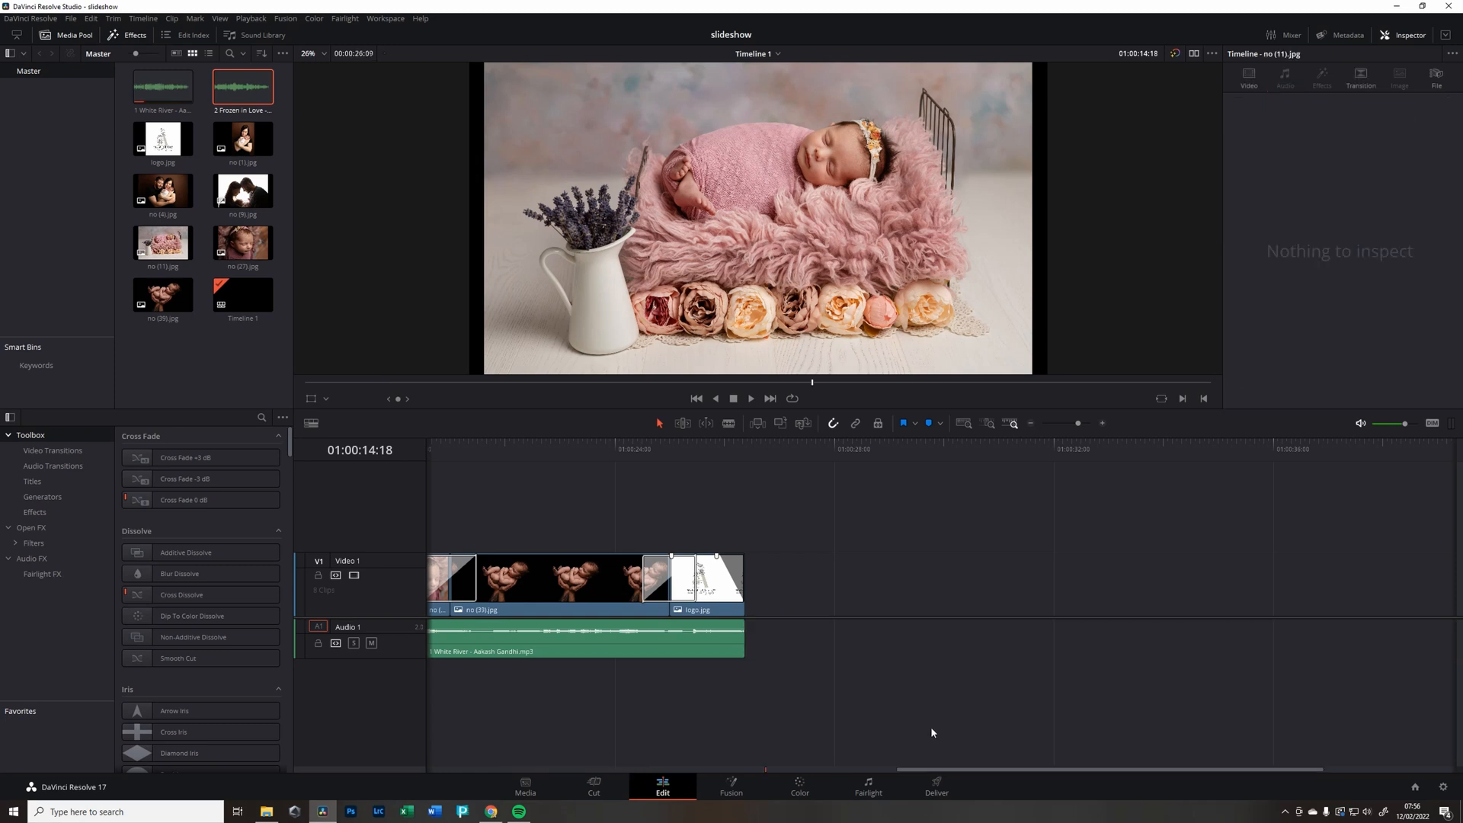
pyautogui.moveTo(746, 454)
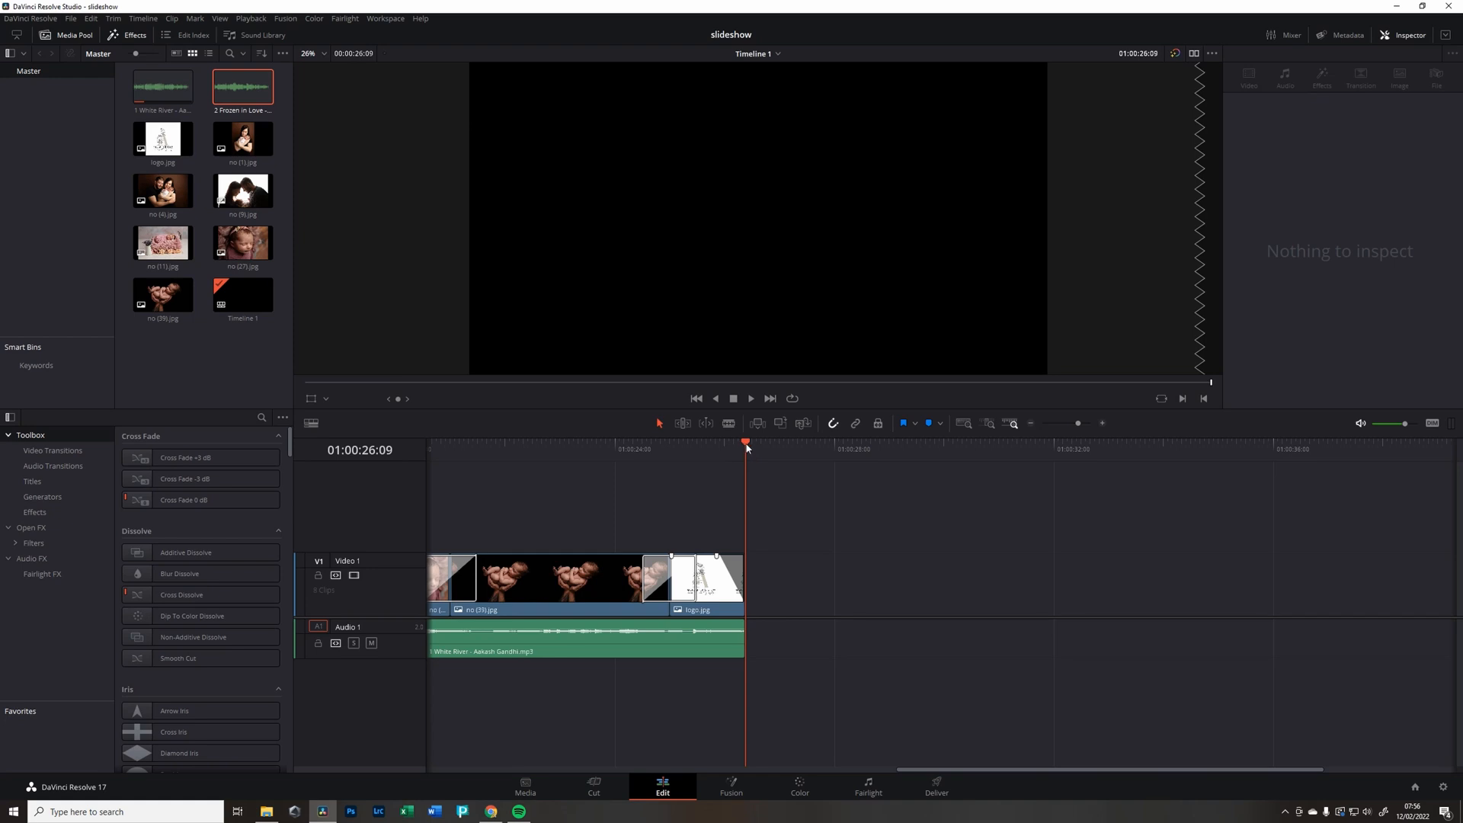
pyautogui.moveTo(887, 540)
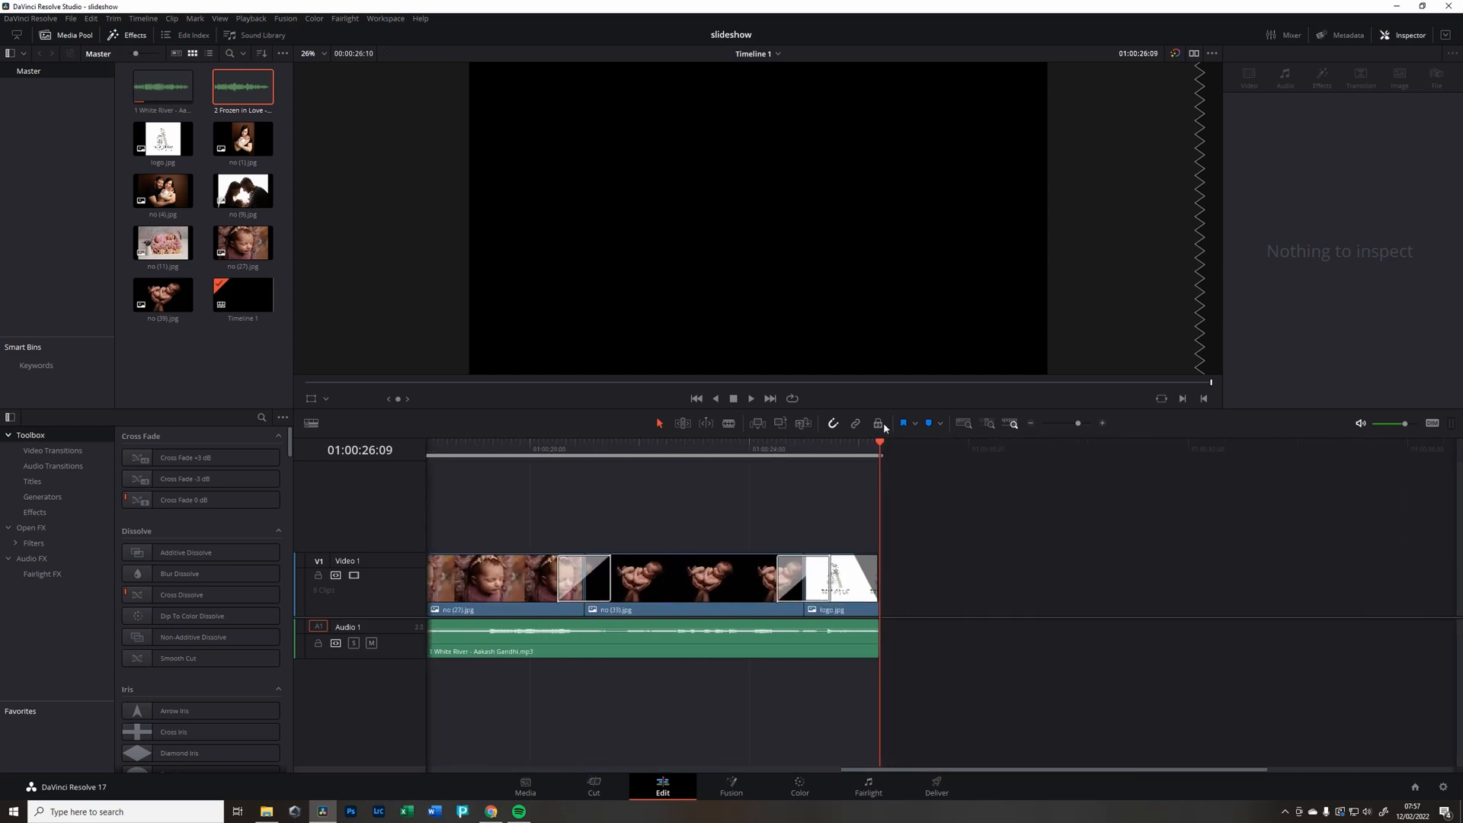
pyautogui.moveTo(518, 683)
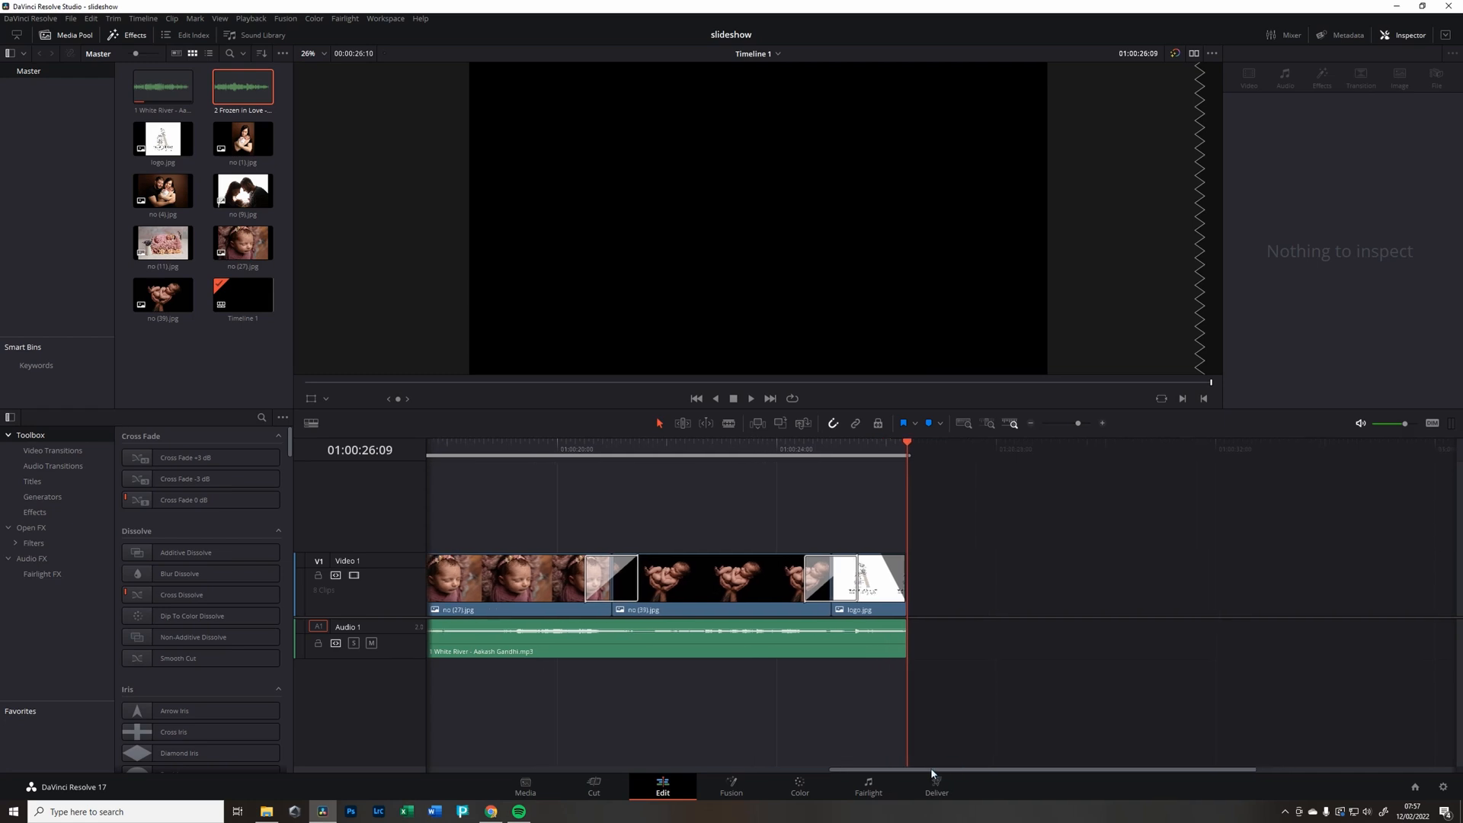
pyautogui.moveTo(885, 778)
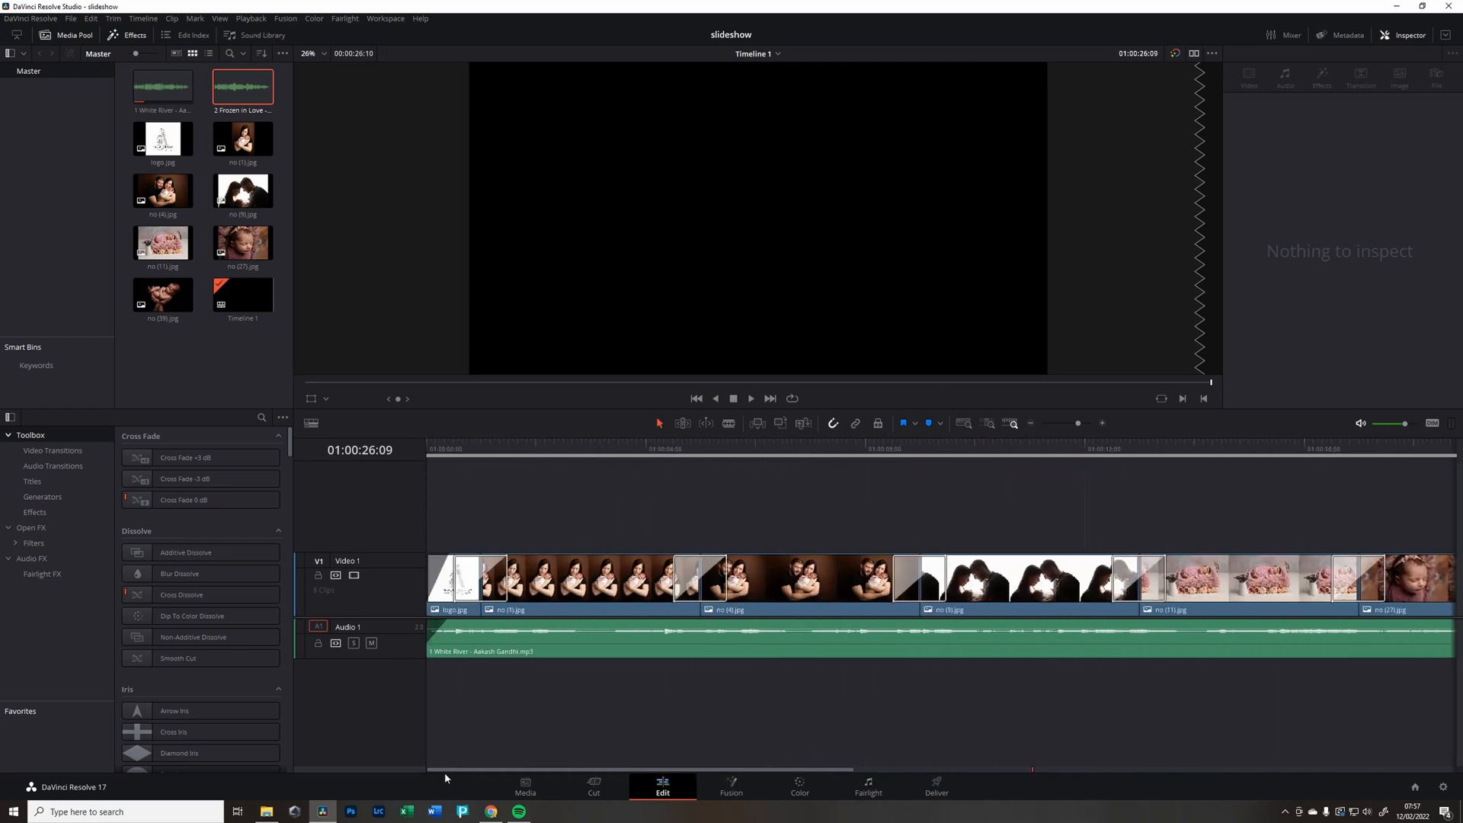
# - Scroll through the finished timeline and move to the Deliver page
pyautogui.hscroll(3)
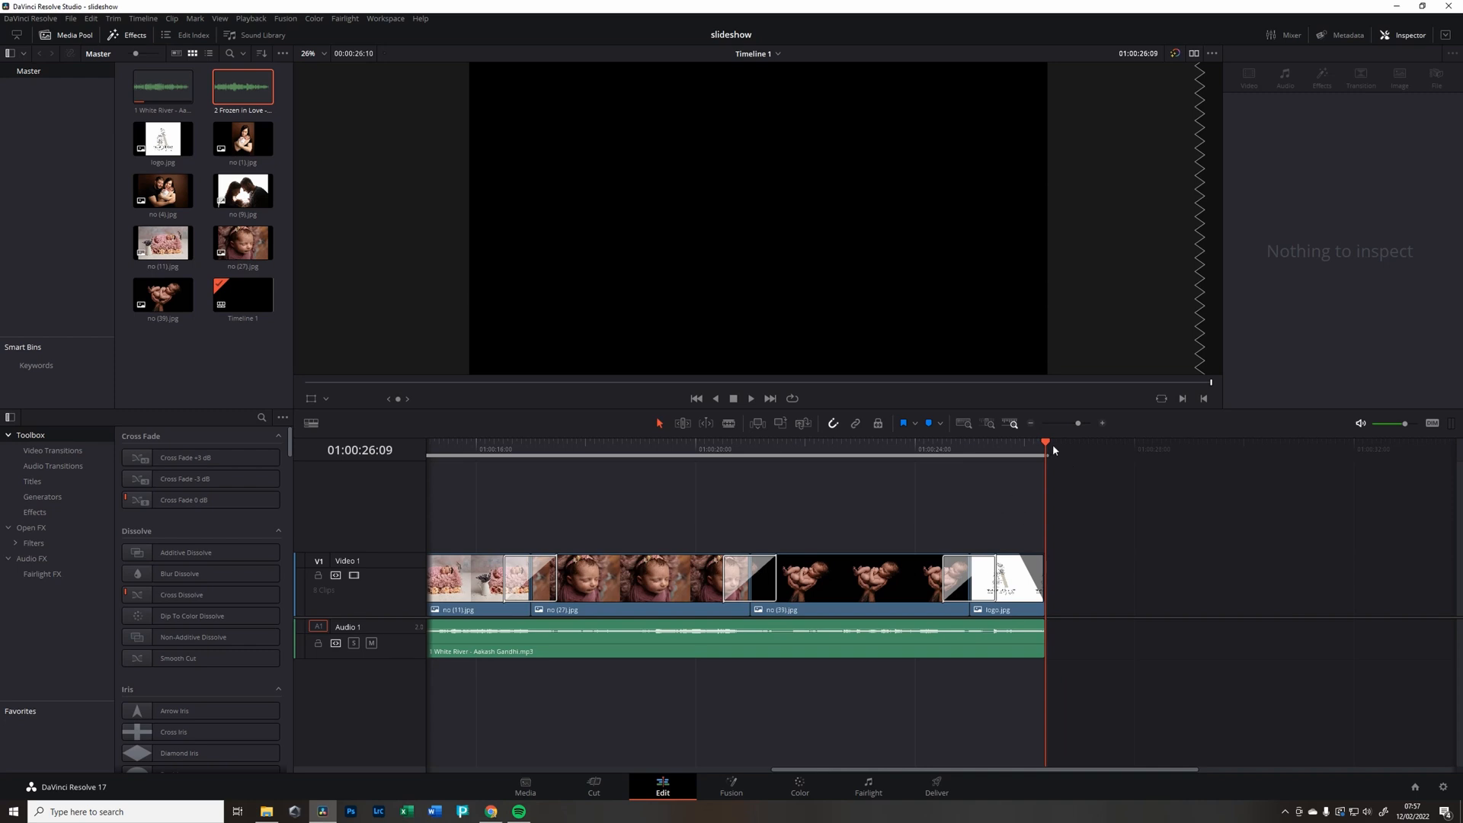
pyautogui.moveTo(1056, 737)
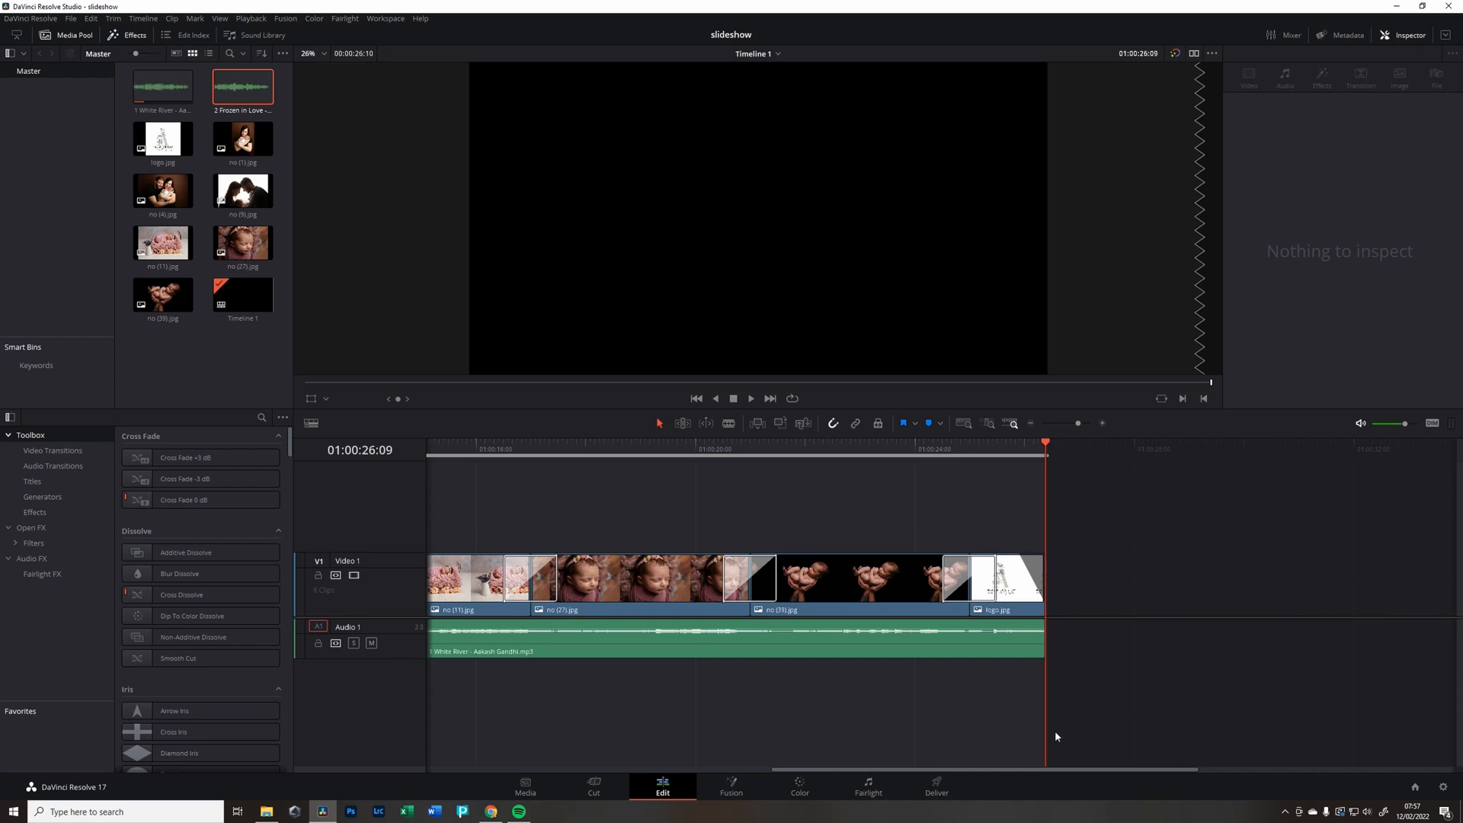
pyautogui.click(936, 787)
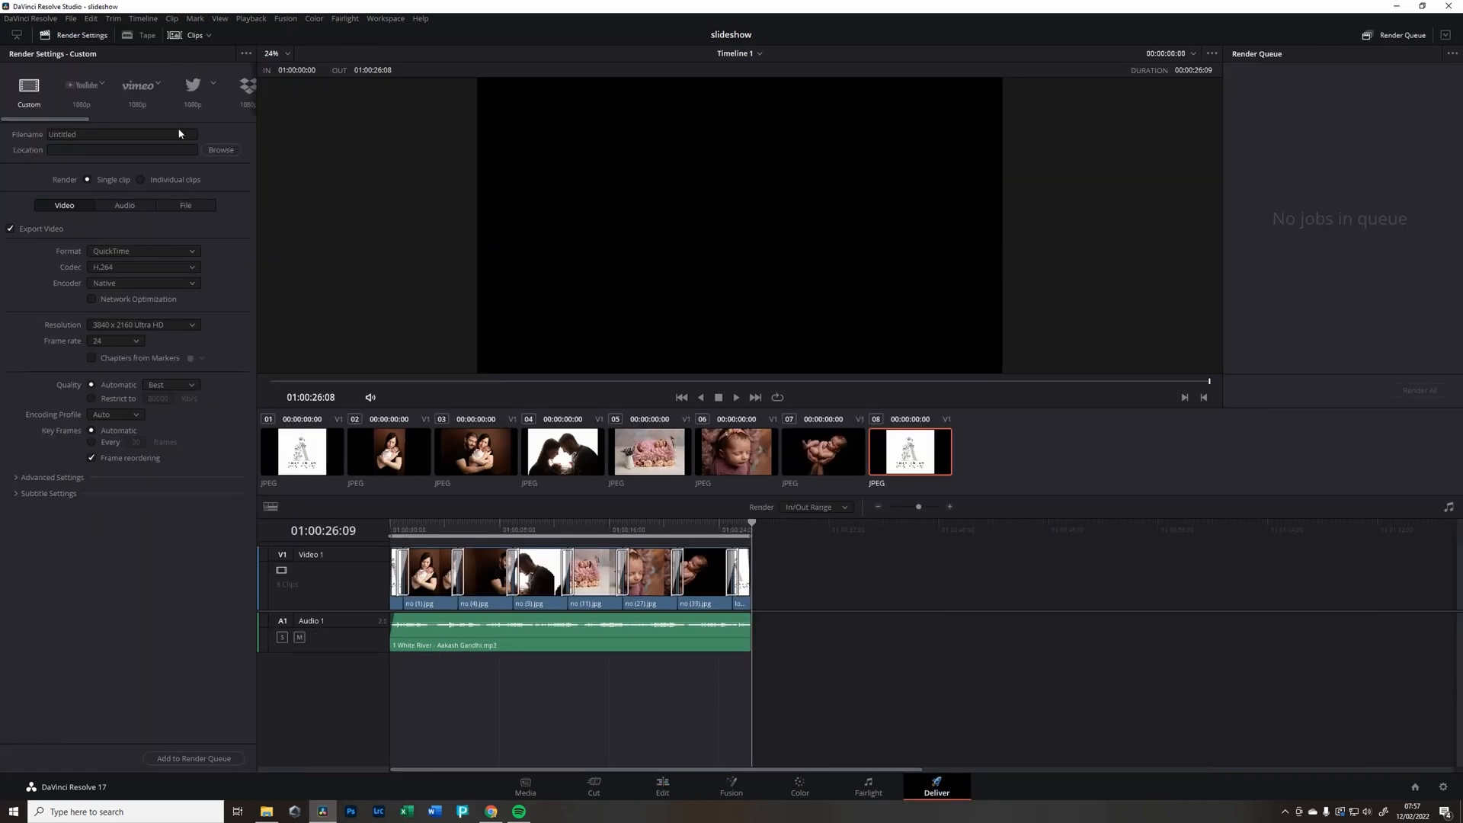
# - Set the render resolution to 1920 x 1080 HD and the output format to MP4
pyautogui.click(144, 324)
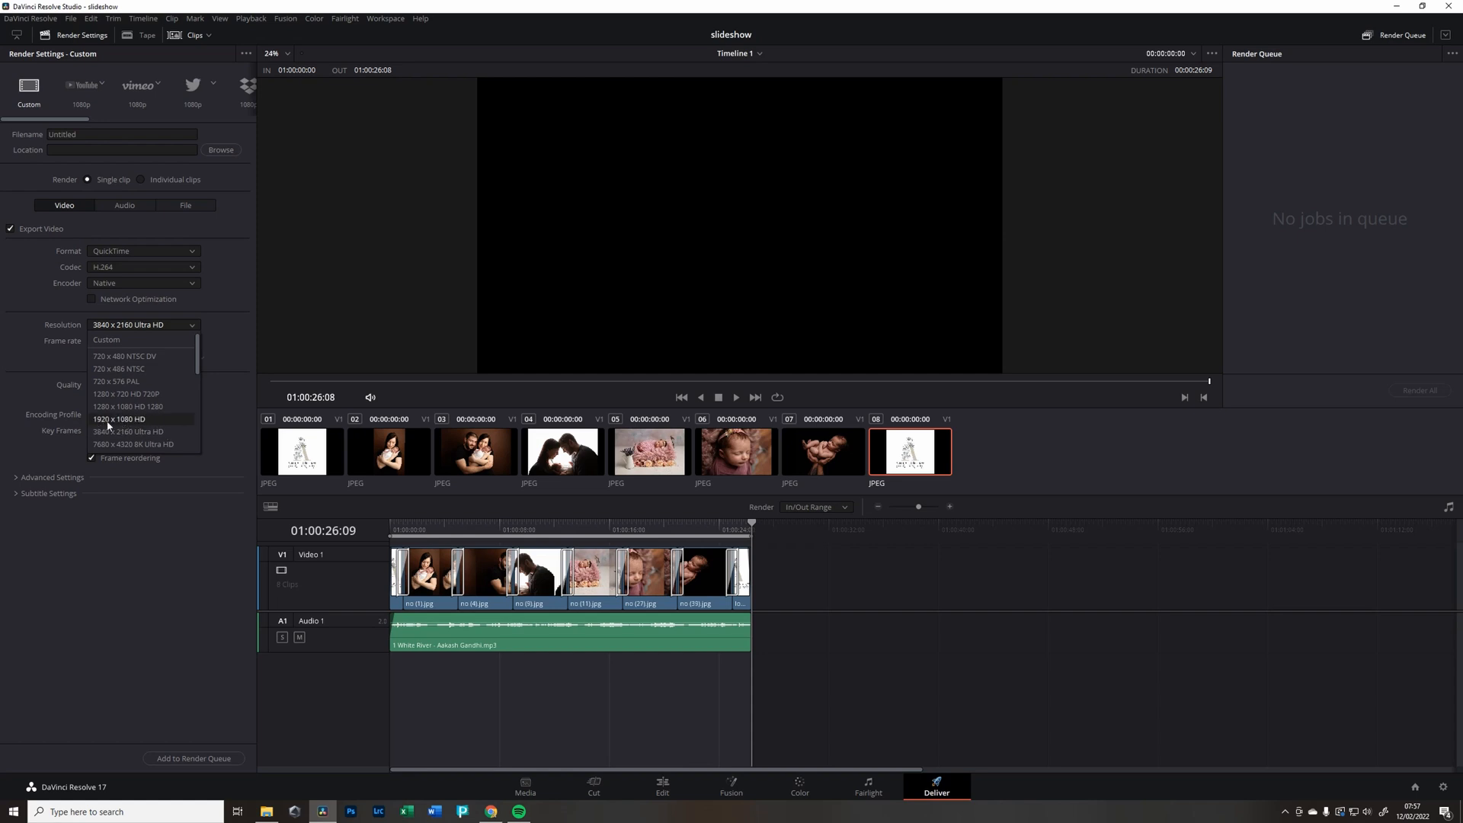
pyautogui.moveTo(120, 421)
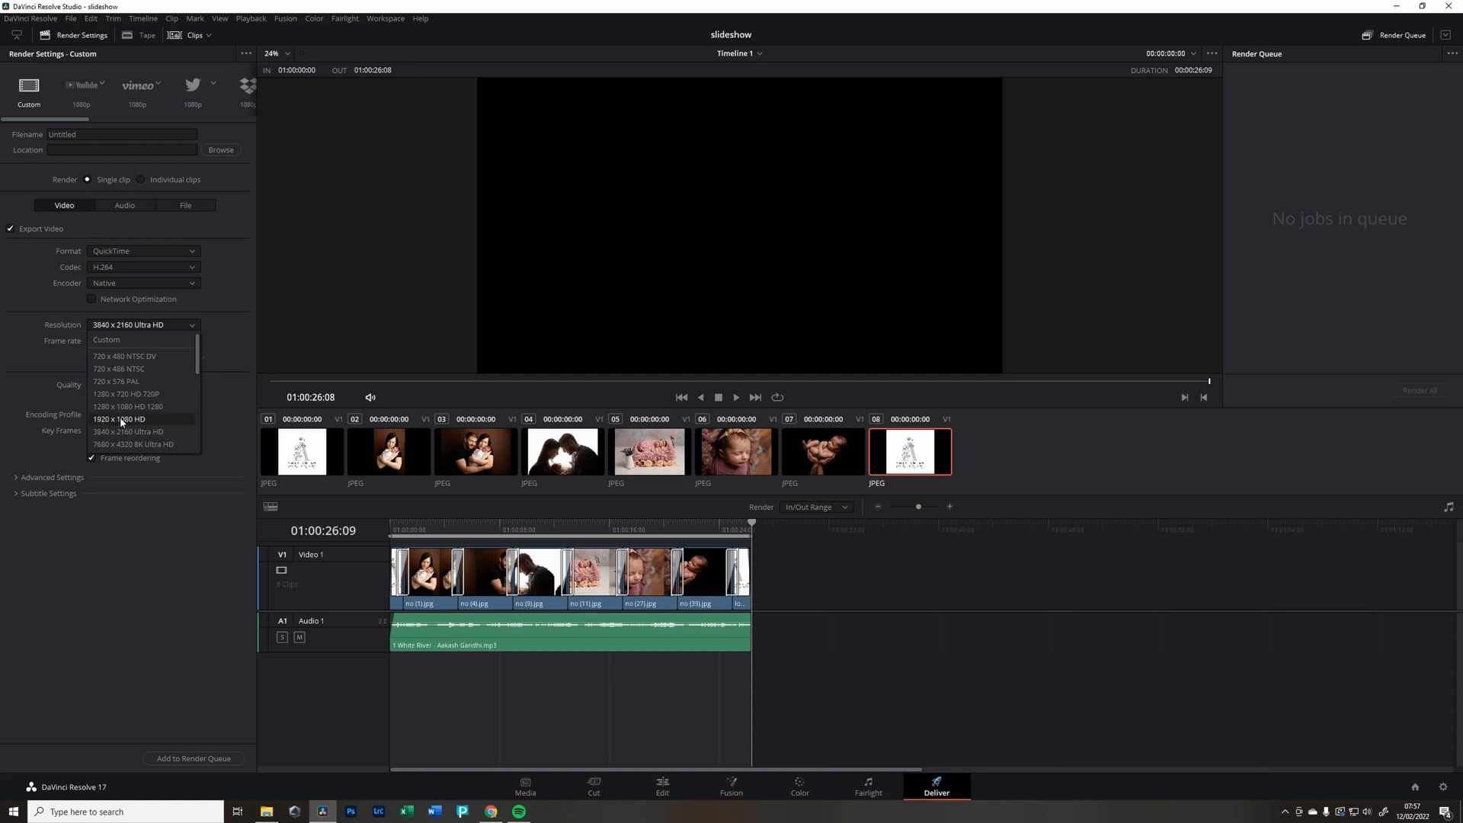
pyautogui.click(119, 419)
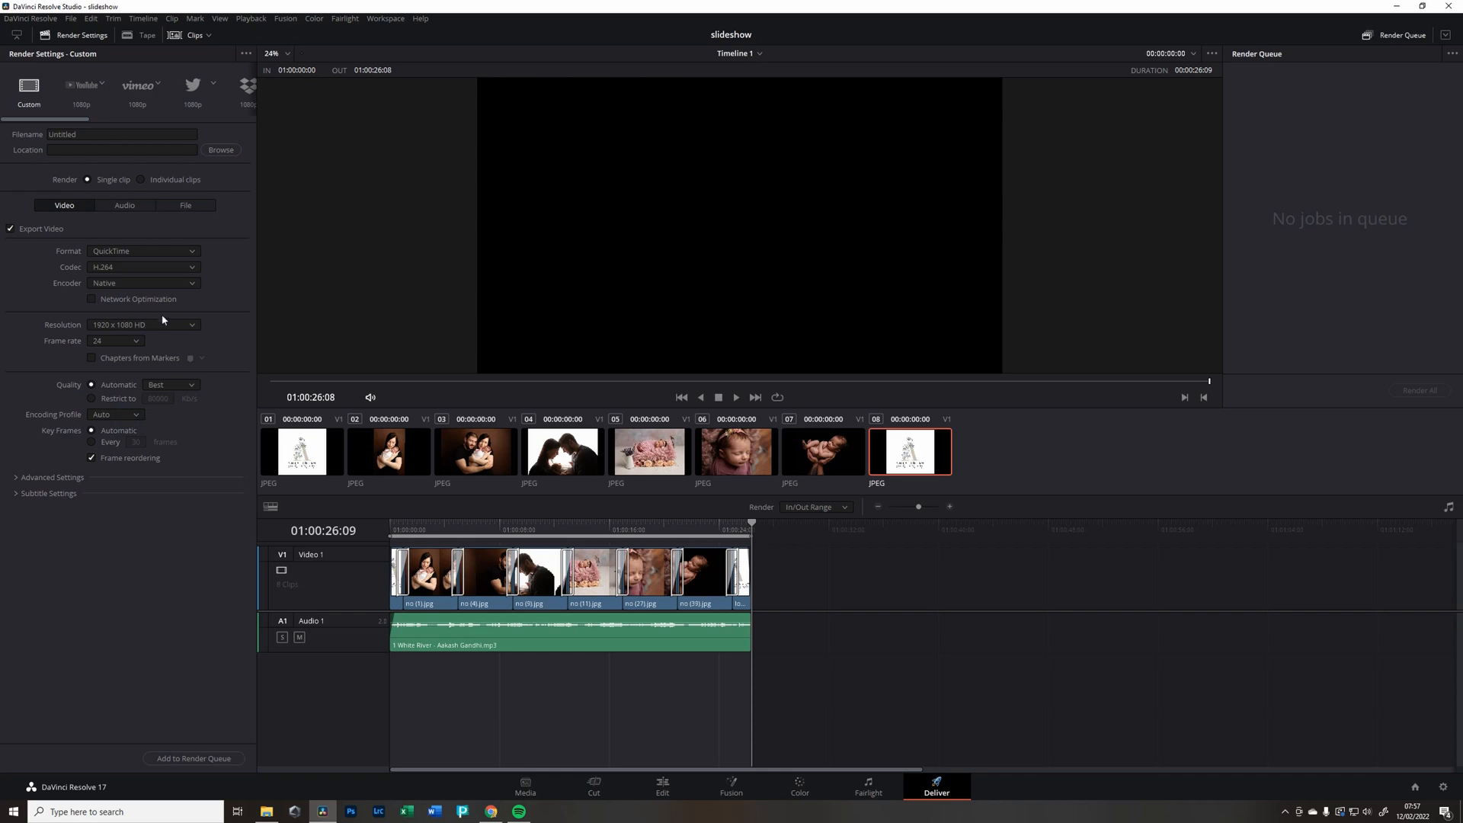
pyautogui.moveTo(165, 334)
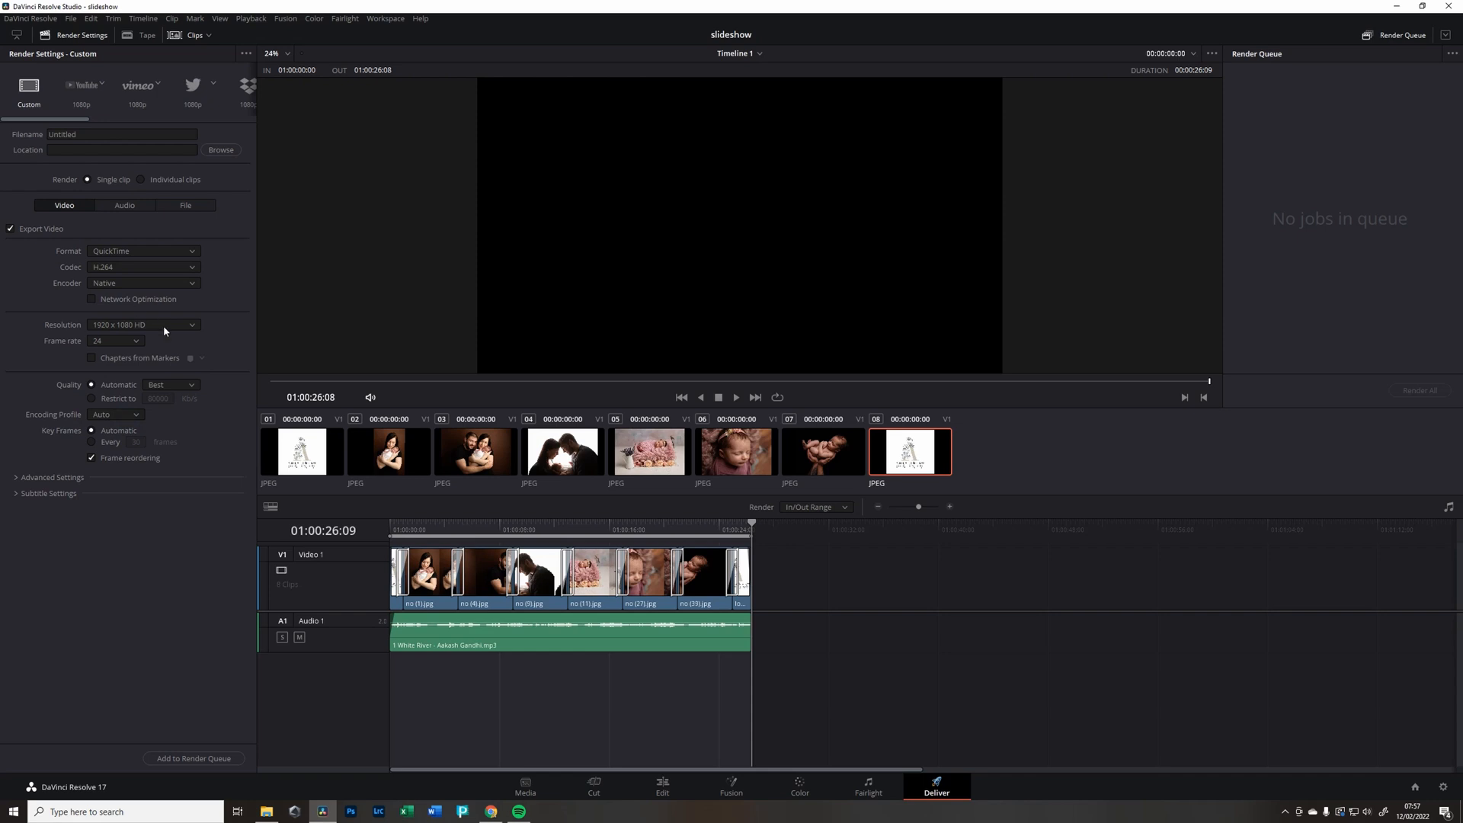
pyautogui.moveTo(199, 389)
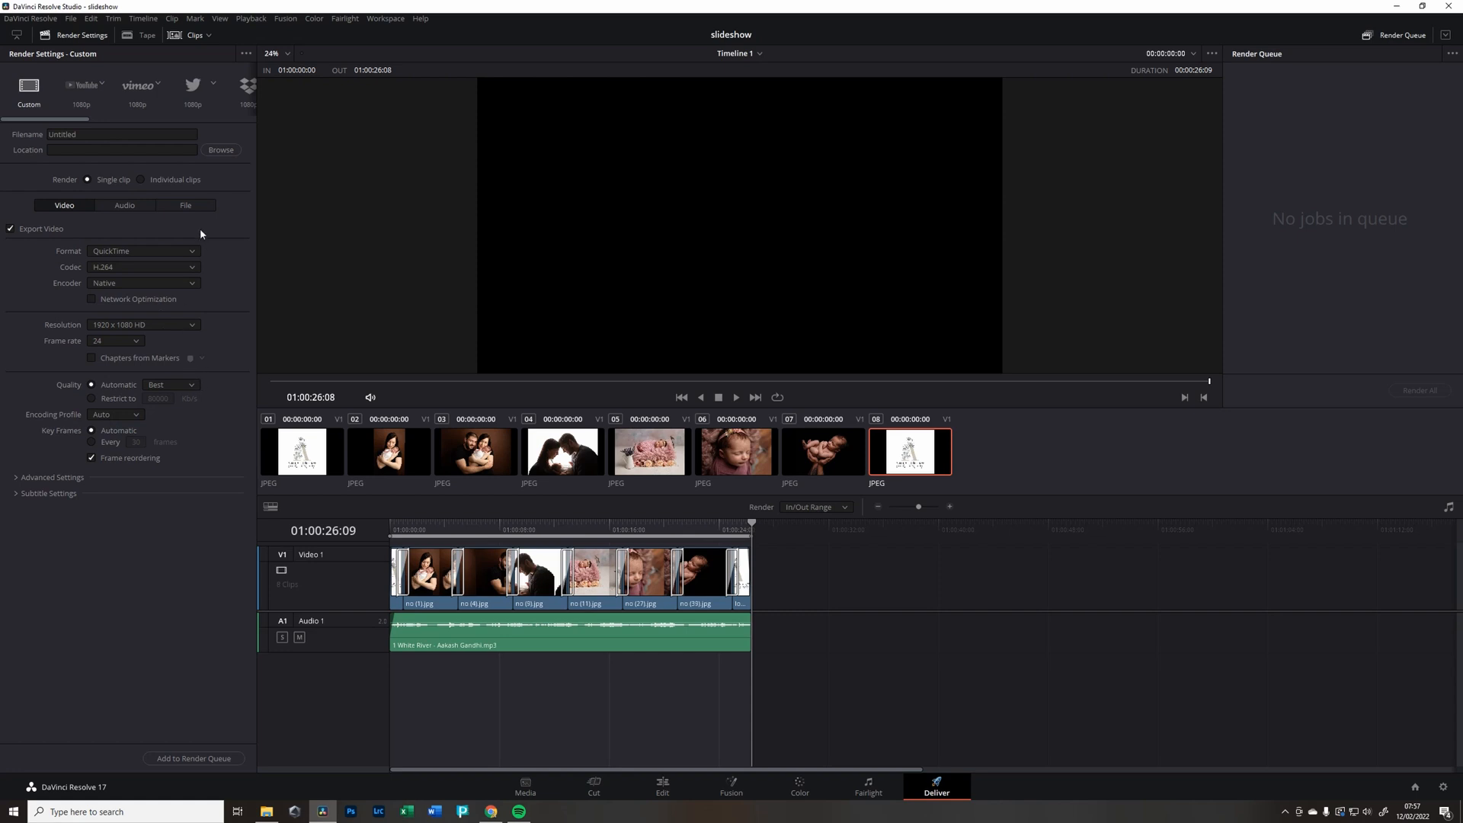
pyautogui.click(143, 250)
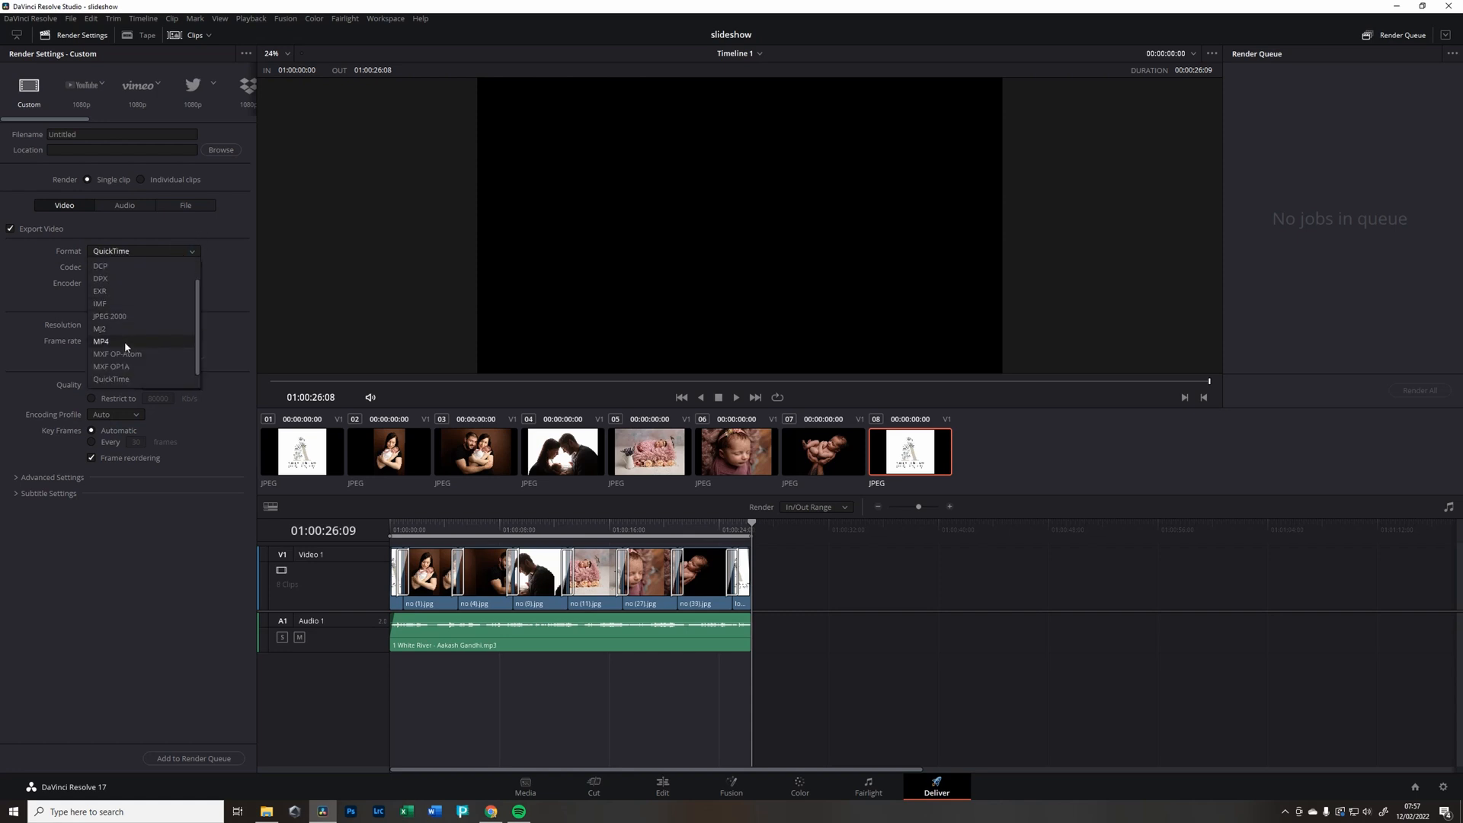
pyautogui.click(100, 341)
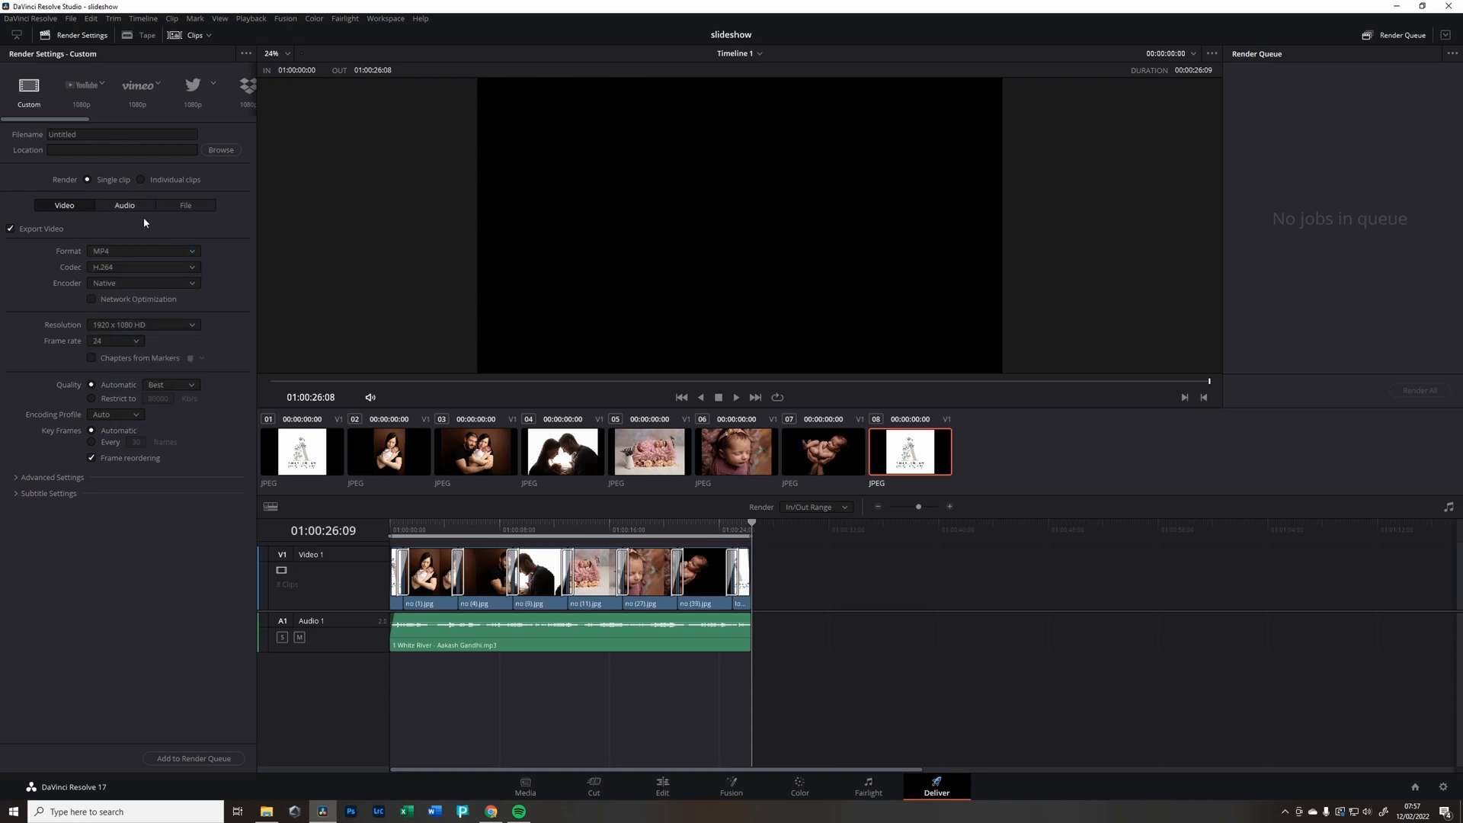
pyautogui.click(141, 250)
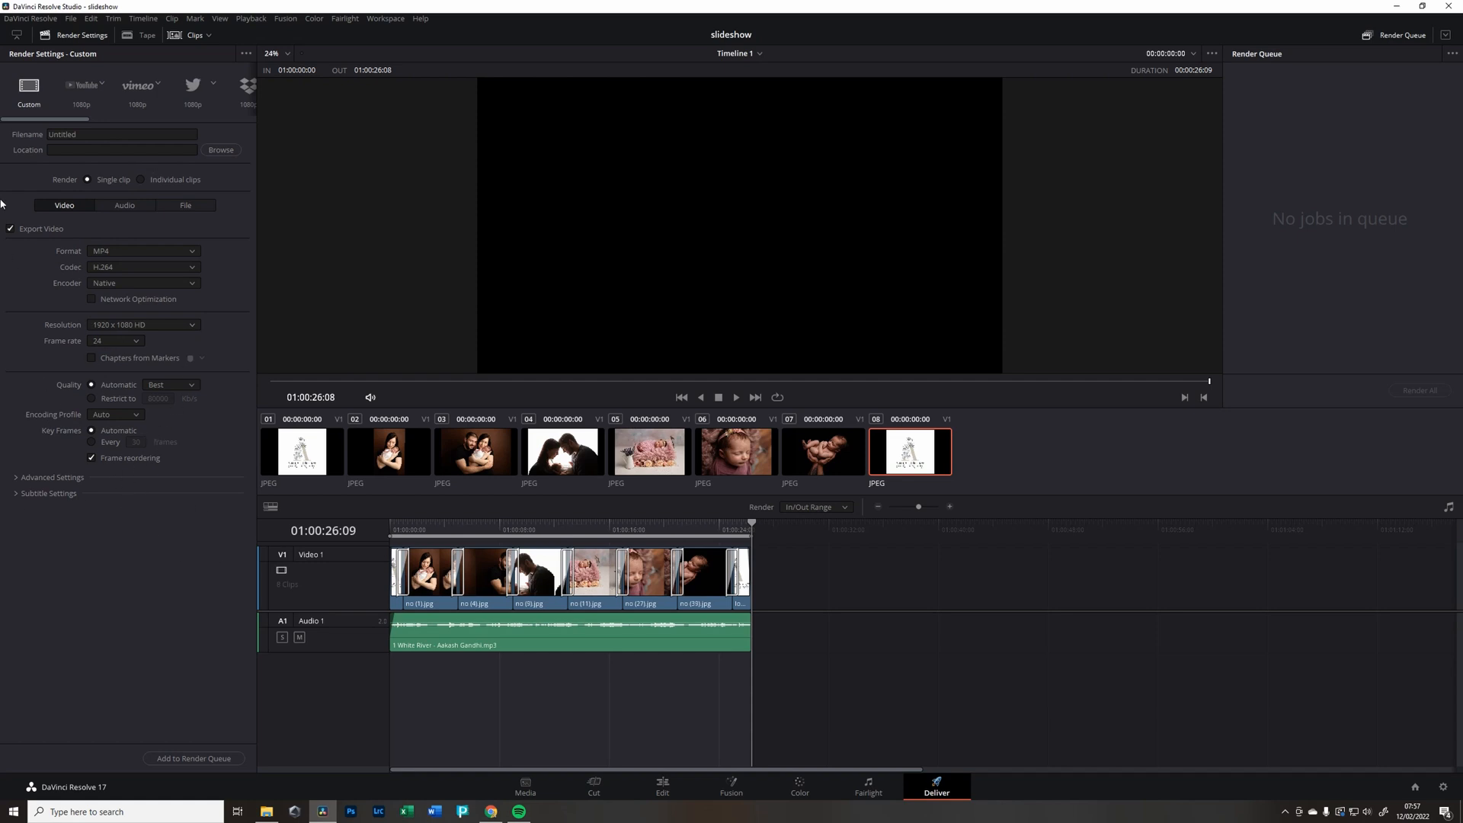
pyautogui.moveTo(116, 259)
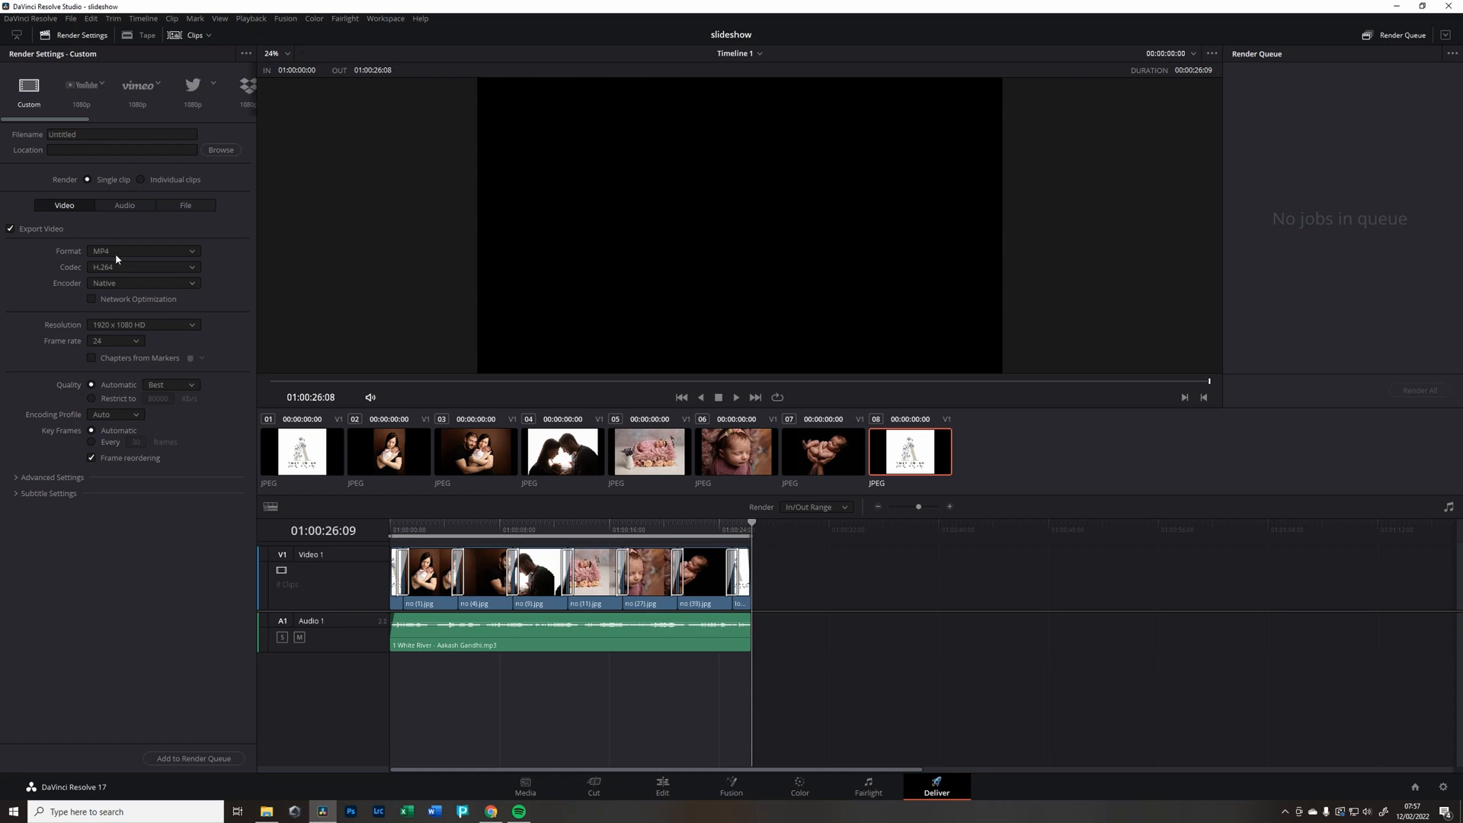
pyautogui.click(132, 133)
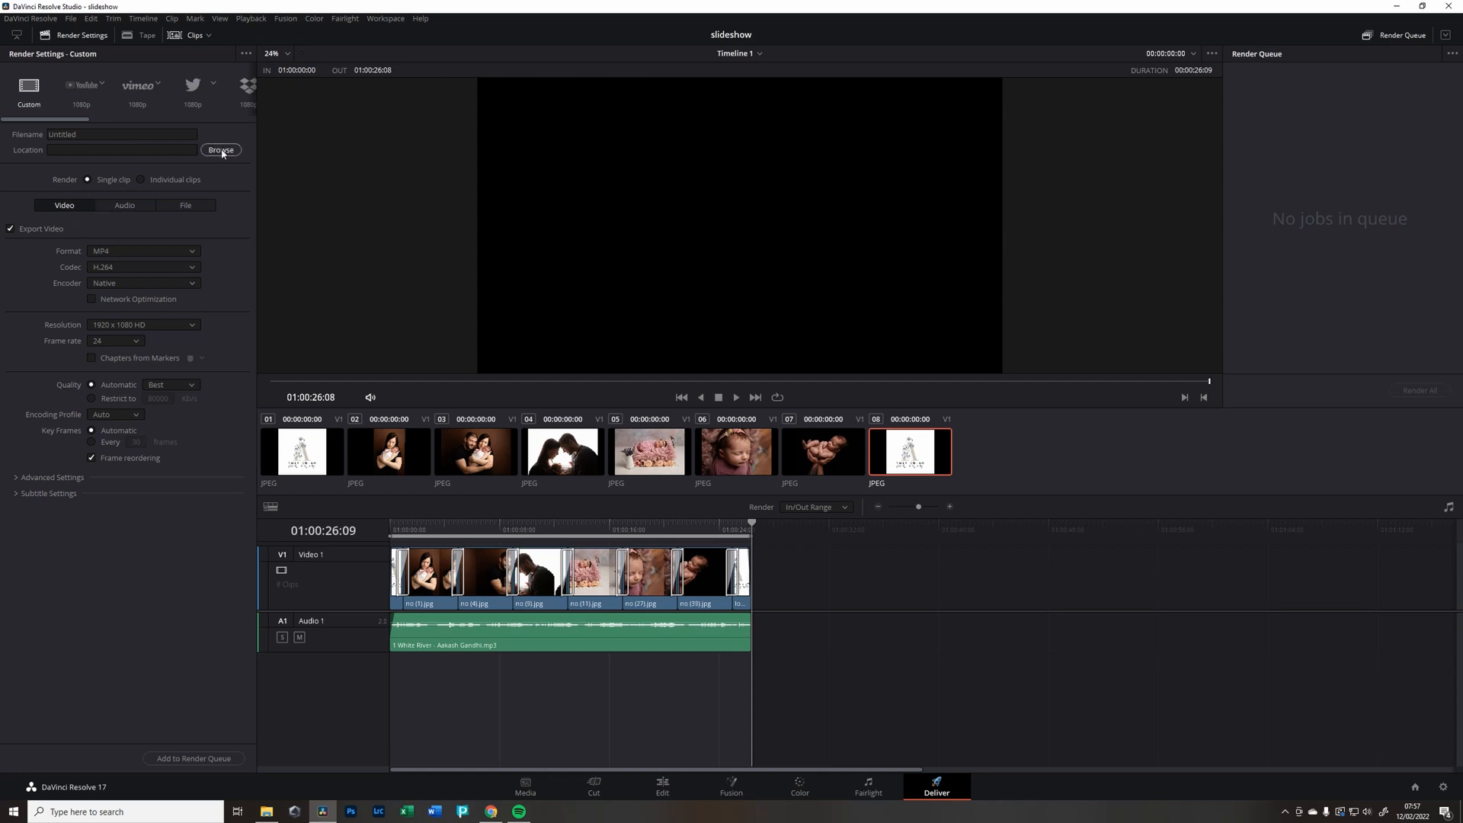
# - Browse for the render location and create a new 'ready' folder in Davinci video
pyautogui.click(221, 150)
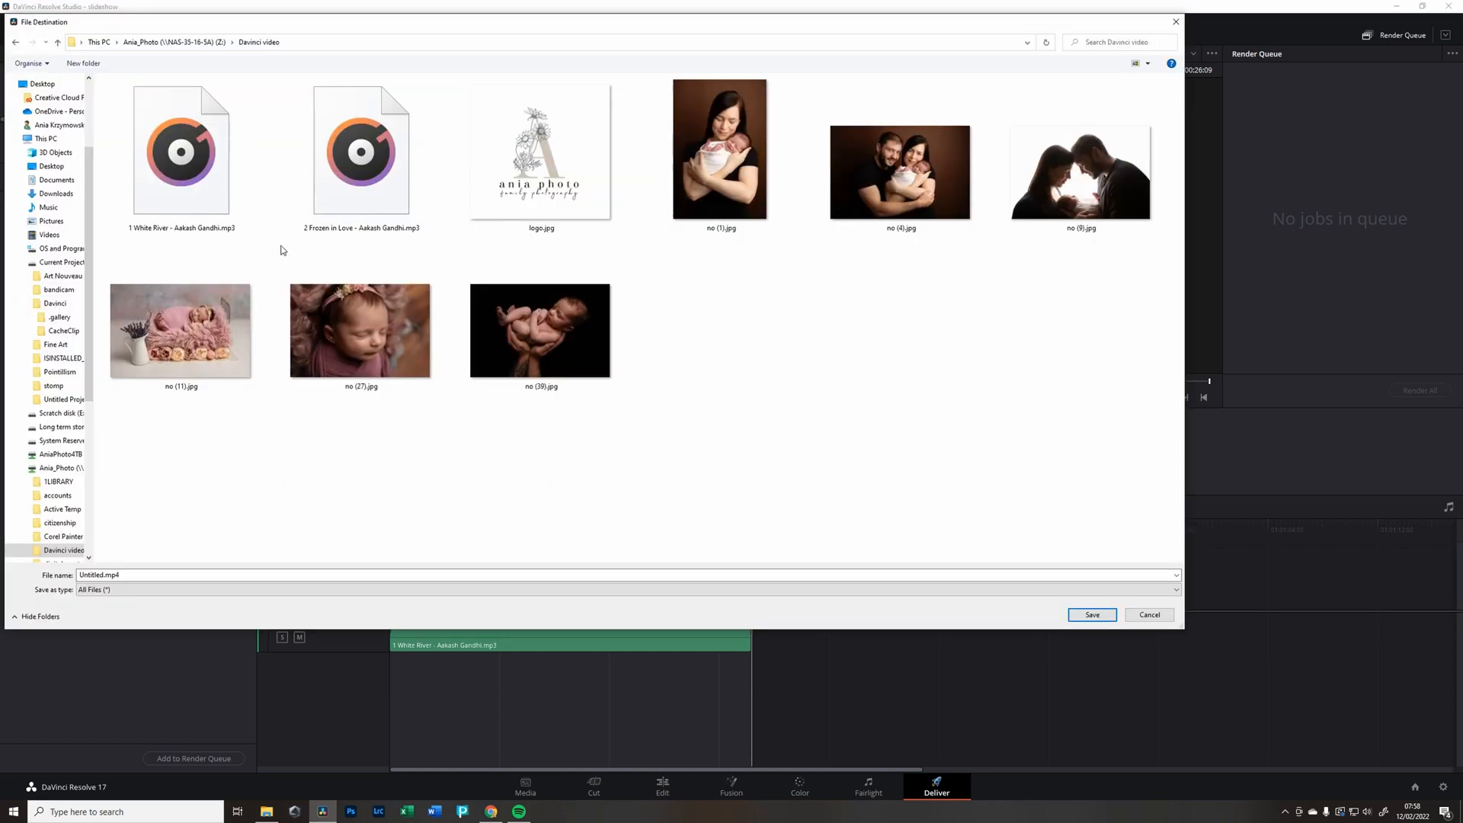
pyautogui.moveTo(796, 365)
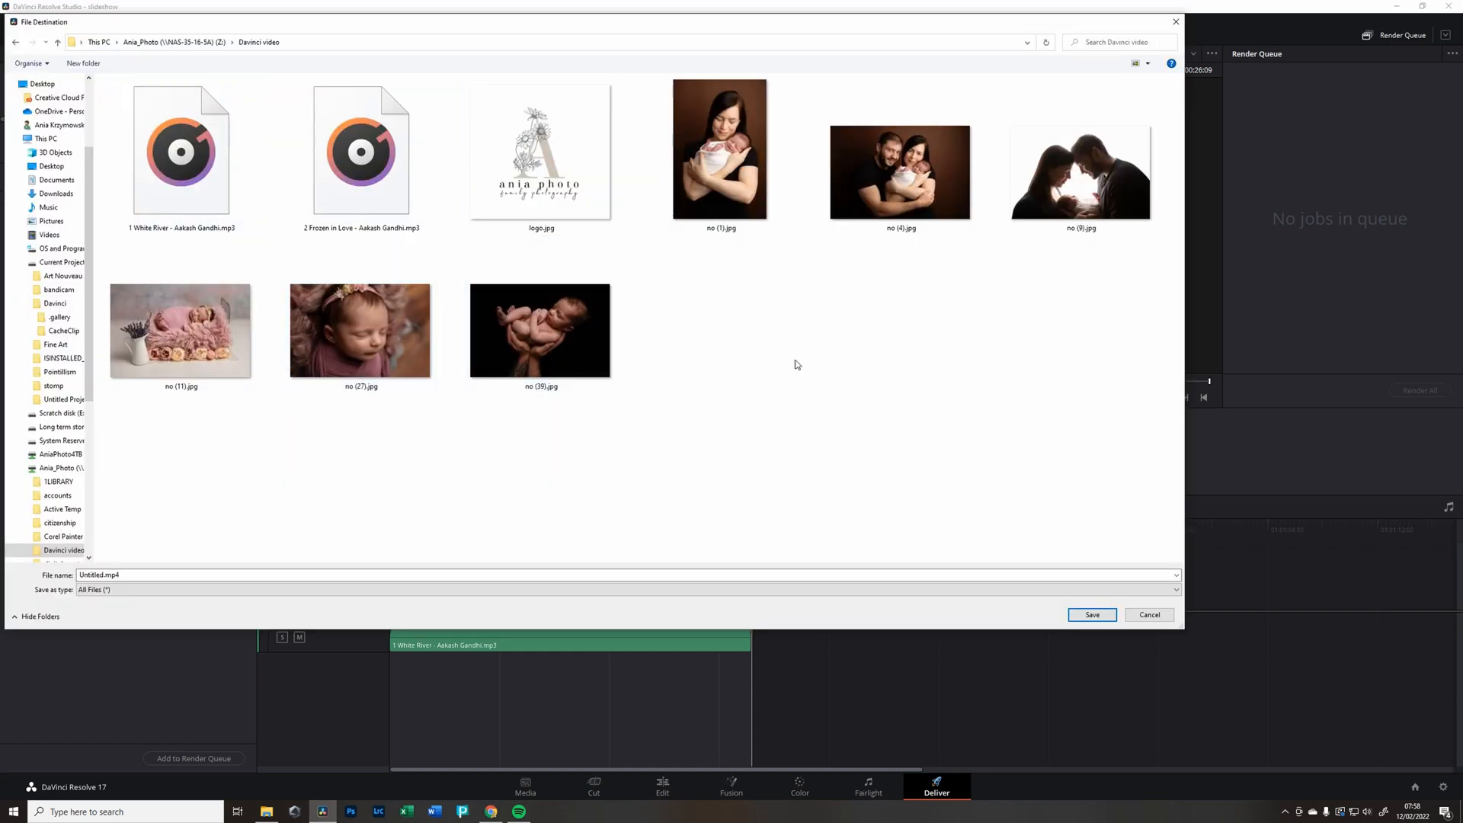
pyautogui.rightClick(794, 365)
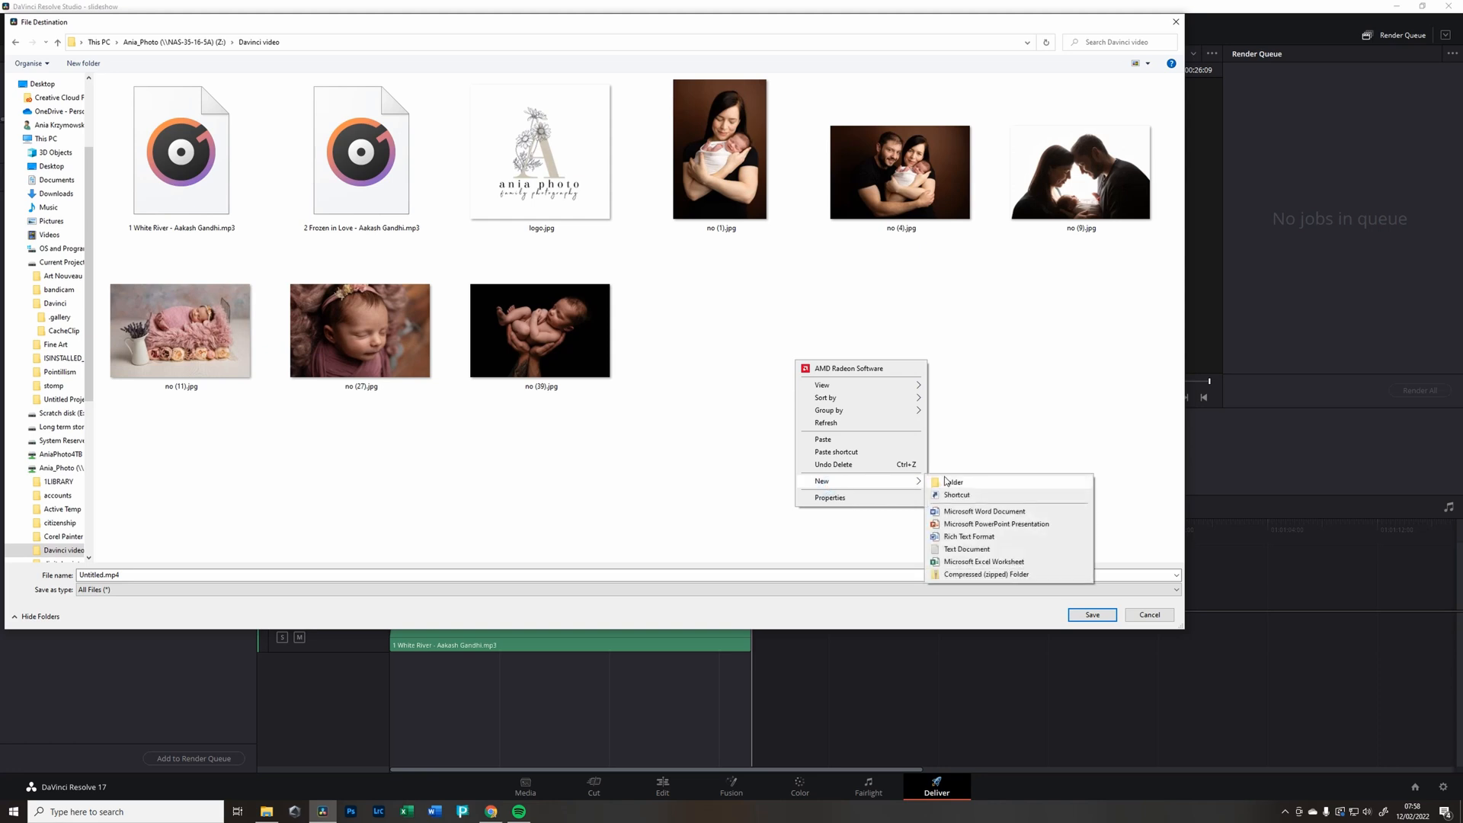
pyautogui.click(954, 482)
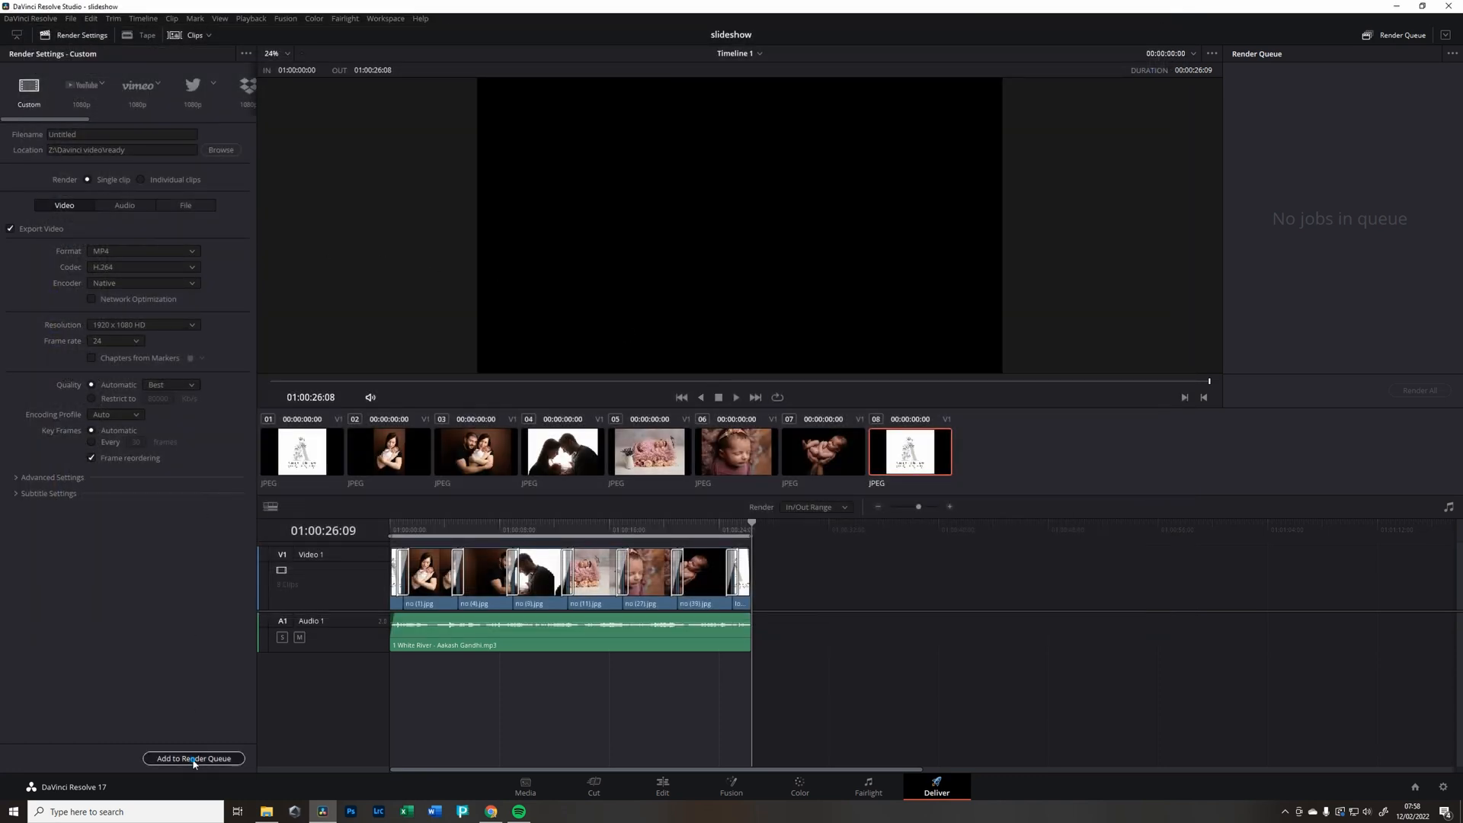
# - Queue the Timeline 1 slideshow job and render it to Untitled.mp4
pyautogui.click(193, 758)
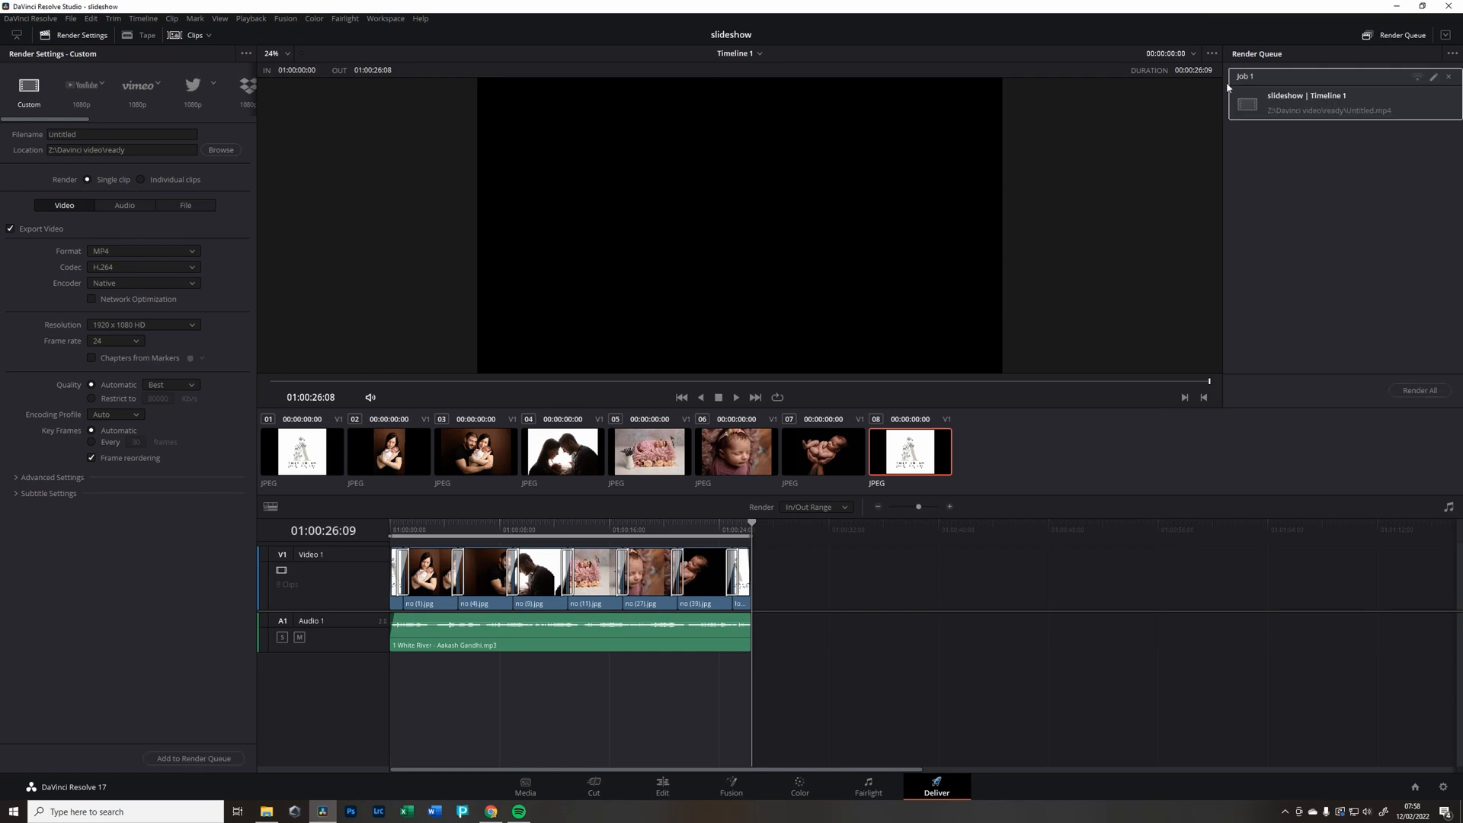
pyautogui.moveTo(1427, 328)
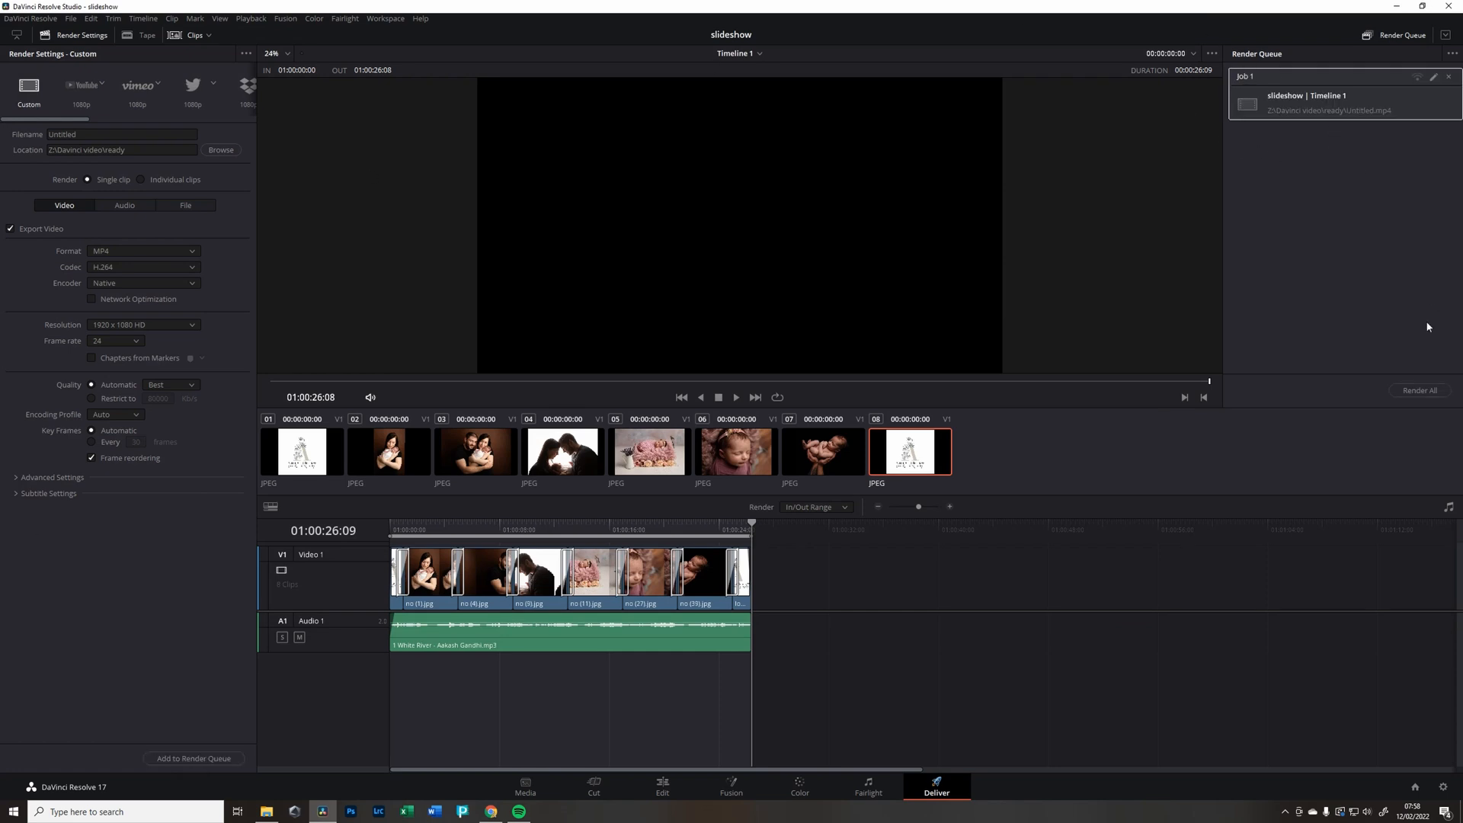
pyautogui.click(1419, 391)
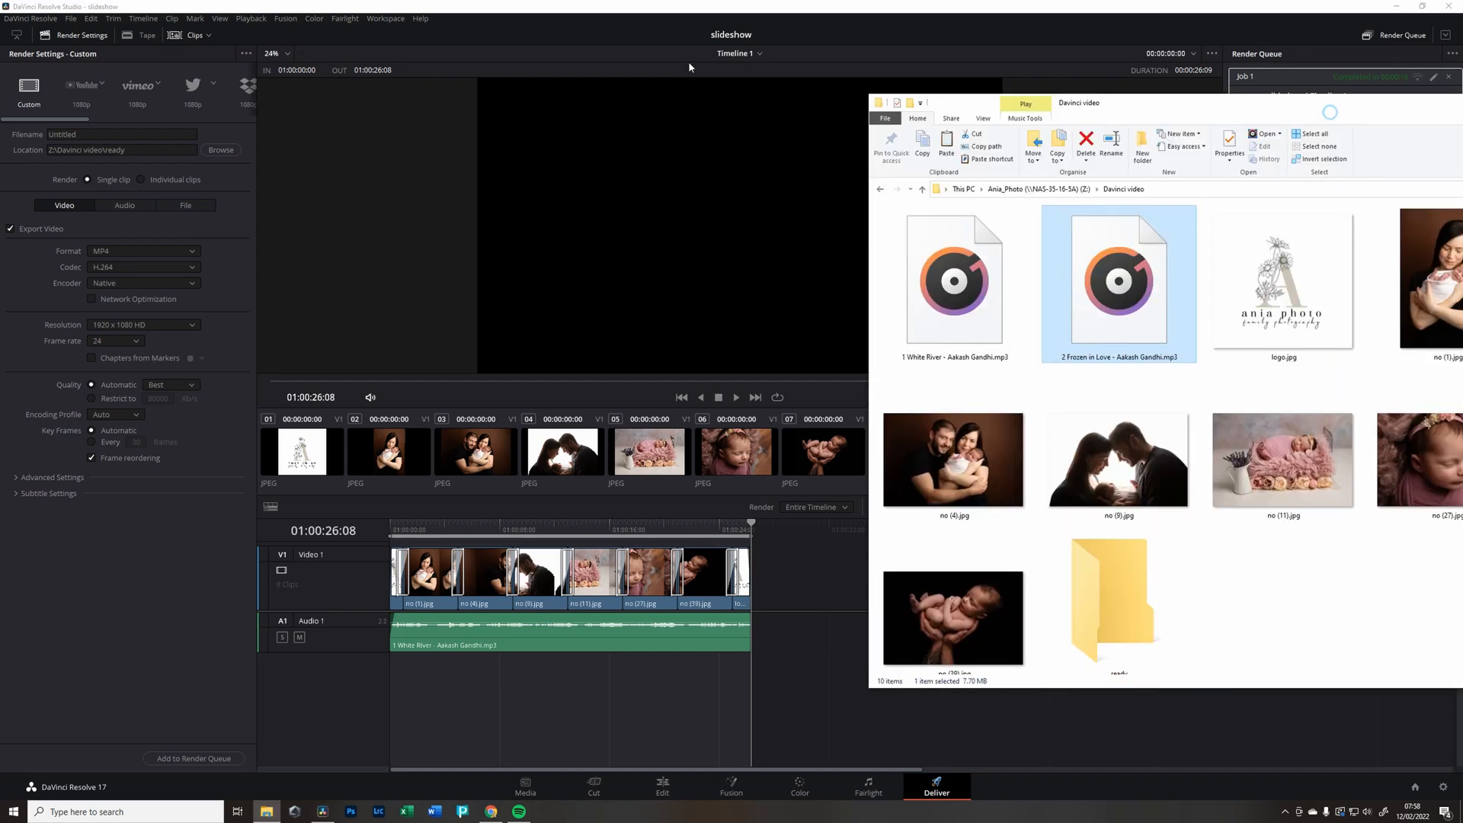
pyautogui.moveTo(1231, 108)
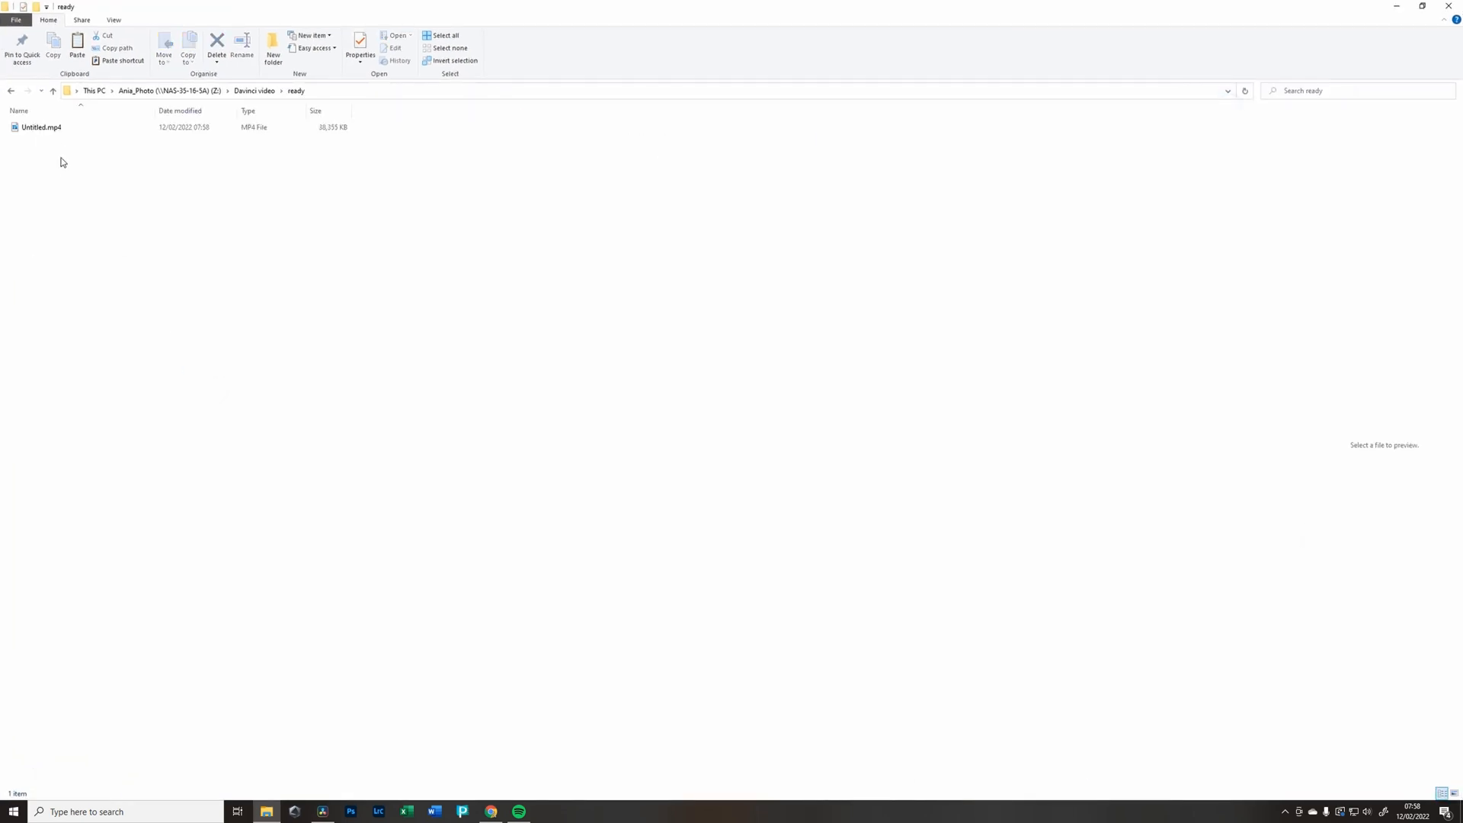
# - Play the rendered Untitled.mp4 from the ready folder, then return to DaVinci Resolve
pyautogui.doubleClick(41, 127)
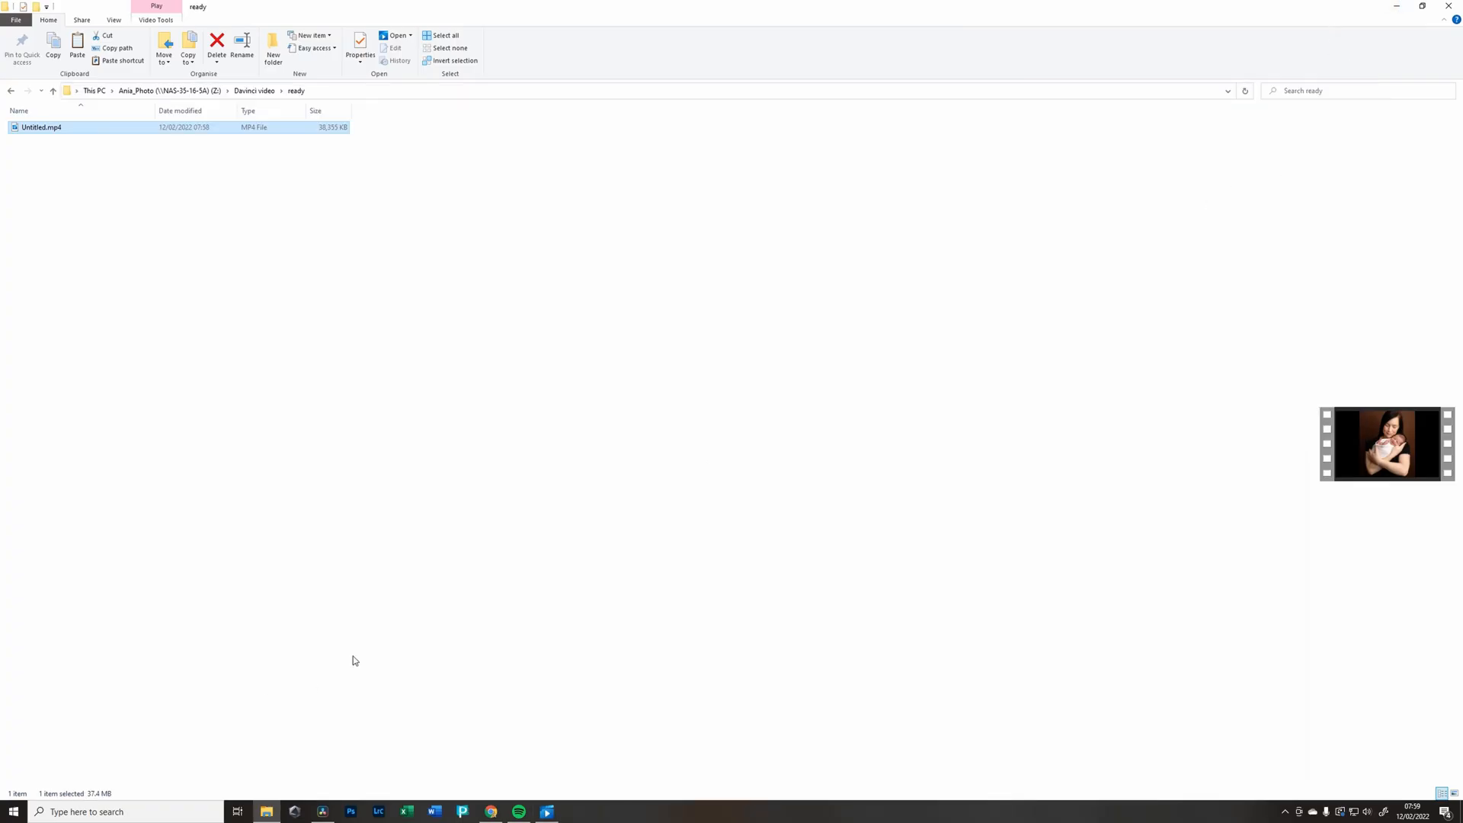
pyautogui.click(321, 811)
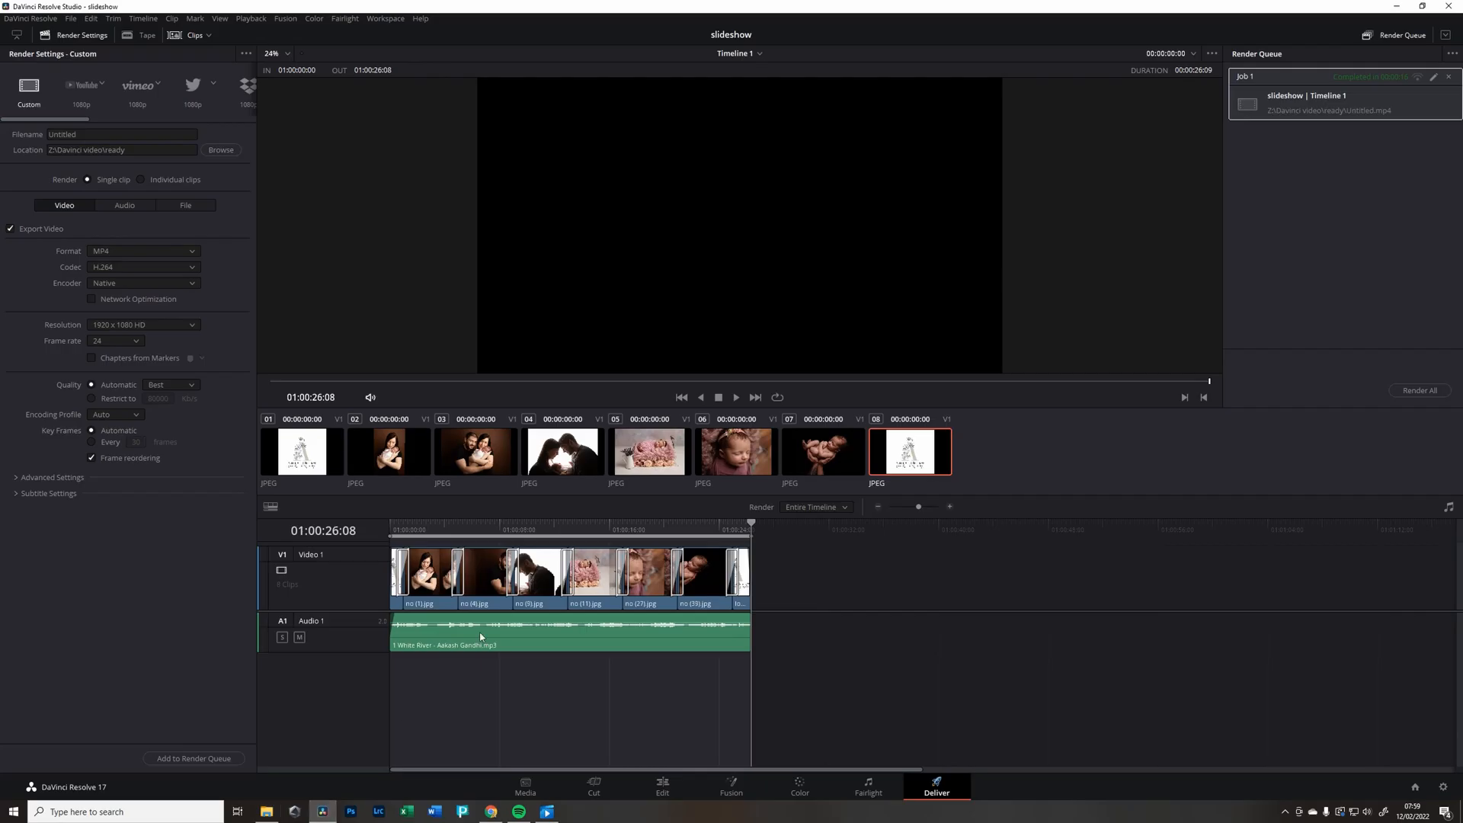